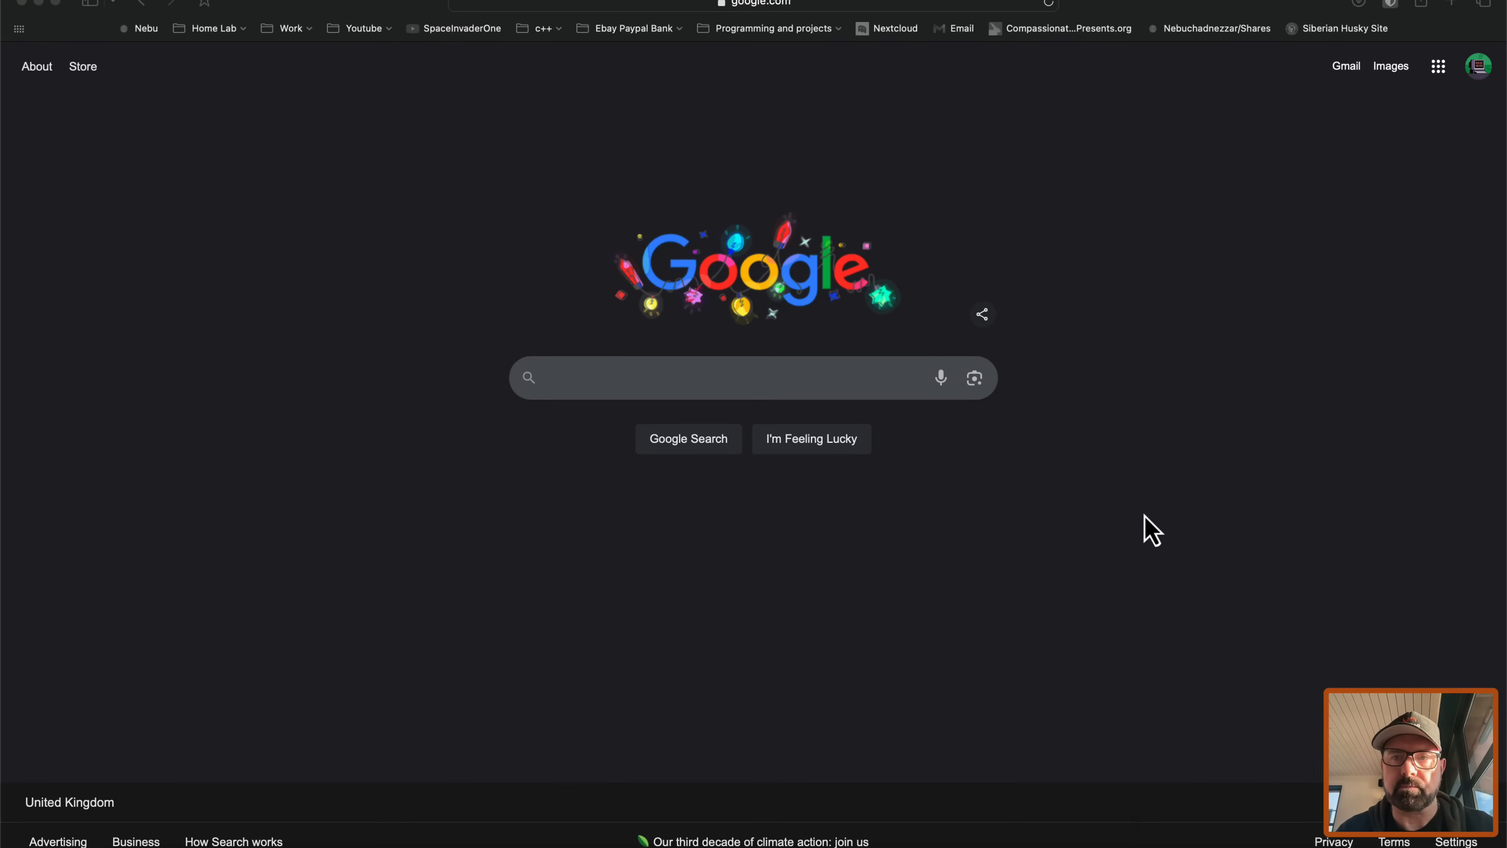
# Step: Join the GL-MT3000-944 network from the macOS Wi-Fi menu instead of Mollie's WiFi
pyautogui.click(1350, 10)
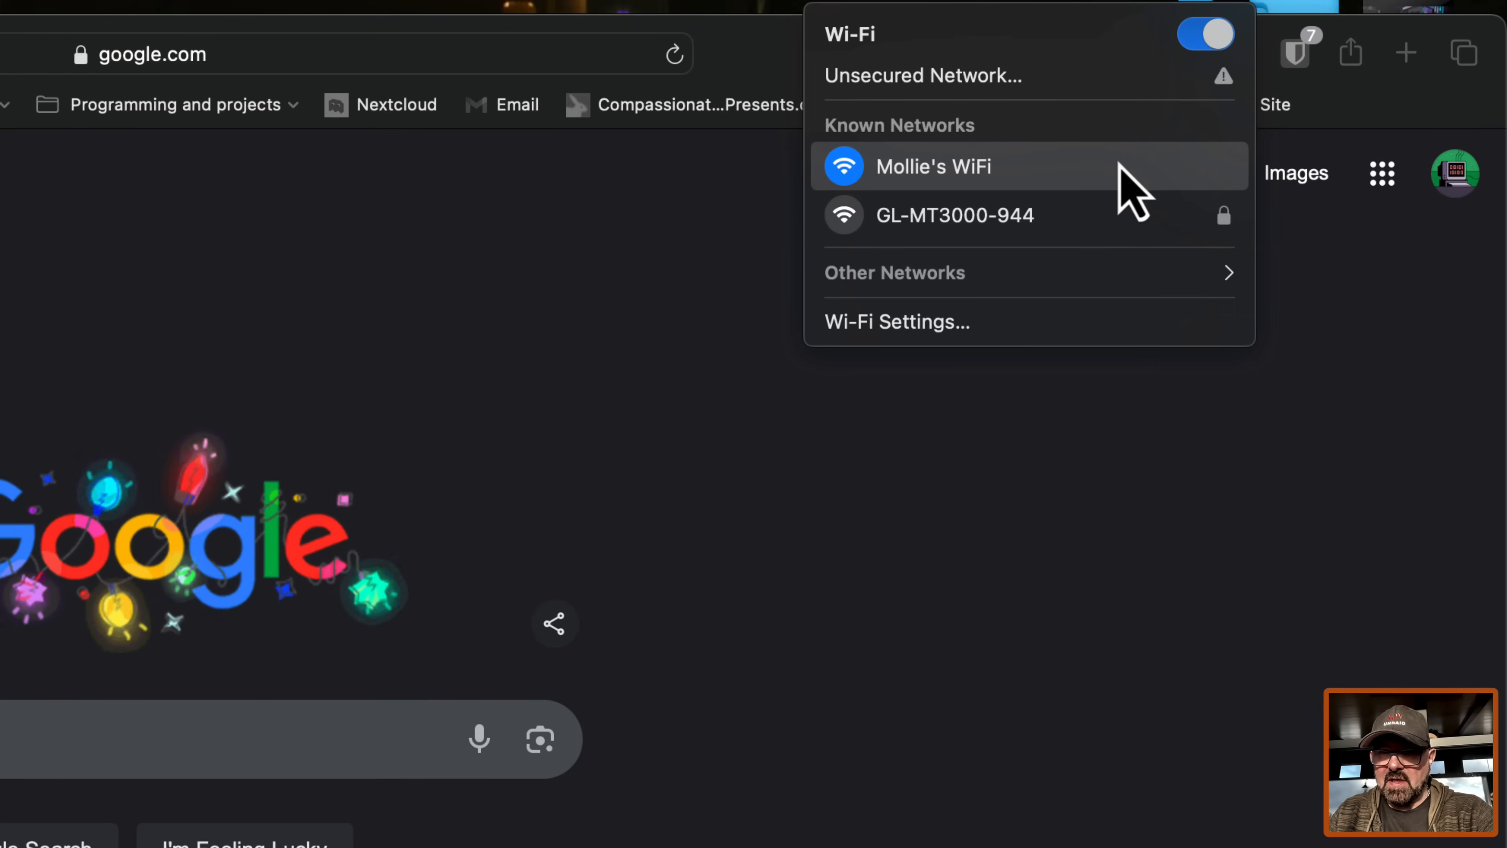
pyautogui.moveTo(908, 197)
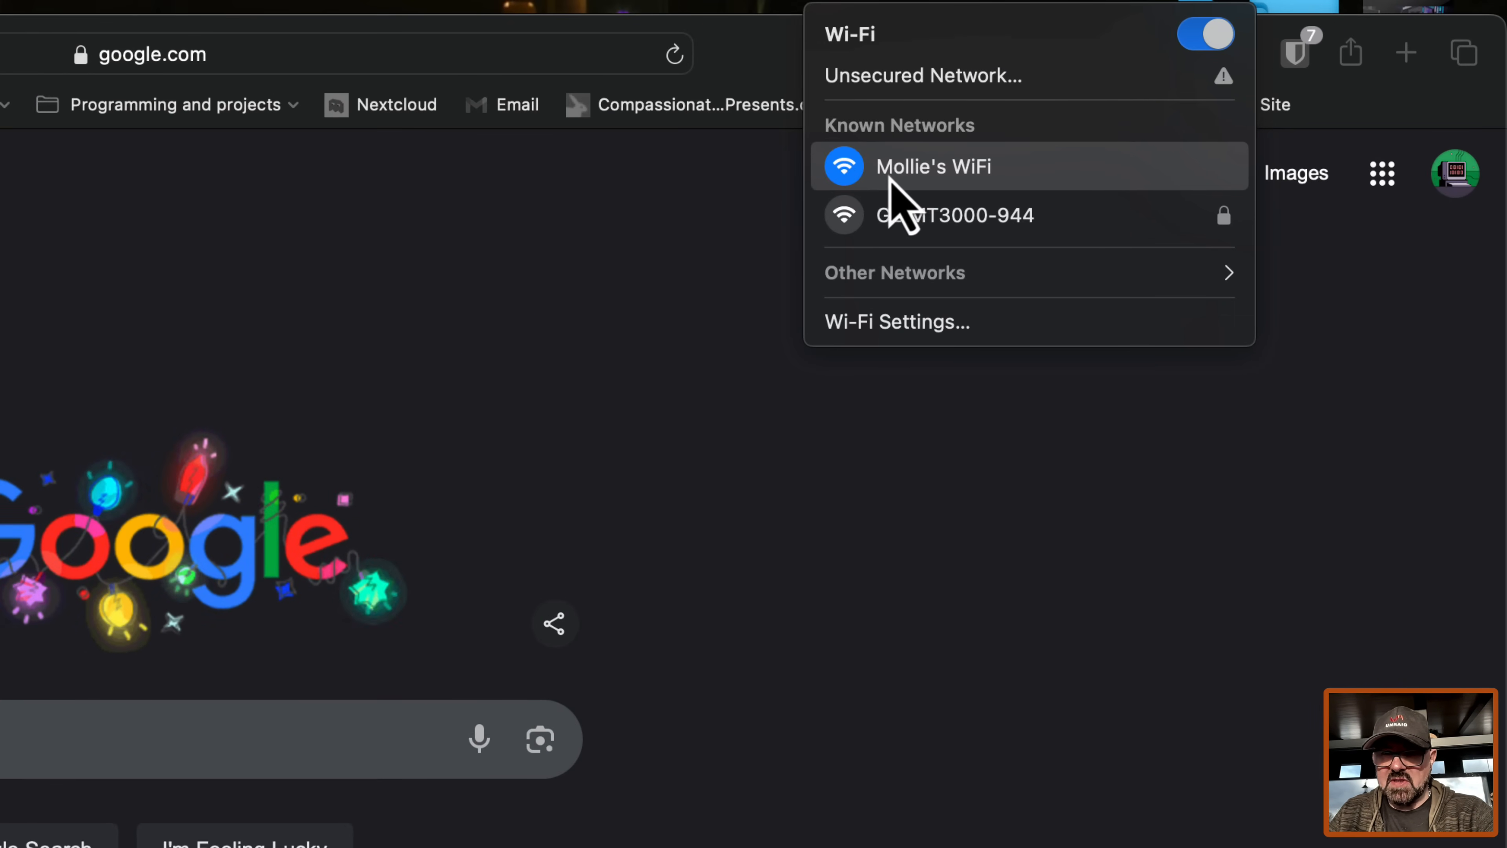
pyautogui.moveTo(947, 230)
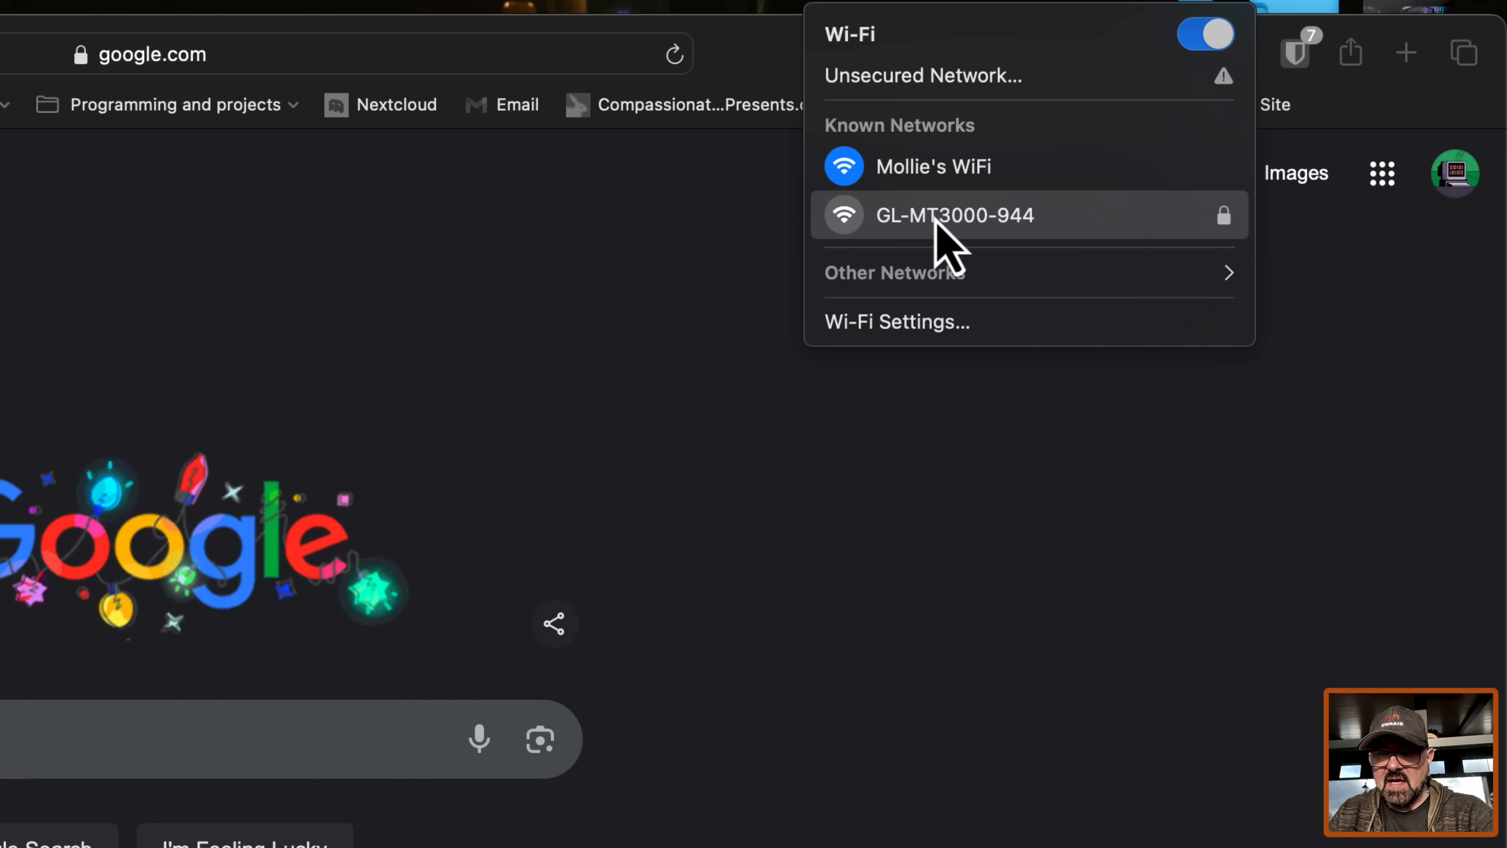
pyautogui.moveTo(908, 255)
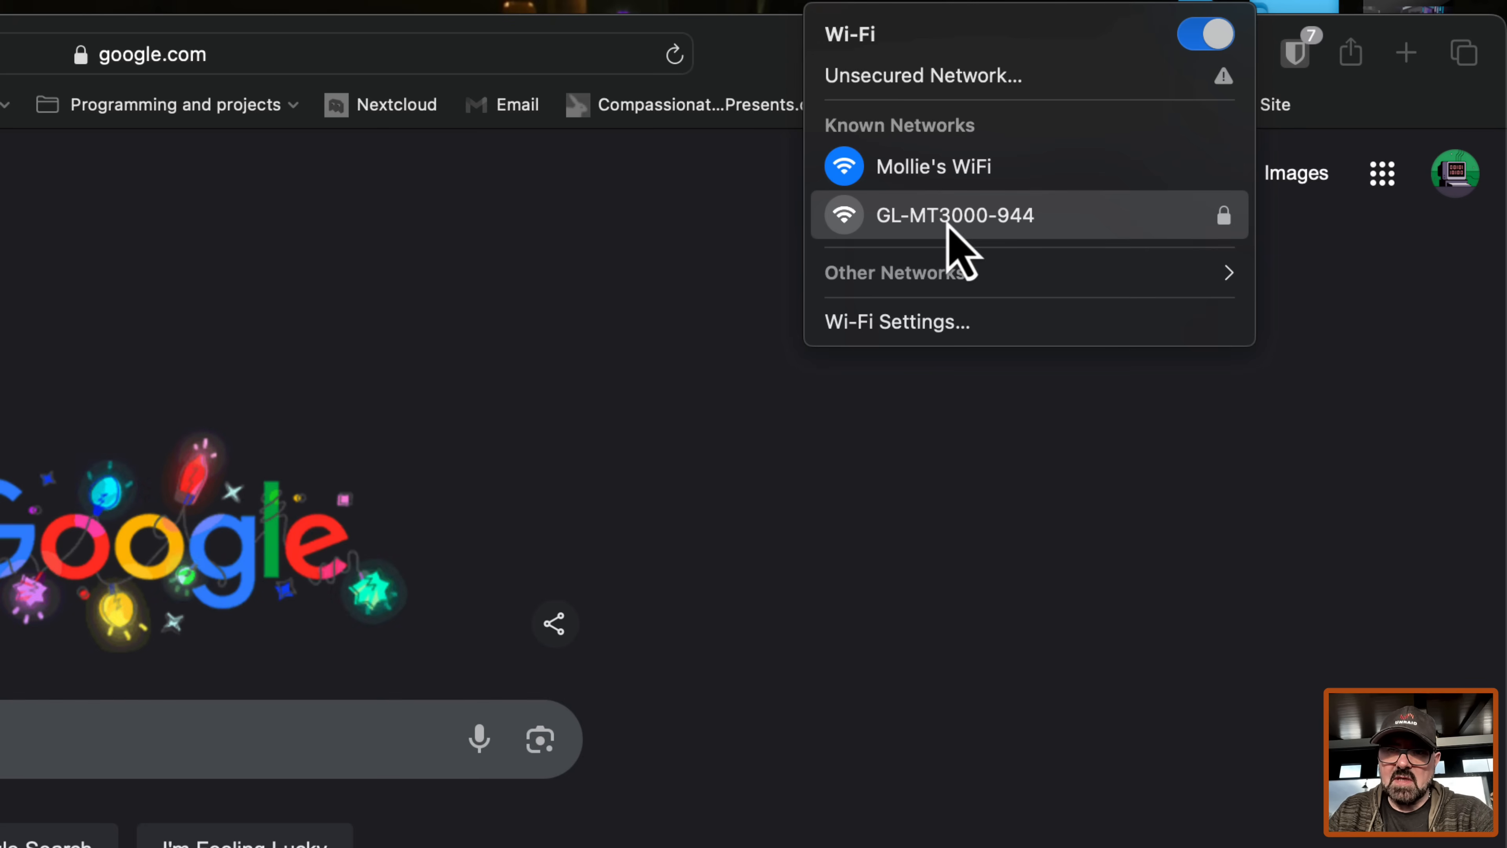
pyautogui.click(955, 214)
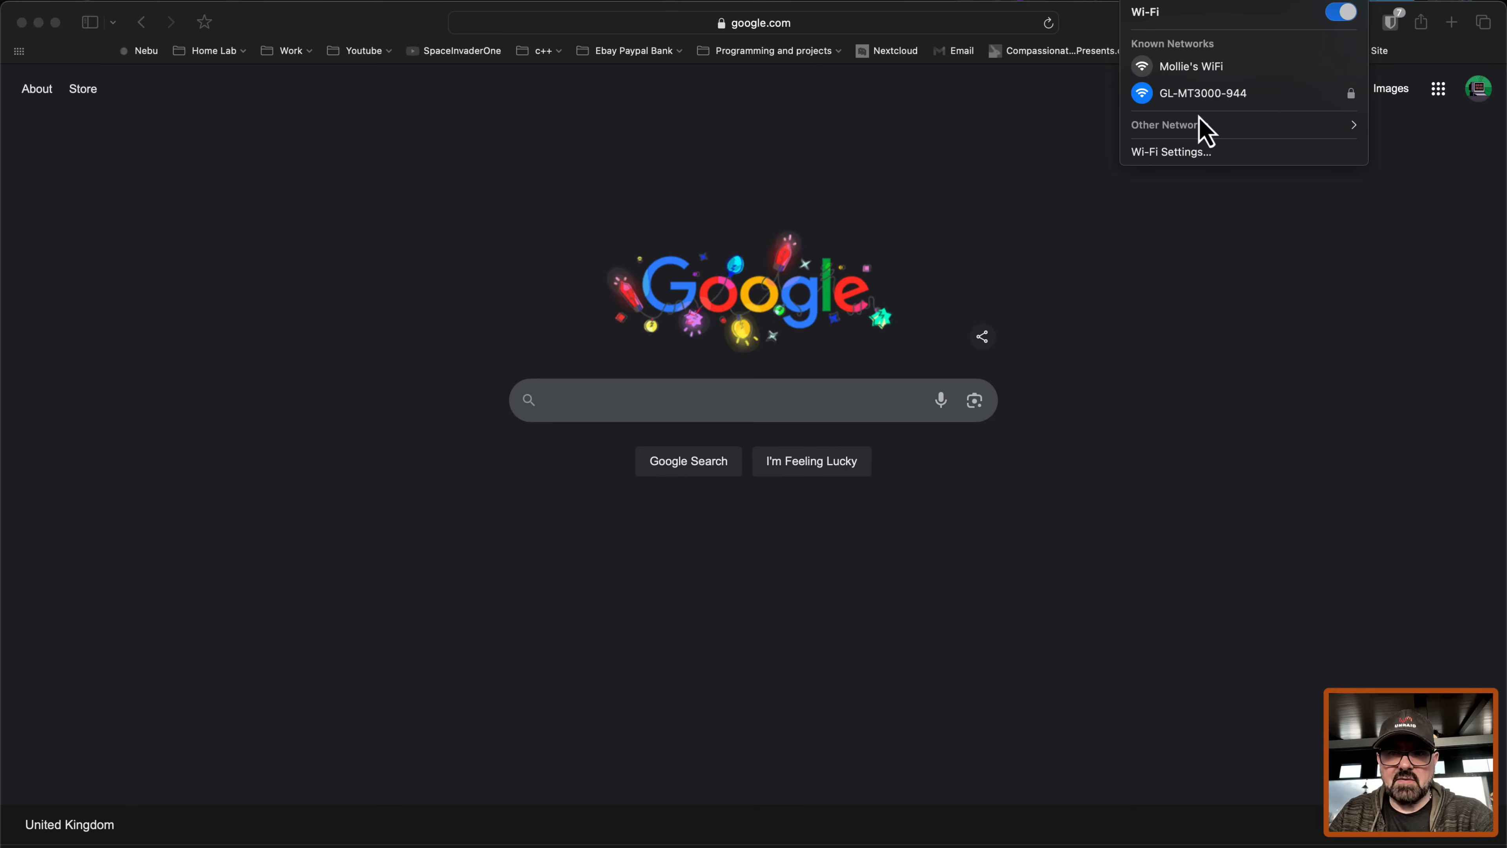
# Step: Go to 192.168.8.1, keep English, set a new admin password and apply to reach the dashboard
pyautogui.write('192.168.8.1')
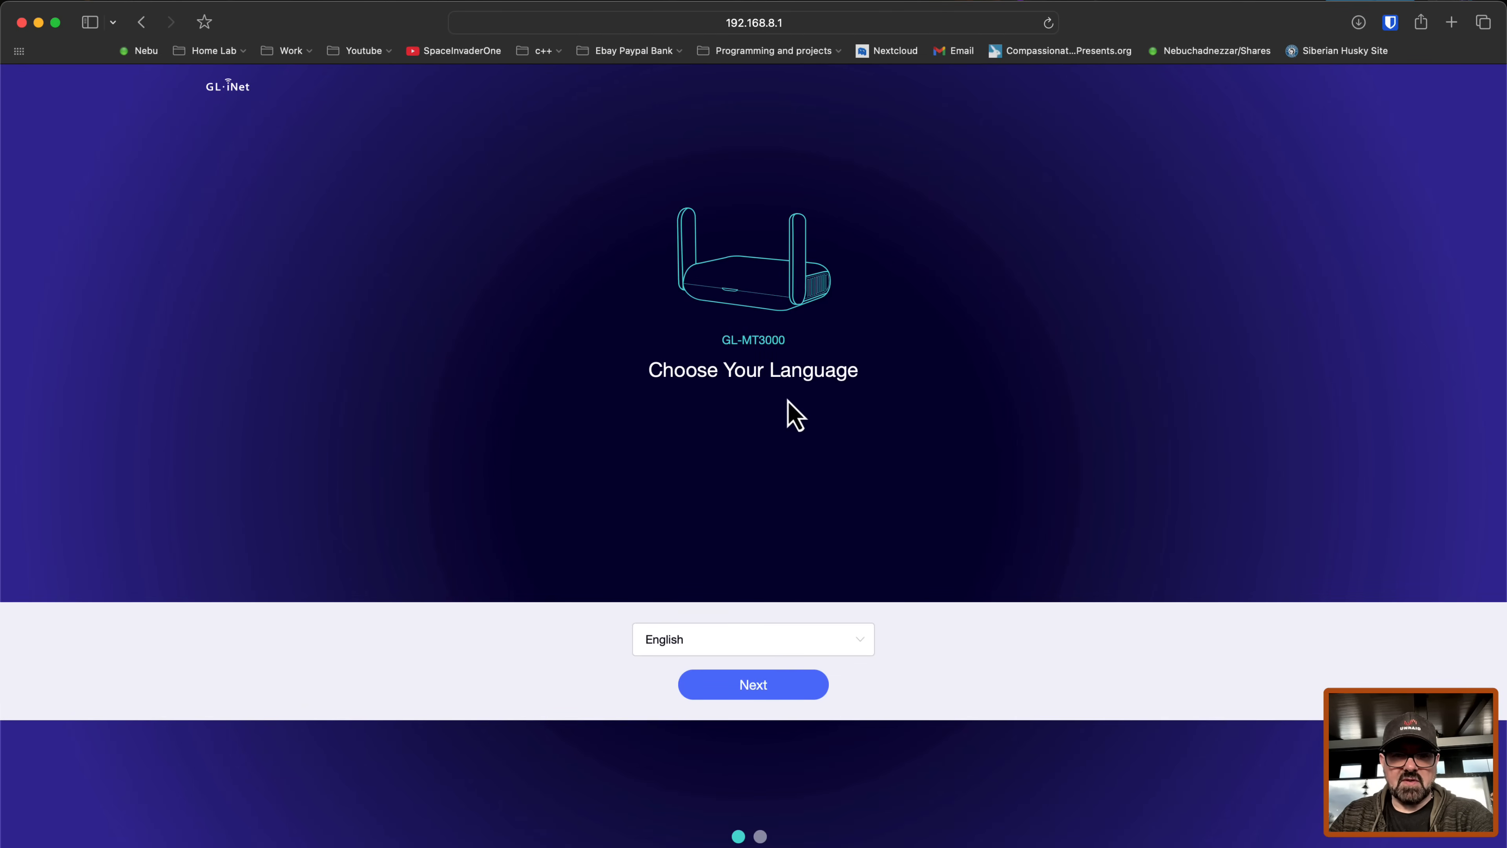
pyautogui.moveTo(728, 436)
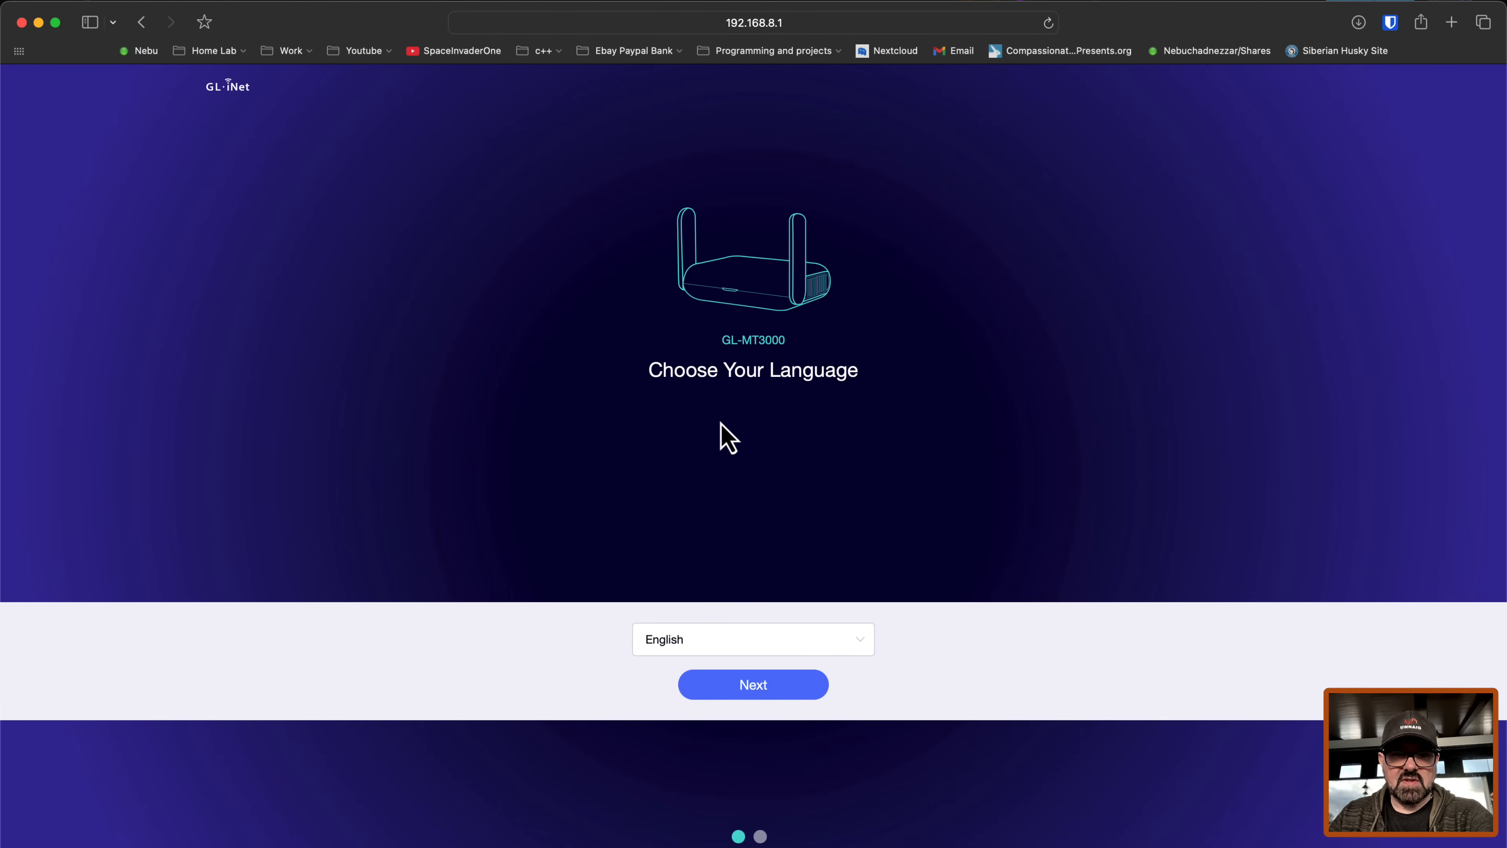
pyautogui.click(752, 684)
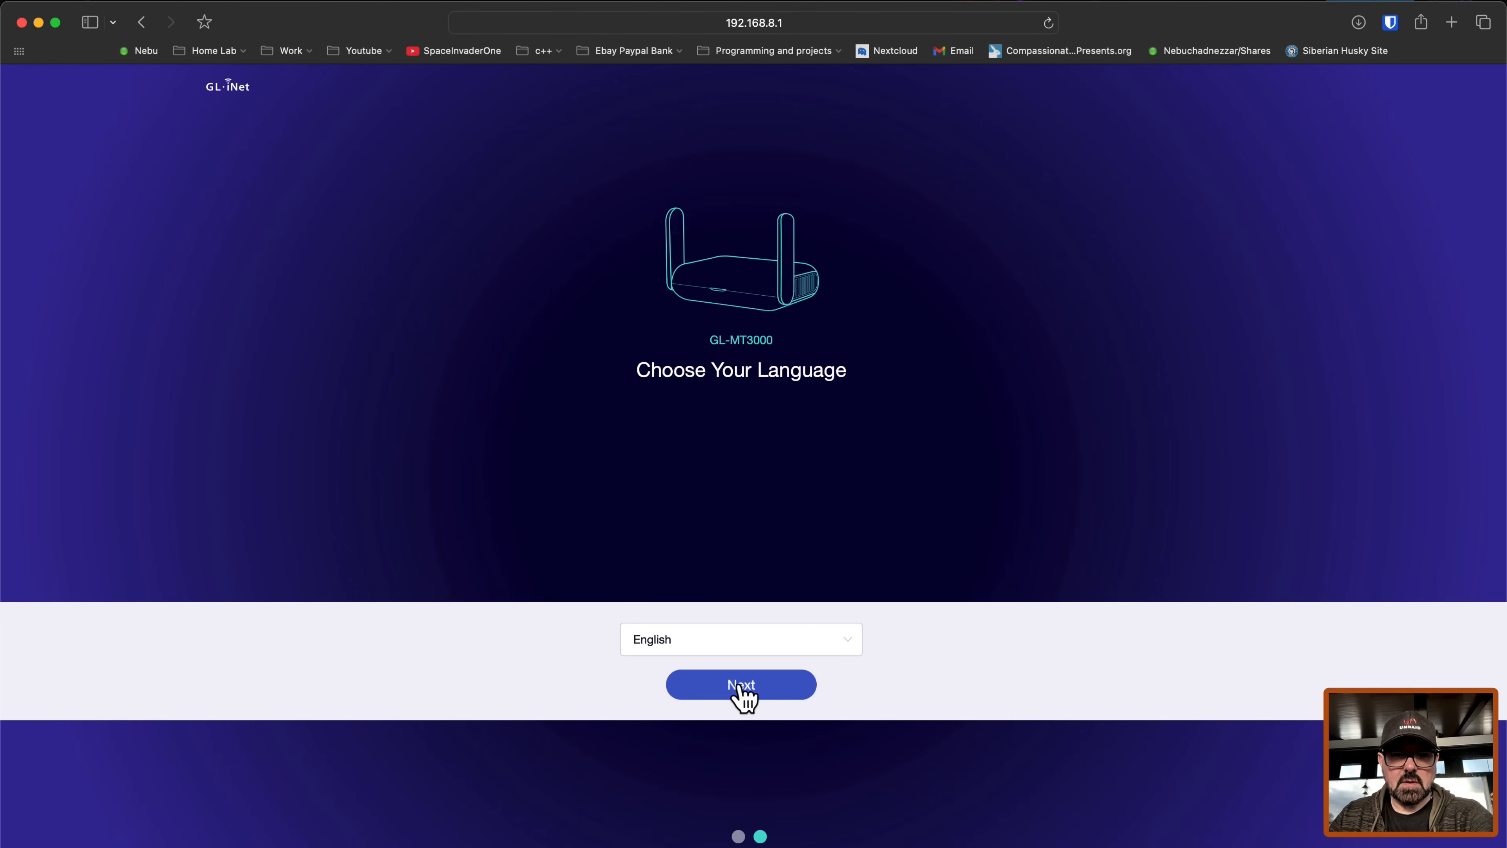
pyautogui.click(740, 684)
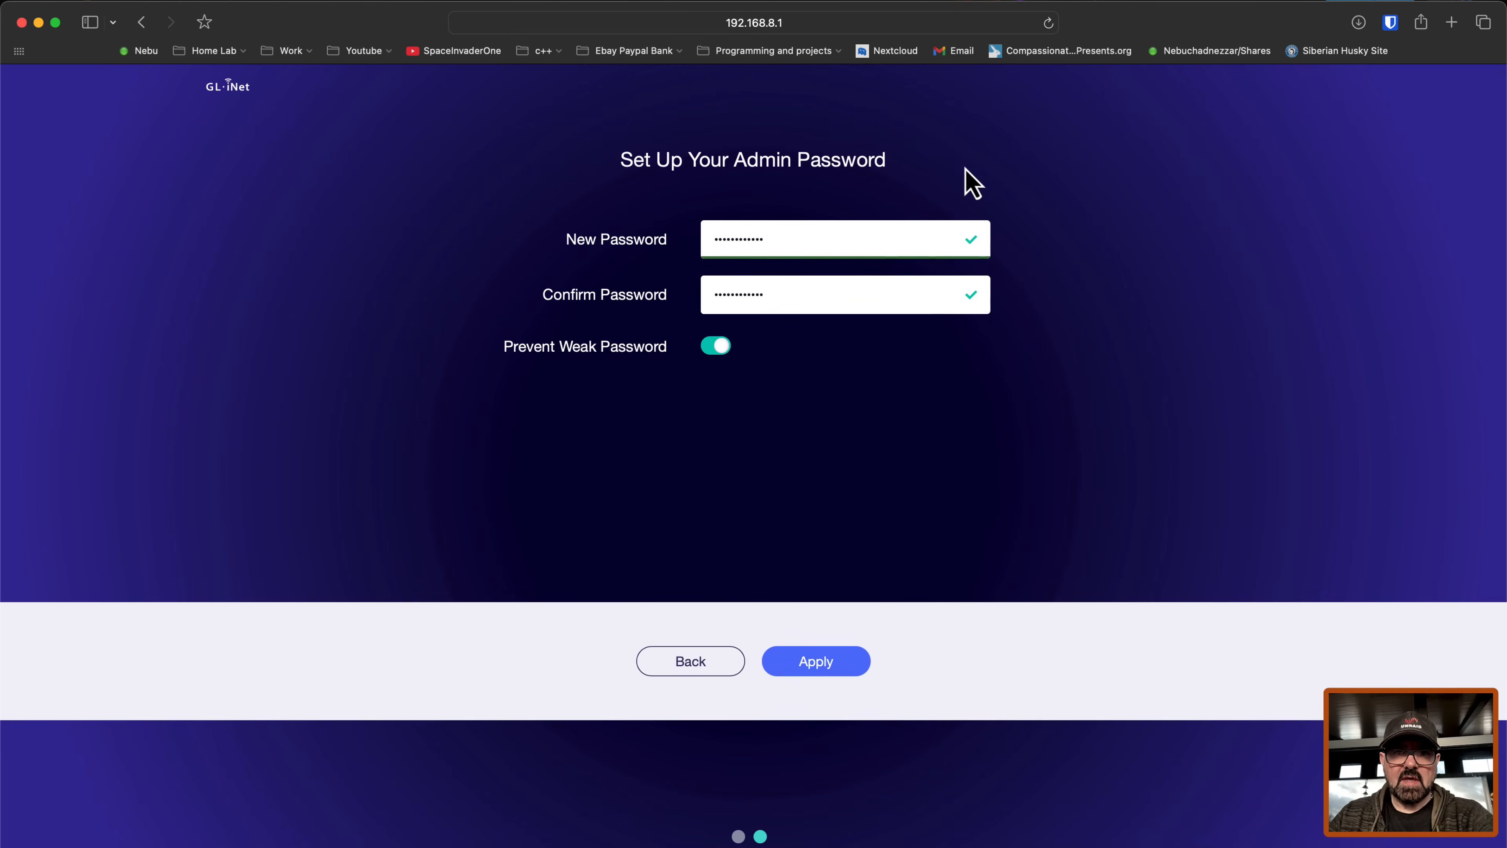
pyautogui.moveTo(838, 639)
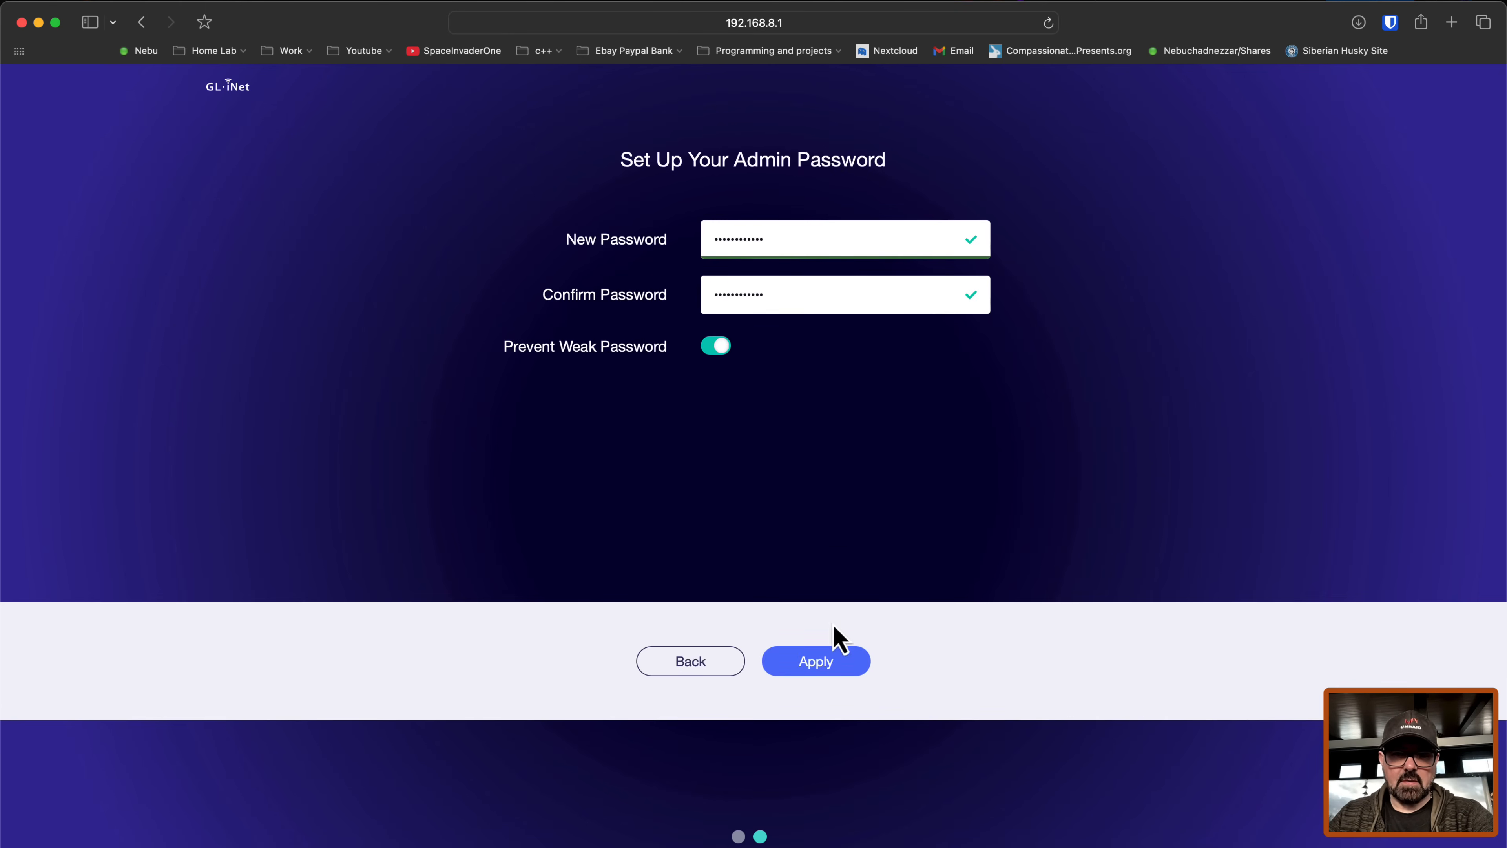
pyautogui.click(814, 660)
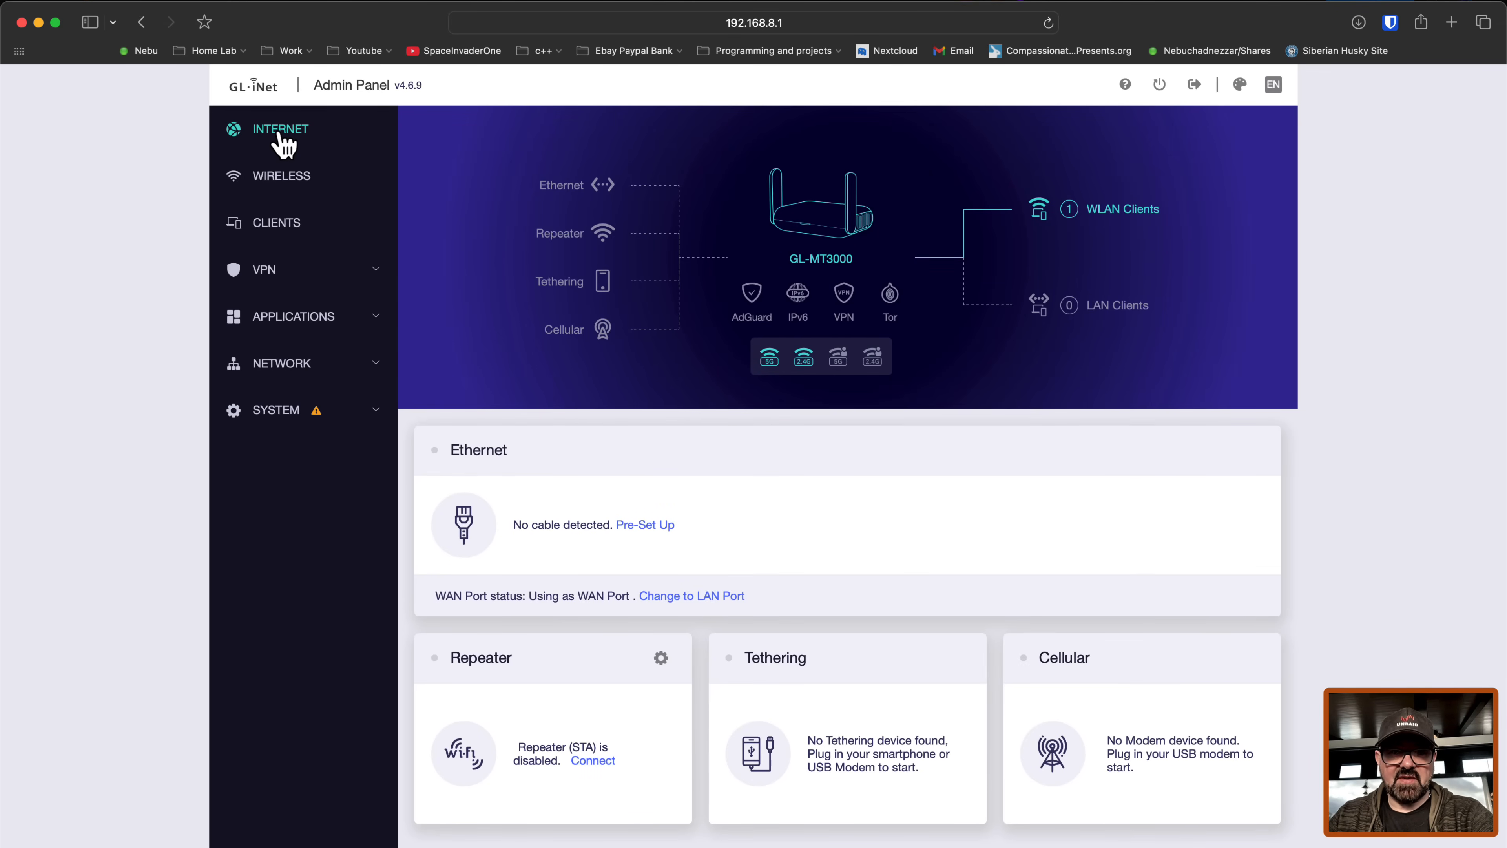
pyautogui.moveTo(1177, 713)
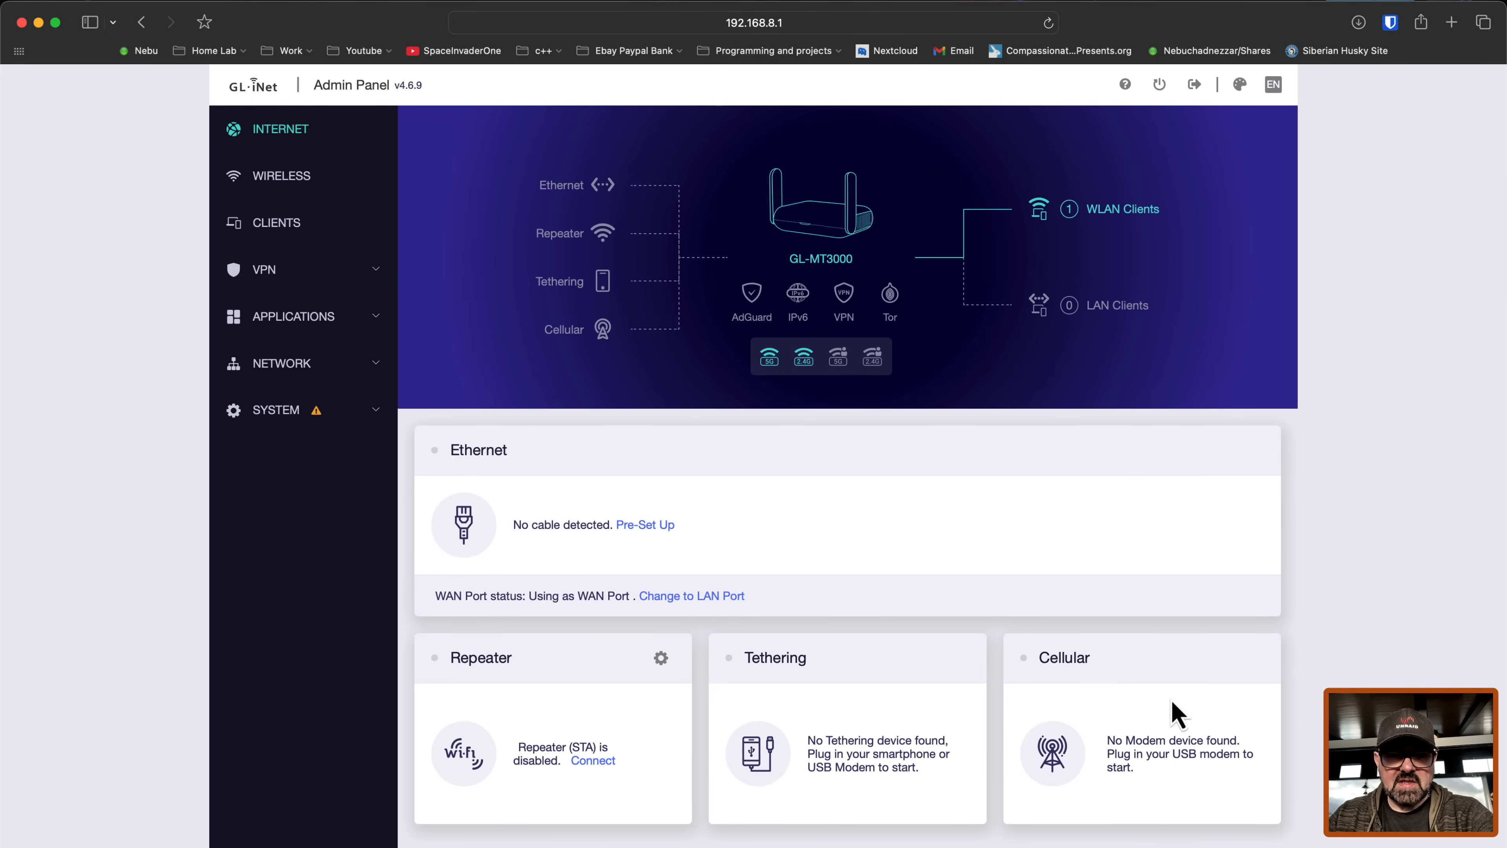
pyautogui.moveTo(547, 740)
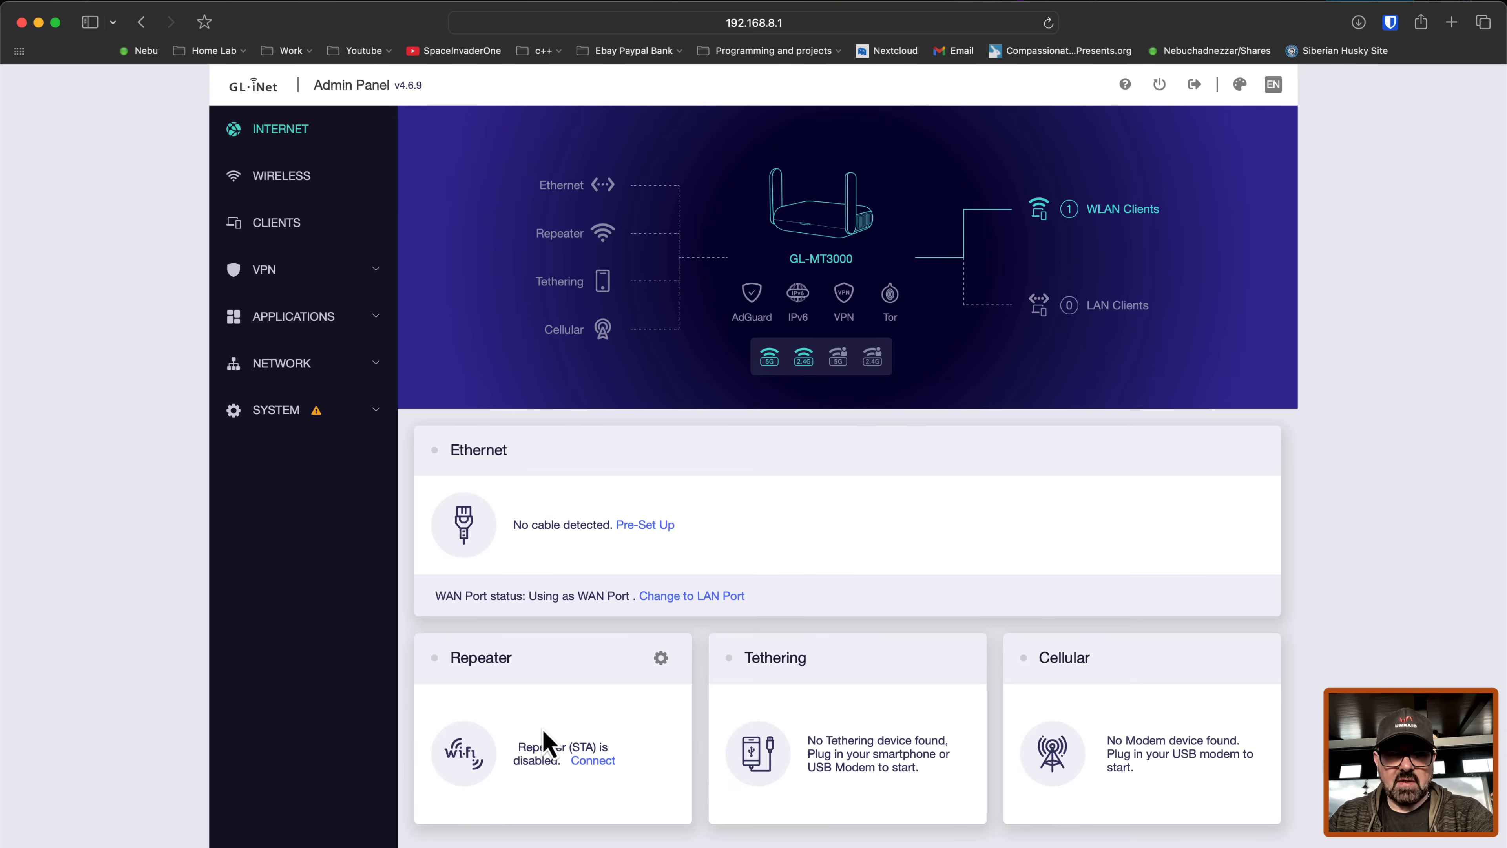
pyautogui.moveTo(1134, 720)
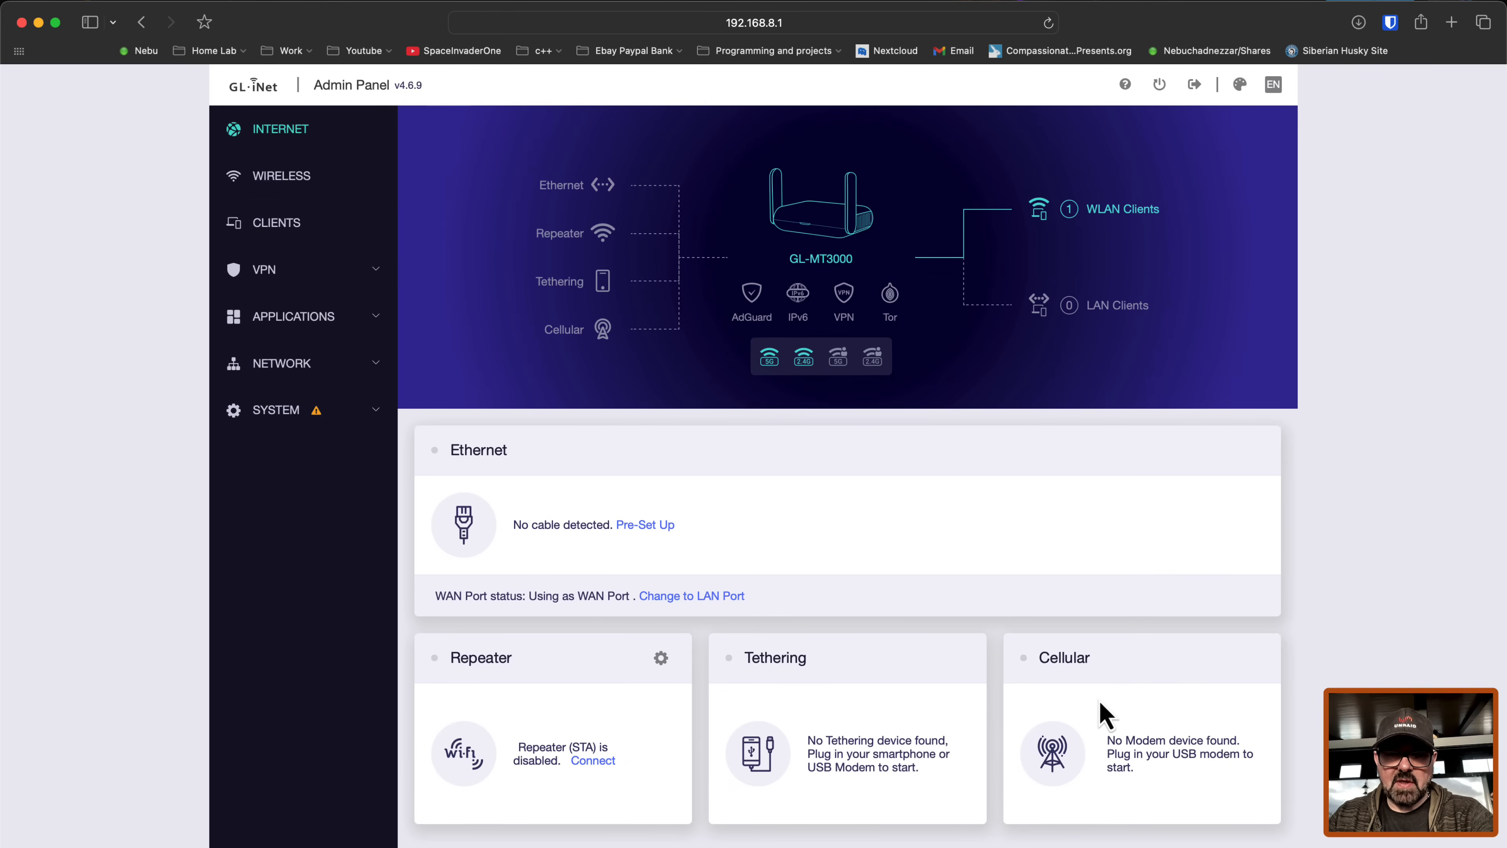
pyautogui.moveTo(838, 719)
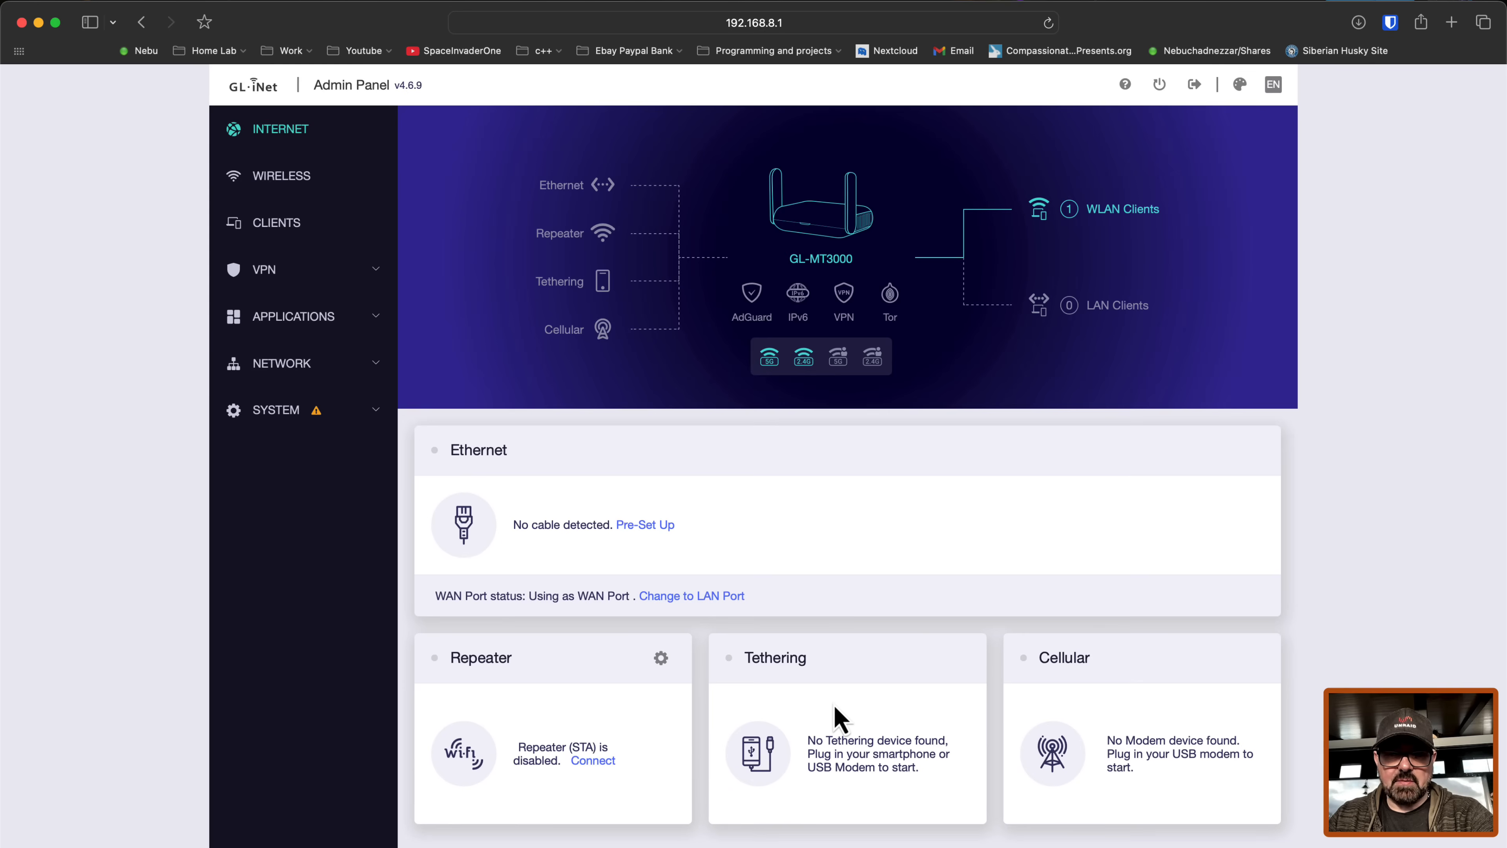
pyautogui.moveTo(519, 712)
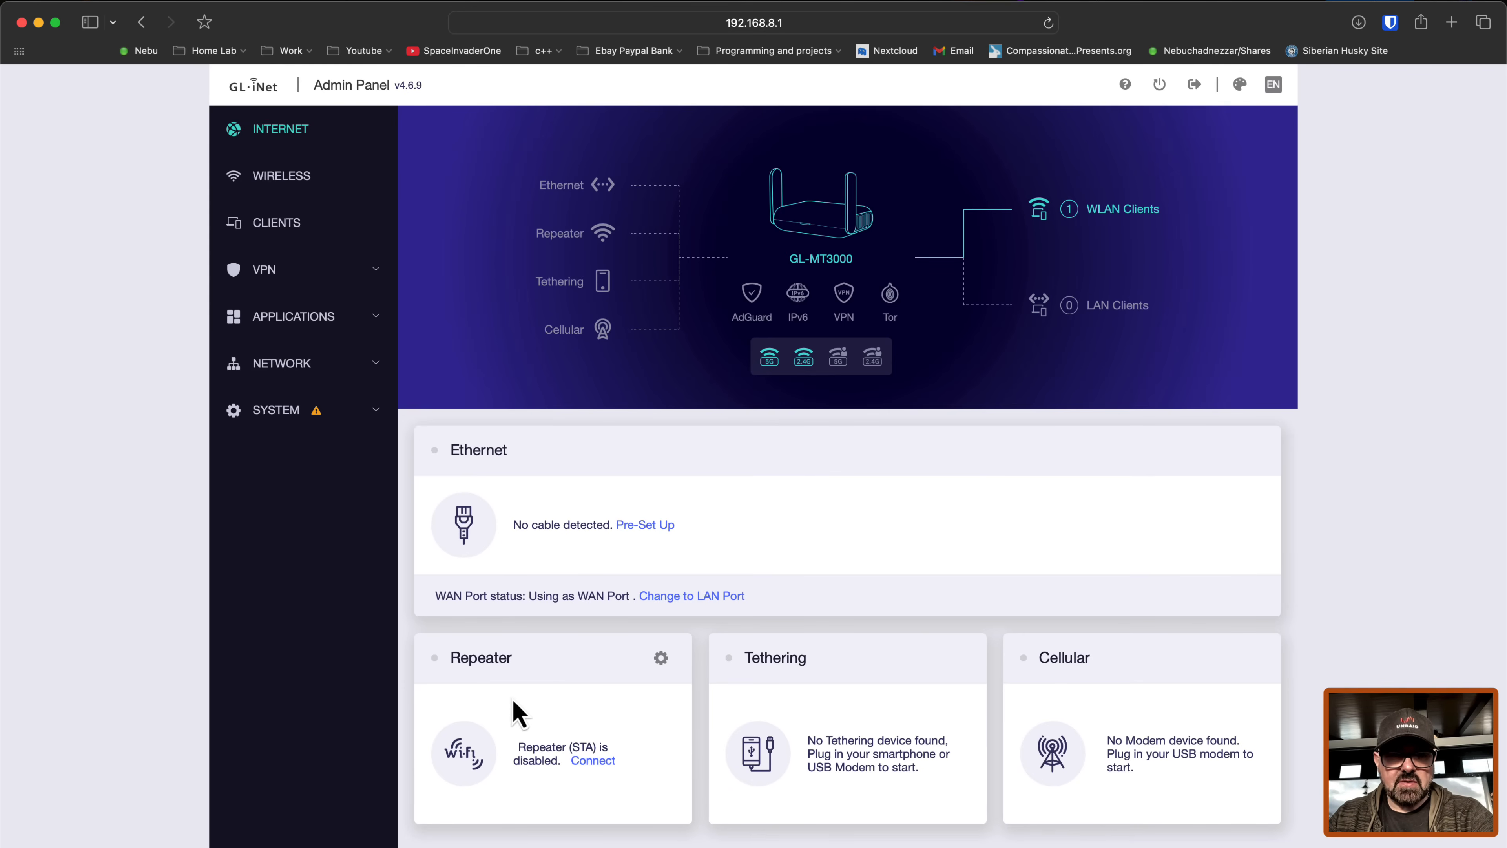
pyautogui.moveTo(548, 718)
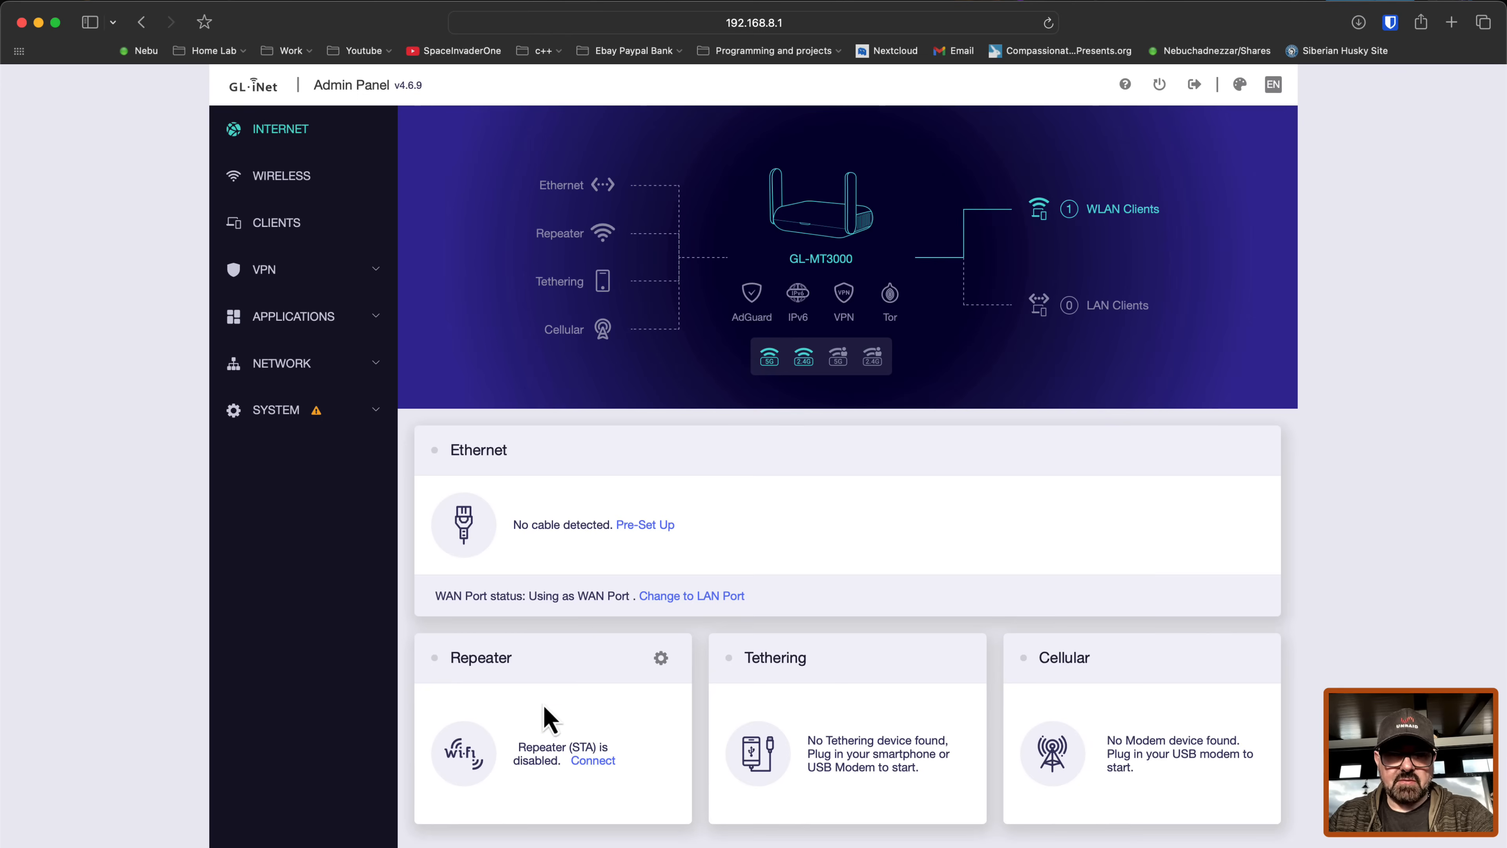
pyautogui.moveTo(583, 745)
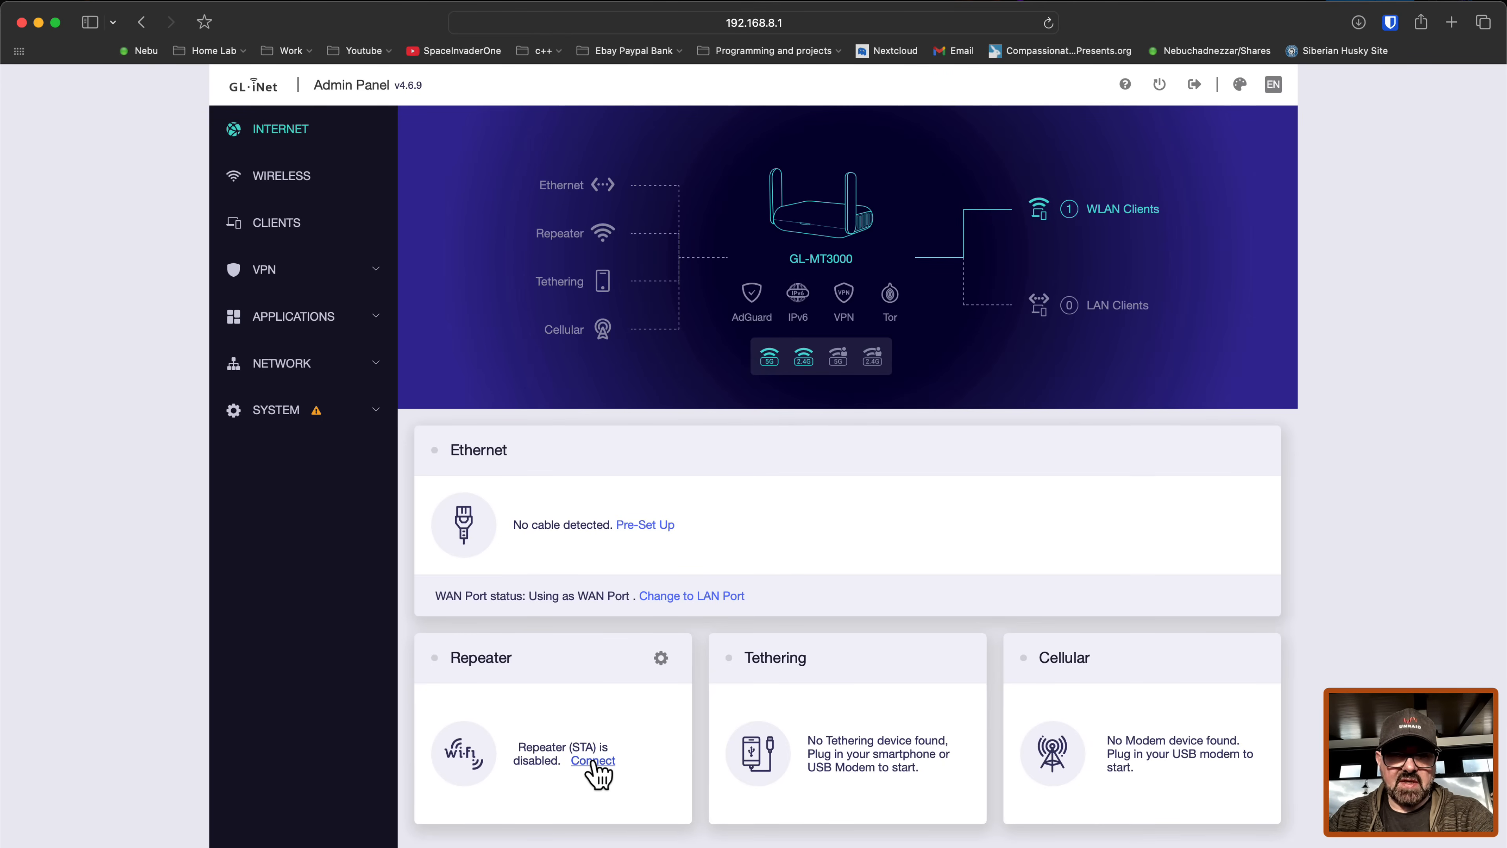
# Step: Start a repeater connection and choose the top available network, Mollie's WiFi
pyautogui.click(592, 761)
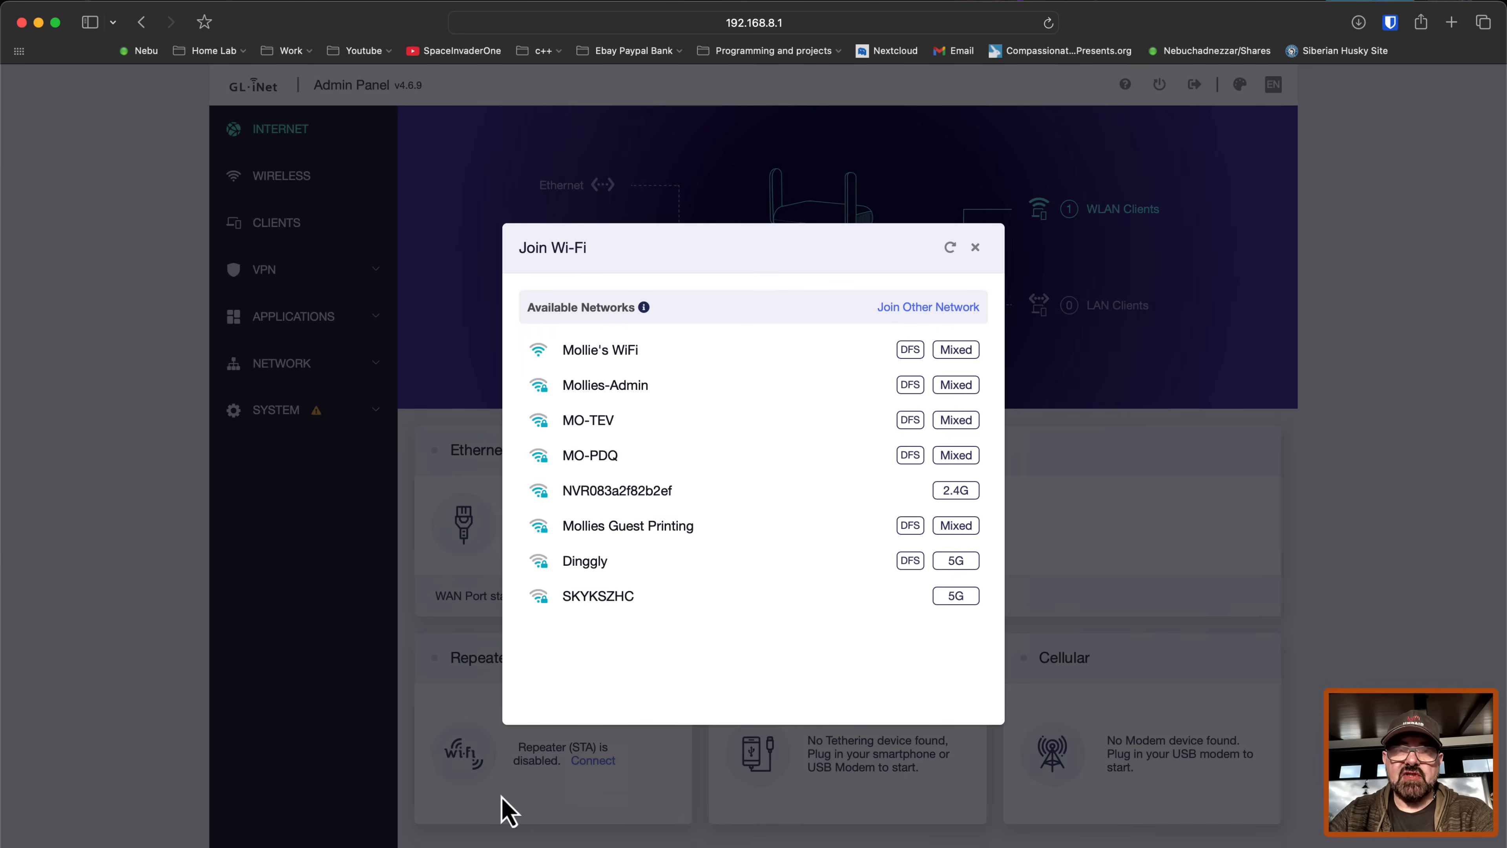
pyautogui.moveTo(634, 363)
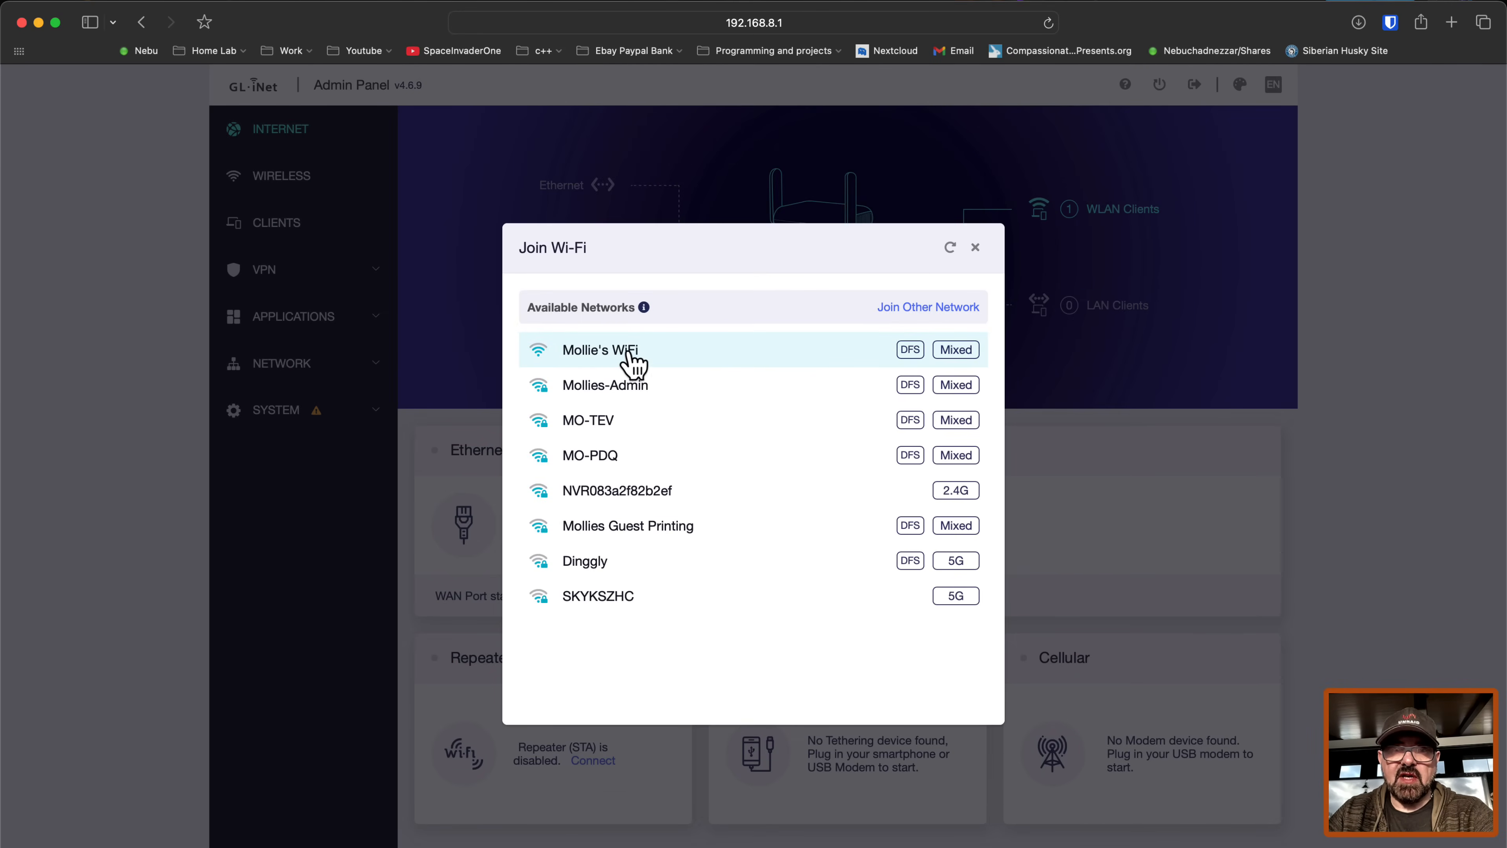
pyautogui.click(600, 348)
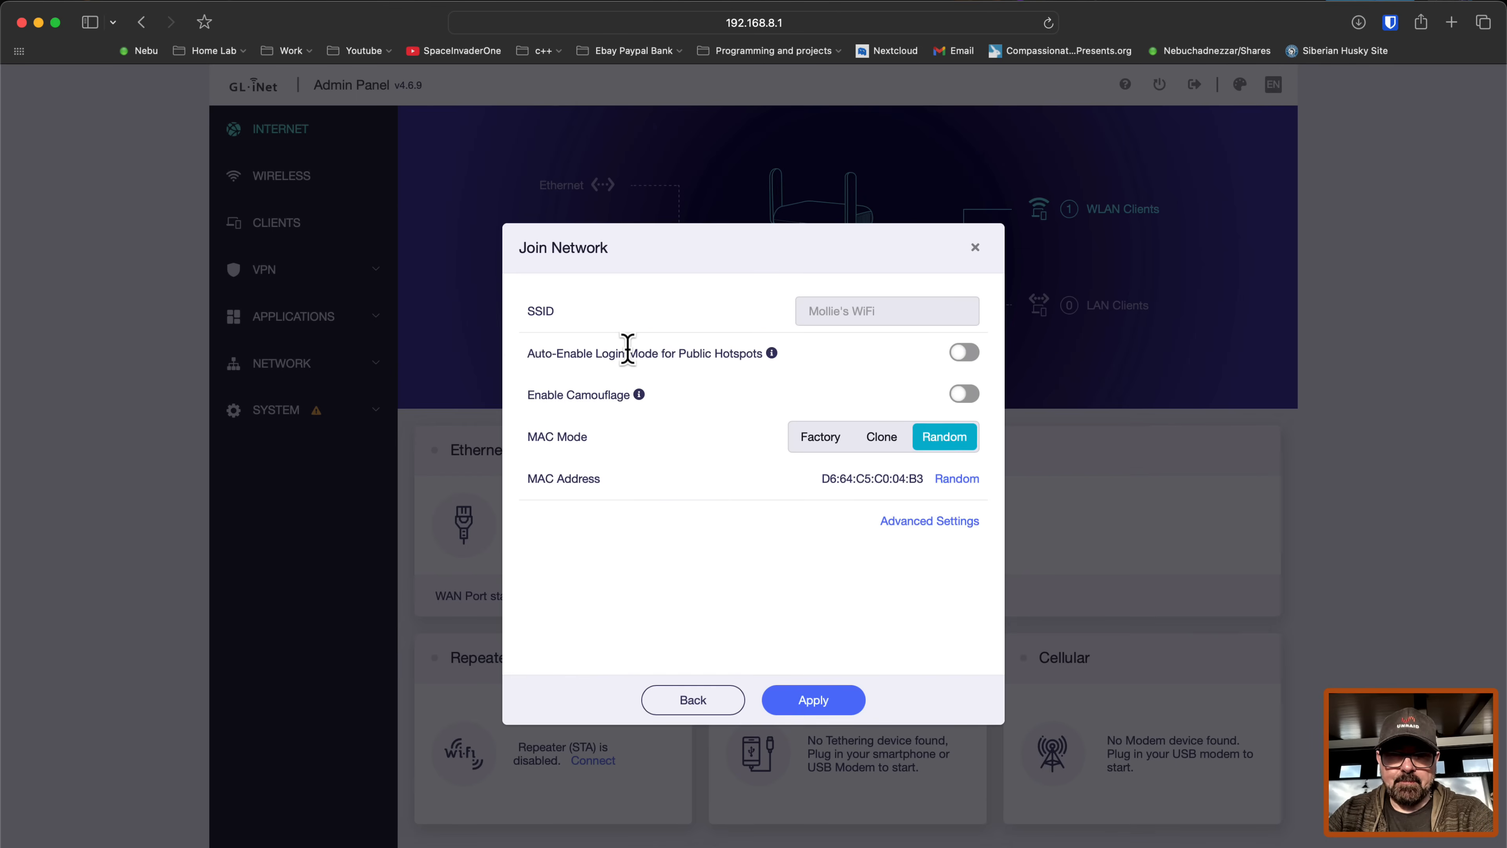
pyautogui.click(955, 479)
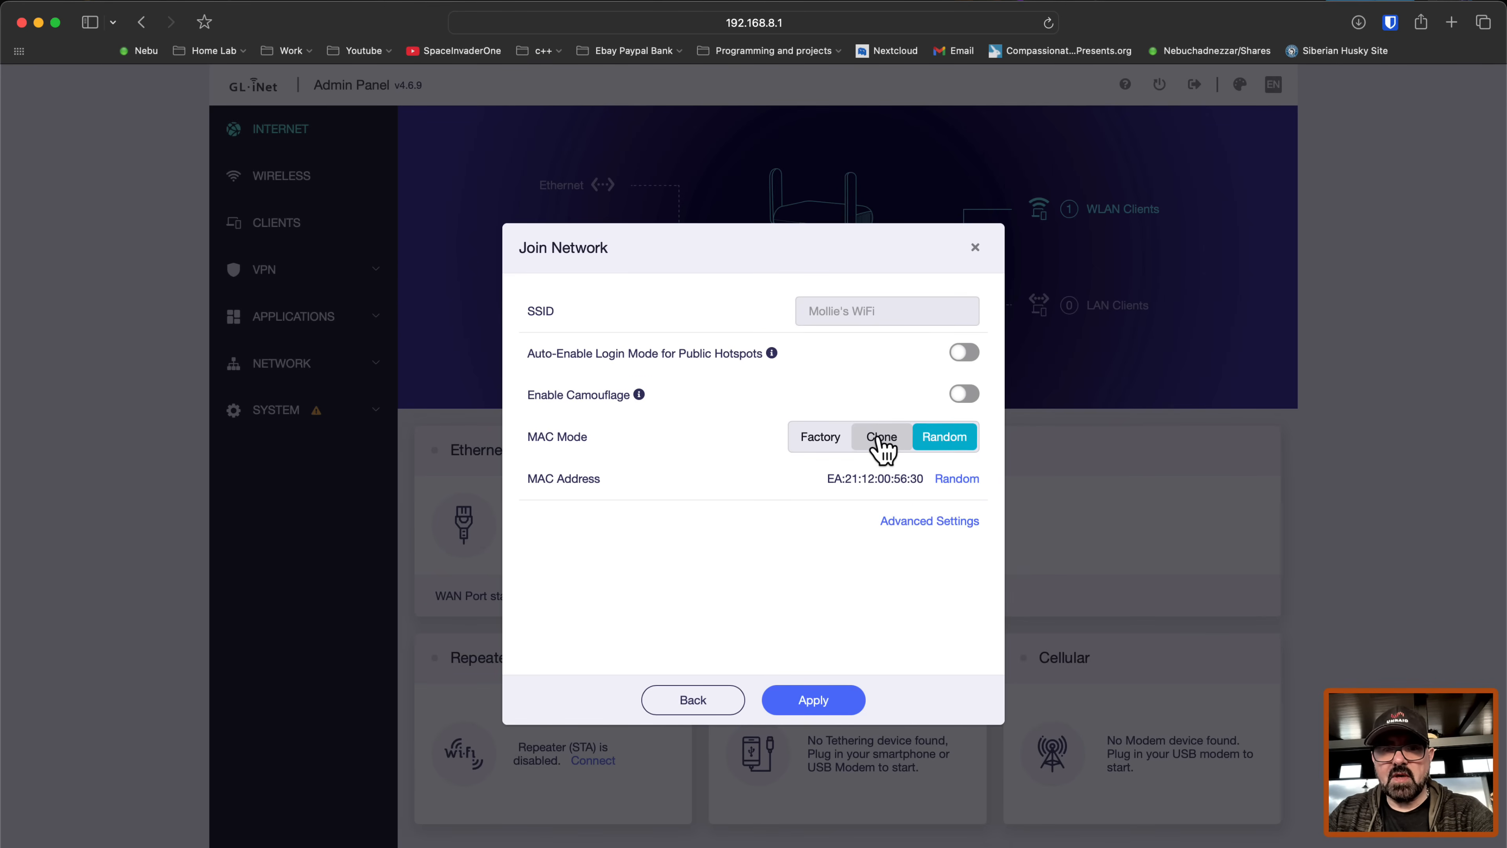
# Step: Try Clone and Factory MAC modes, settle on Random MAC, and apply the repeater join
pyautogui.click(881, 436)
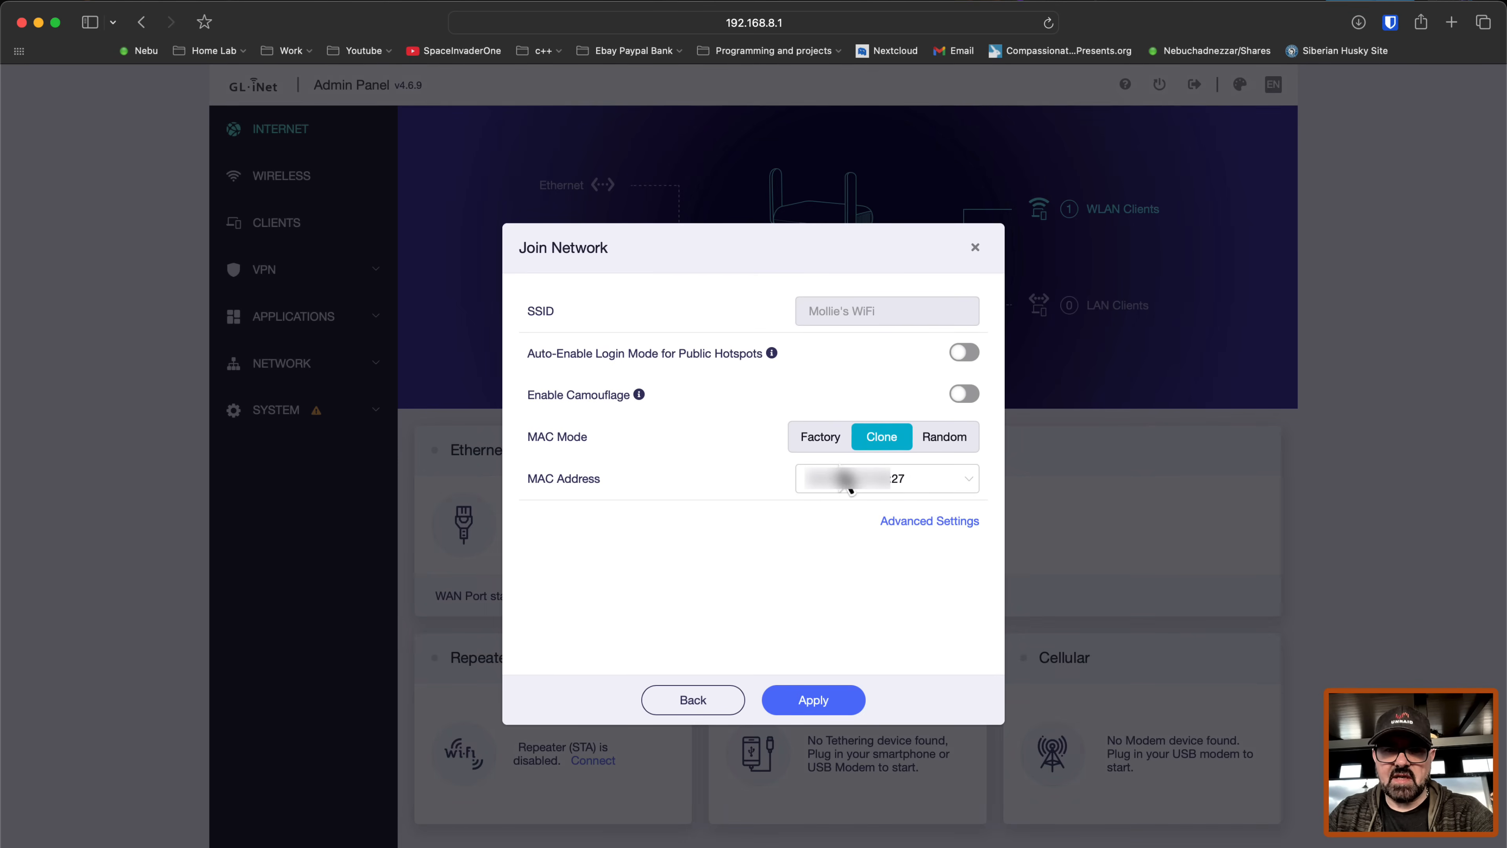
pyautogui.click(820, 437)
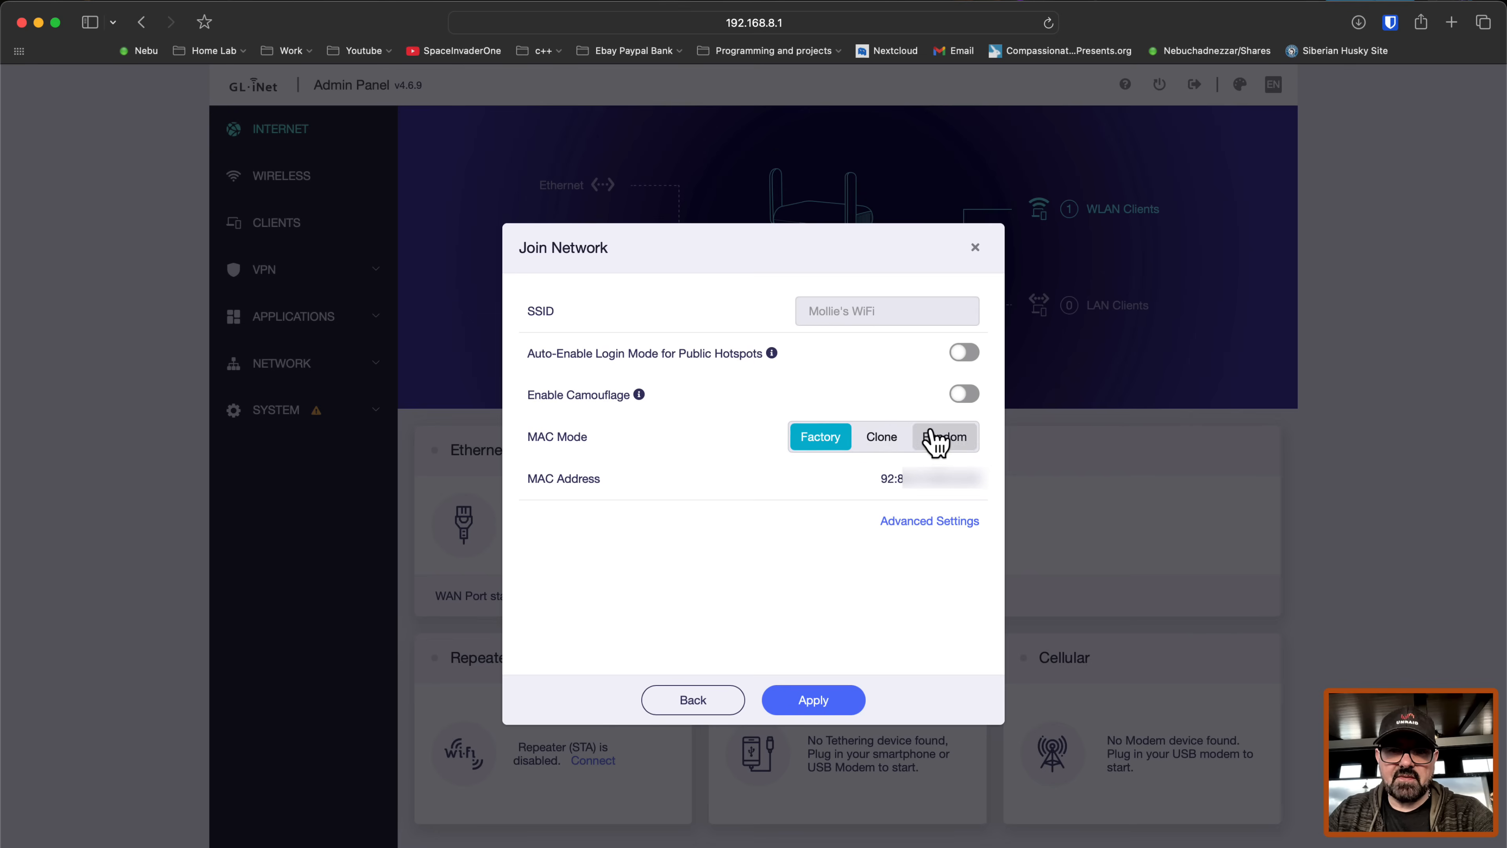
pyautogui.click(943, 437)
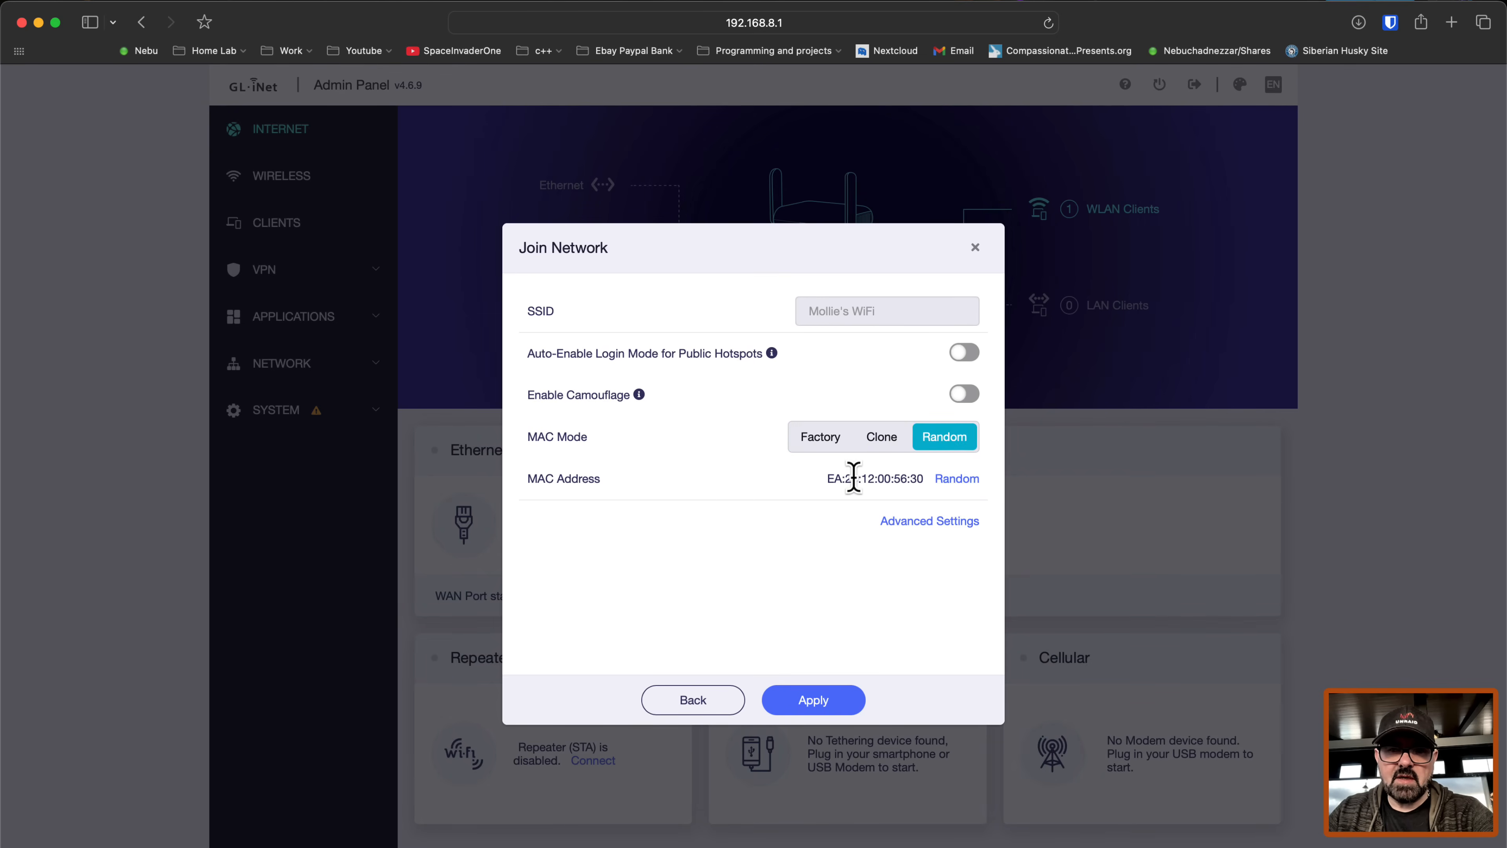
pyautogui.moveTo(720, 512)
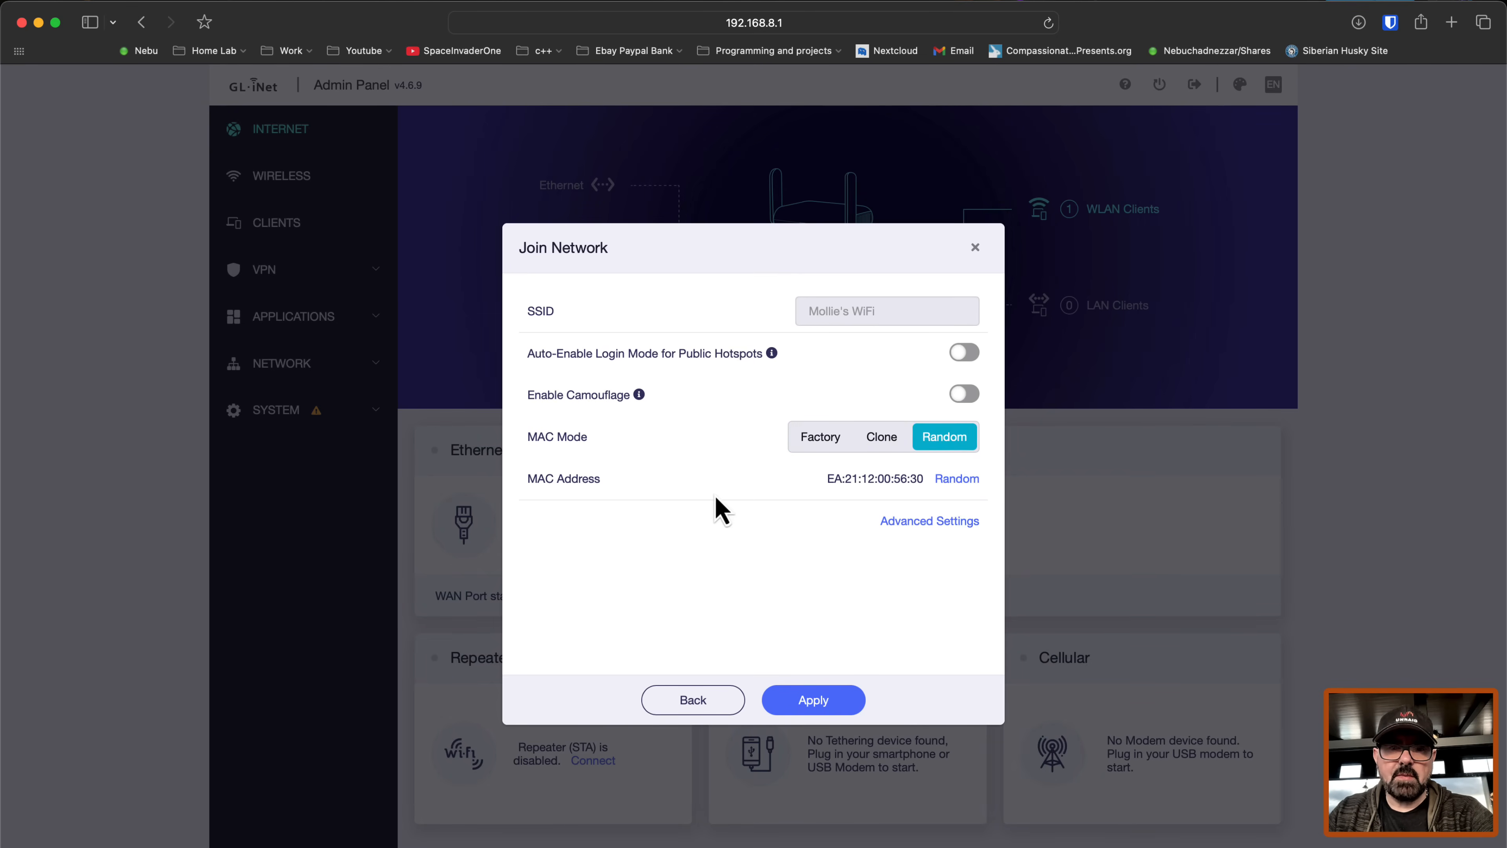
pyautogui.moveTo(682, 287)
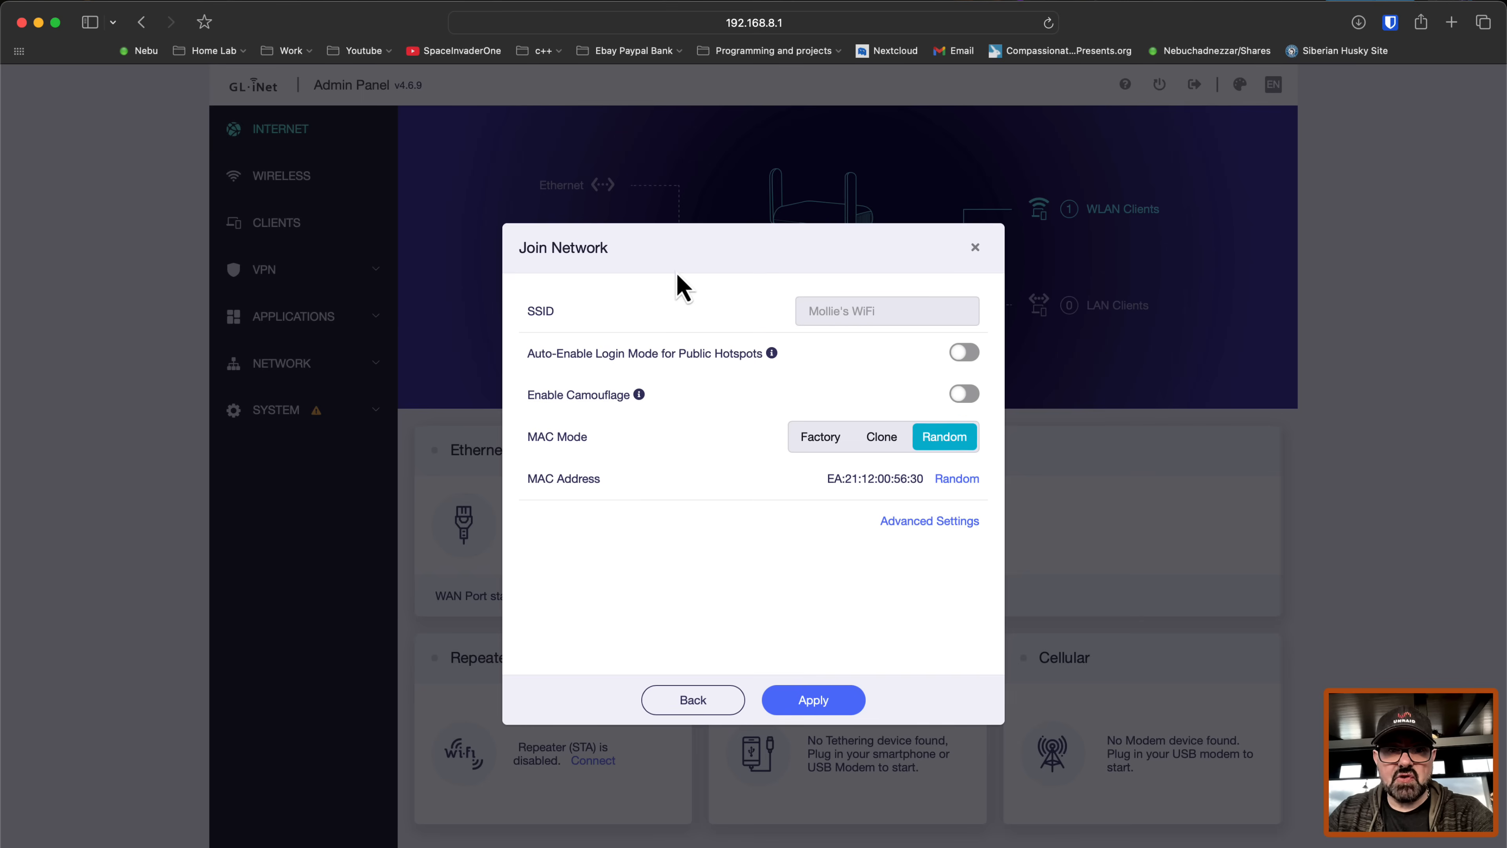
pyautogui.moveTo(668, 428)
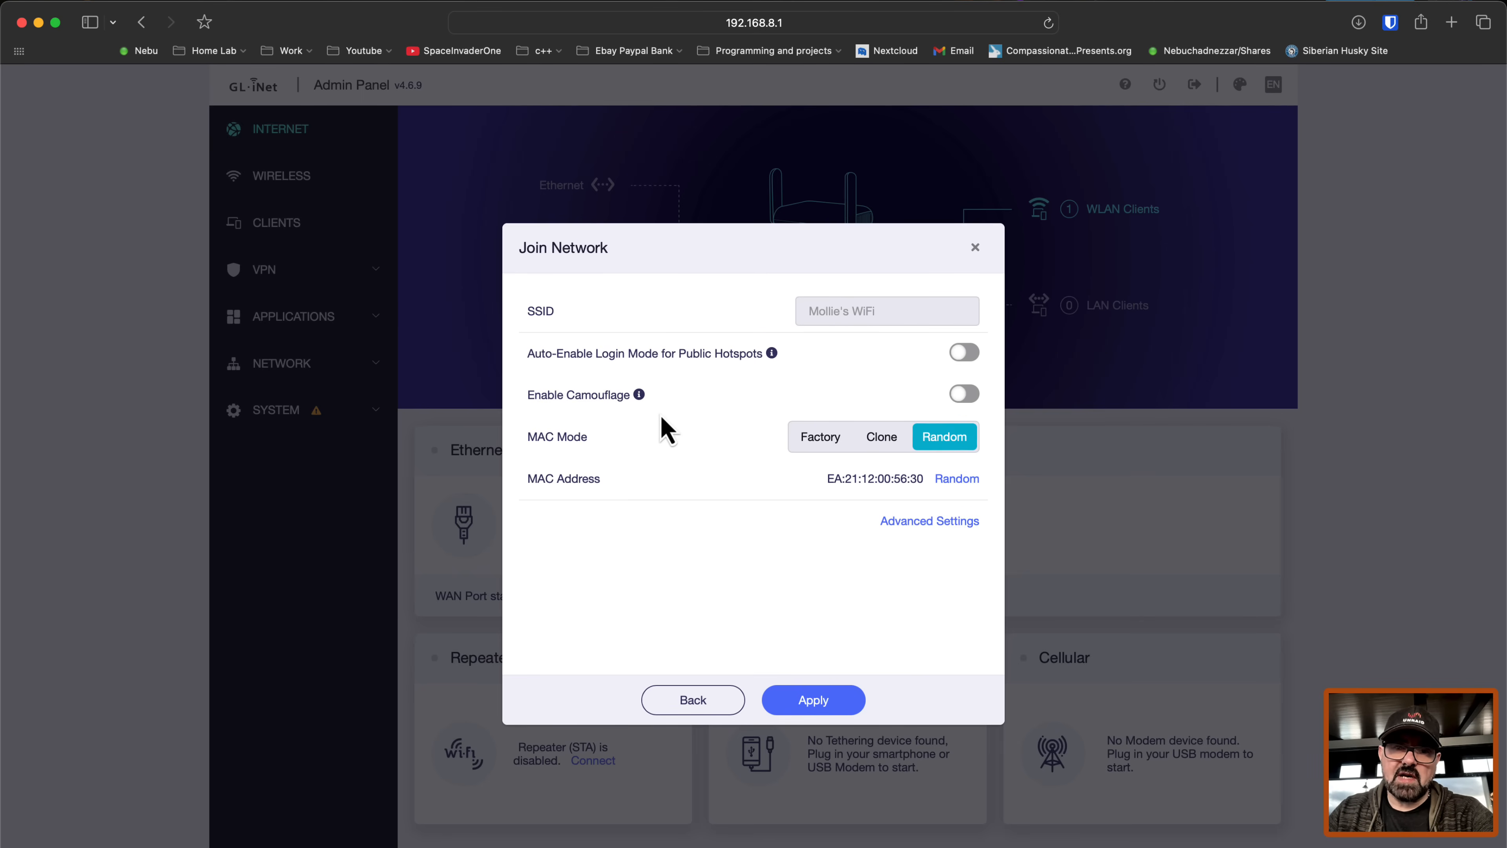
pyautogui.moveTo(758, 471)
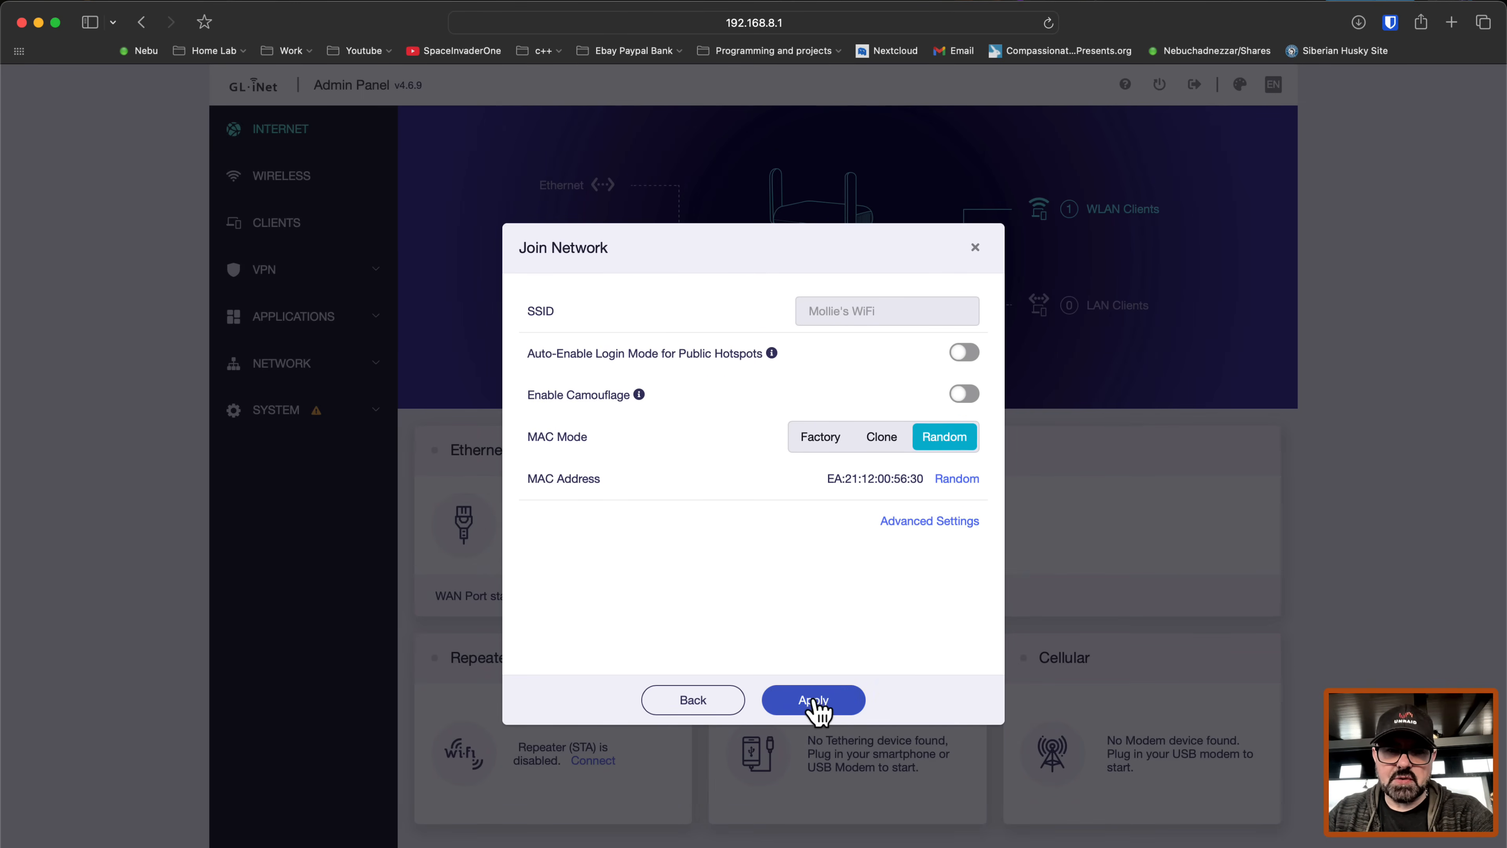
pyautogui.click(813, 699)
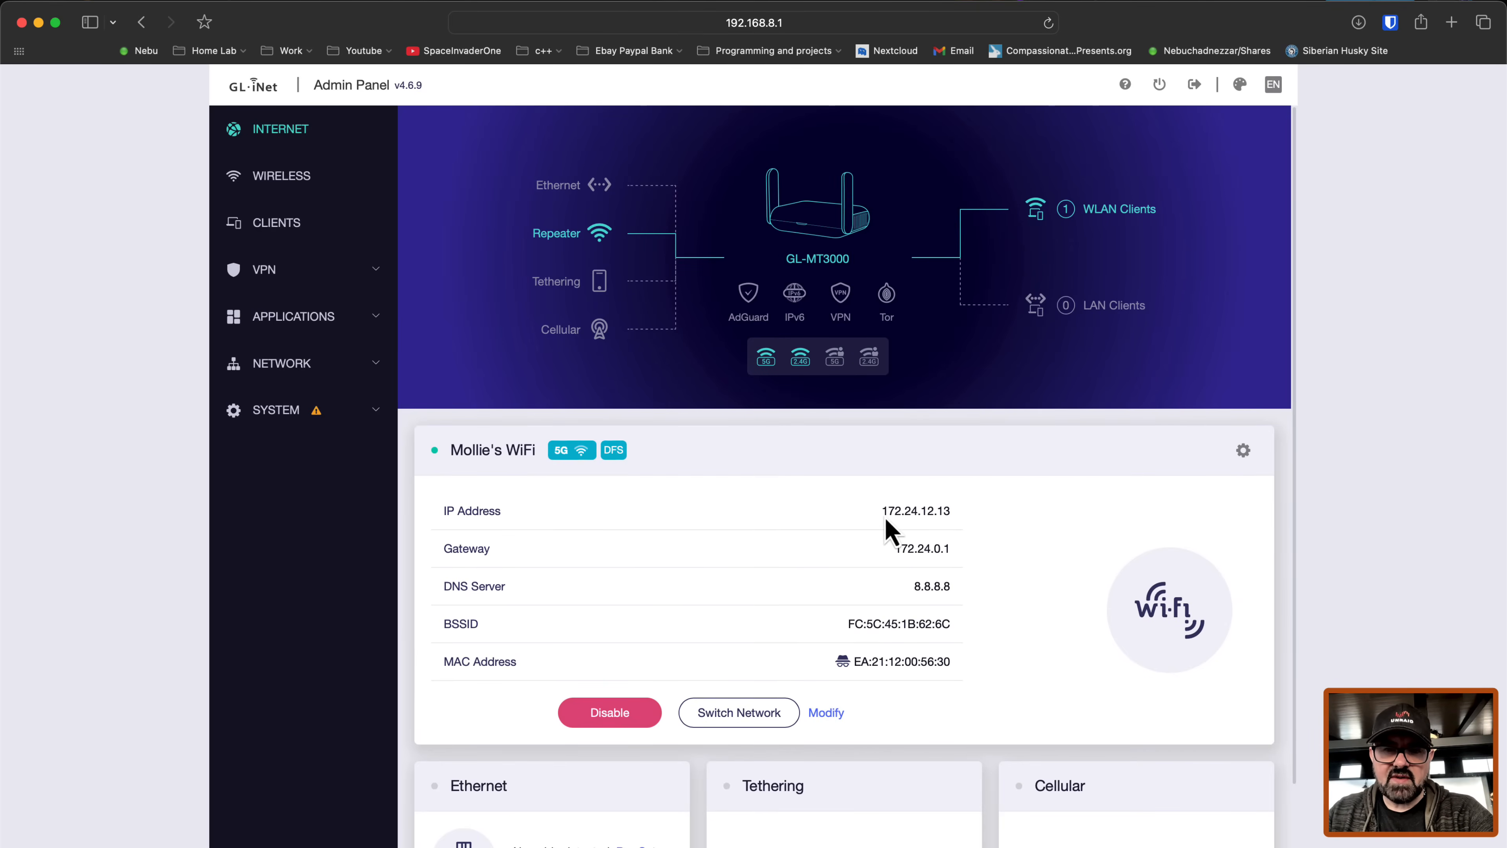
pyautogui.moveTo(894, 535)
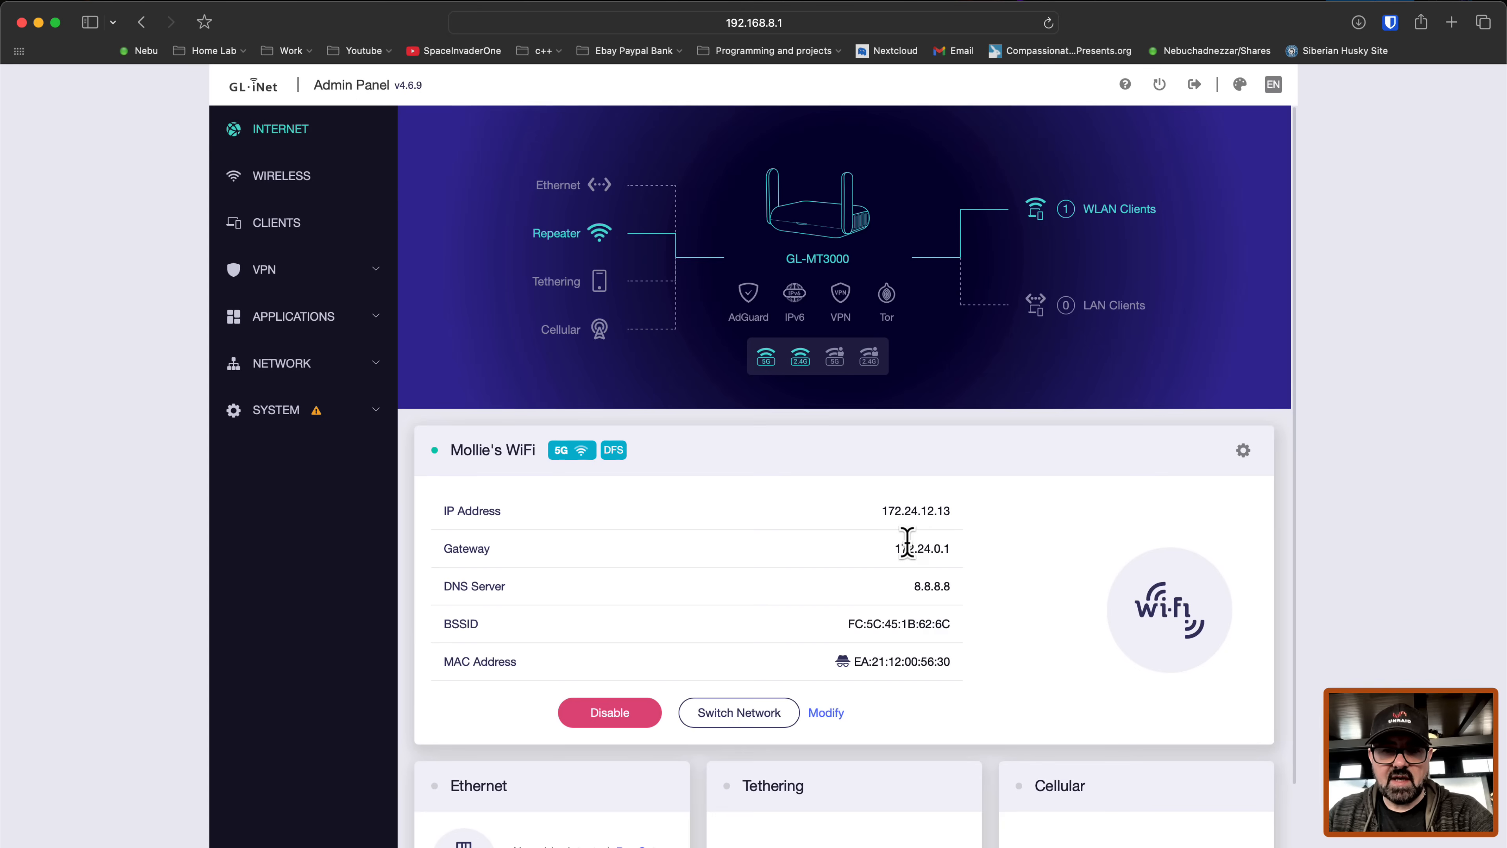
pyautogui.moveTo(927, 590)
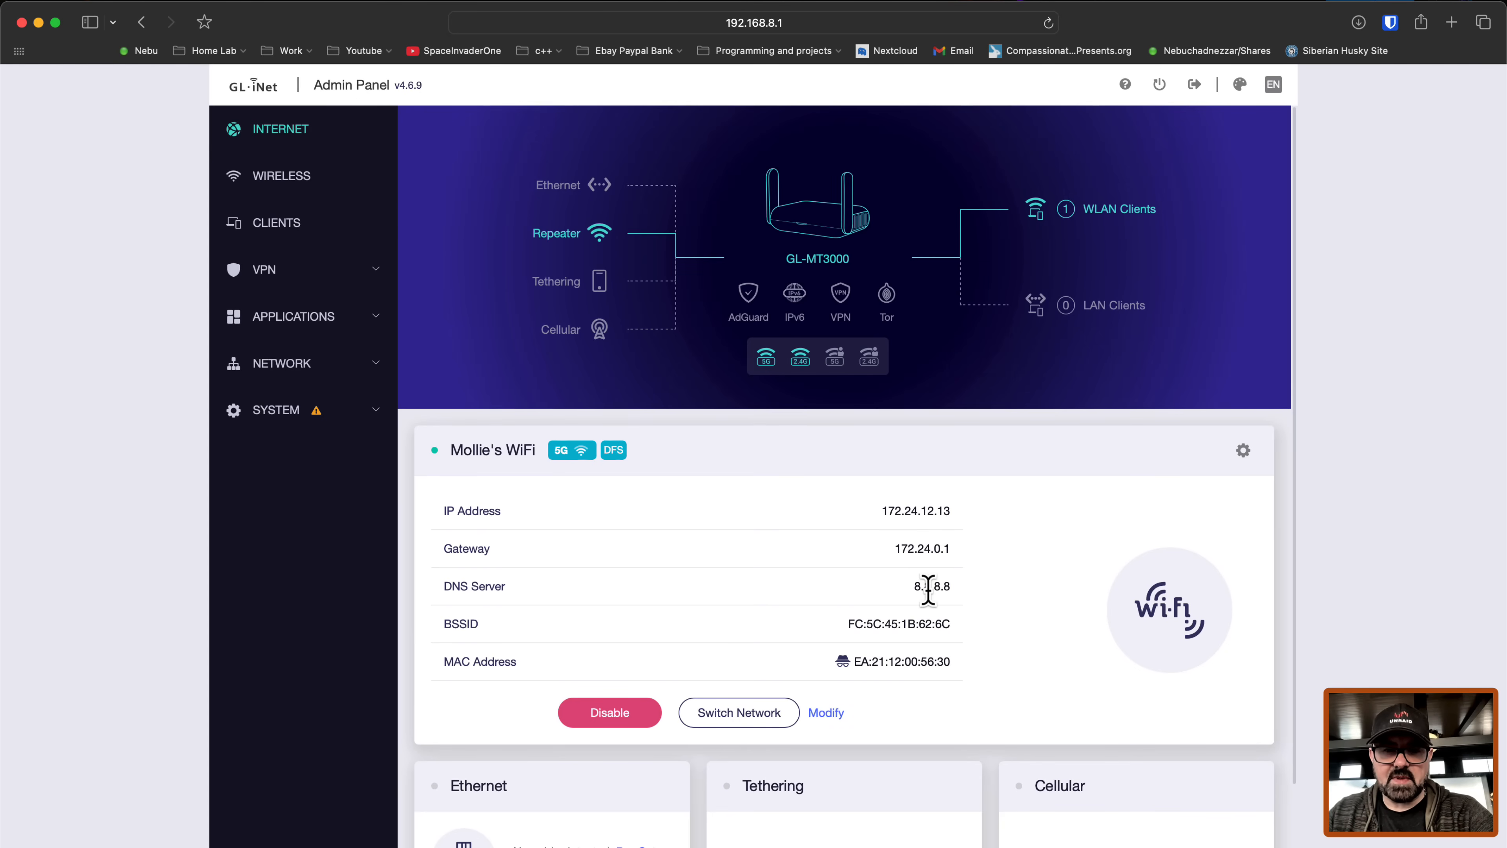
pyautogui.moveTo(890, 271)
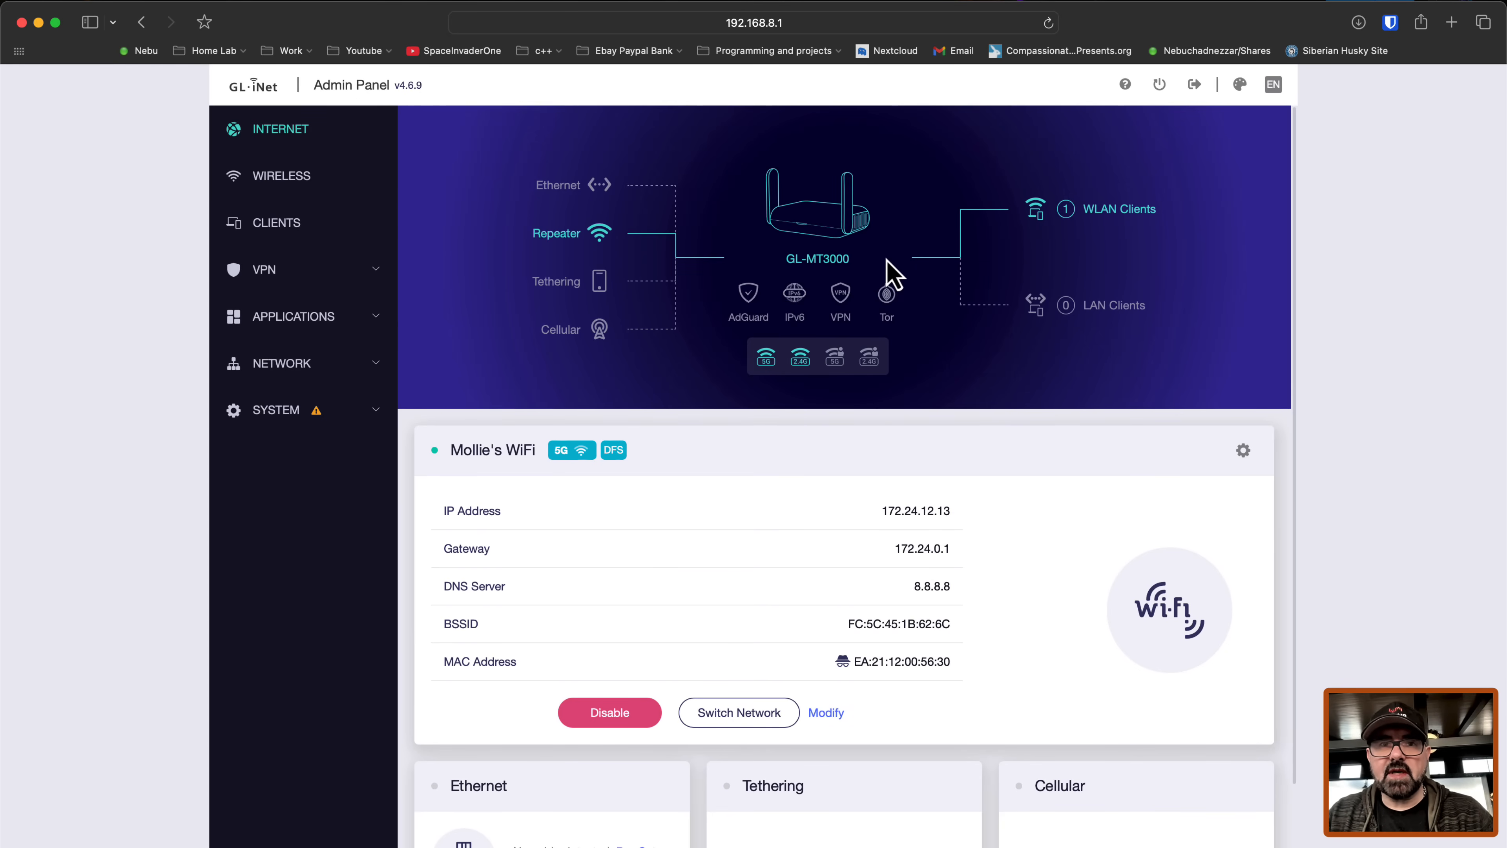
pyautogui.moveTo(1450, 33)
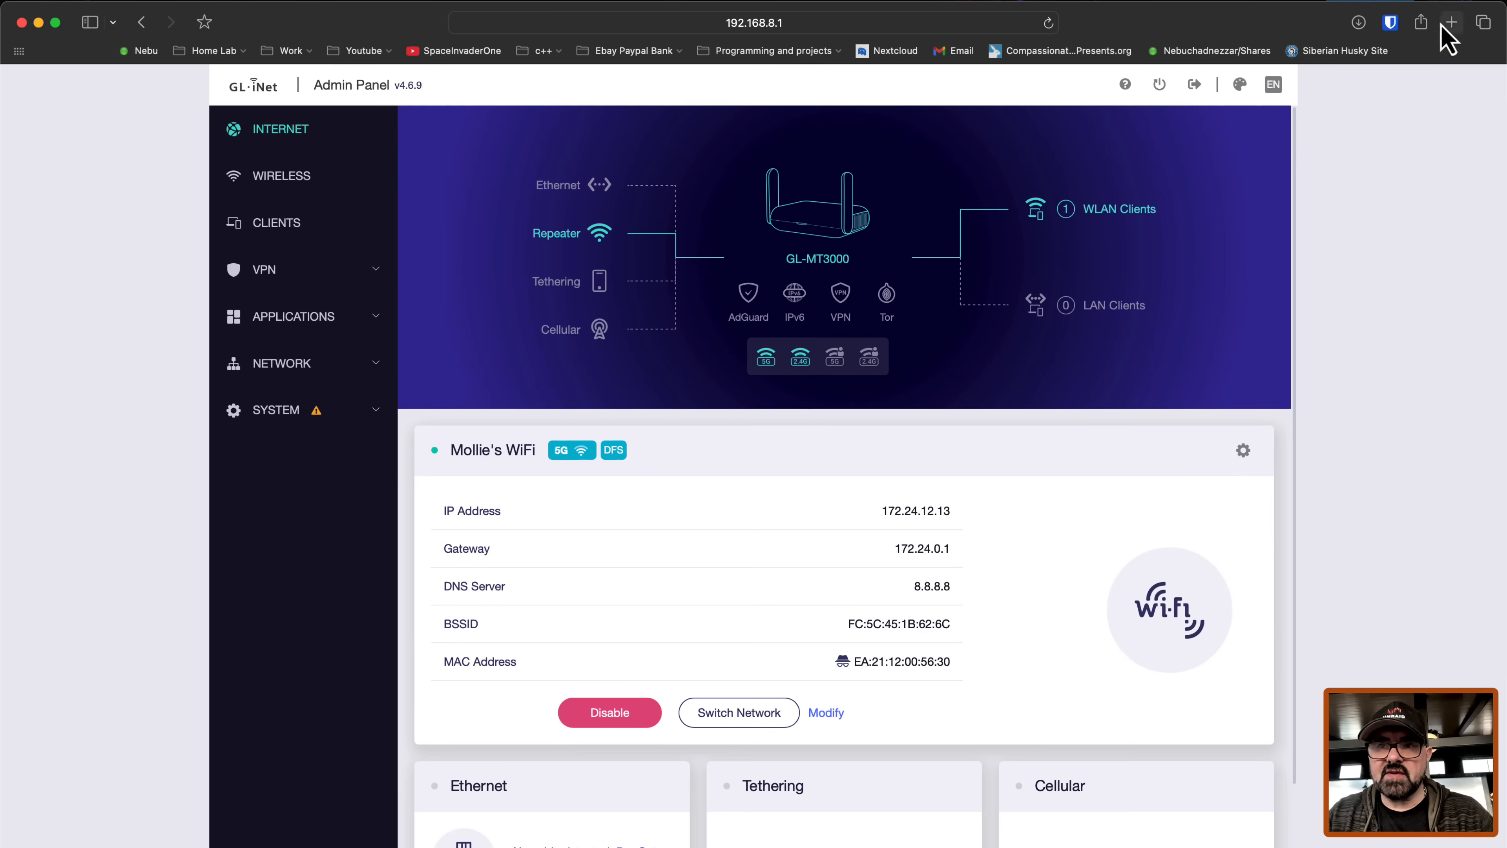
# Step: Open a new Safari tab on the Spaceinvader One YouTube channel to confirm internet works
pyautogui.click(1451, 22)
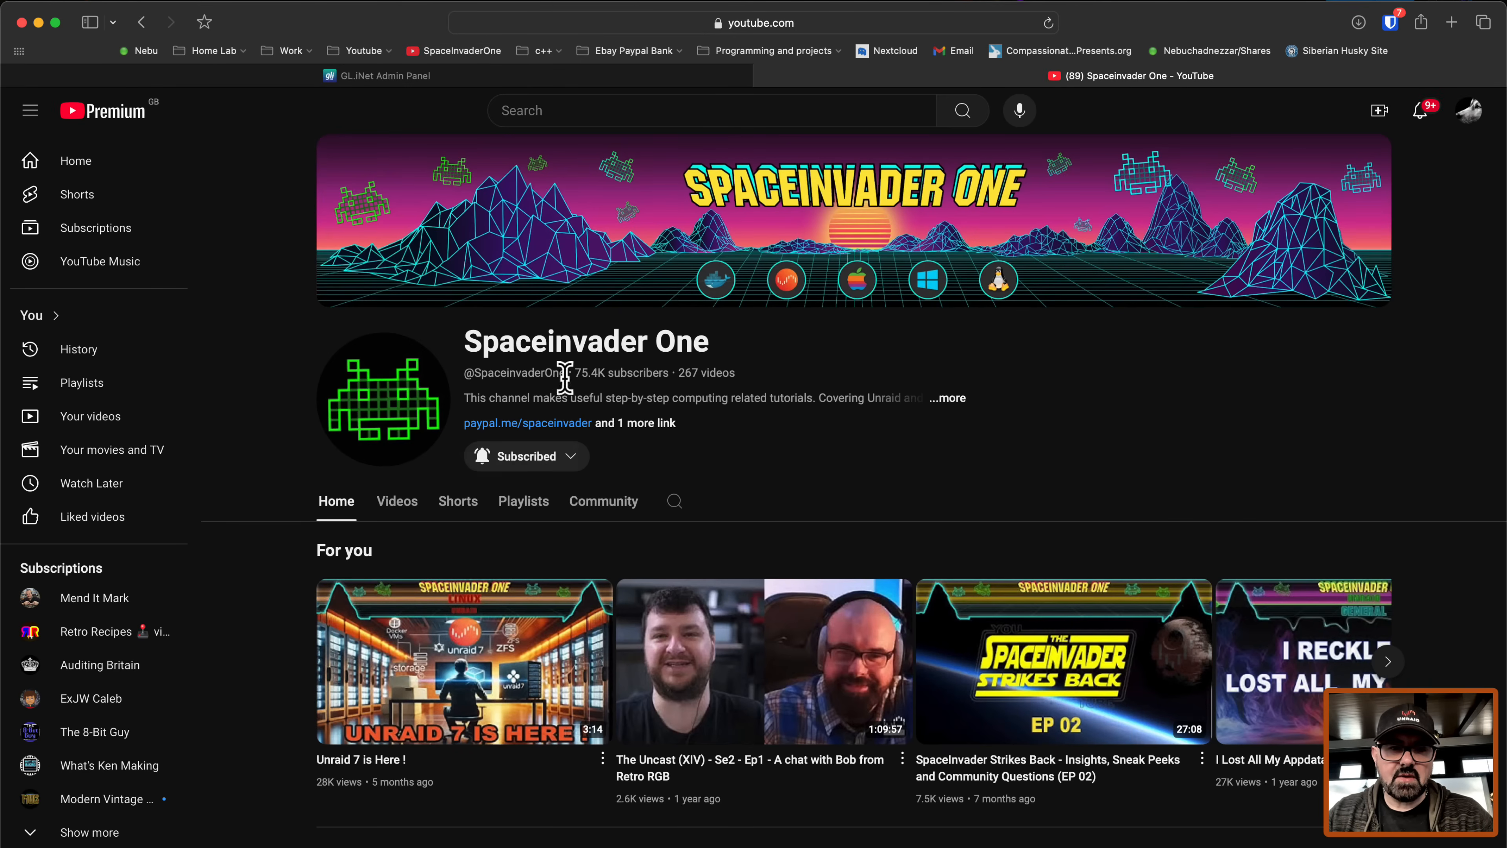
pyautogui.moveTo(740, 373)
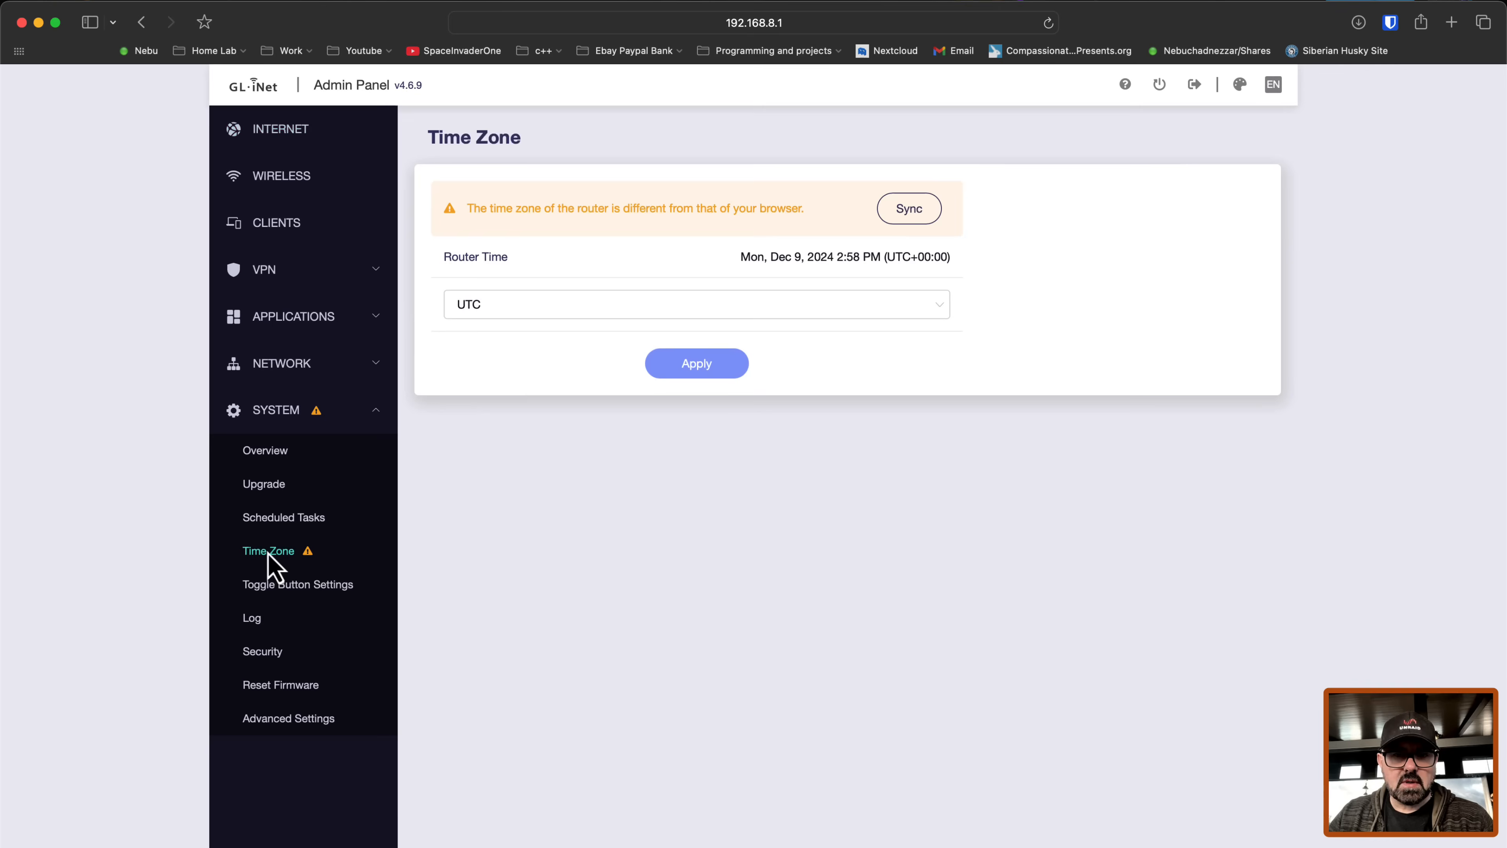
# Step: Sync the time zone to Europe/London, apply it, and check firmware 4.6.9 is current on Upgrade
pyautogui.click(695, 304)
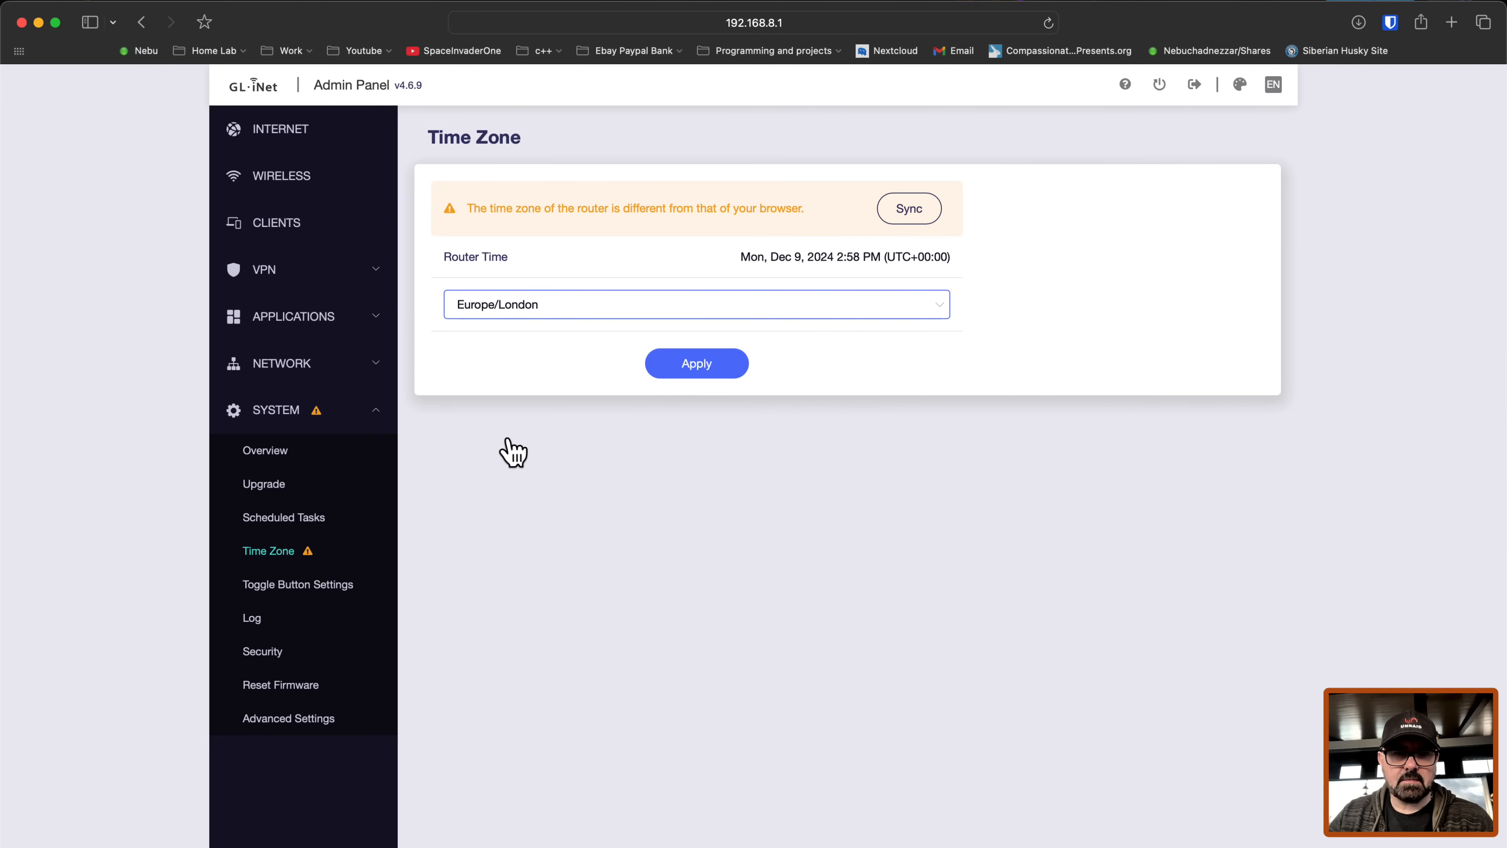
pyautogui.click(908, 209)
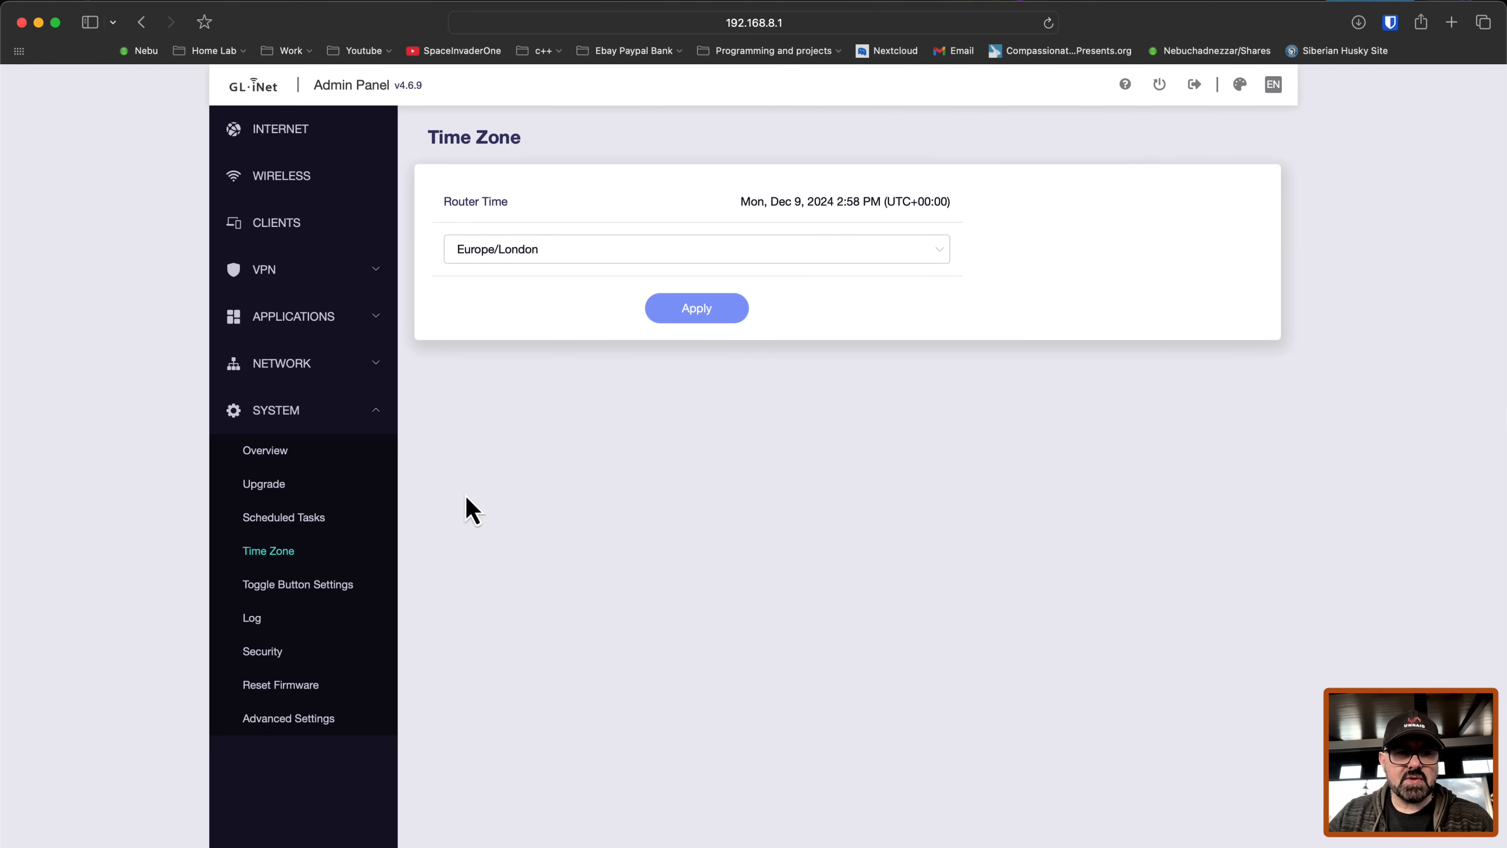
pyautogui.moveTo(273, 500)
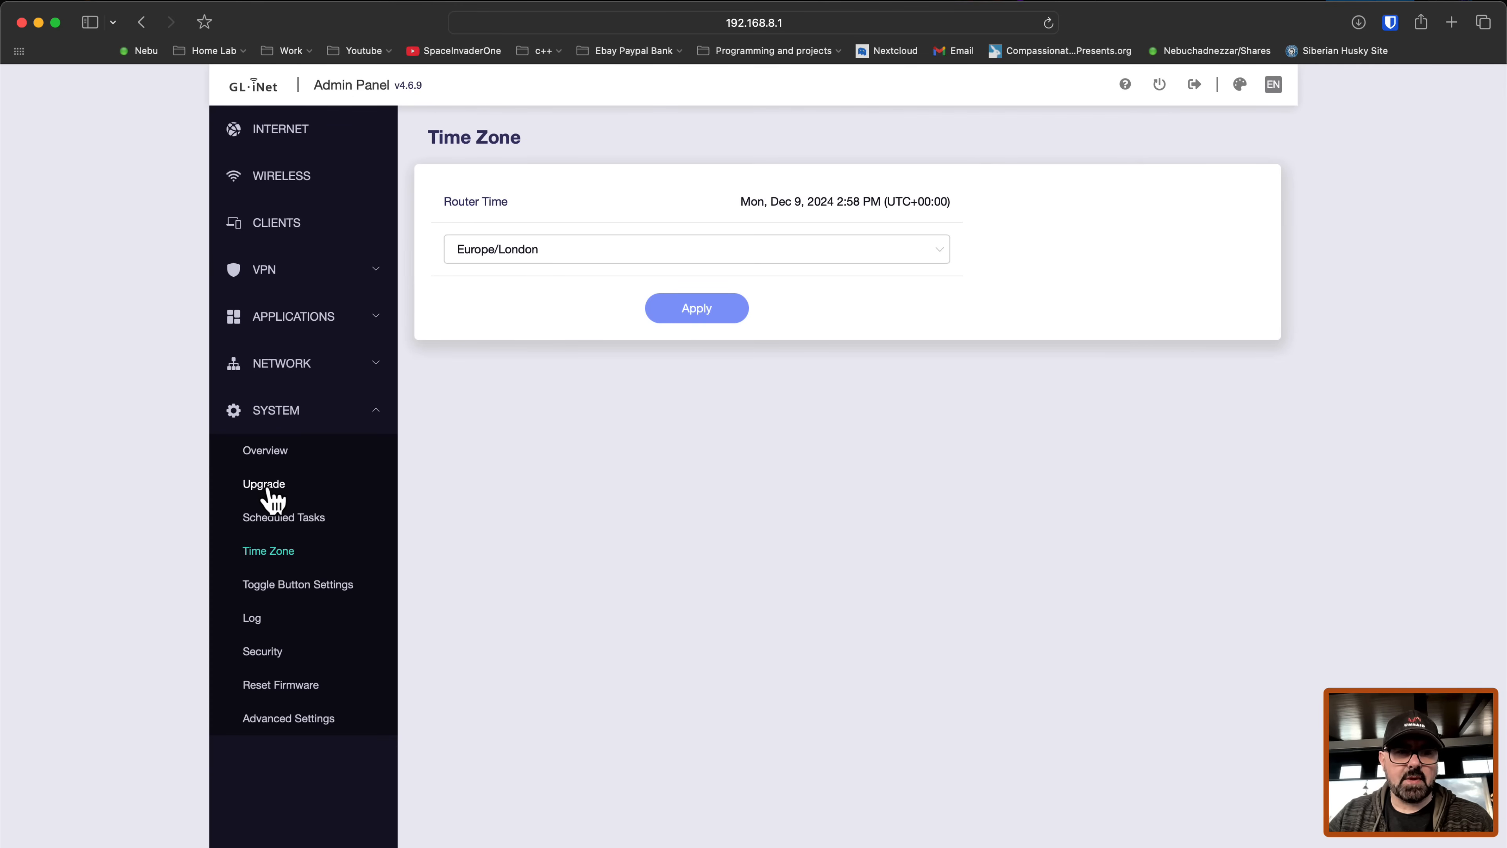
pyautogui.click(264, 483)
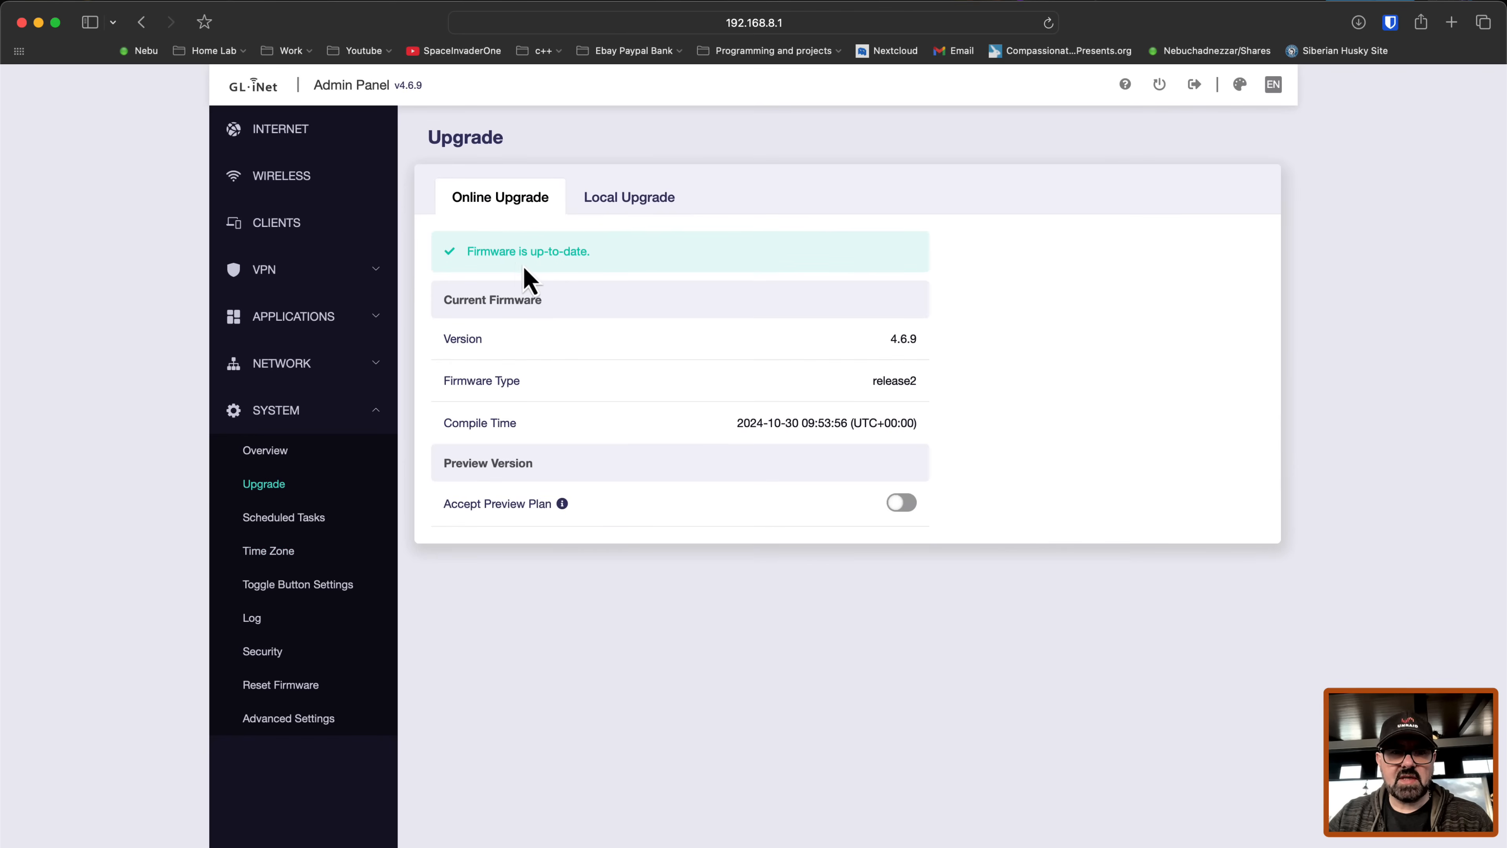
pyautogui.moveTo(514, 290)
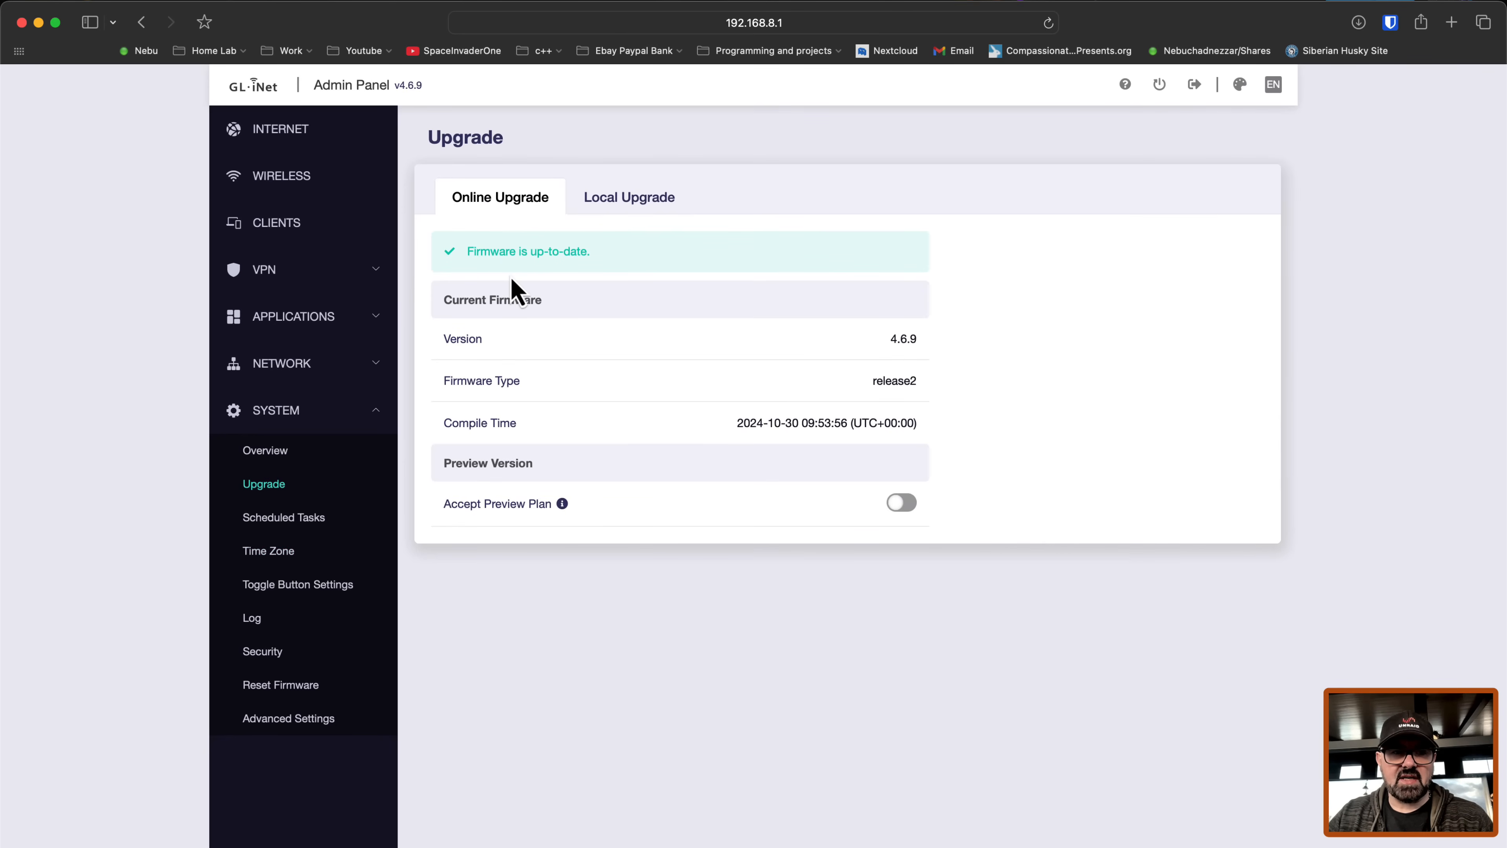
# Step: Collapse SYSTEM, peek at the VPN menu, then expand the APPLICATIONS list in the sidebar
pyautogui.click(275, 411)
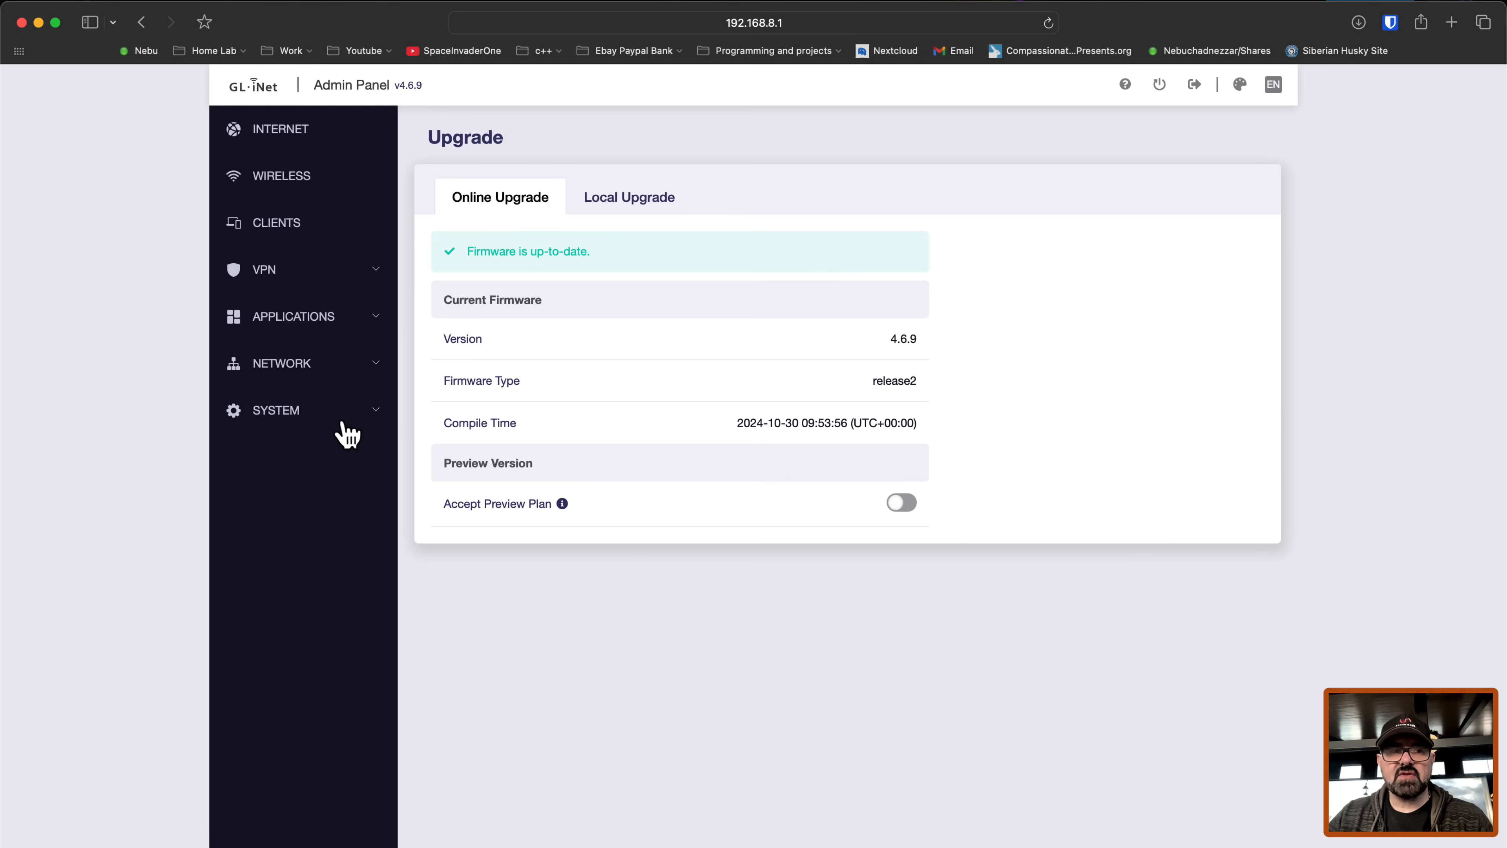
pyautogui.click(263, 269)
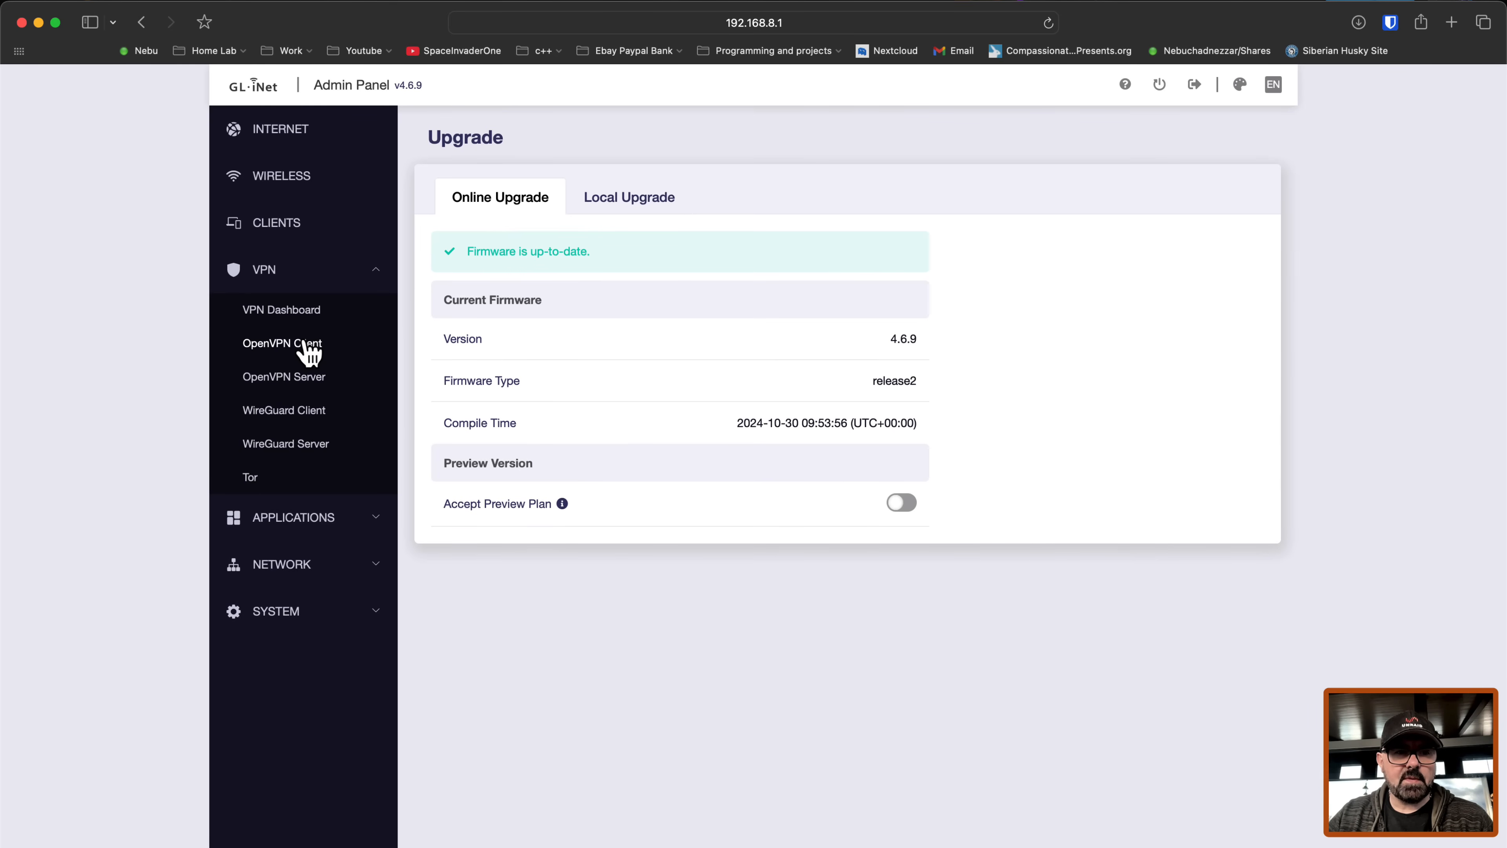
pyautogui.moveTo(306, 419)
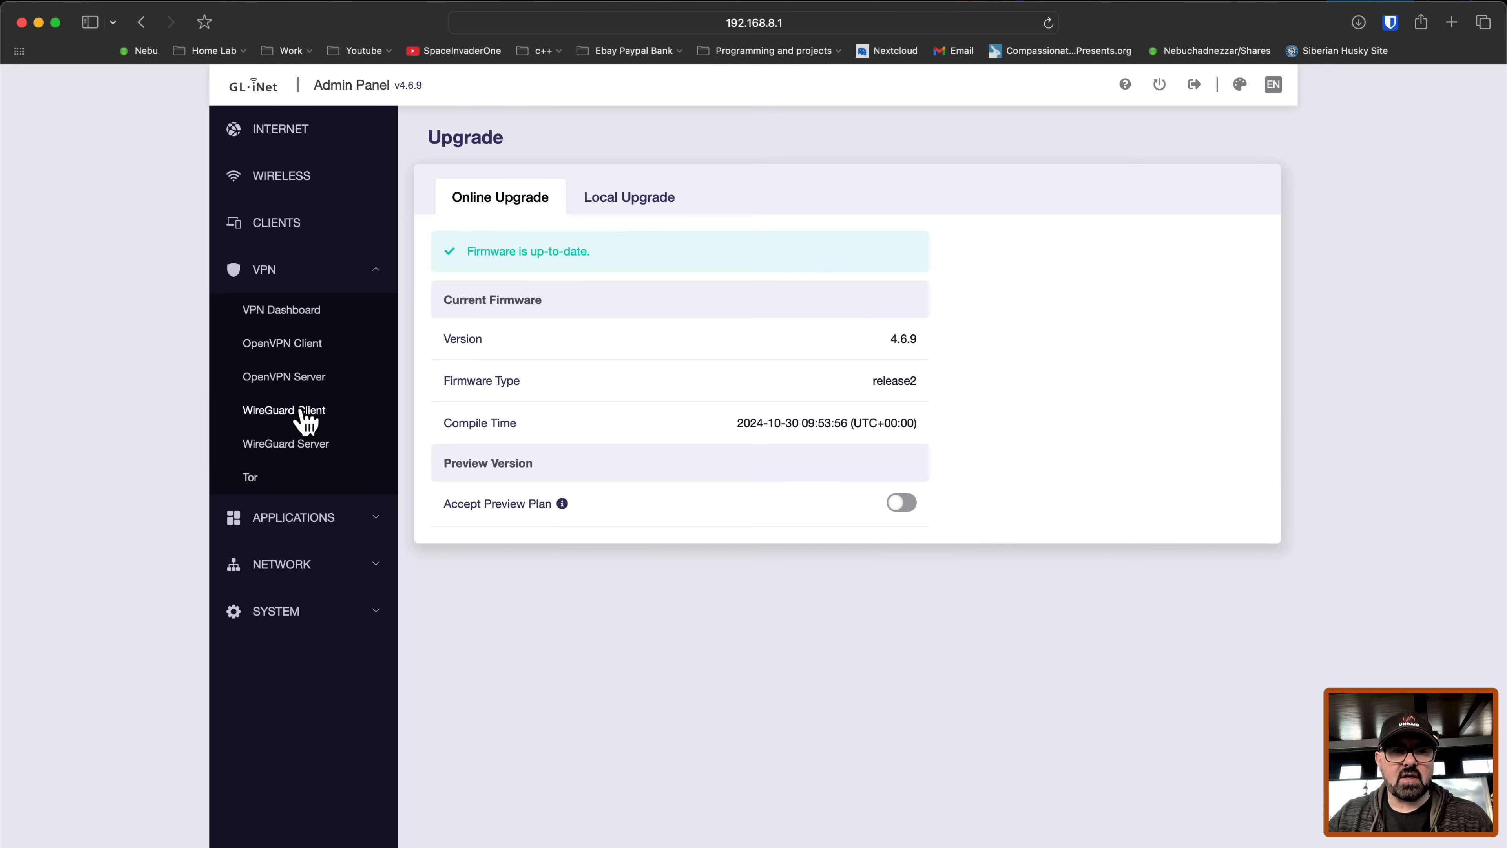
pyautogui.click(264, 269)
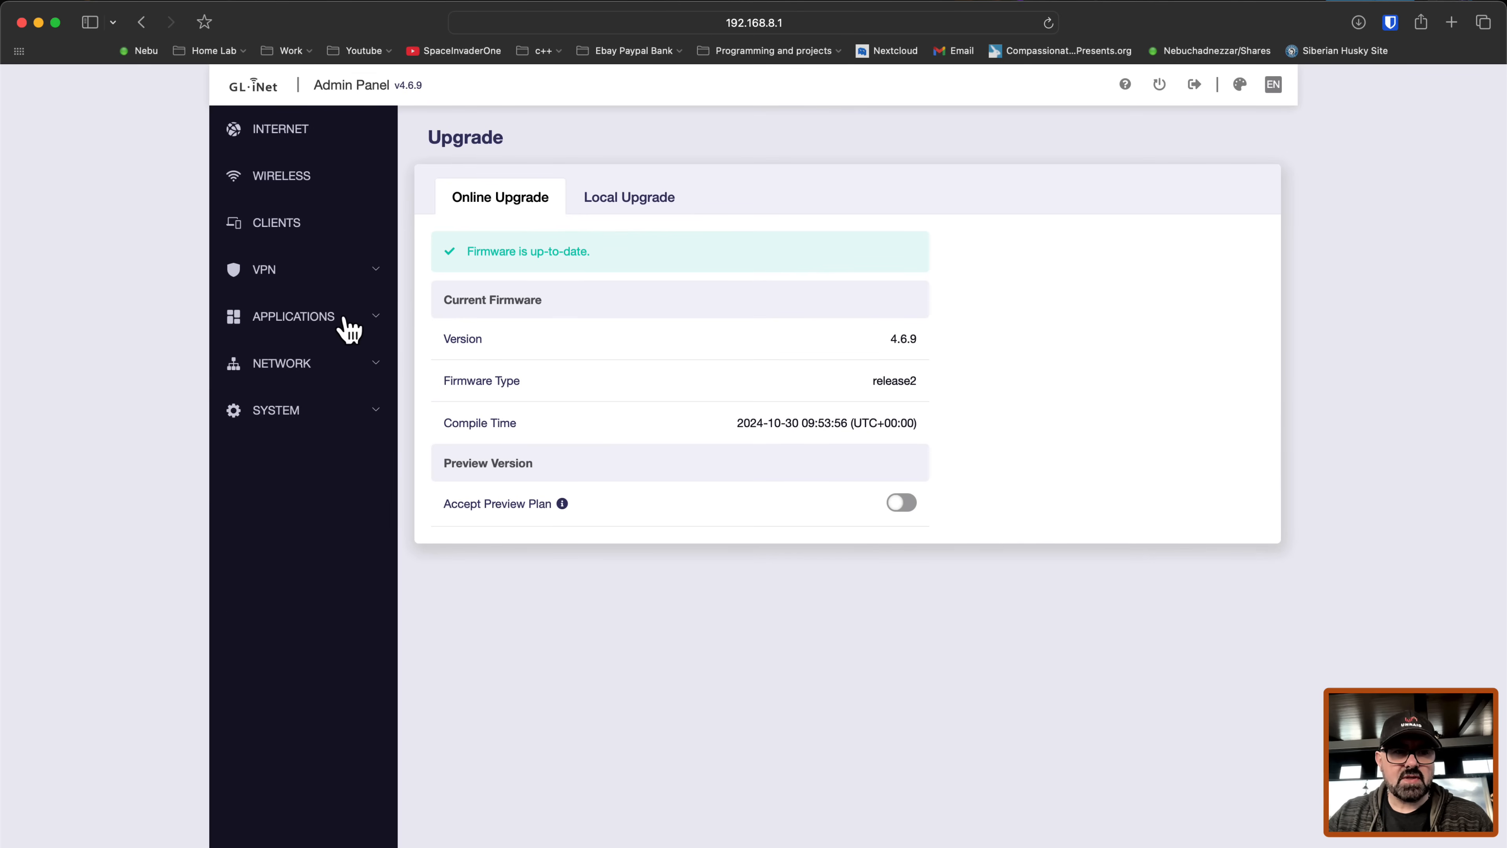
pyautogui.click(292, 317)
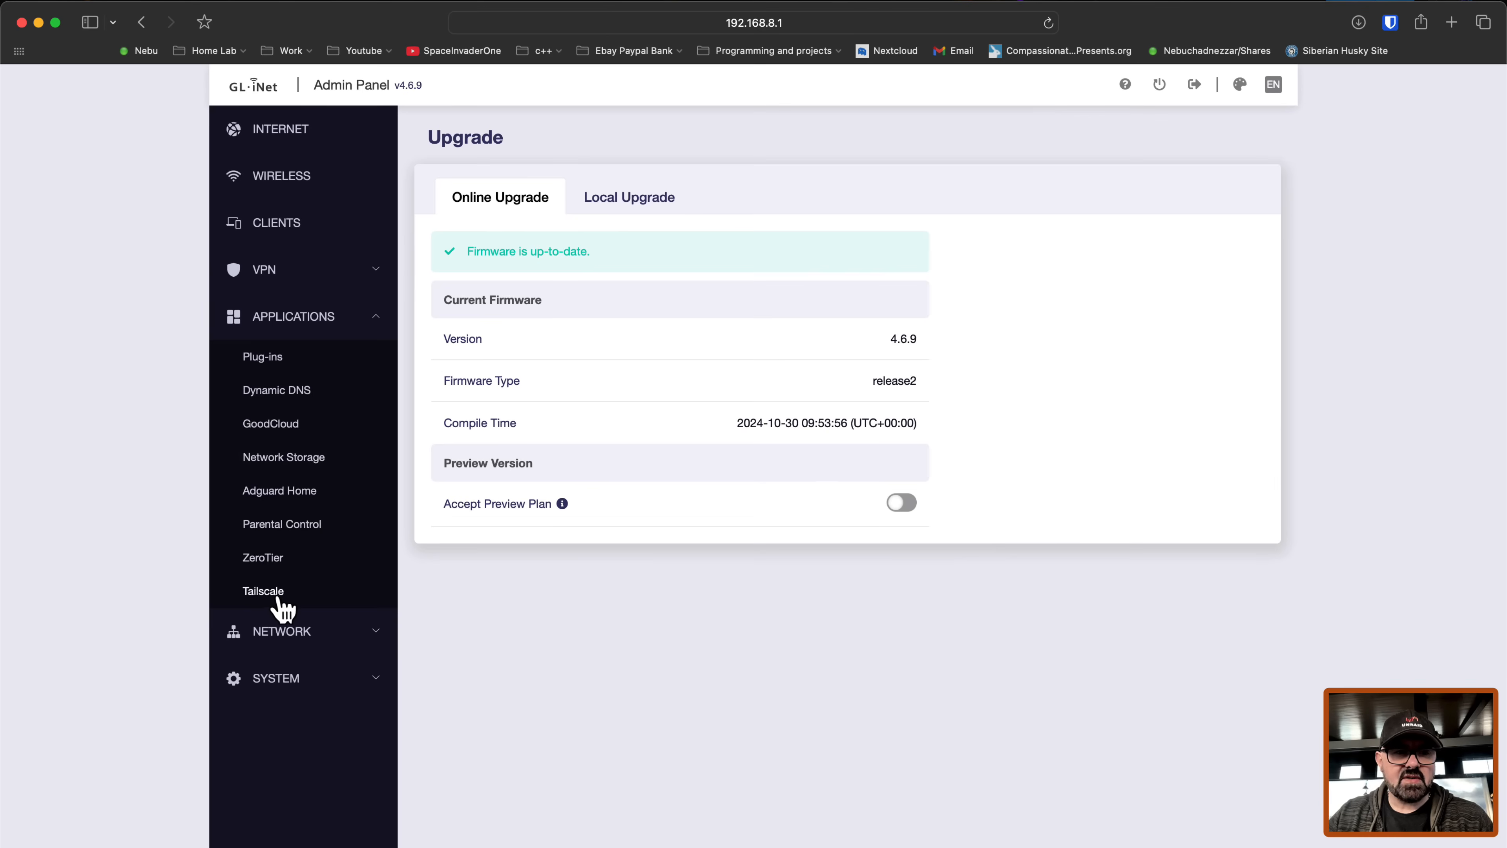
pyautogui.moveTo(277, 605)
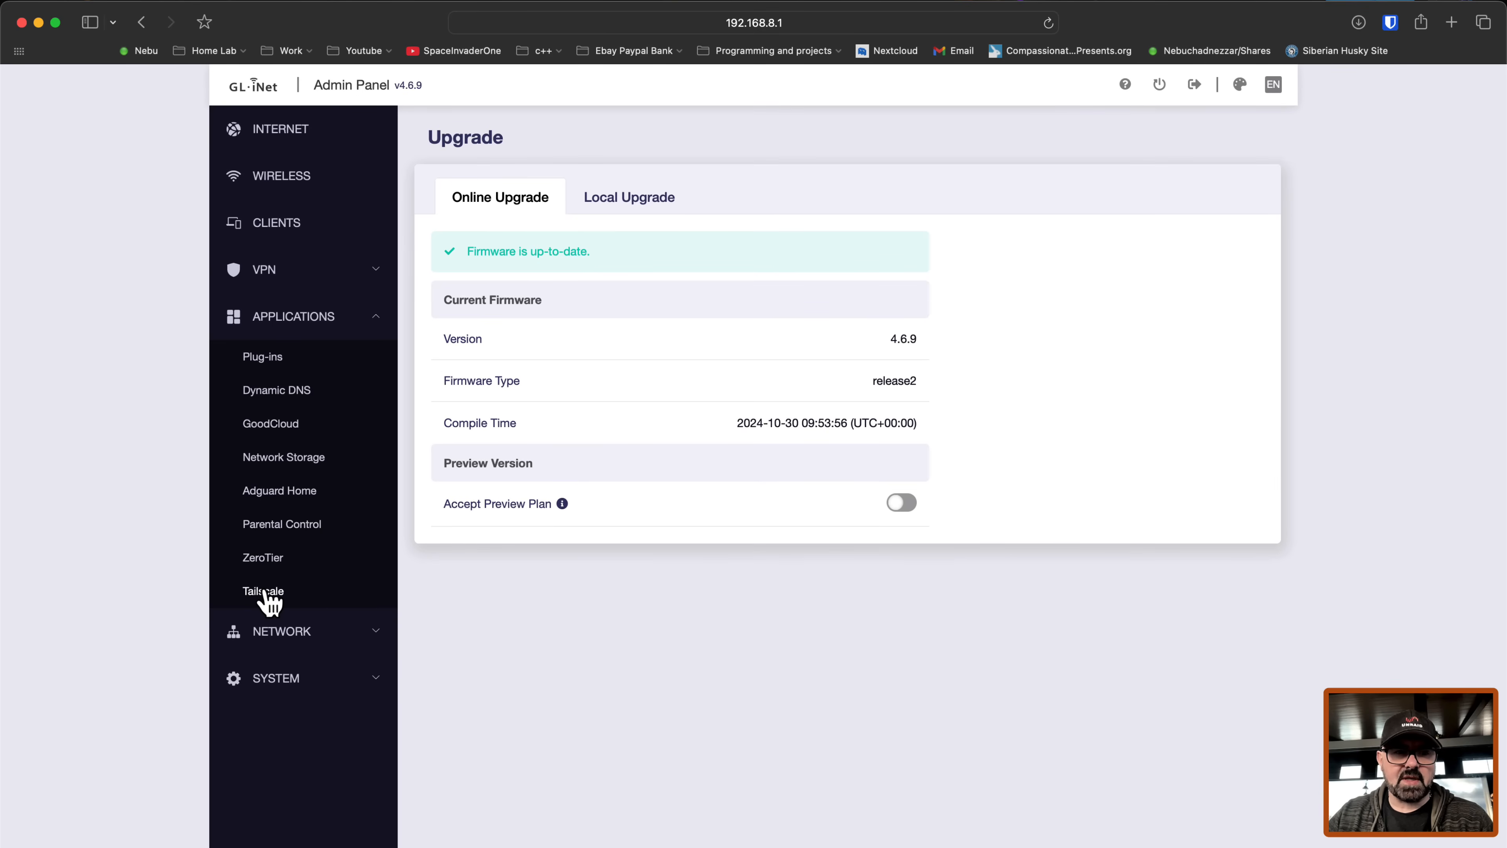
# Step: Enable Tailscale under Applications, apply it, and show the device bind link
pyautogui.click(262, 591)
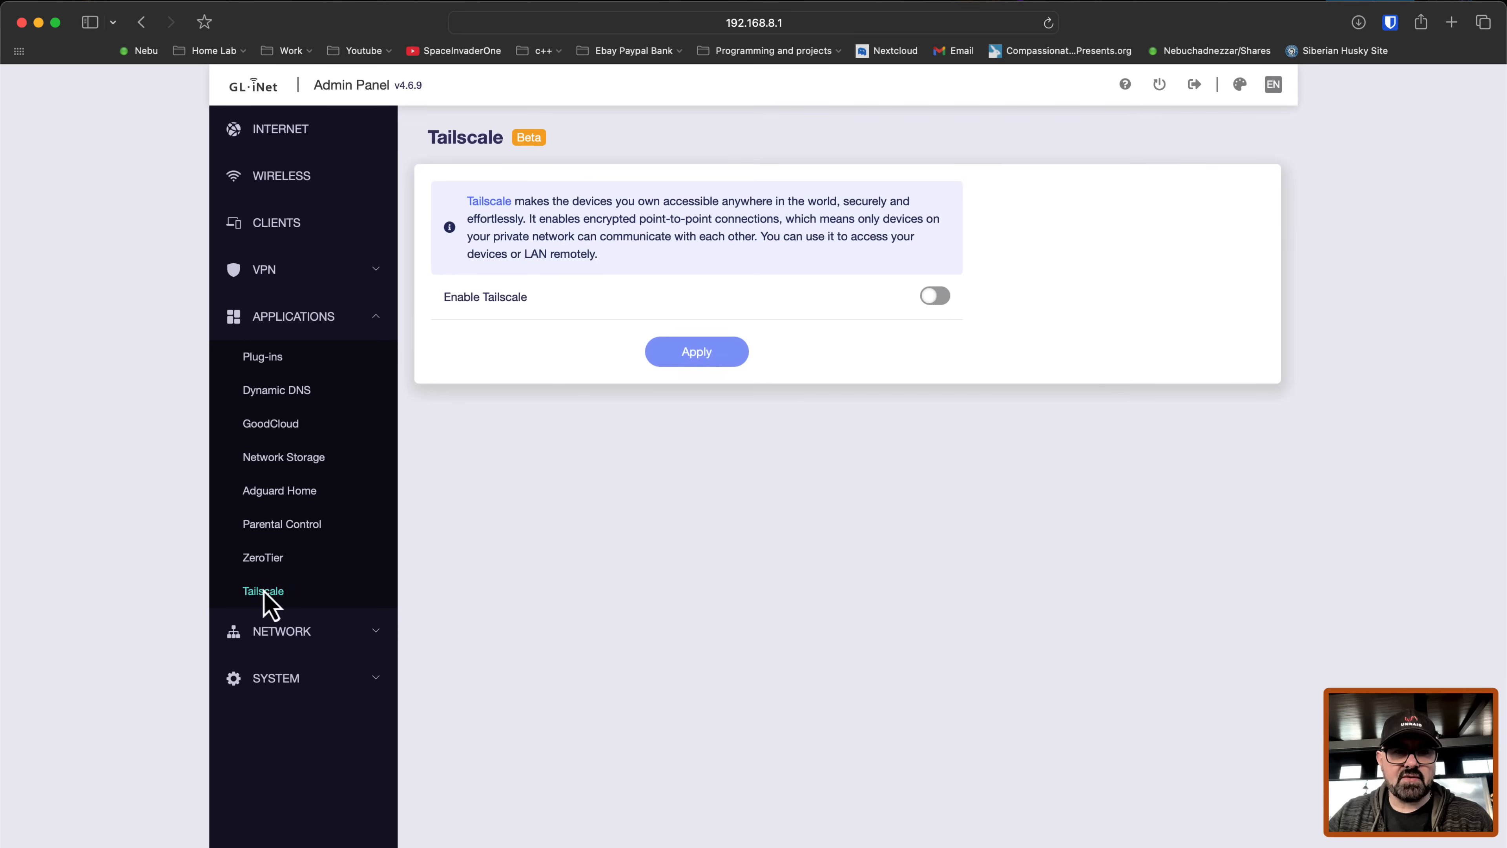
pyautogui.click(933, 295)
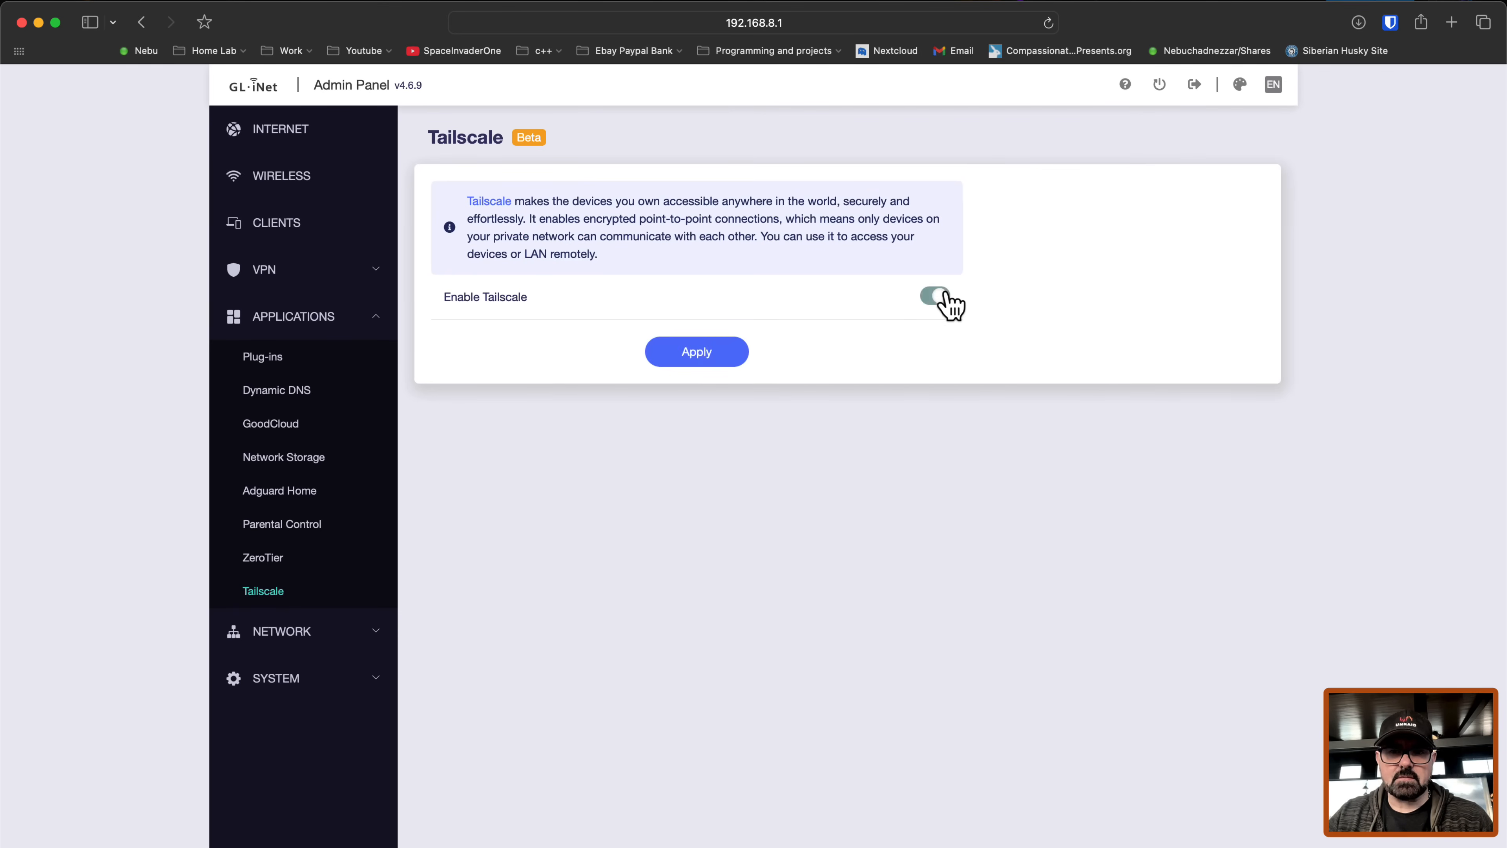
pyautogui.click(933, 297)
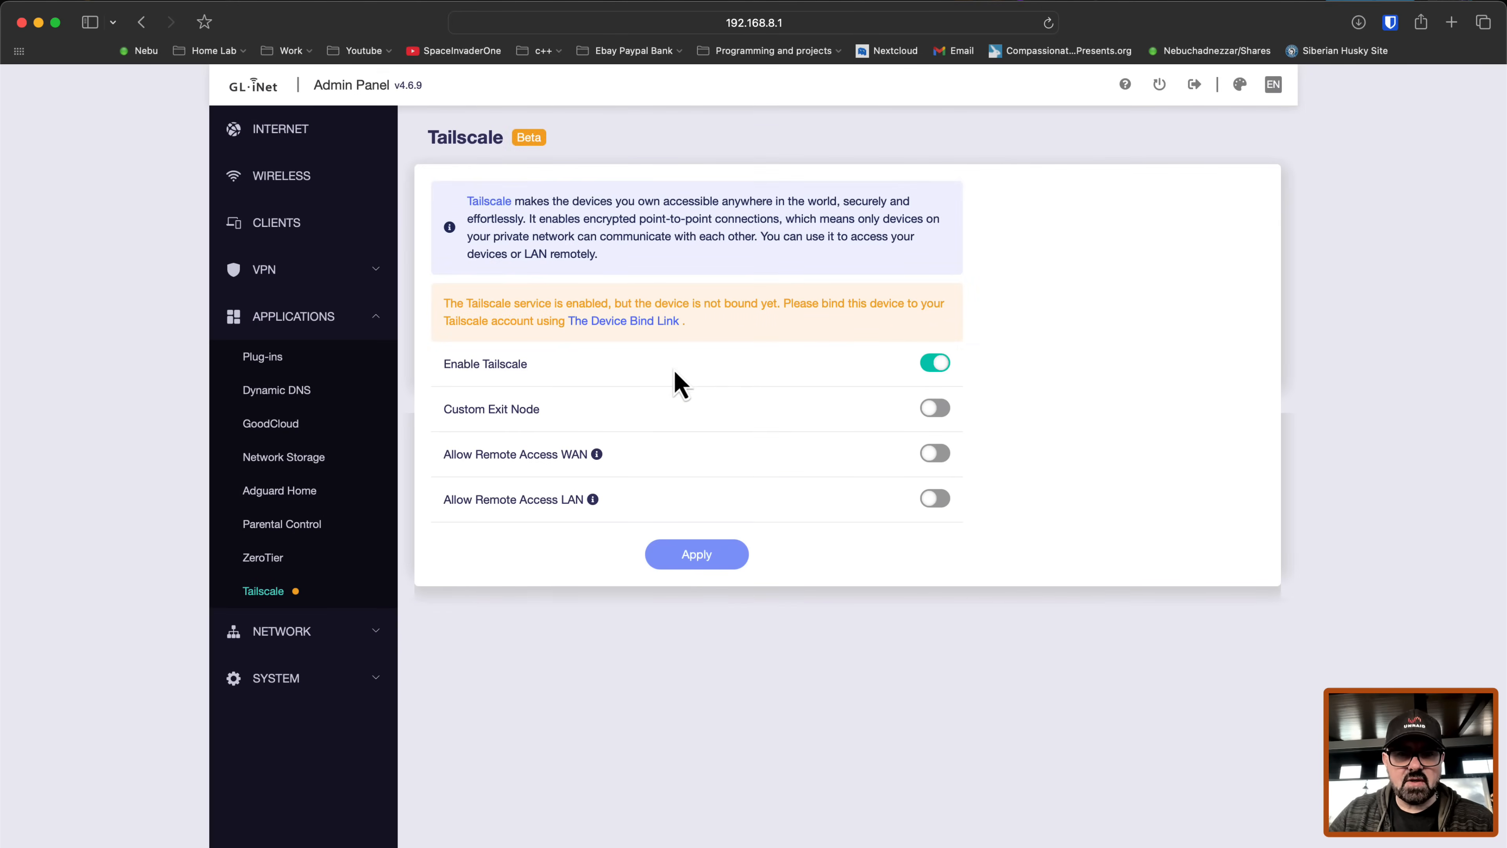
pyautogui.moveTo(634, 348)
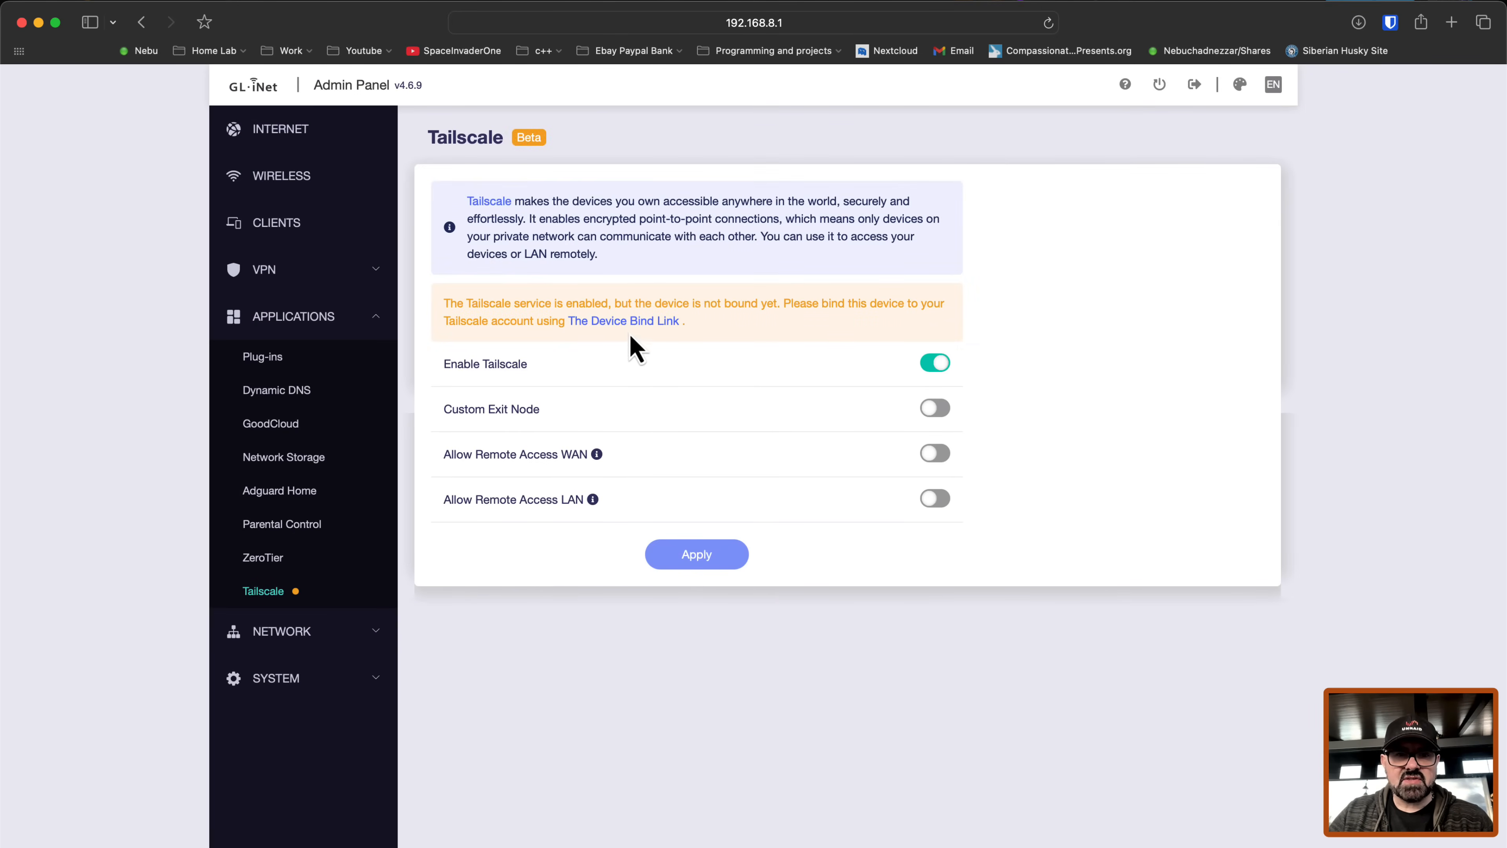
pyautogui.moveTo(640, 368)
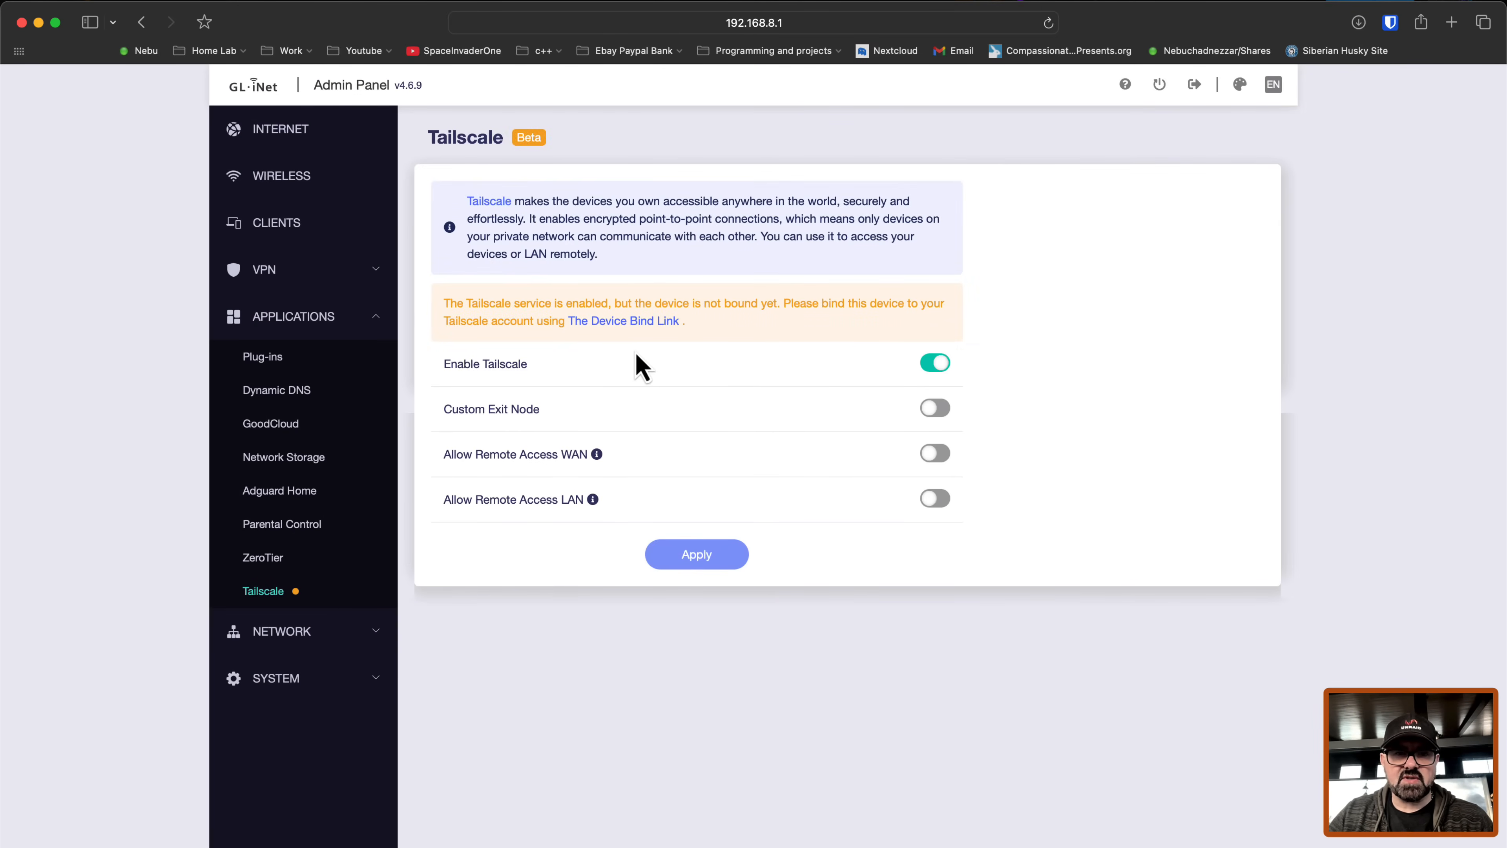
pyautogui.moveTo(611, 346)
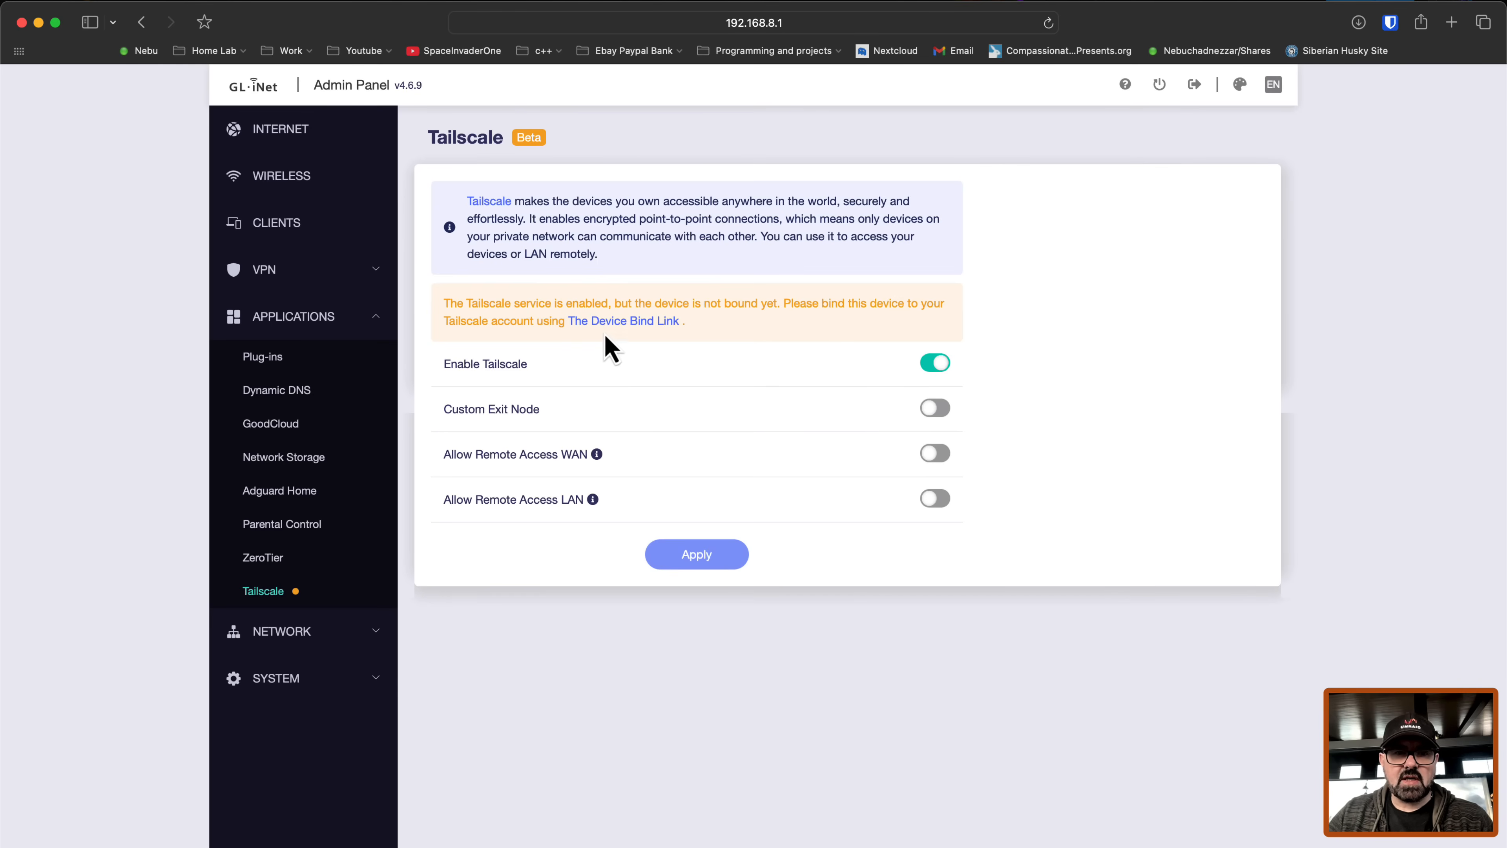
pyautogui.moveTo(625, 320)
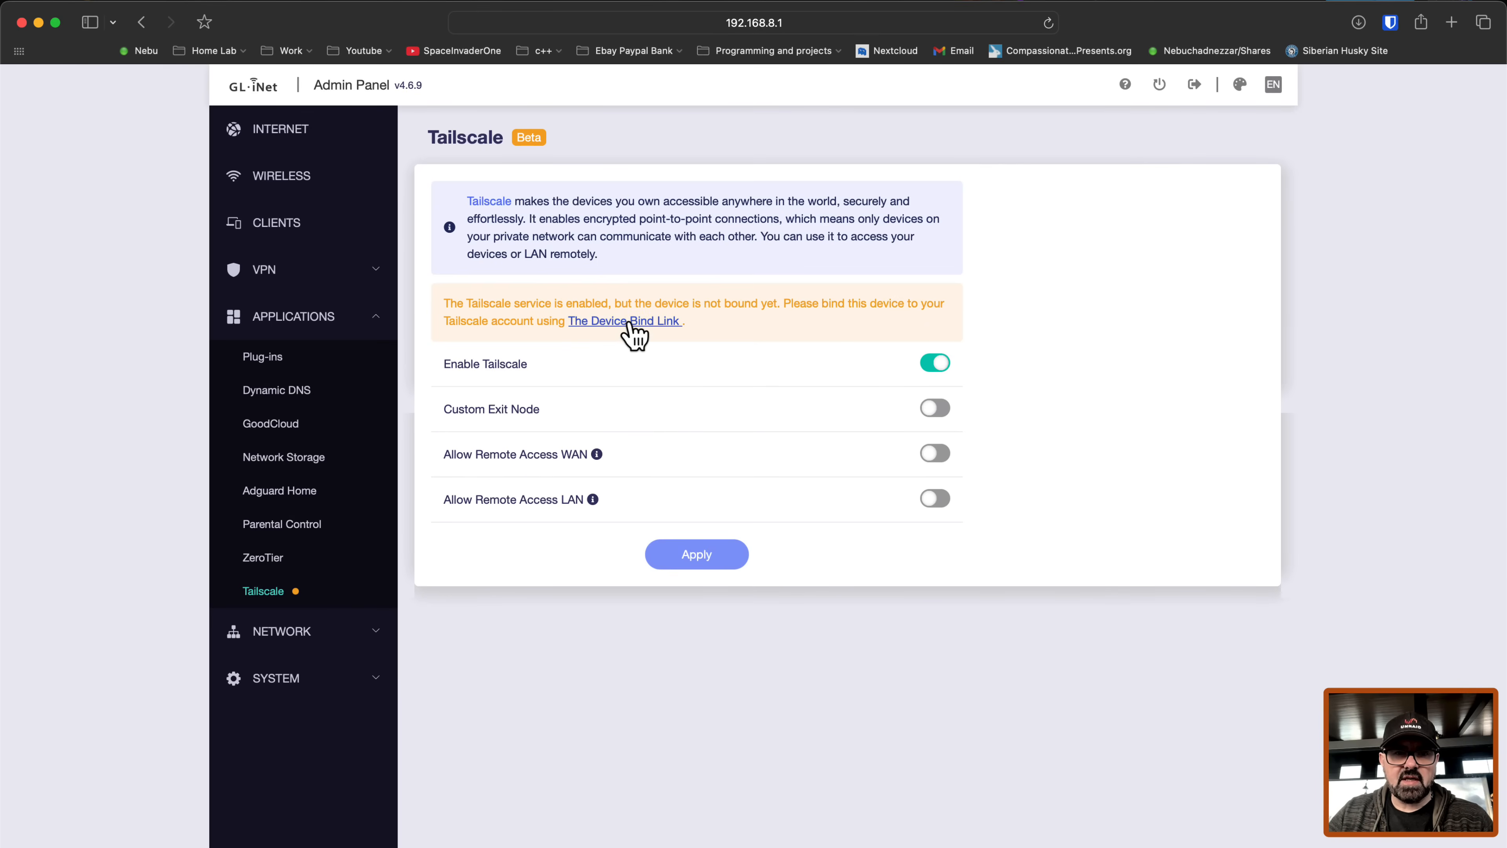
pyautogui.click(625, 320)
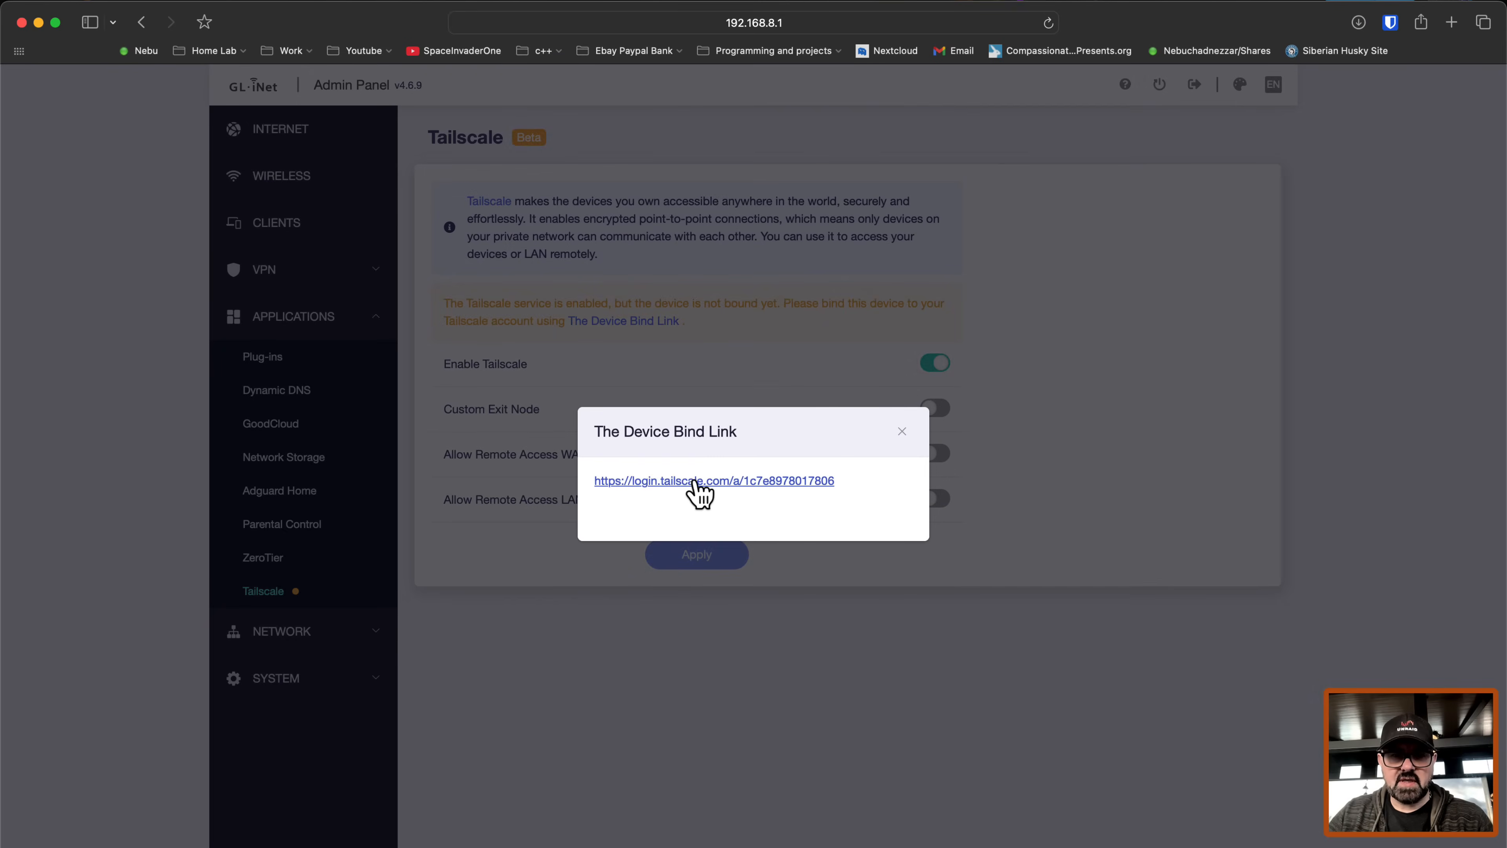
# Step: Follow the bind link and connect the GL-MT3000 to the tailnet in Tailscale
pyautogui.click(713, 480)
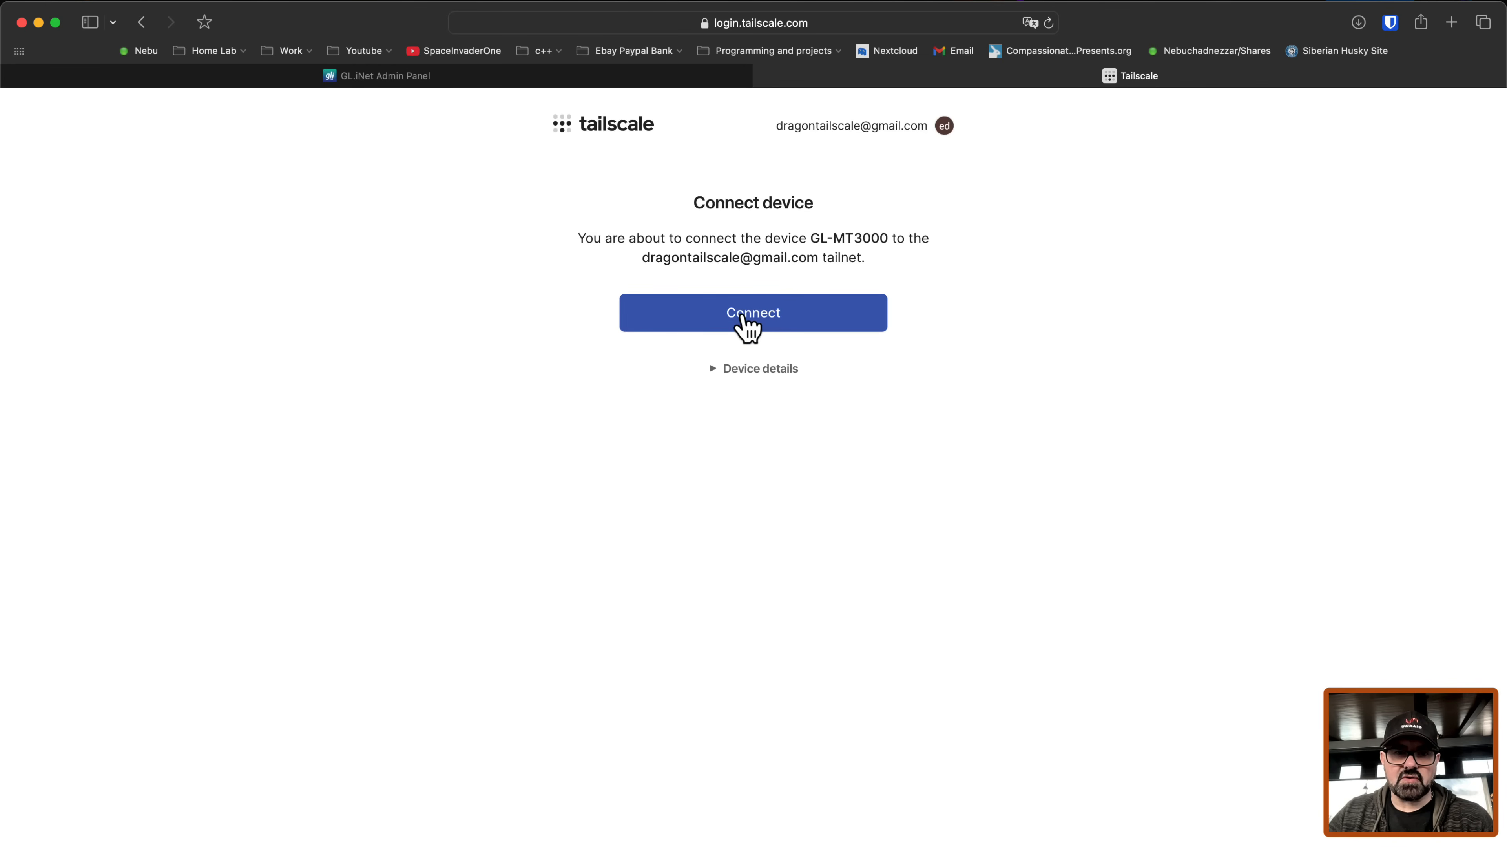
pyautogui.click(752, 312)
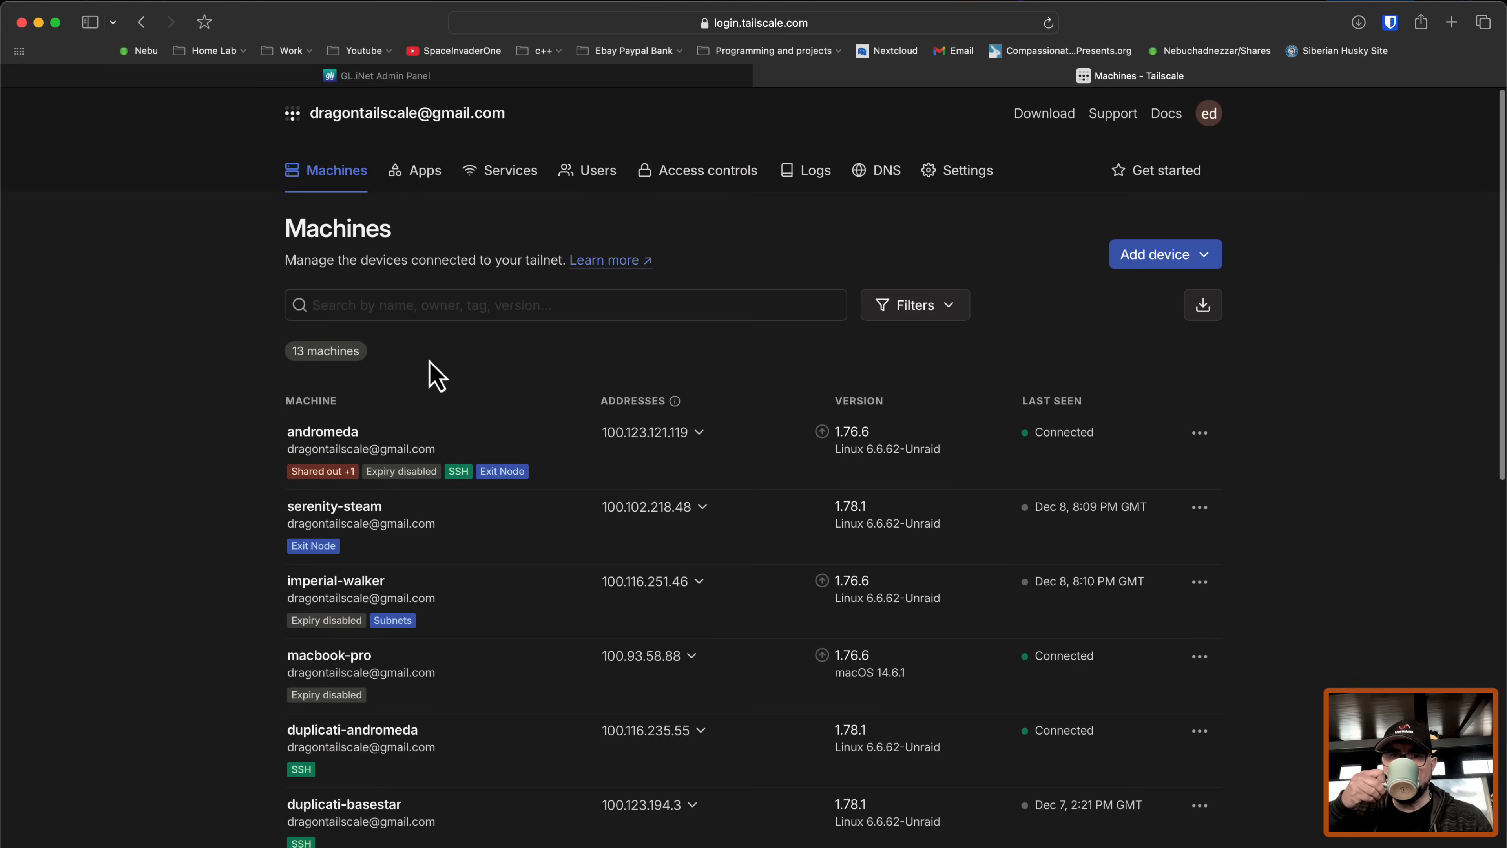
pyautogui.scroll(-3)
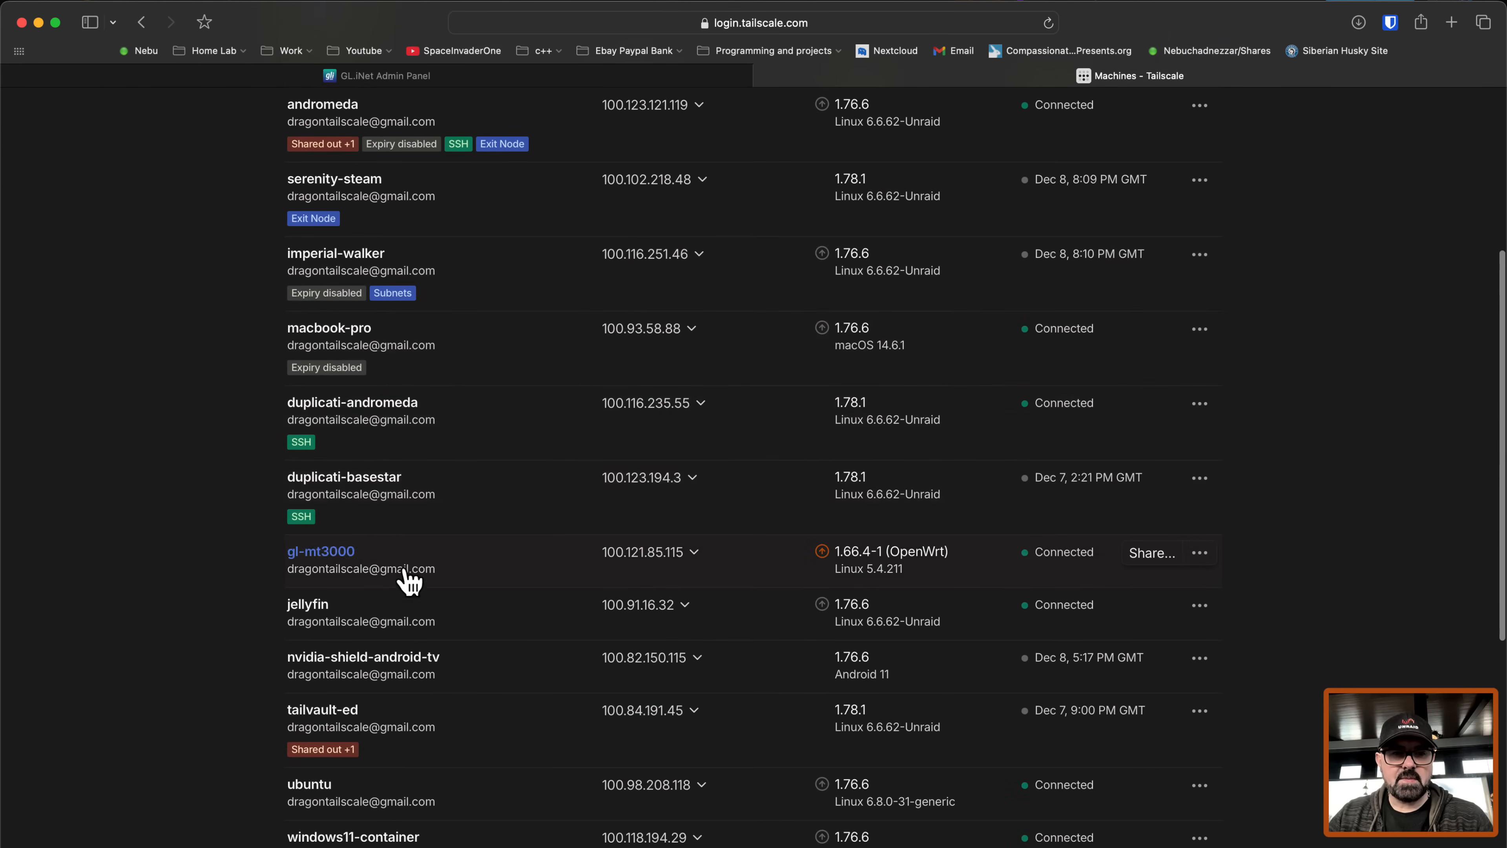
pyautogui.moveTo(433, 559)
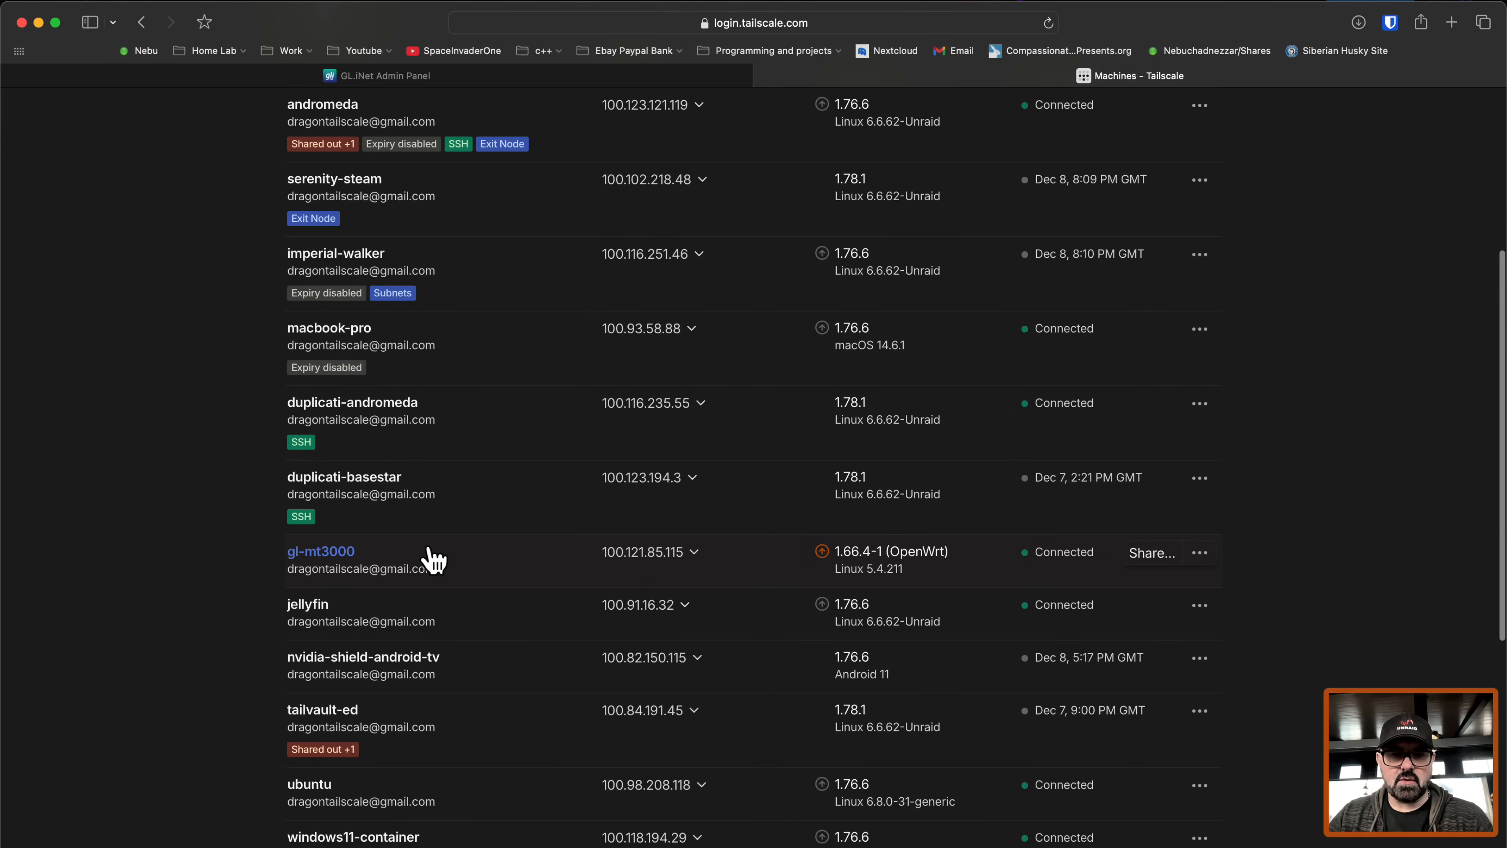
# Step: View the gl-mt3000 machine, the Tailscale status menu, and andromeda's address dropdown
pyautogui.click(320, 551)
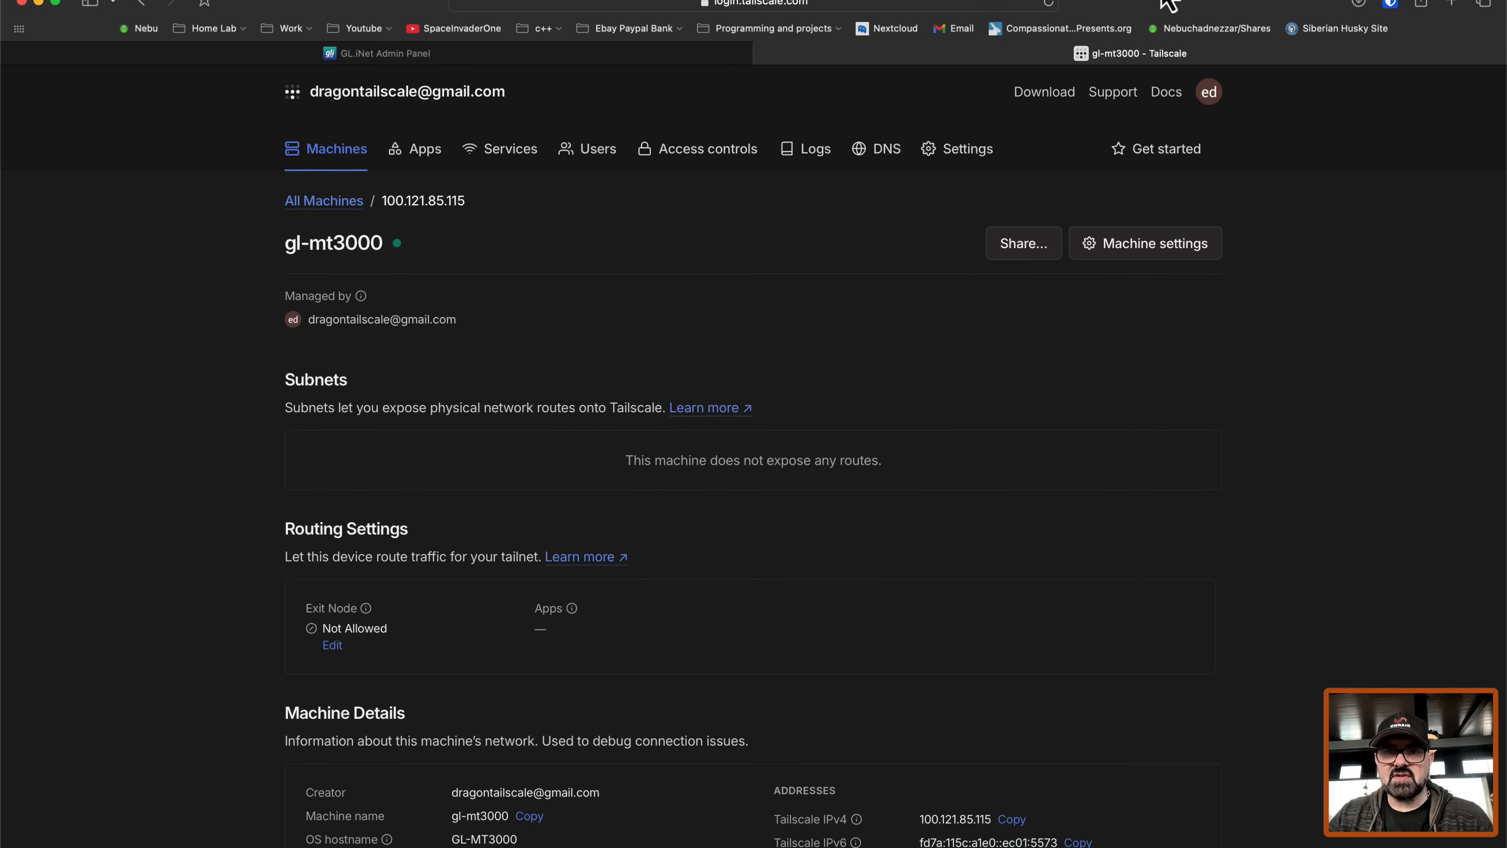
pyautogui.click(1389, 5)
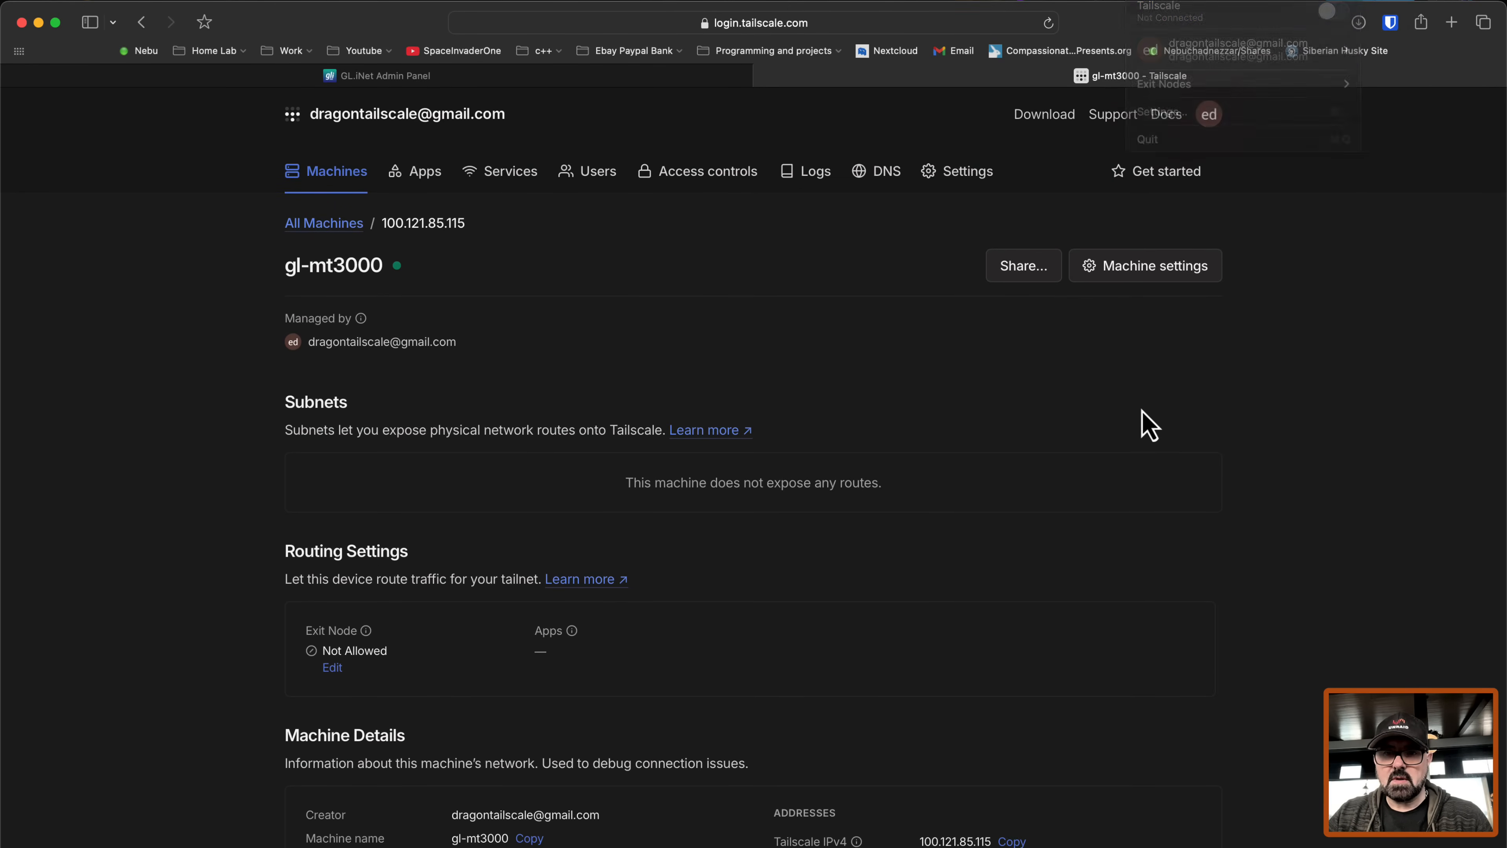
pyautogui.click(322, 223)
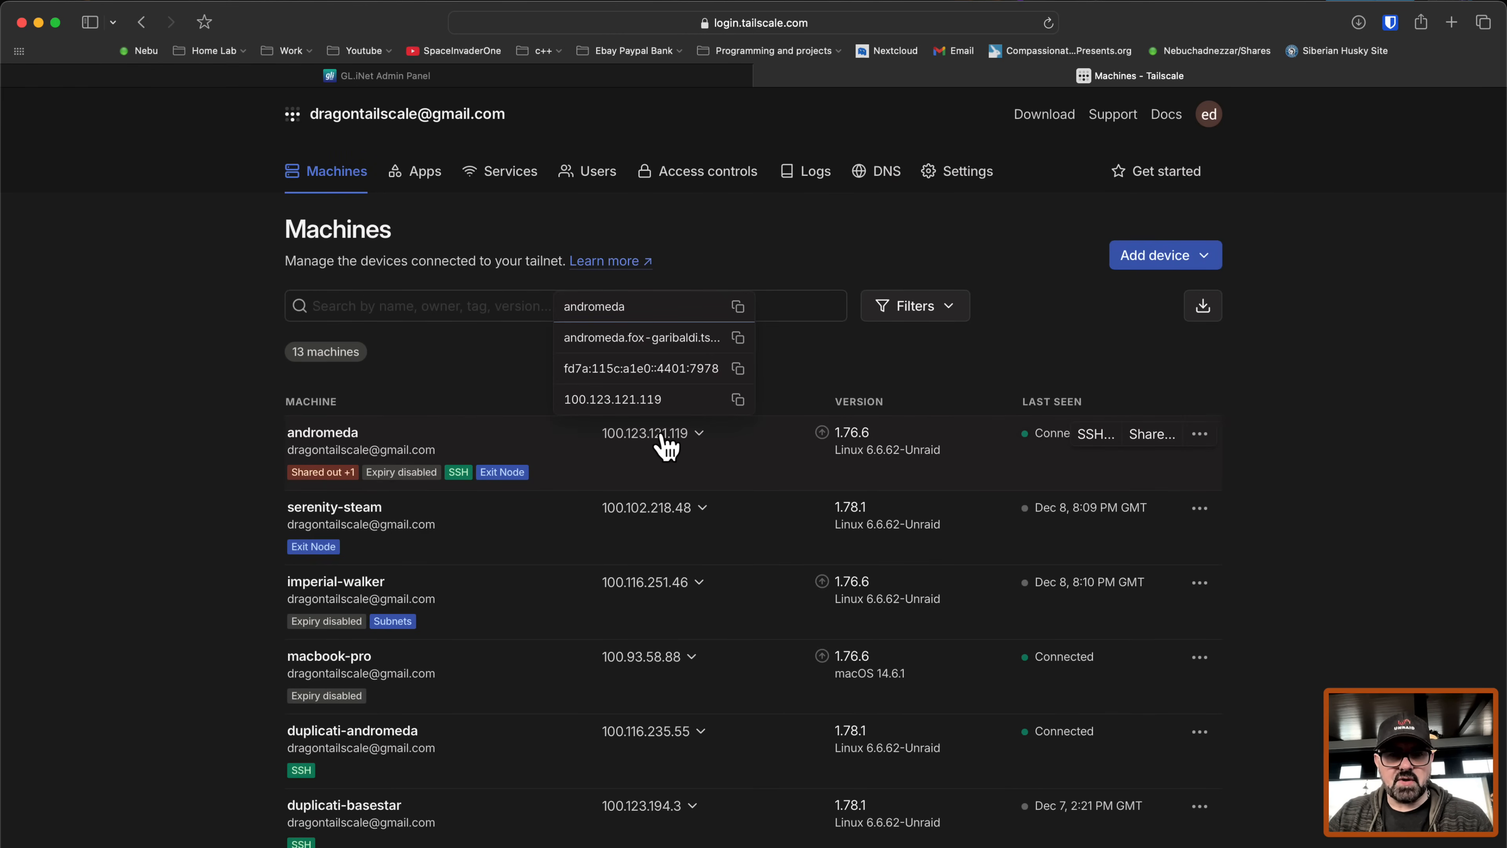
pyautogui.moveTo(740, 409)
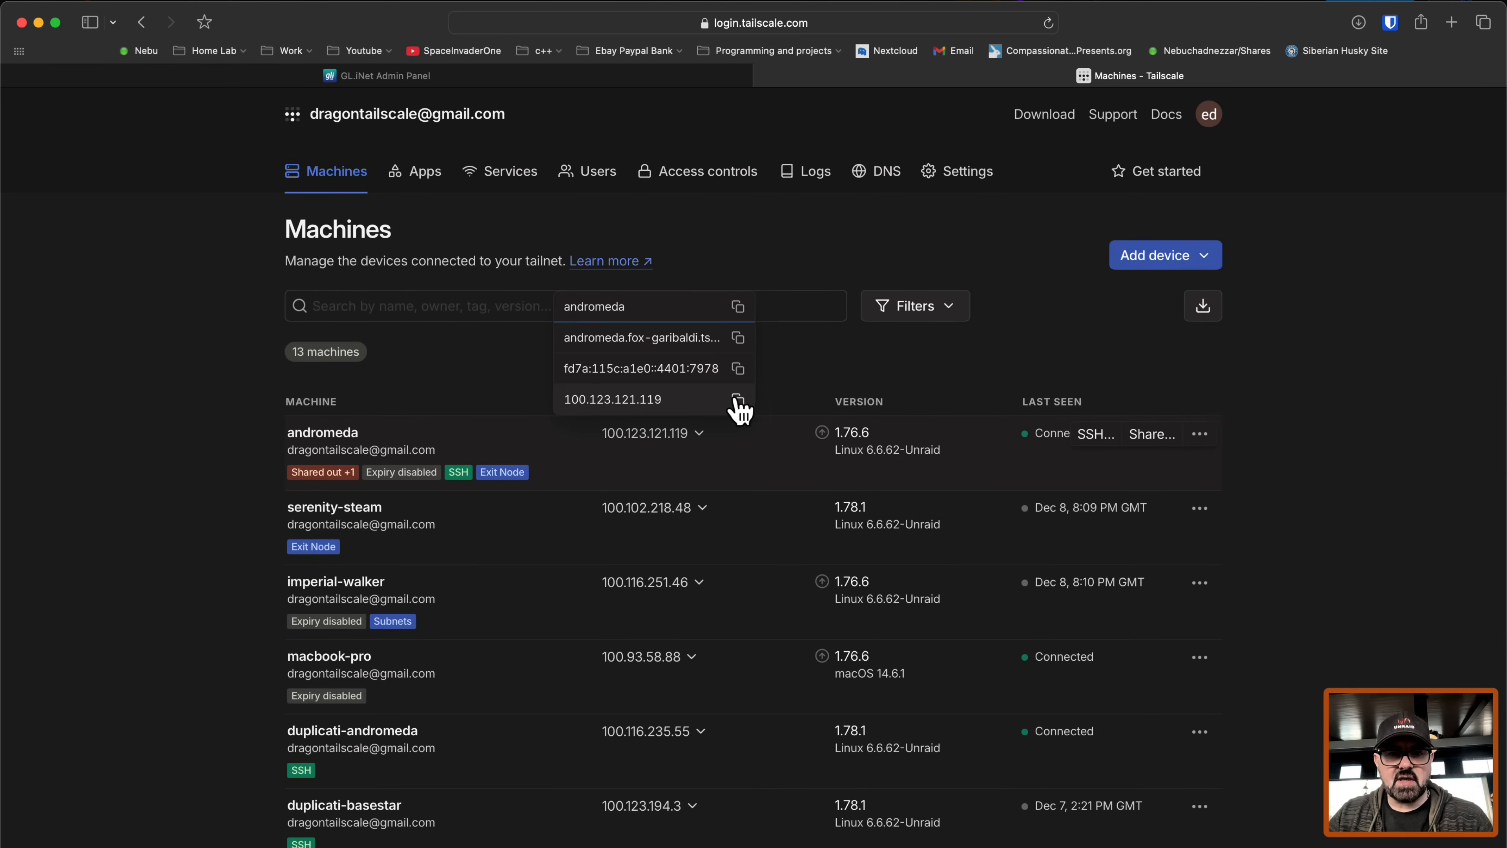
pyautogui.click(737, 398)
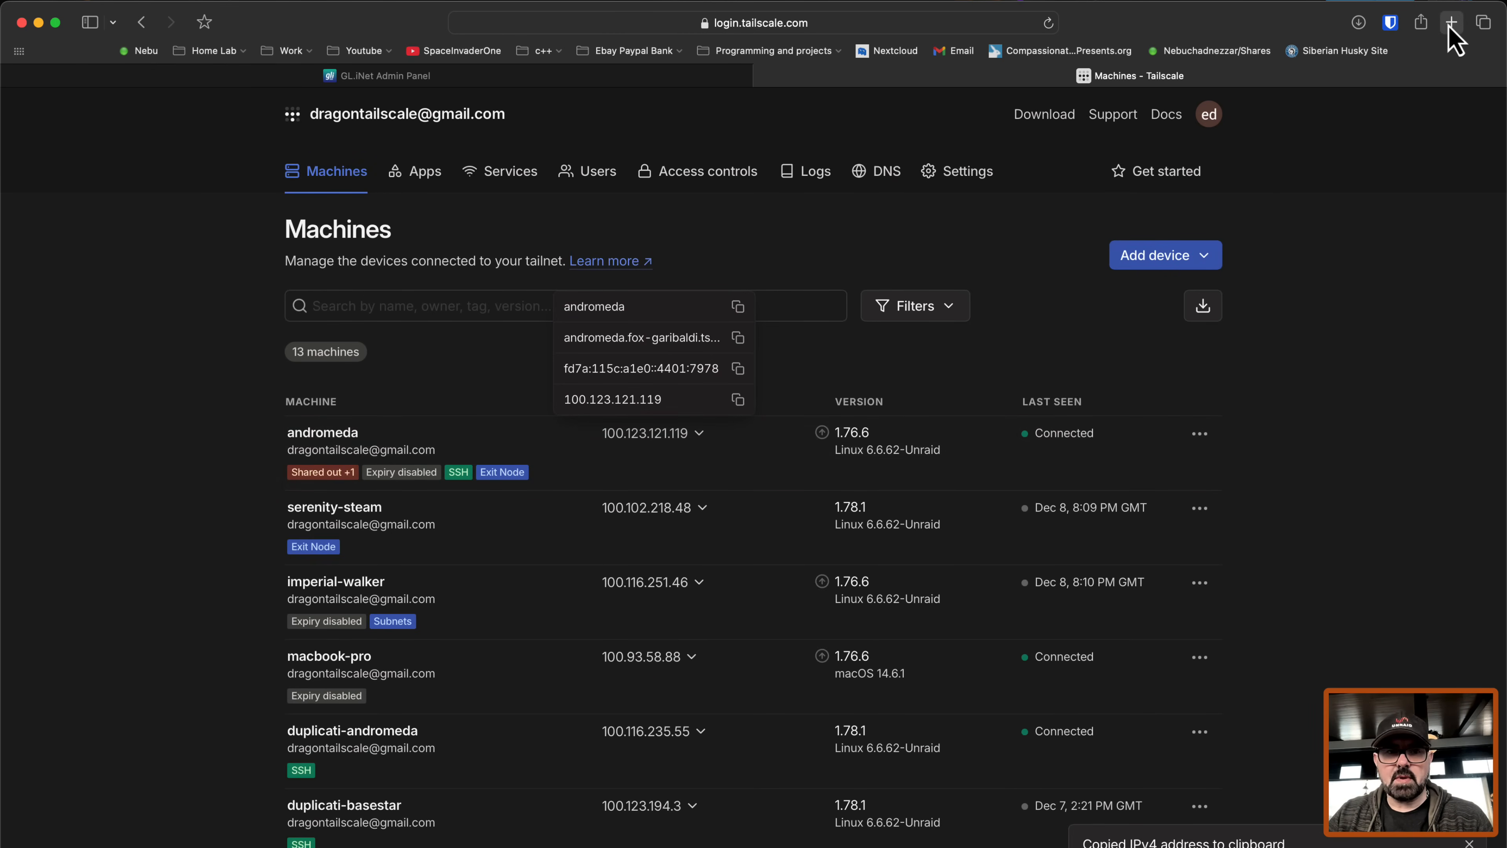
pyautogui.click(1452, 22)
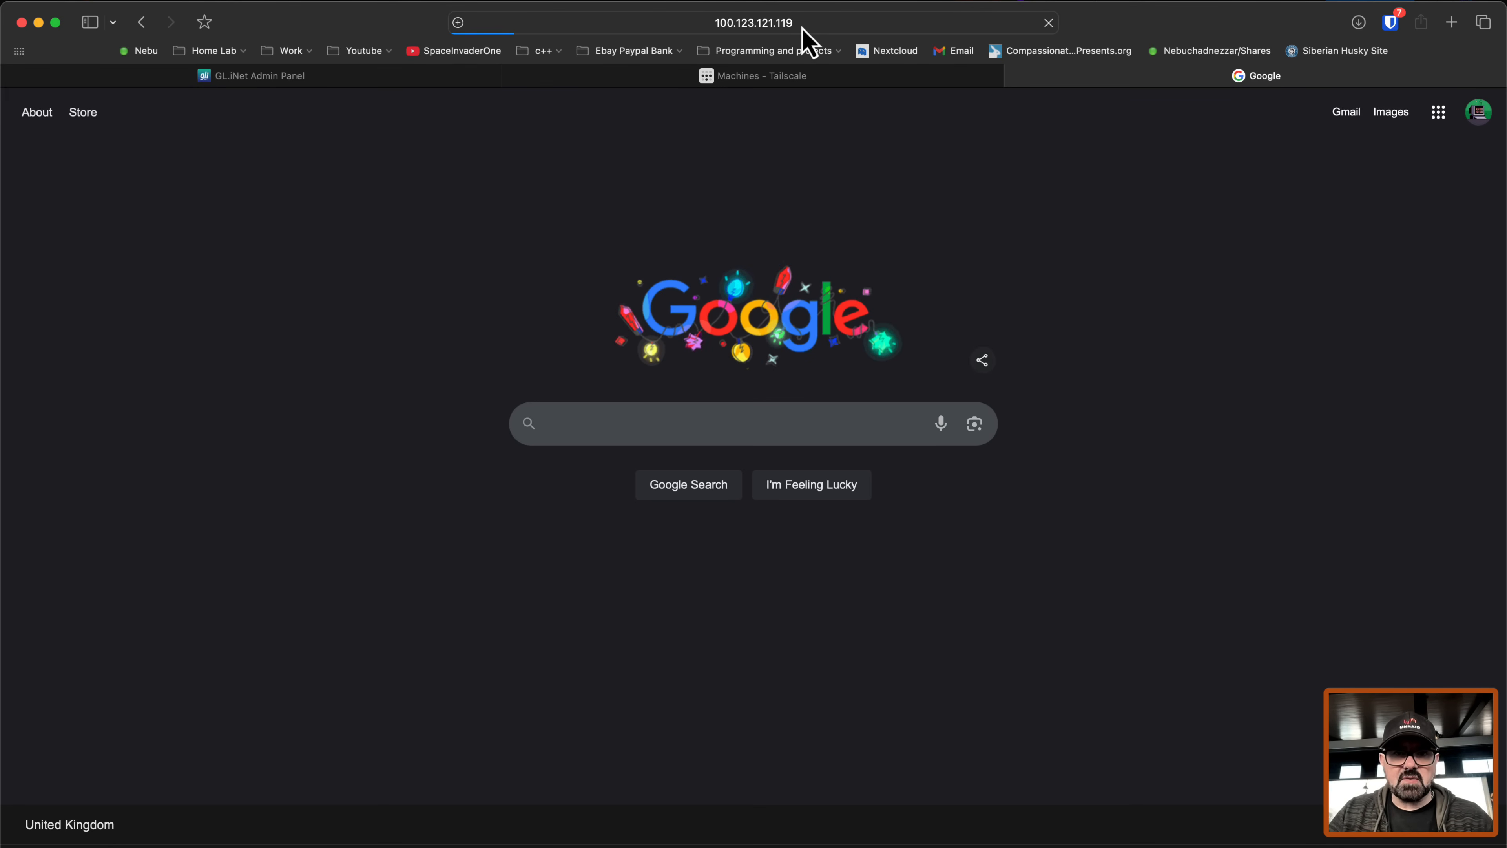
pyautogui.write('what is my ip')
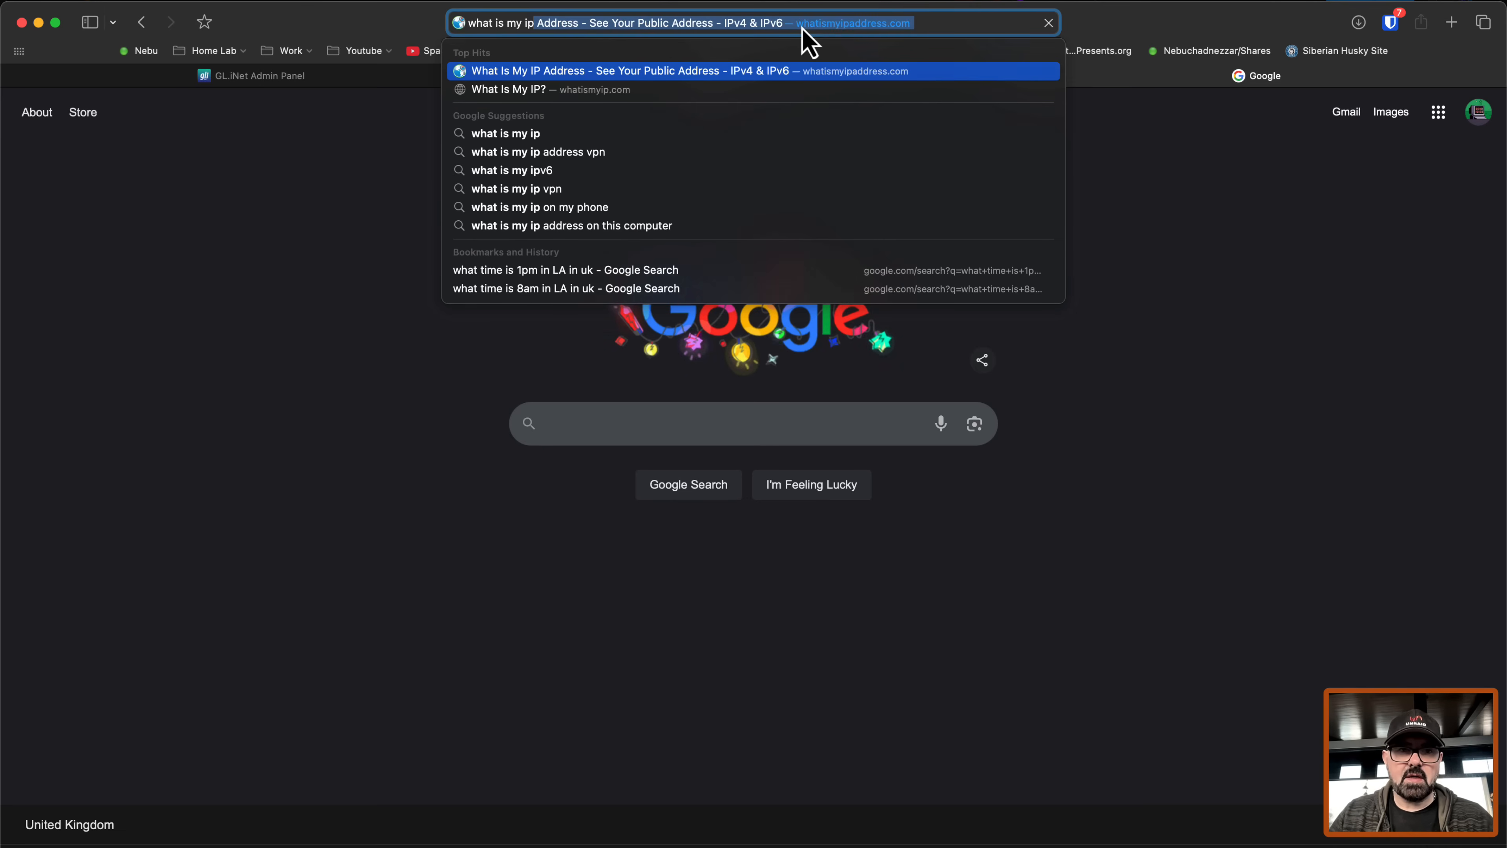
pyautogui.click(753, 70)
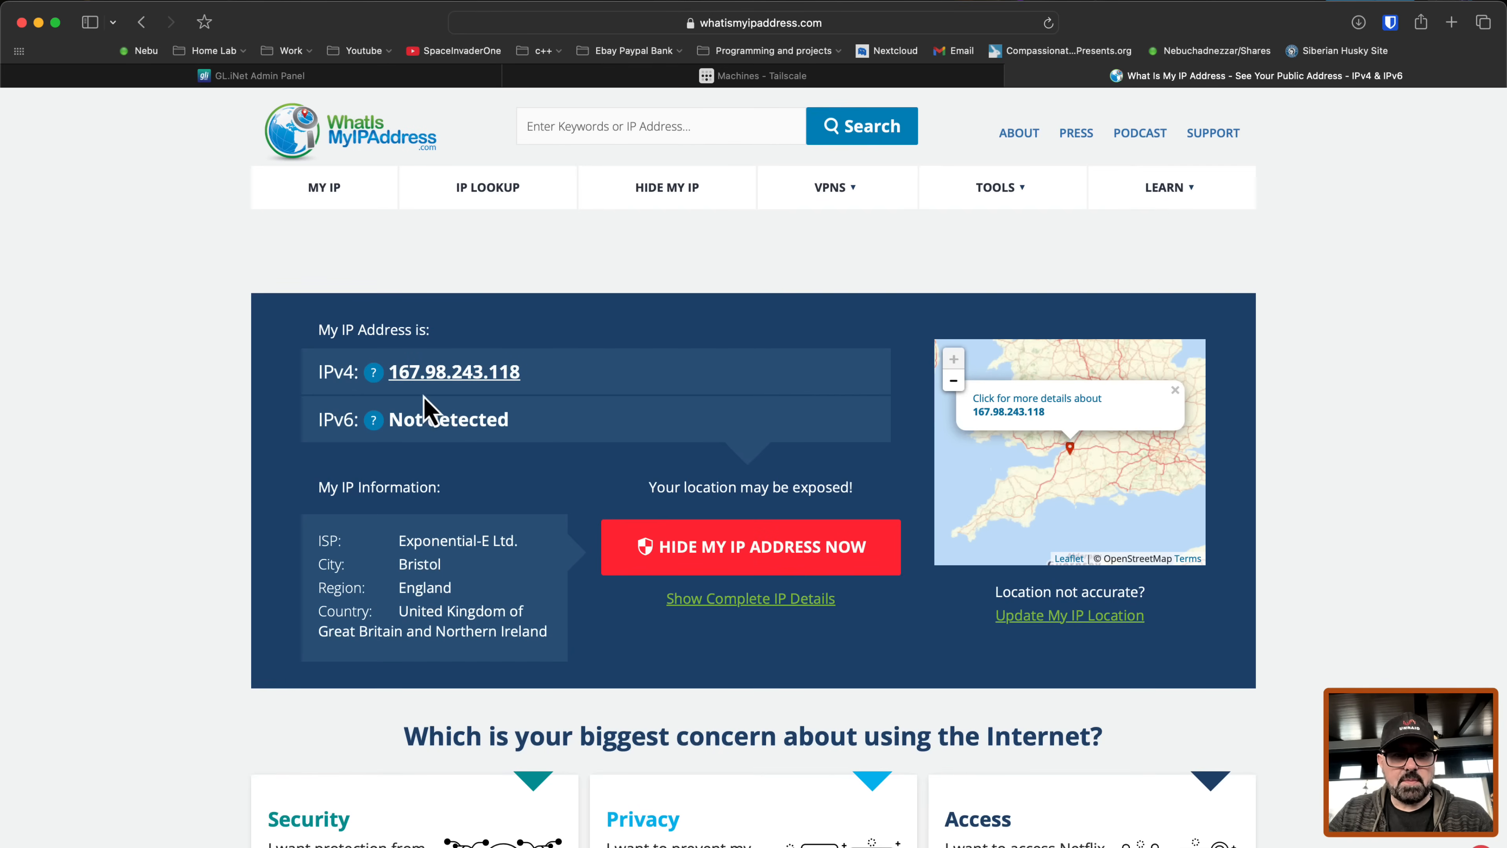
pyautogui.moveTo(459, 611)
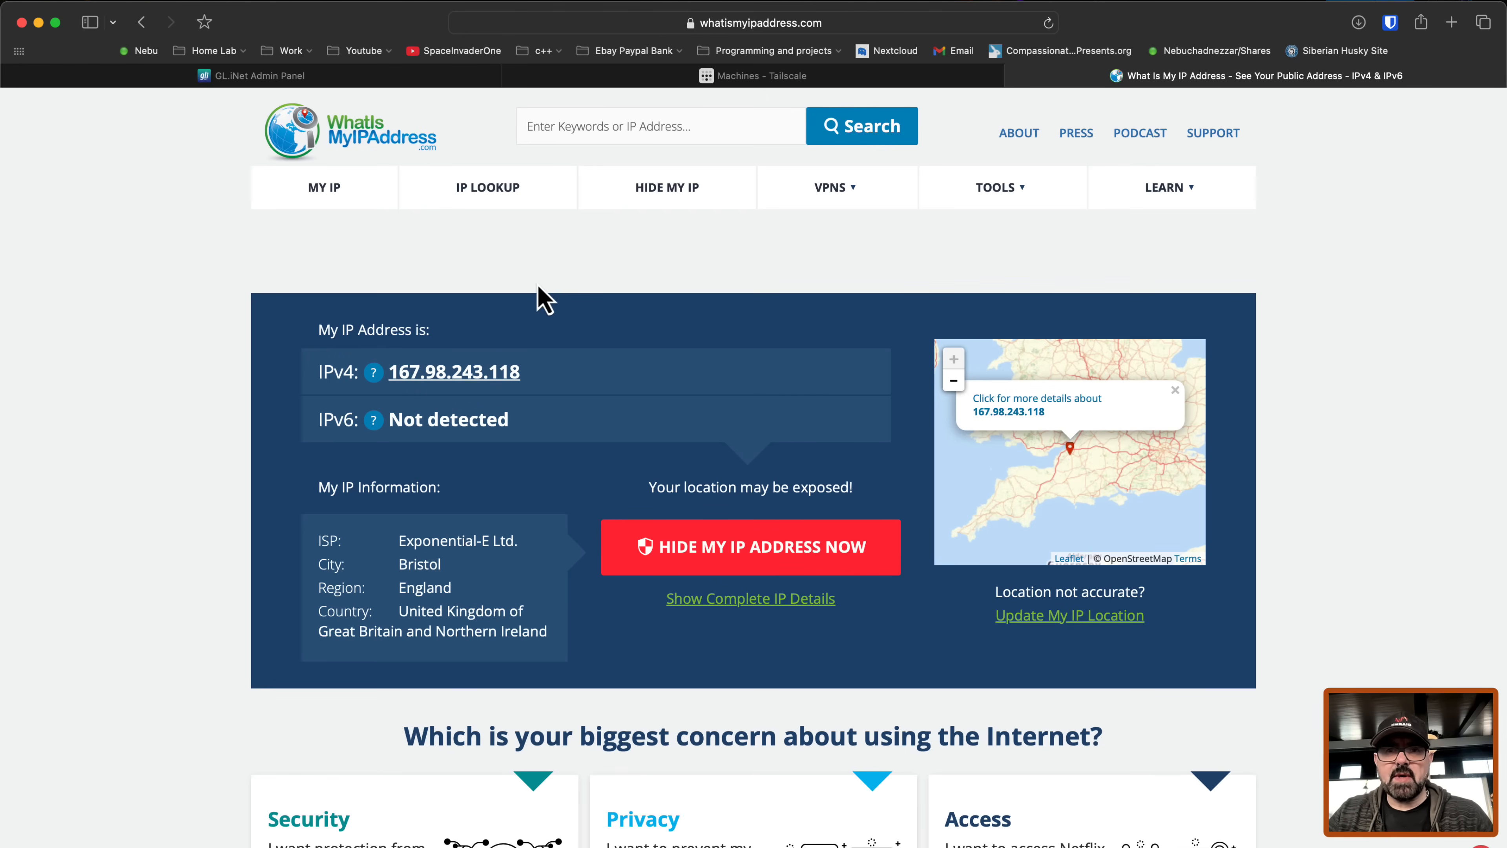
# Step: Back in the router panel, turn on Custom Exit Node and open the exit node list
pyautogui.click(257, 76)
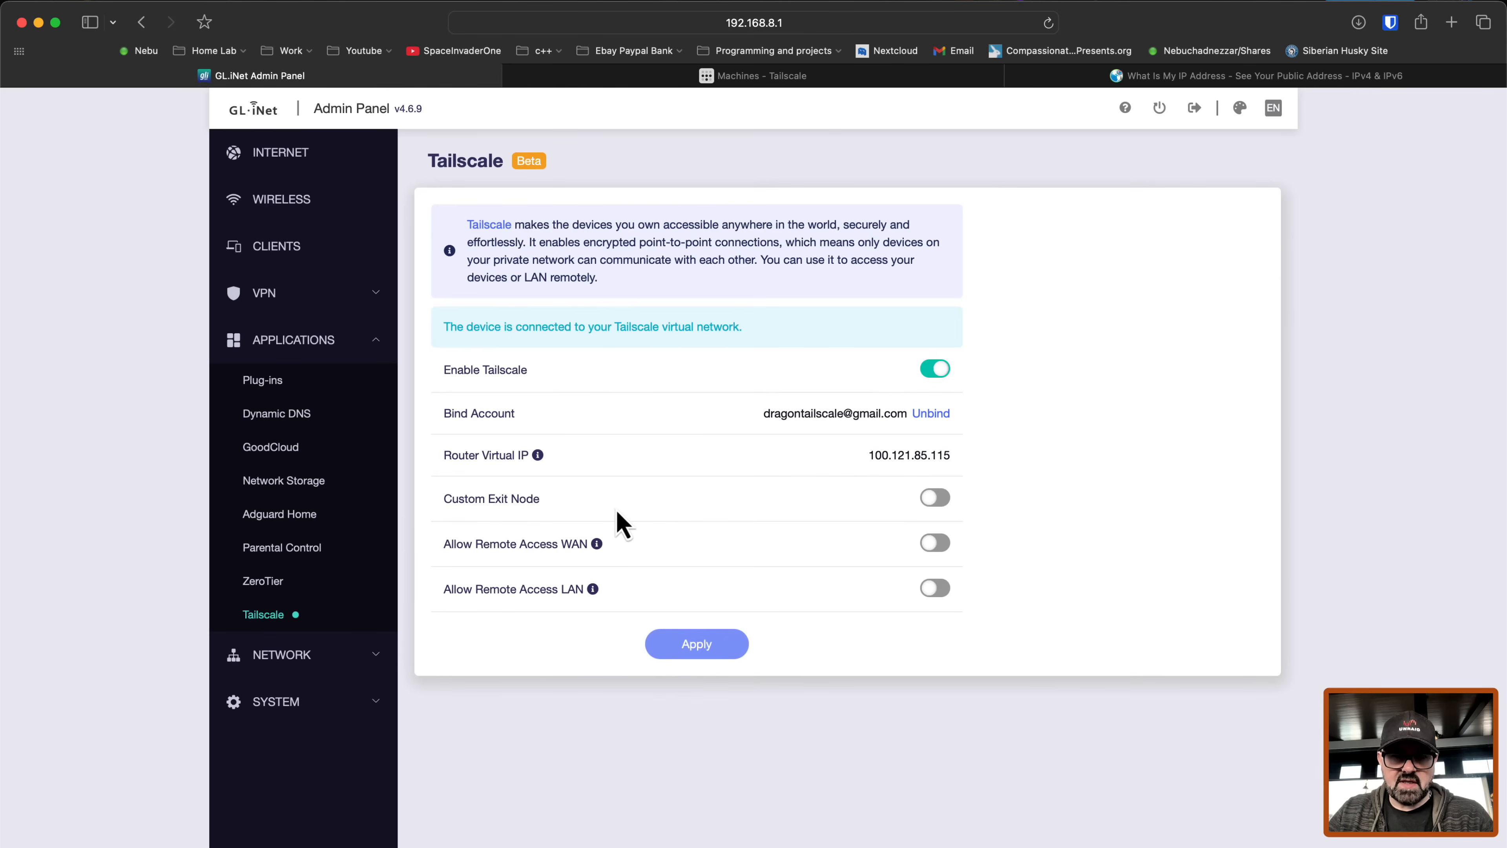
pyautogui.moveTo(934, 497)
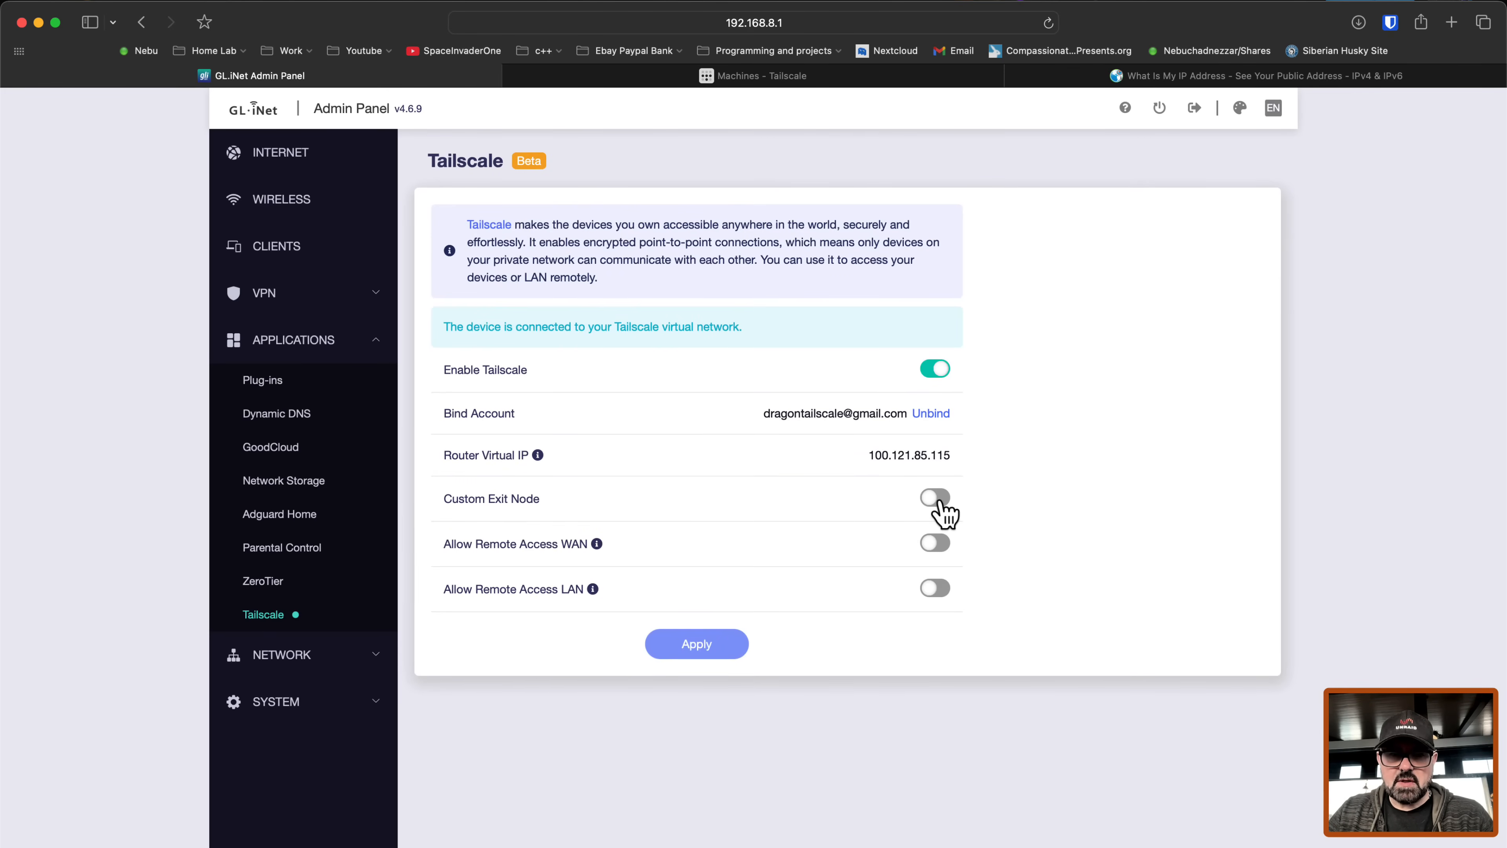
pyautogui.click(934, 498)
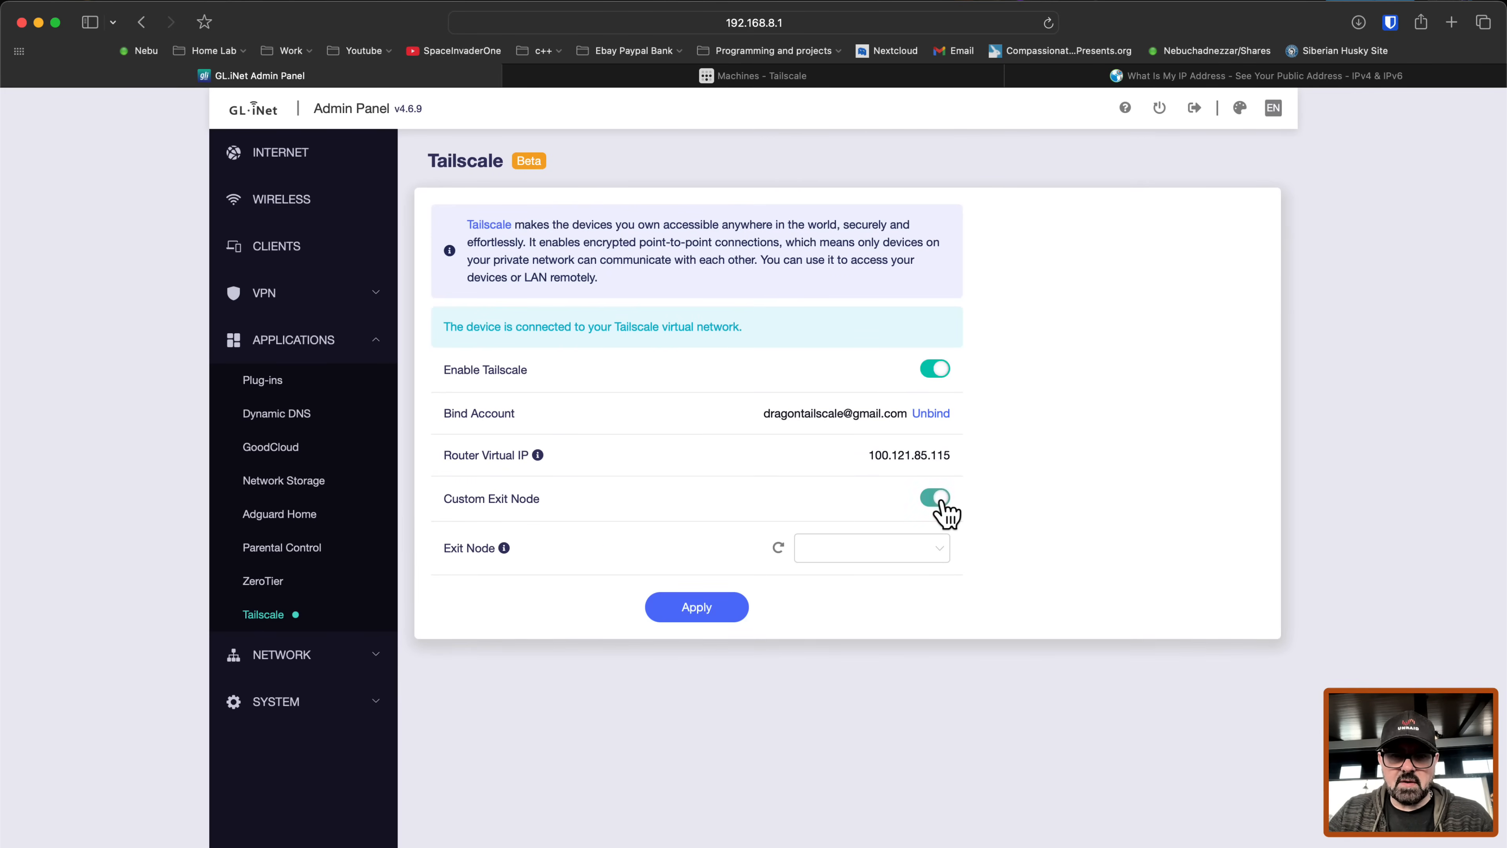
pyautogui.click(696, 607)
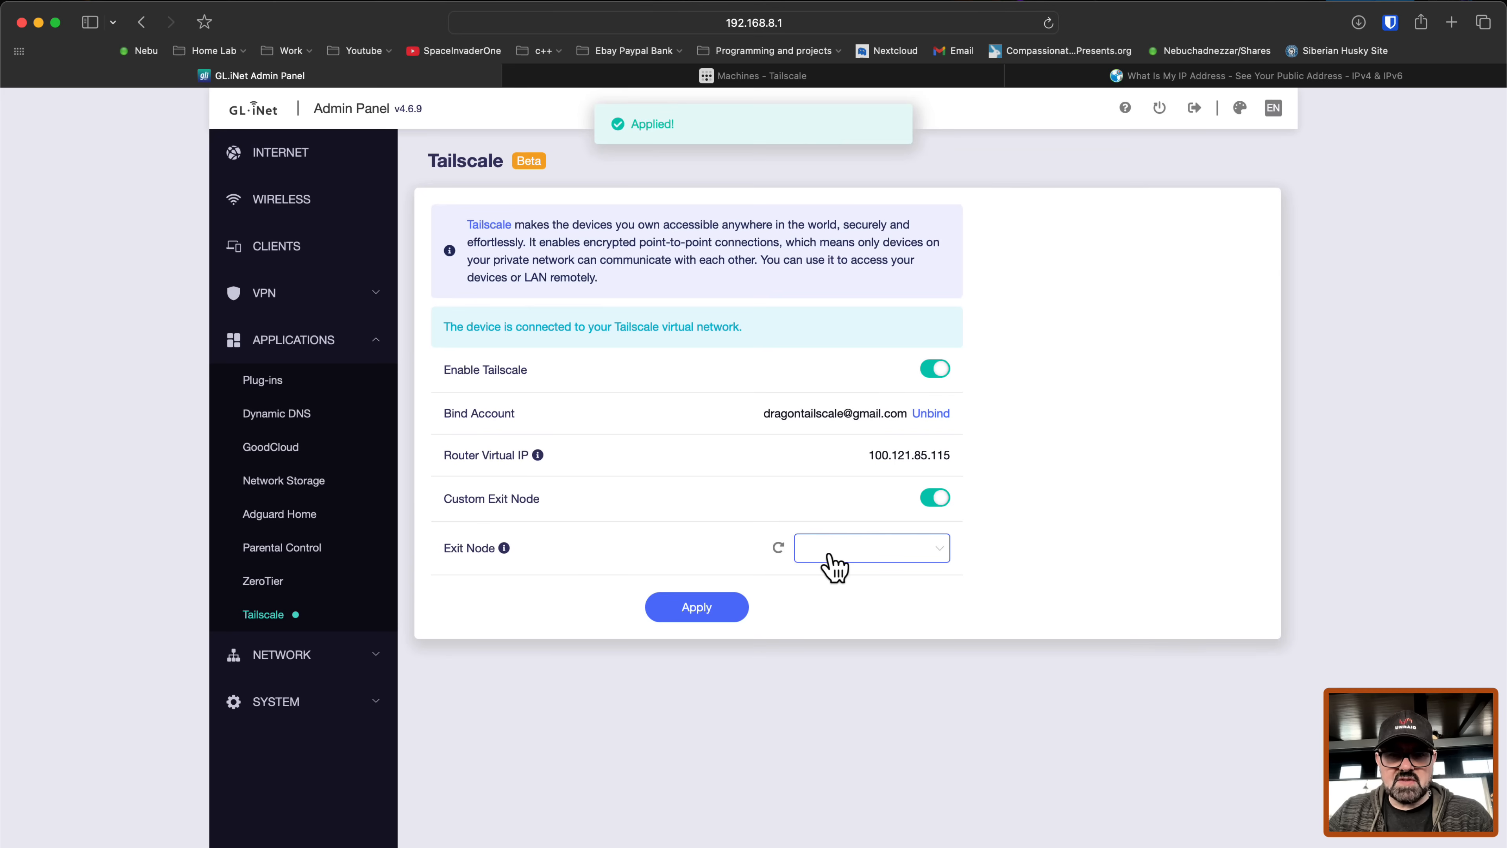
pyautogui.click(869, 547)
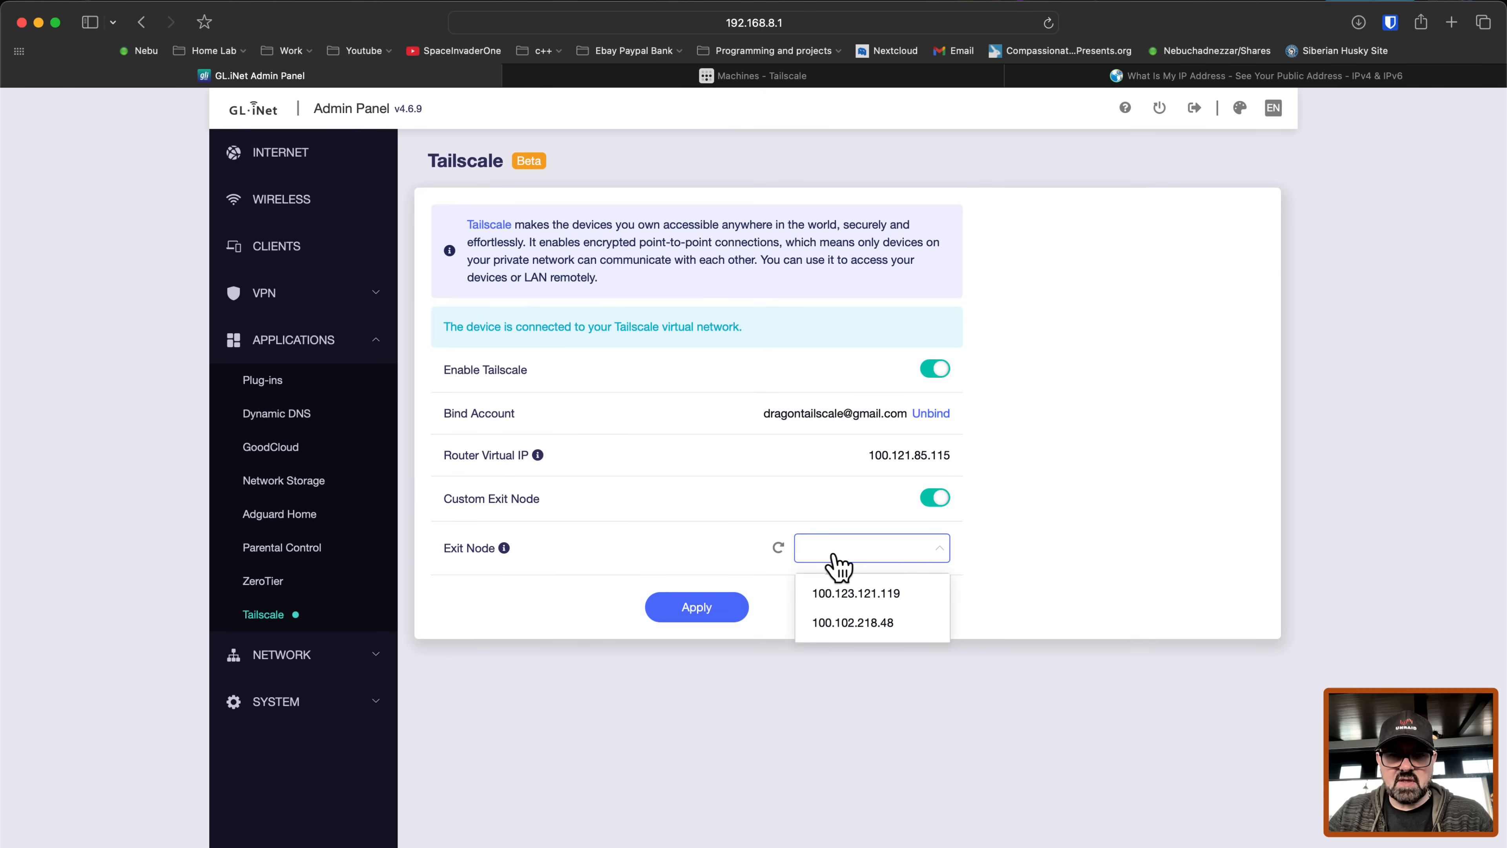
pyautogui.moveTo(877, 593)
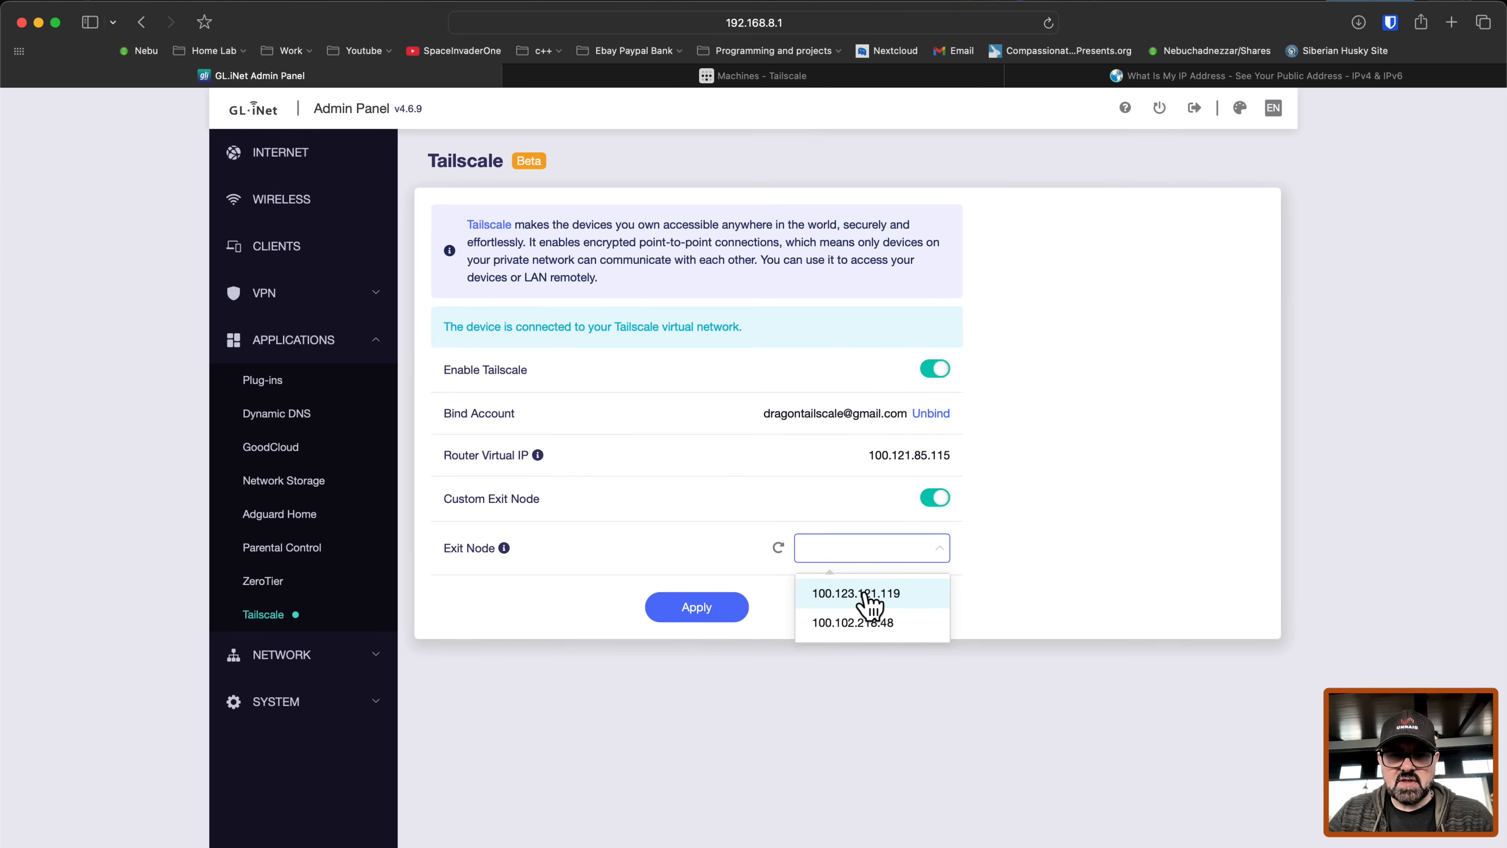
# Step: Select 100.123.121.119 as exit node, apply, and highlight 192.168.8.0/24 in the subnet caution
pyautogui.click(855, 593)
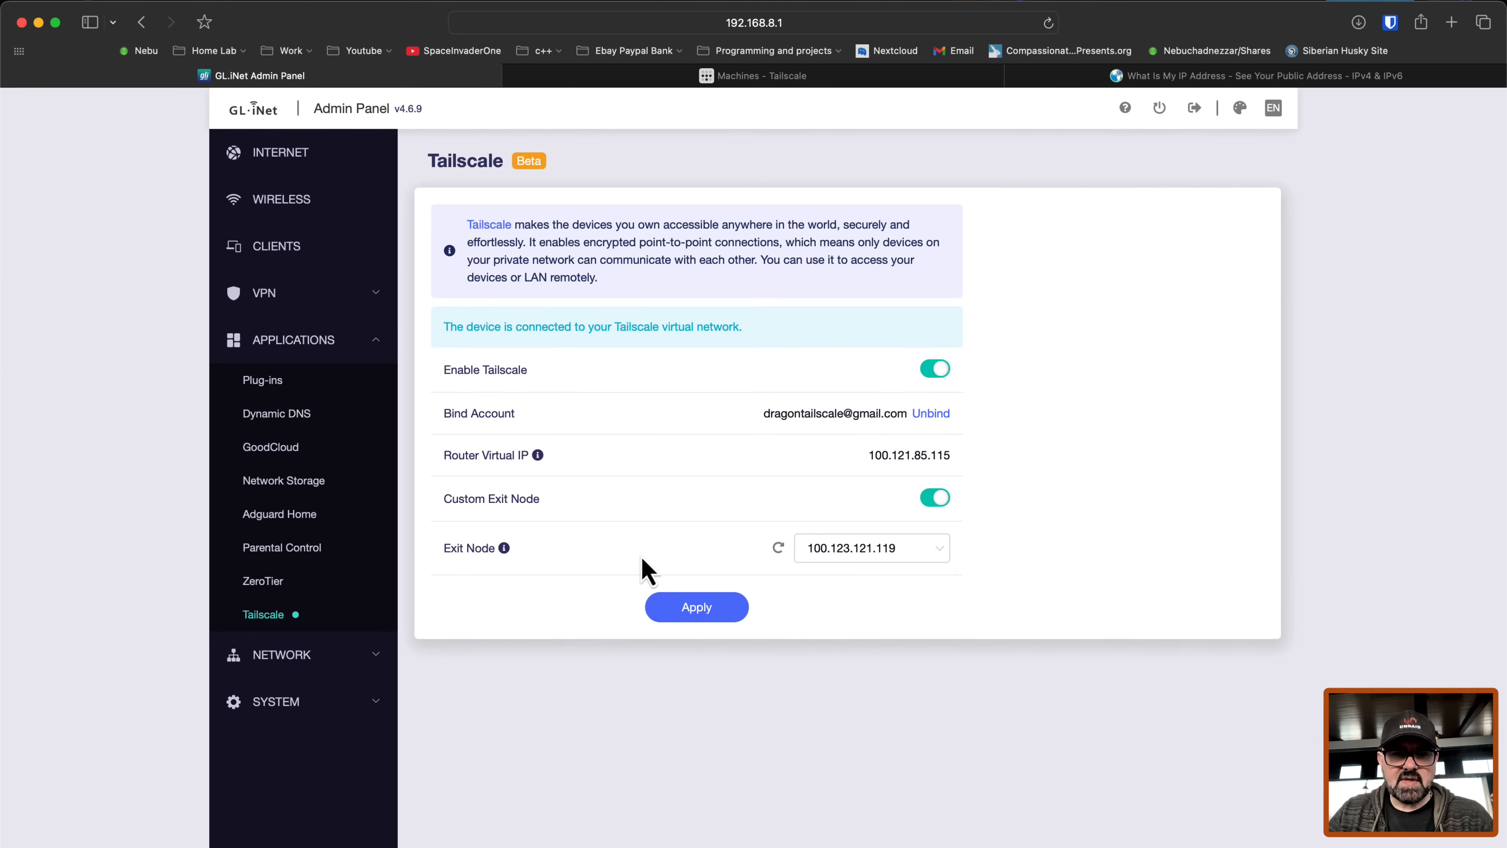
pyautogui.click(696, 606)
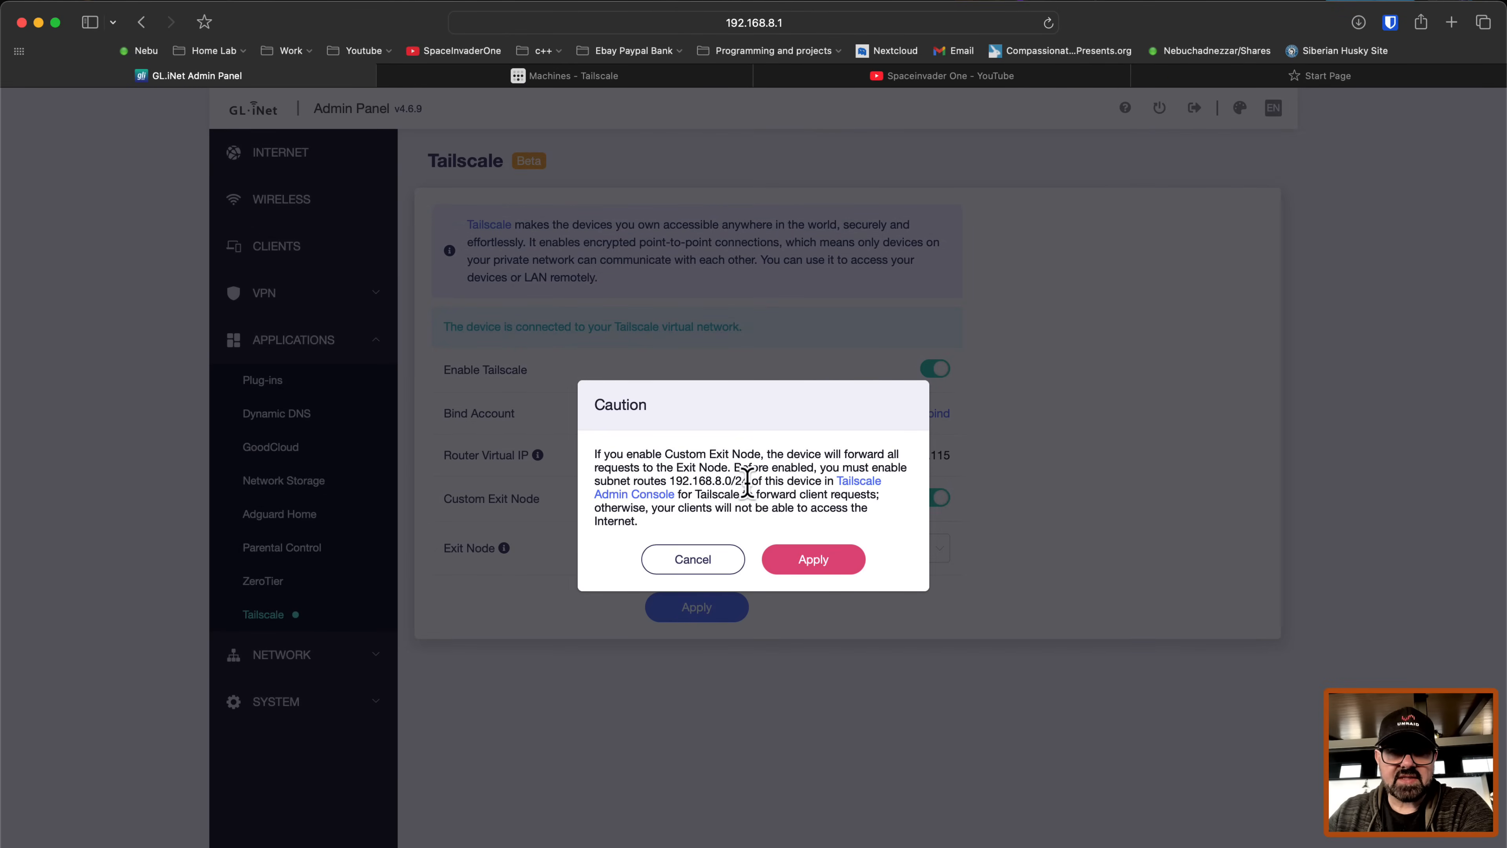
pyautogui.doubleClick(706, 480)
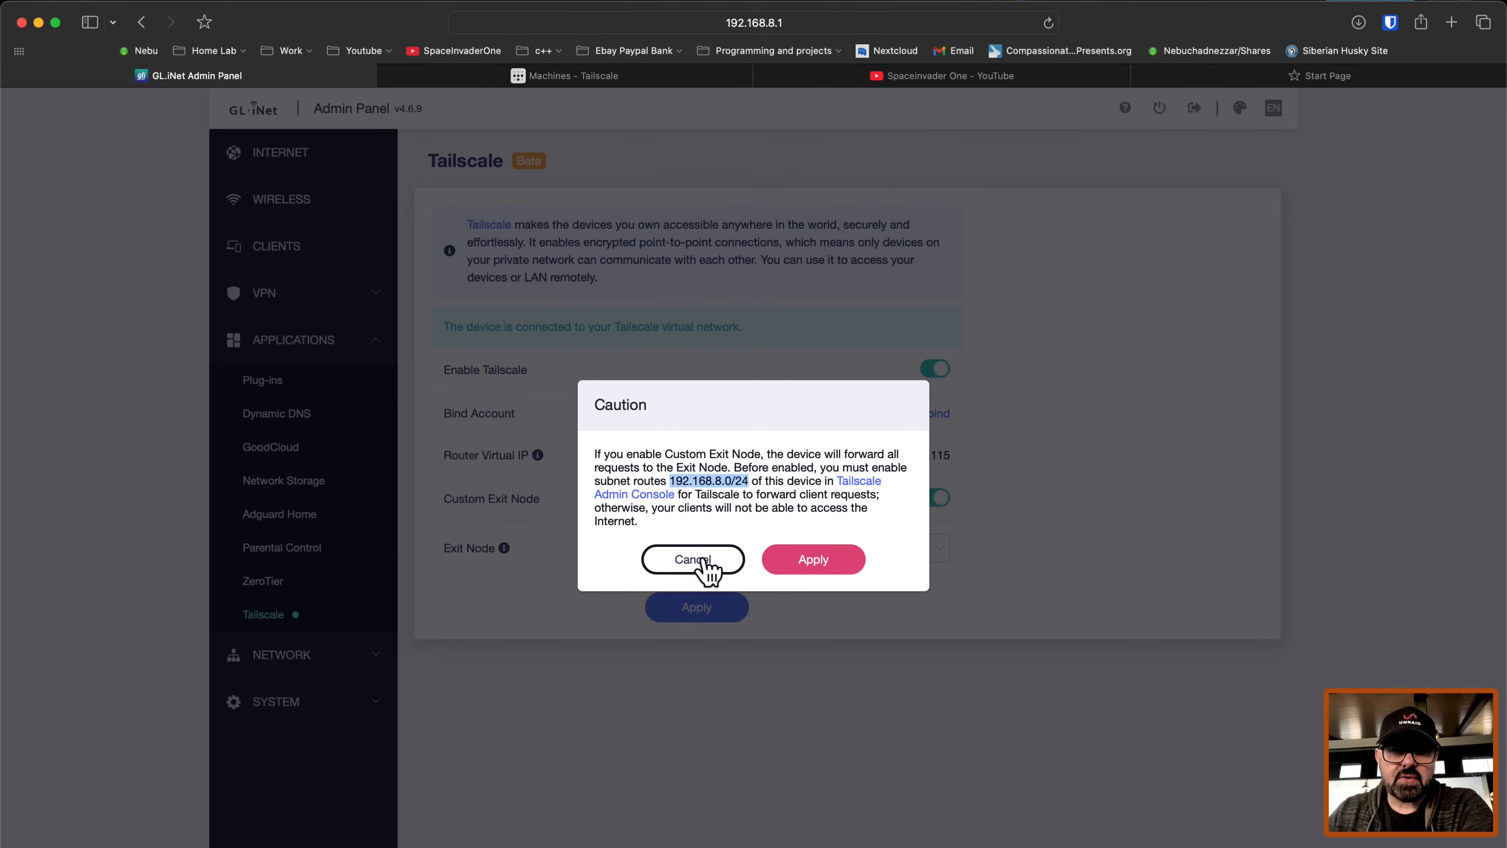
# Step: Cancel the exit-node caution and switch on Allow Remote Access LAN
pyautogui.click(692, 560)
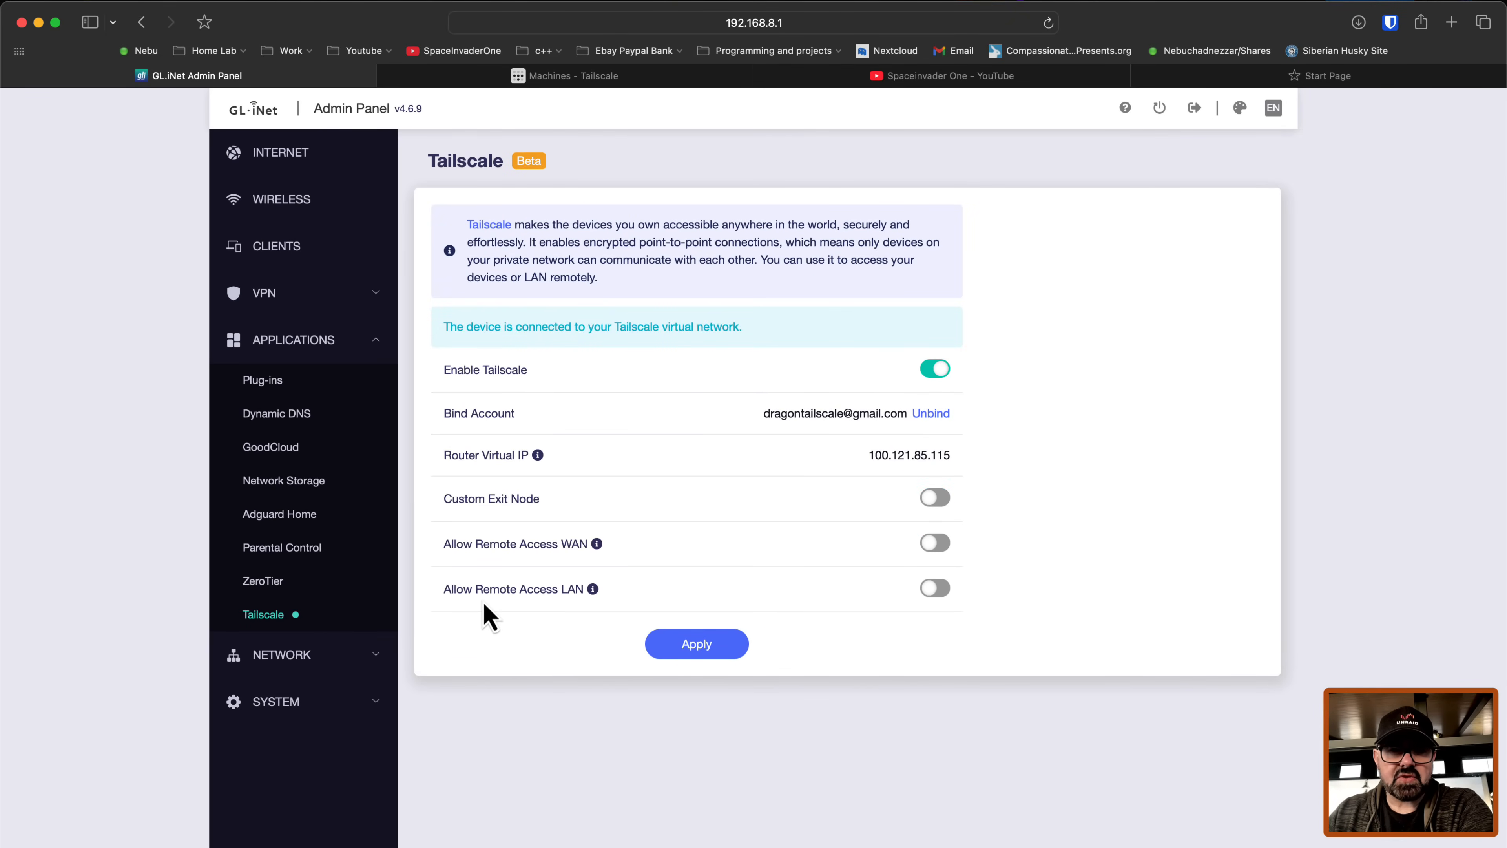
pyautogui.moveTo(920, 581)
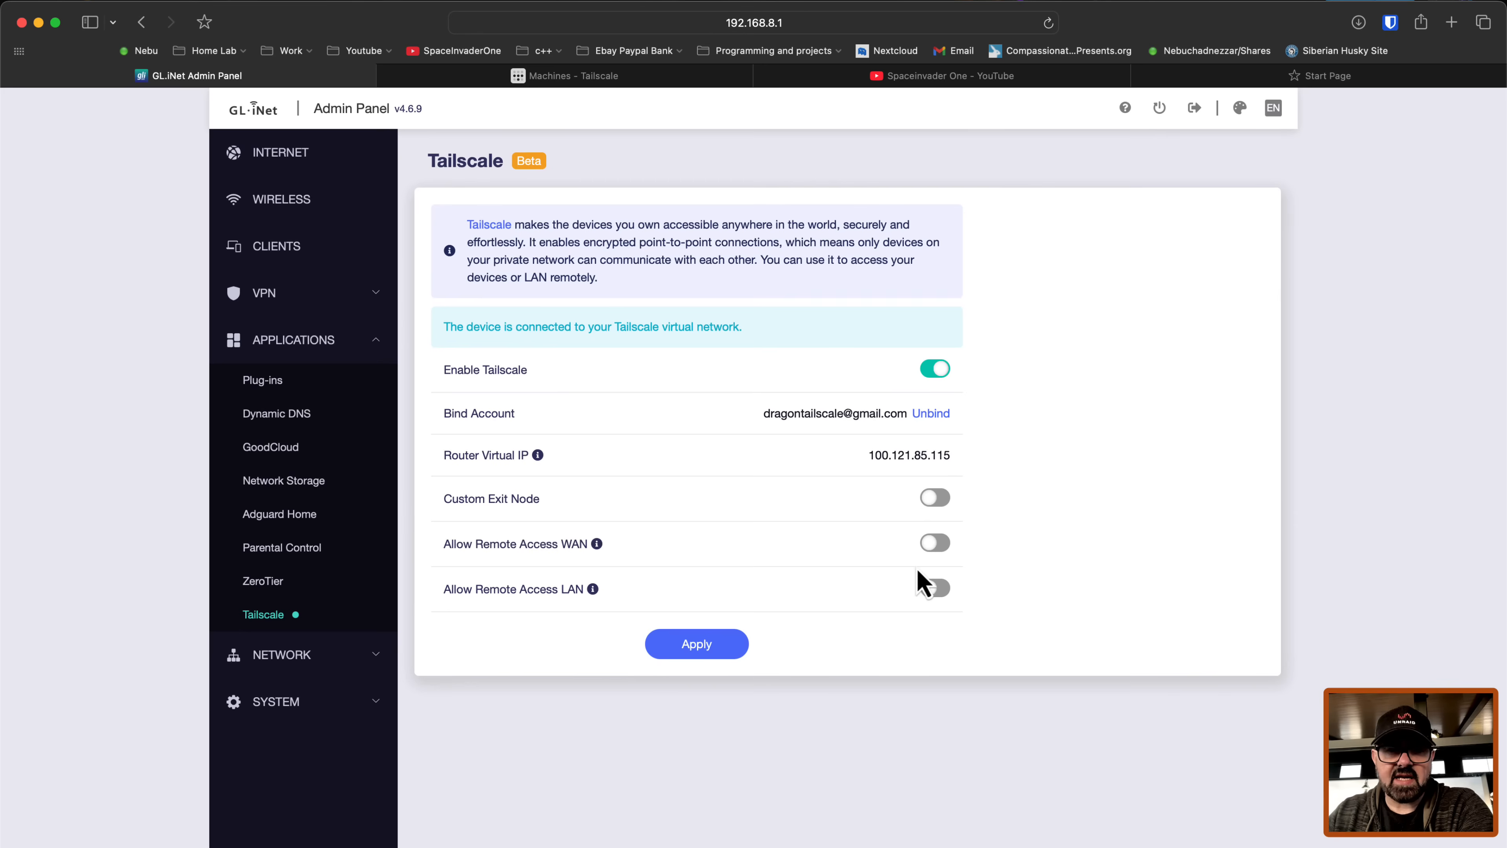
pyautogui.click(933, 587)
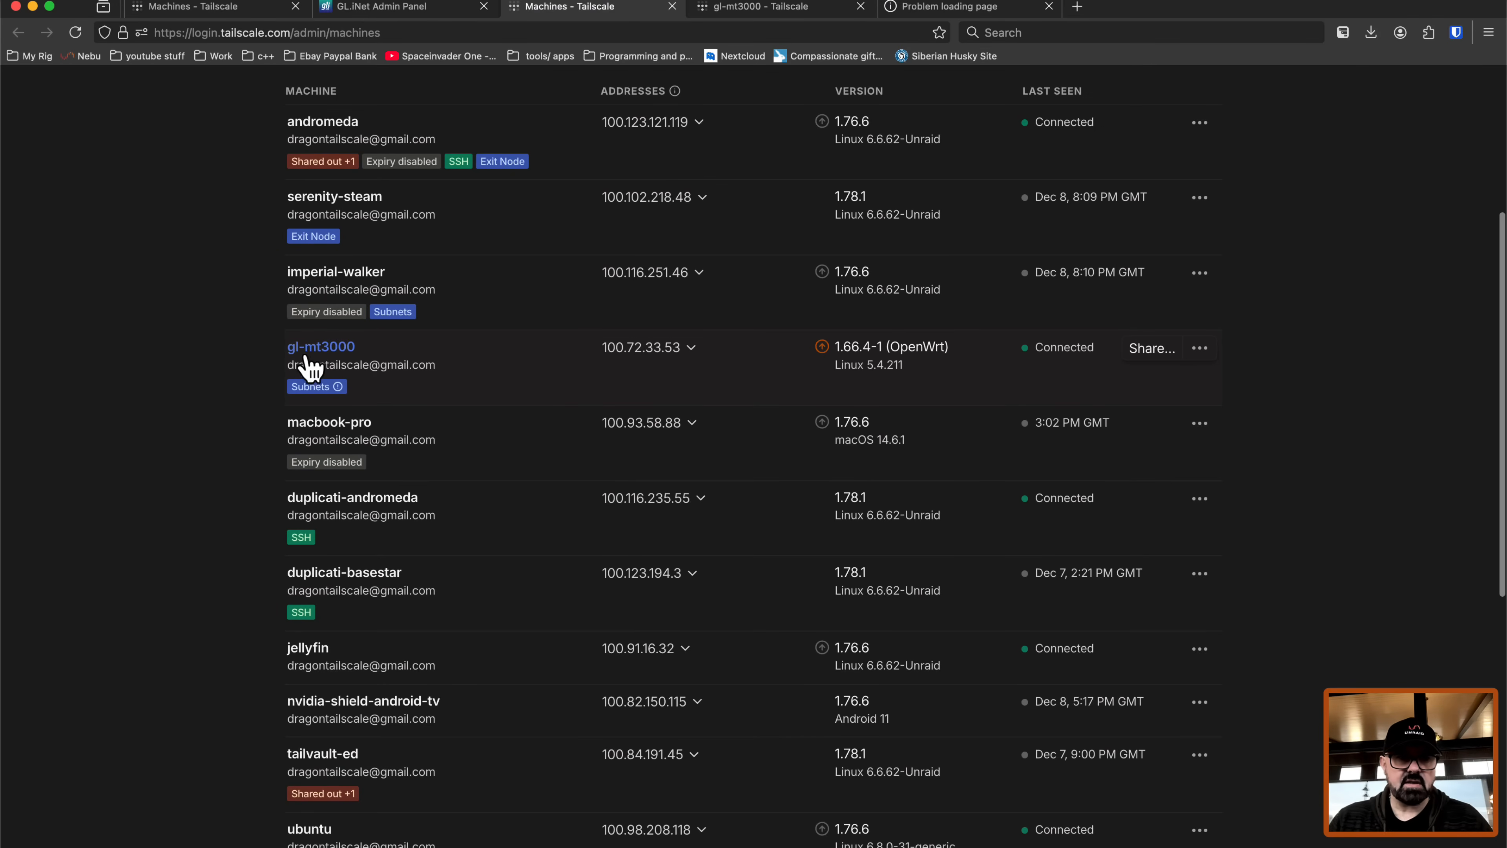
pyautogui.moveTo(411, 402)
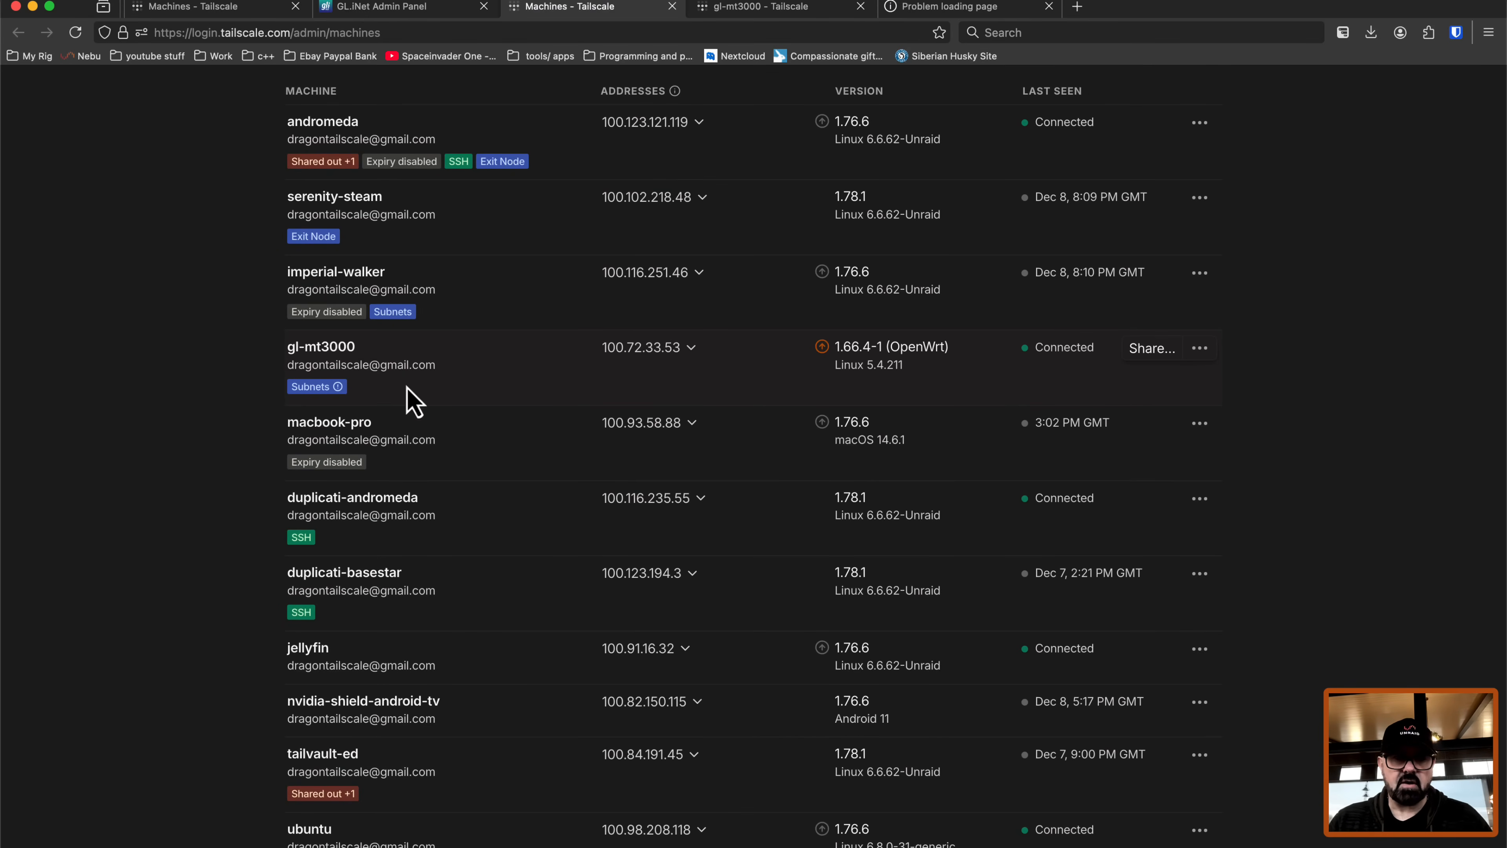
# Step: Approve the 192.168.8.0/24 subnet route for gl-mt3000 in its route settings and save
pyautogui.click(1200, 348)
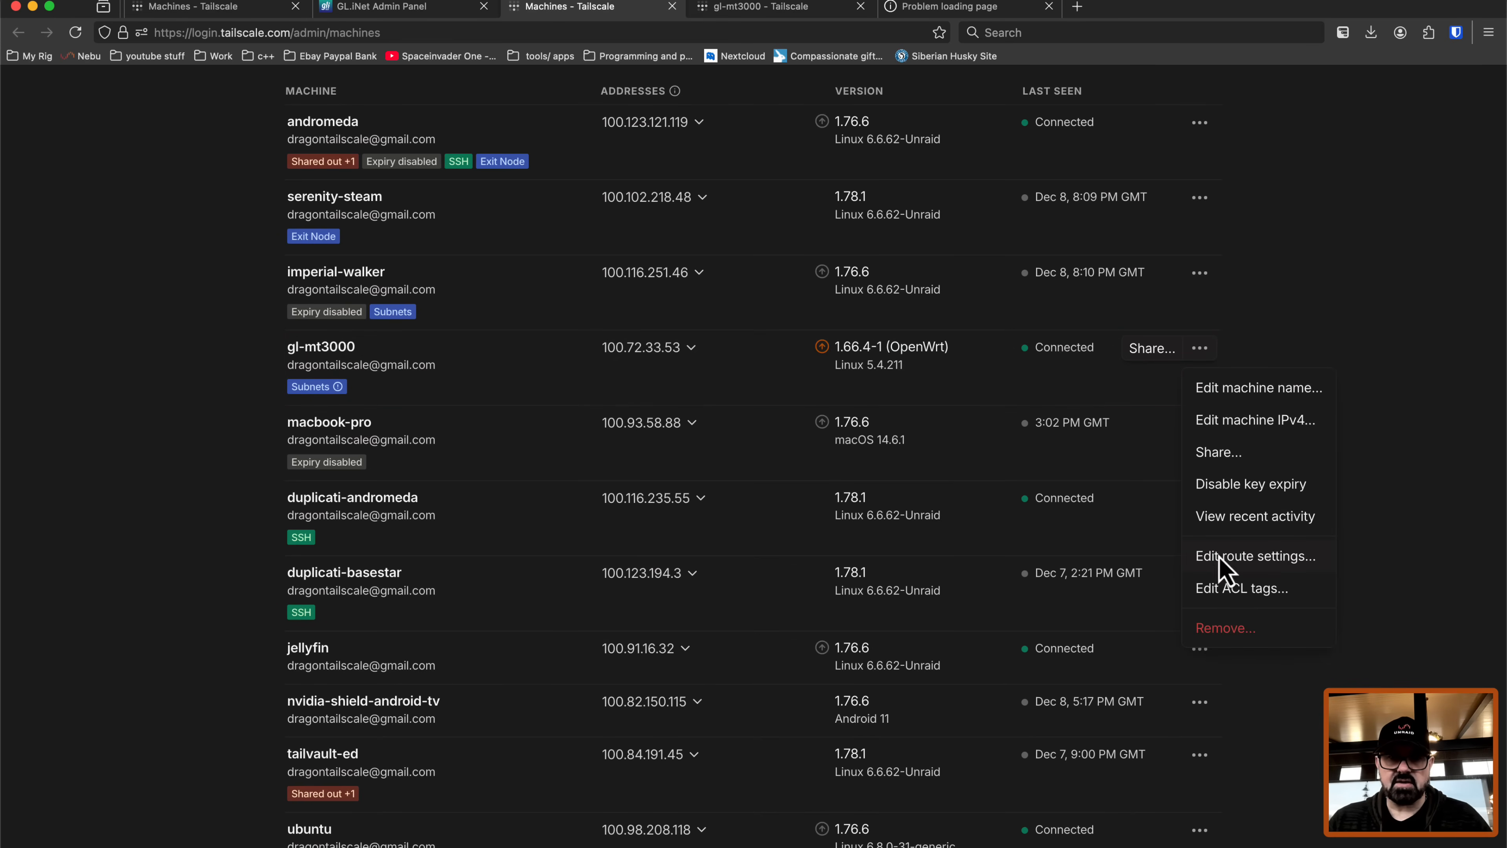
pyautogui.click(1256, 555)
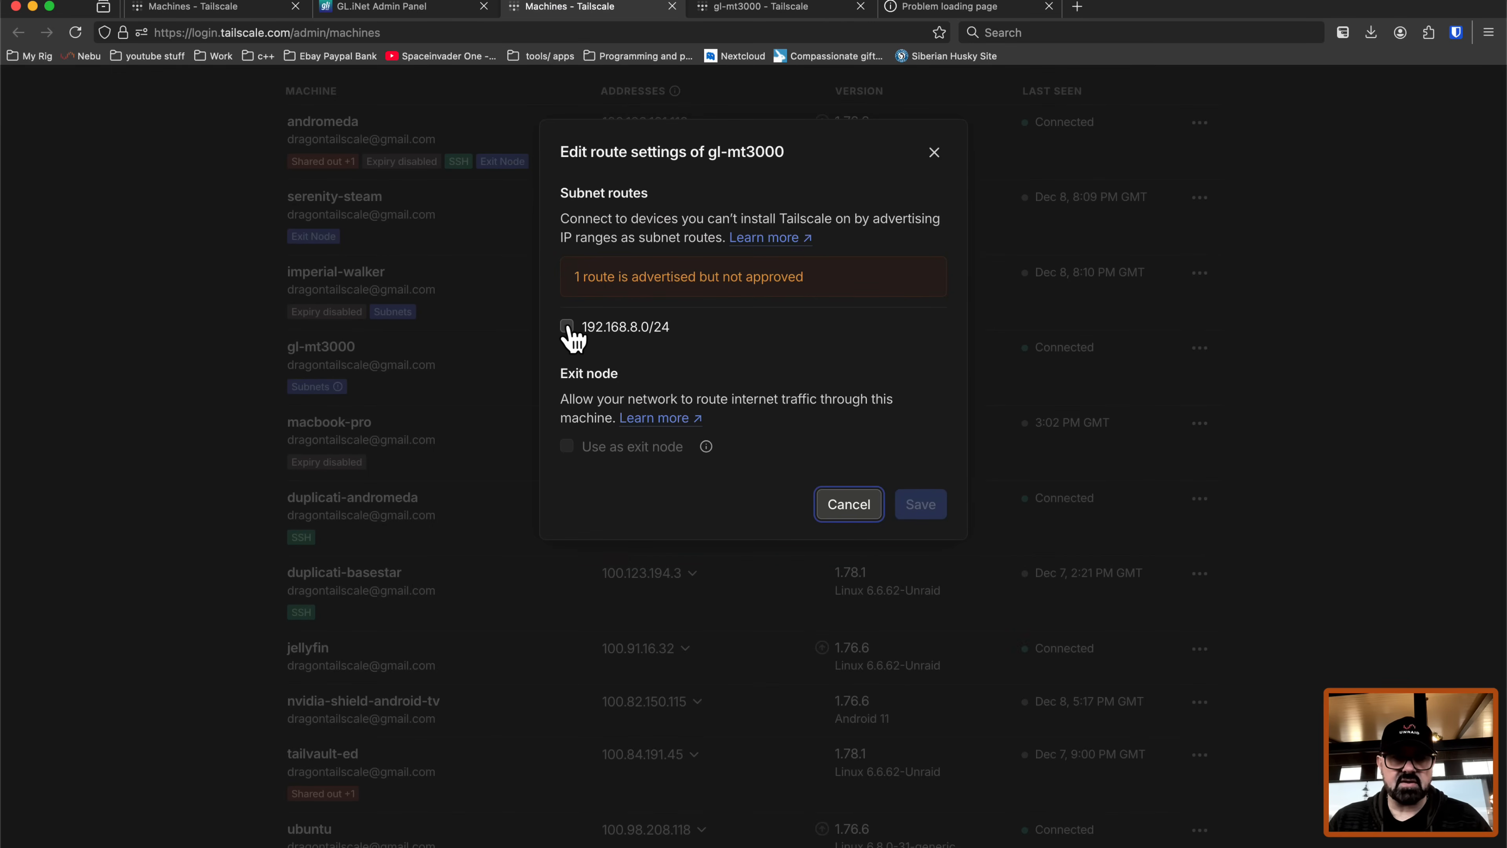
pyautogui.click(565, 326)
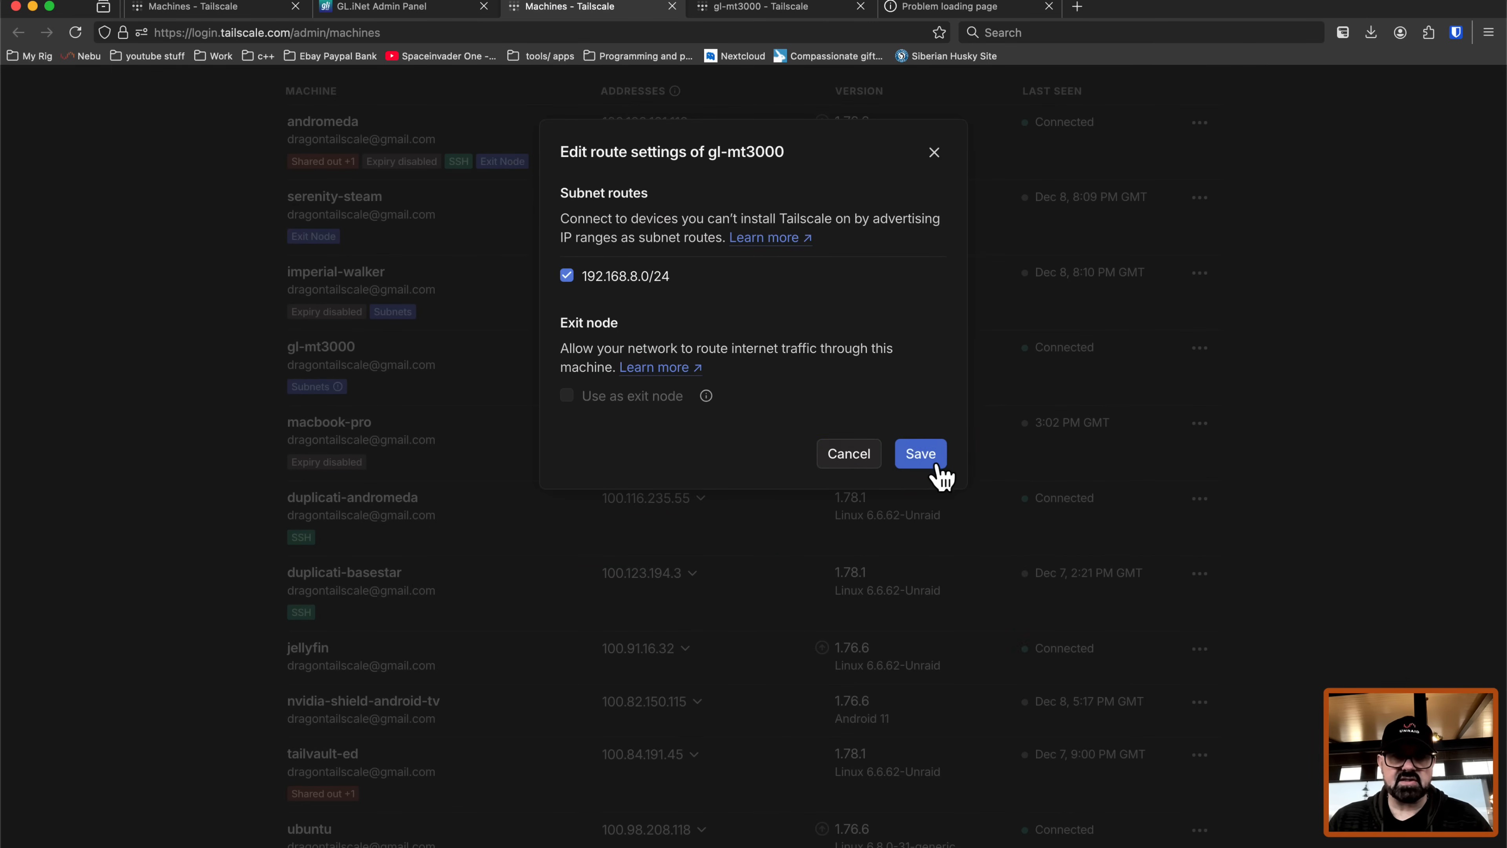
pyautogui.click(394, 7)
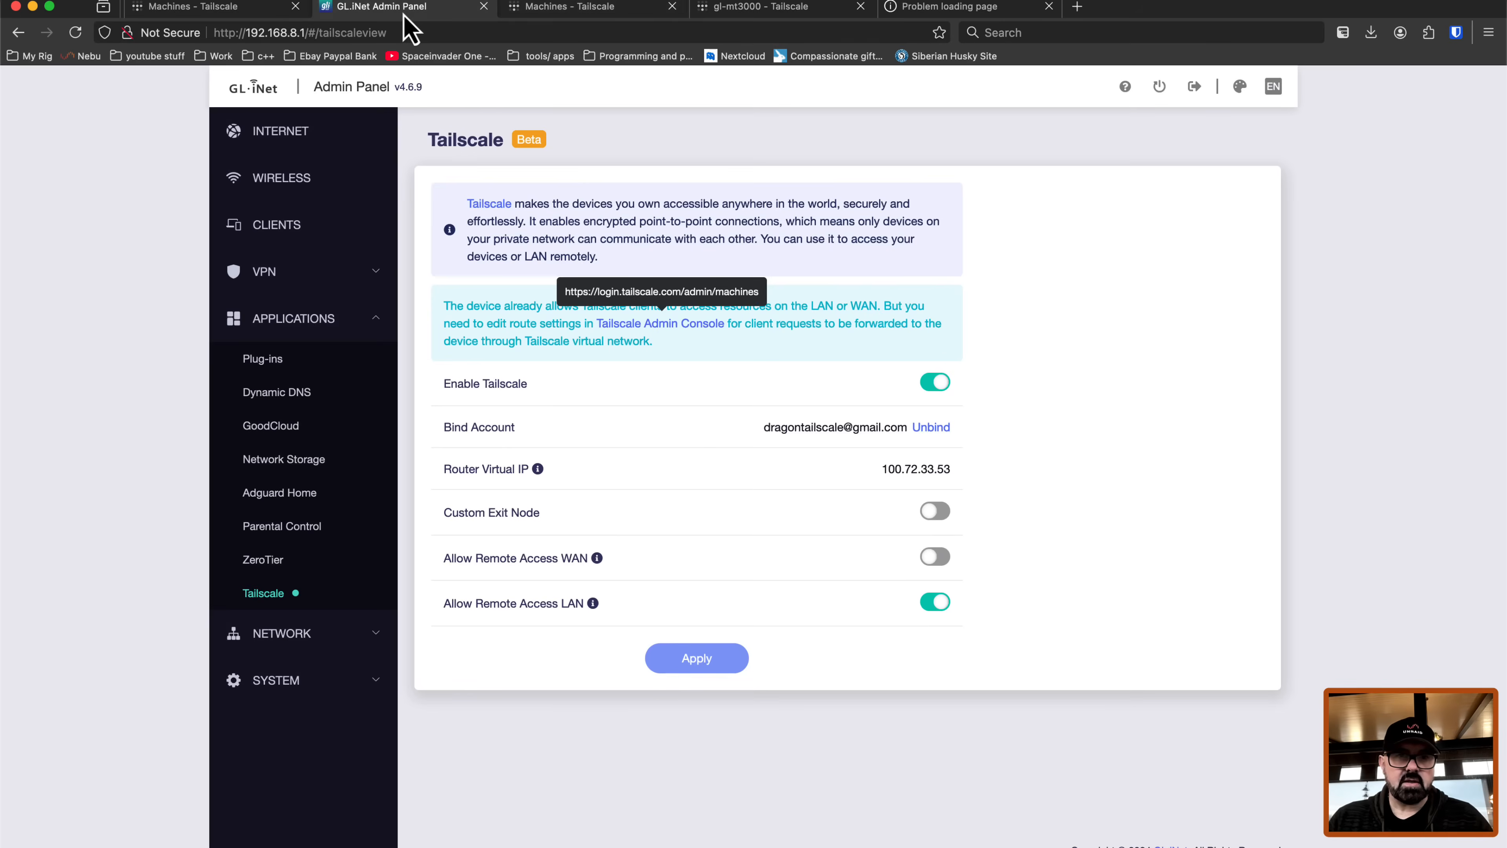
pyautogui.moveTo(888, 519)
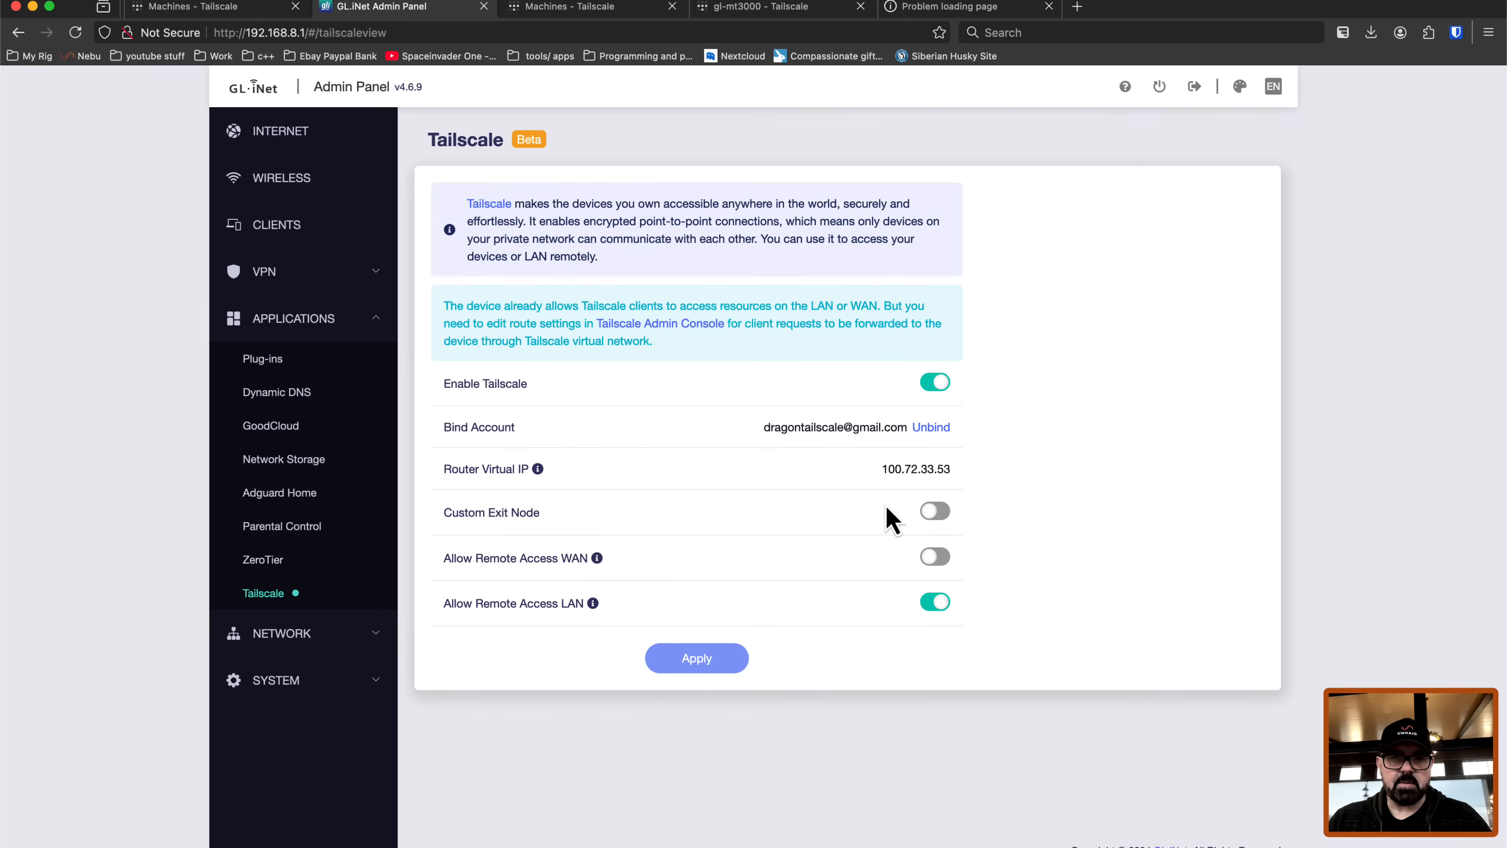
# Step: Enable Custom Exit Node with 100.123.121.119 selected, apply and confirm the caution dialog
pyautogui.click(933, 510)
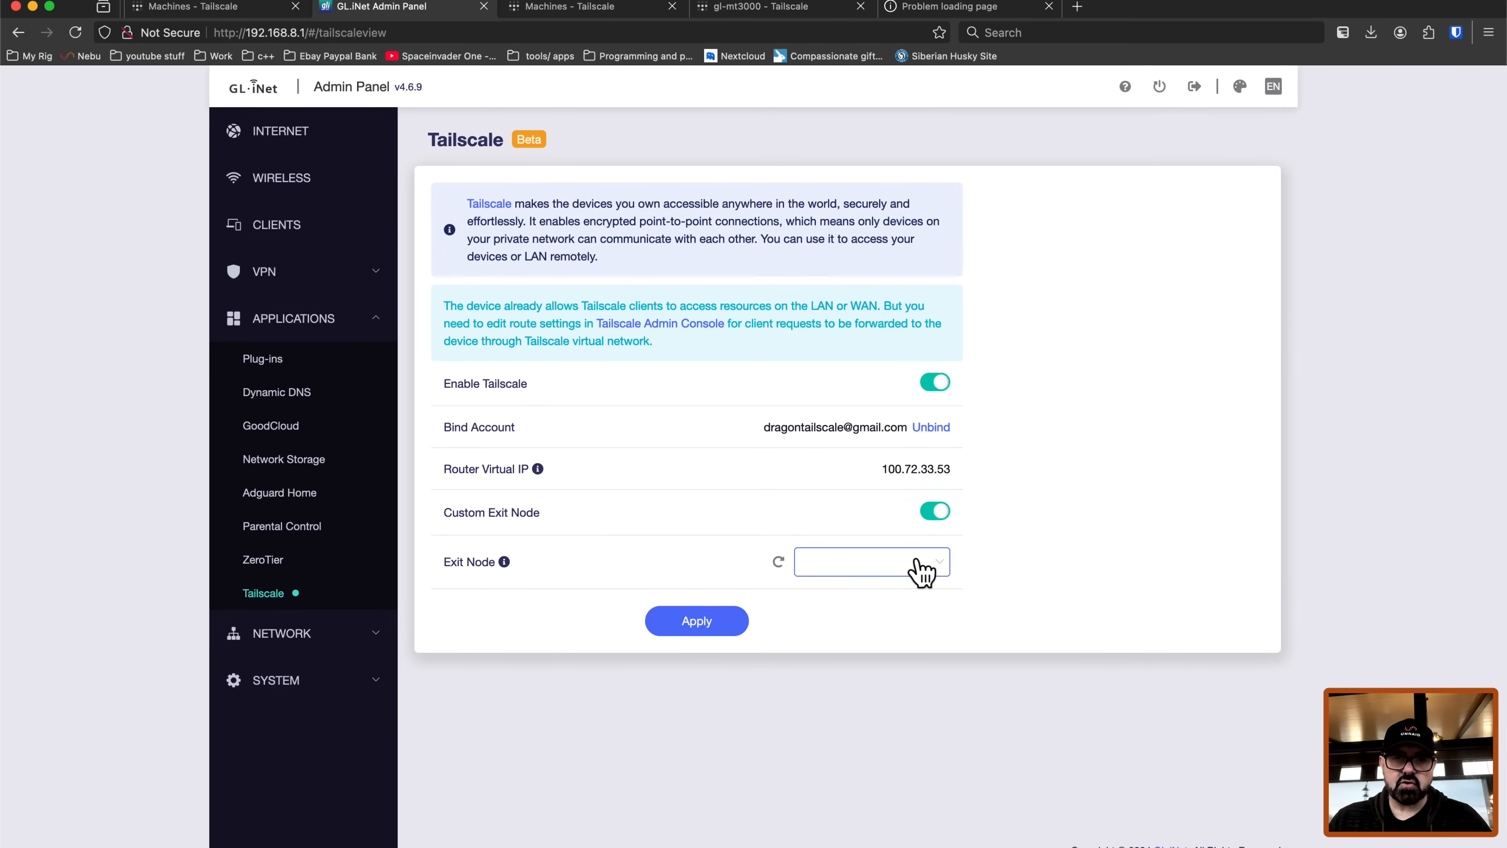
pyautogui.click(868, 561)
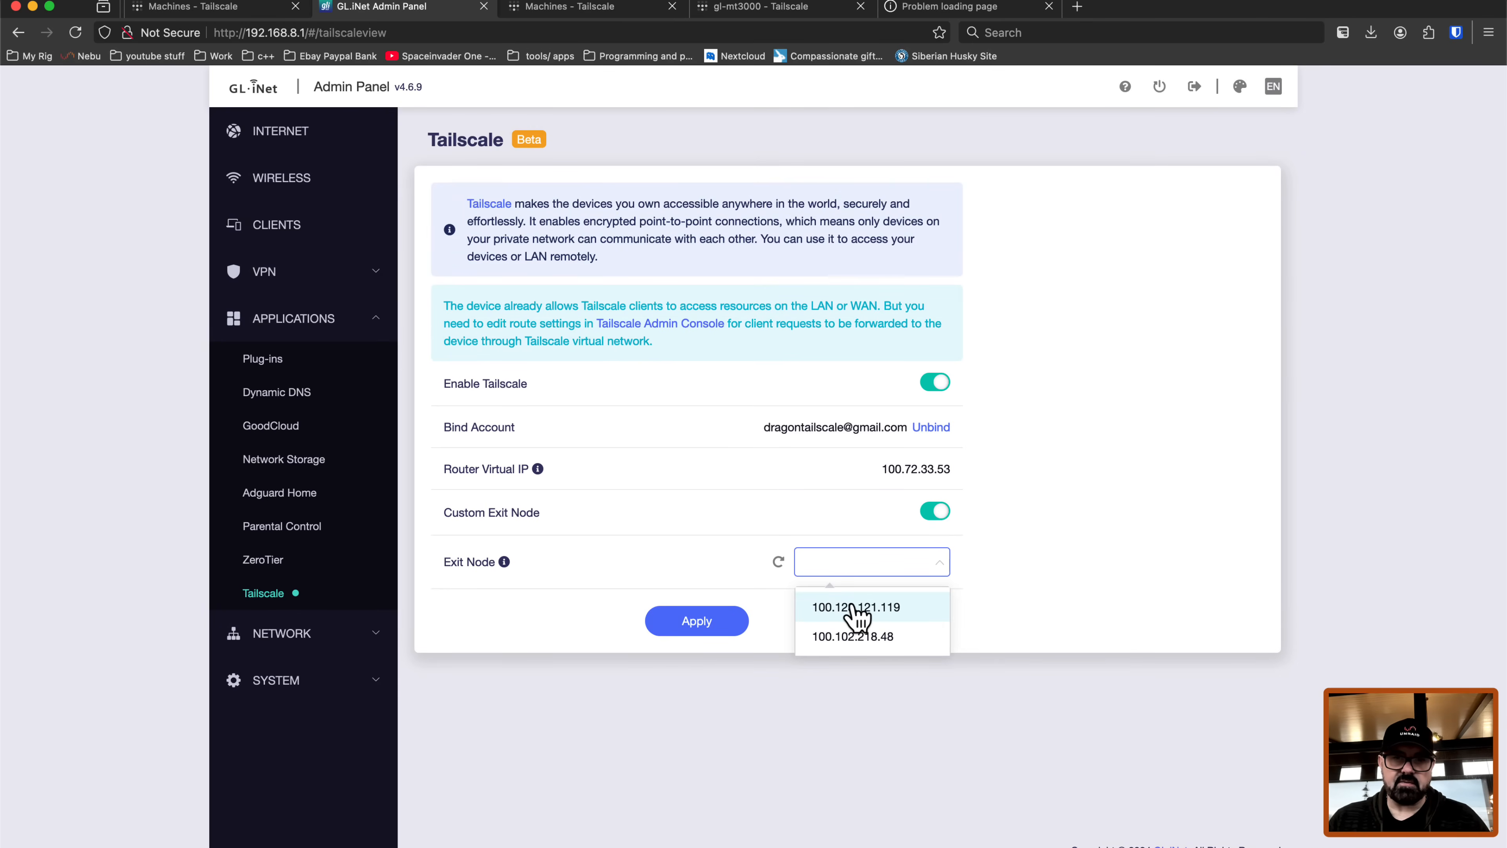
pyautogui.click(855, 607)
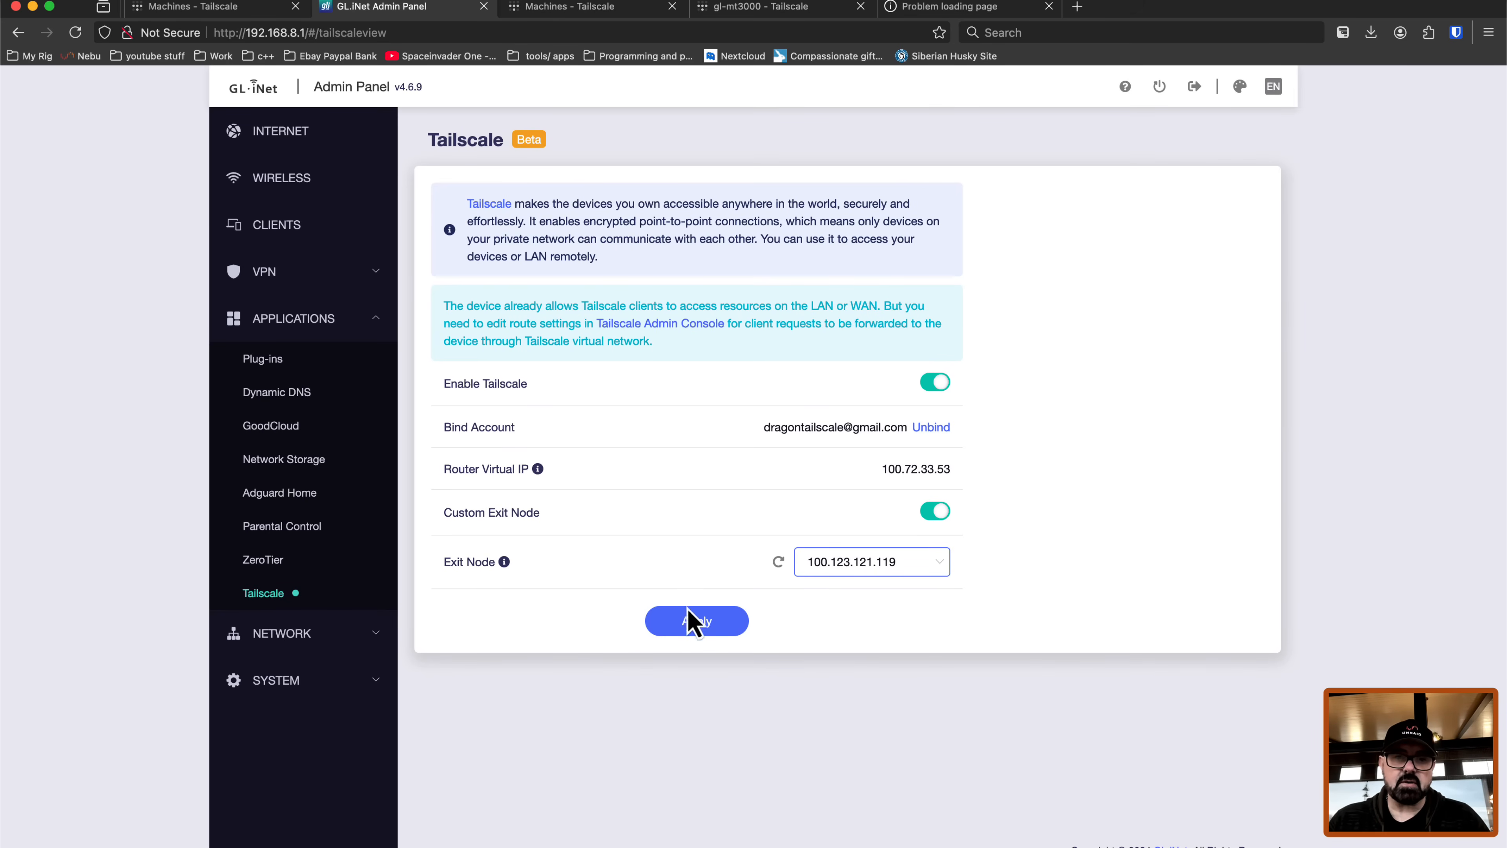
pyautogui.click(696, 621)
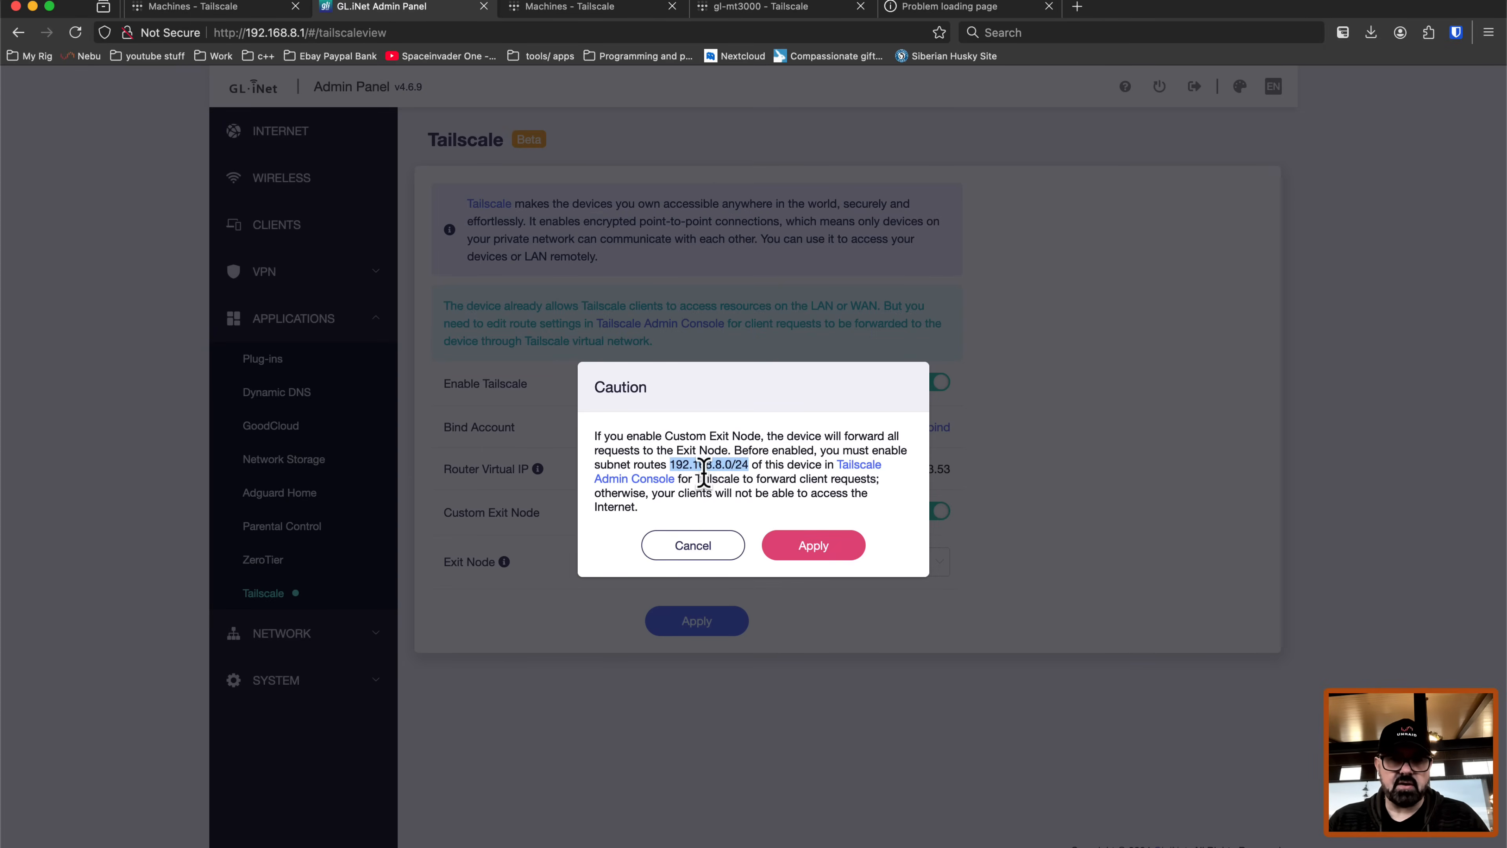
pyautogui.click(812, 545)
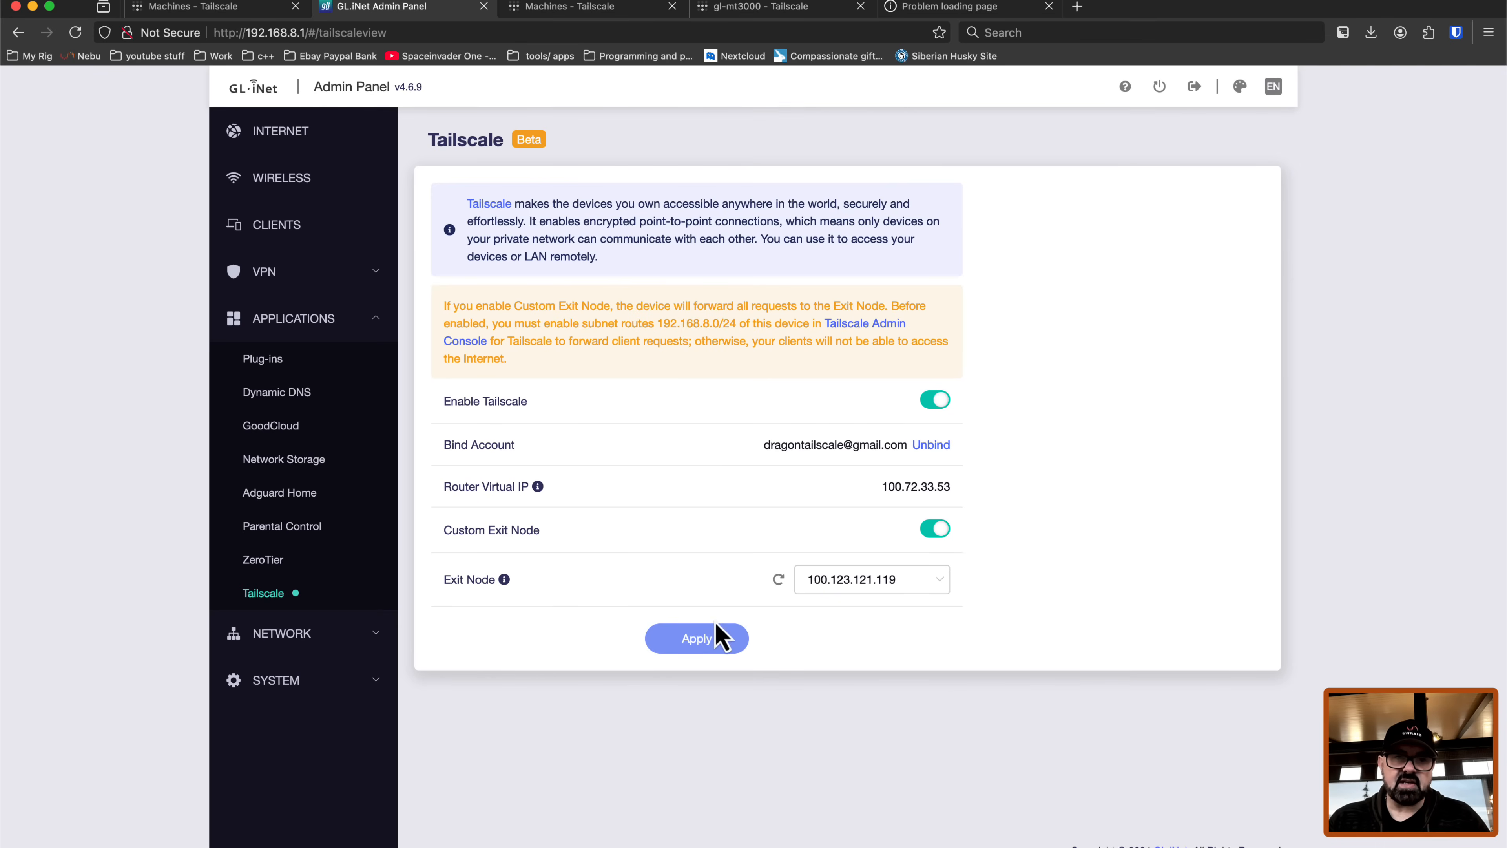
pyautogui.moveTo(902, 149)
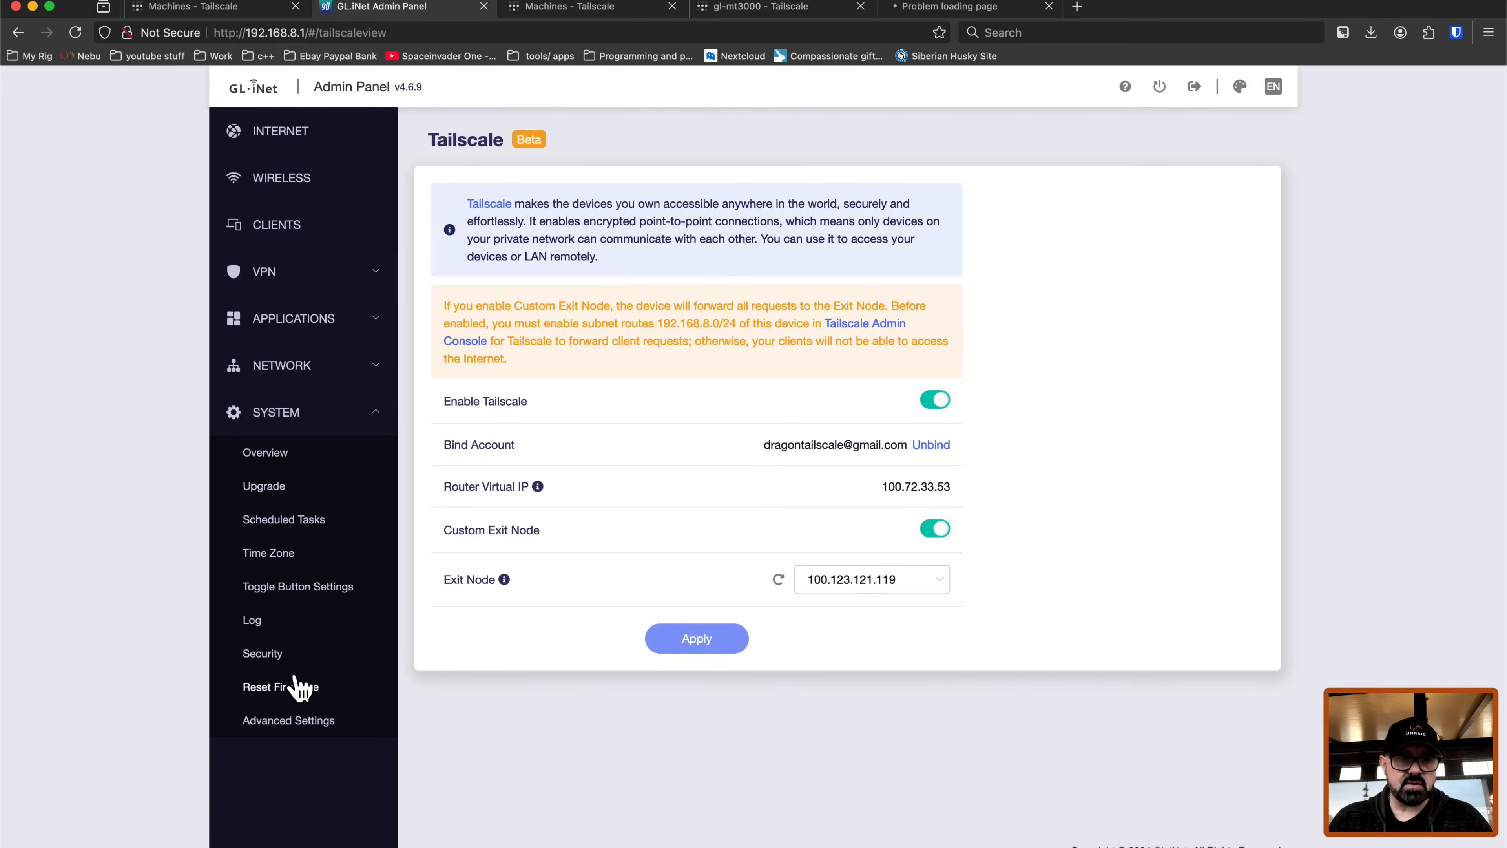
# Step: From System > Advanced Settings, follow the 192.168.8.1/cgi-bin/luci link into LuCI
pyautogui.click(288, 720)
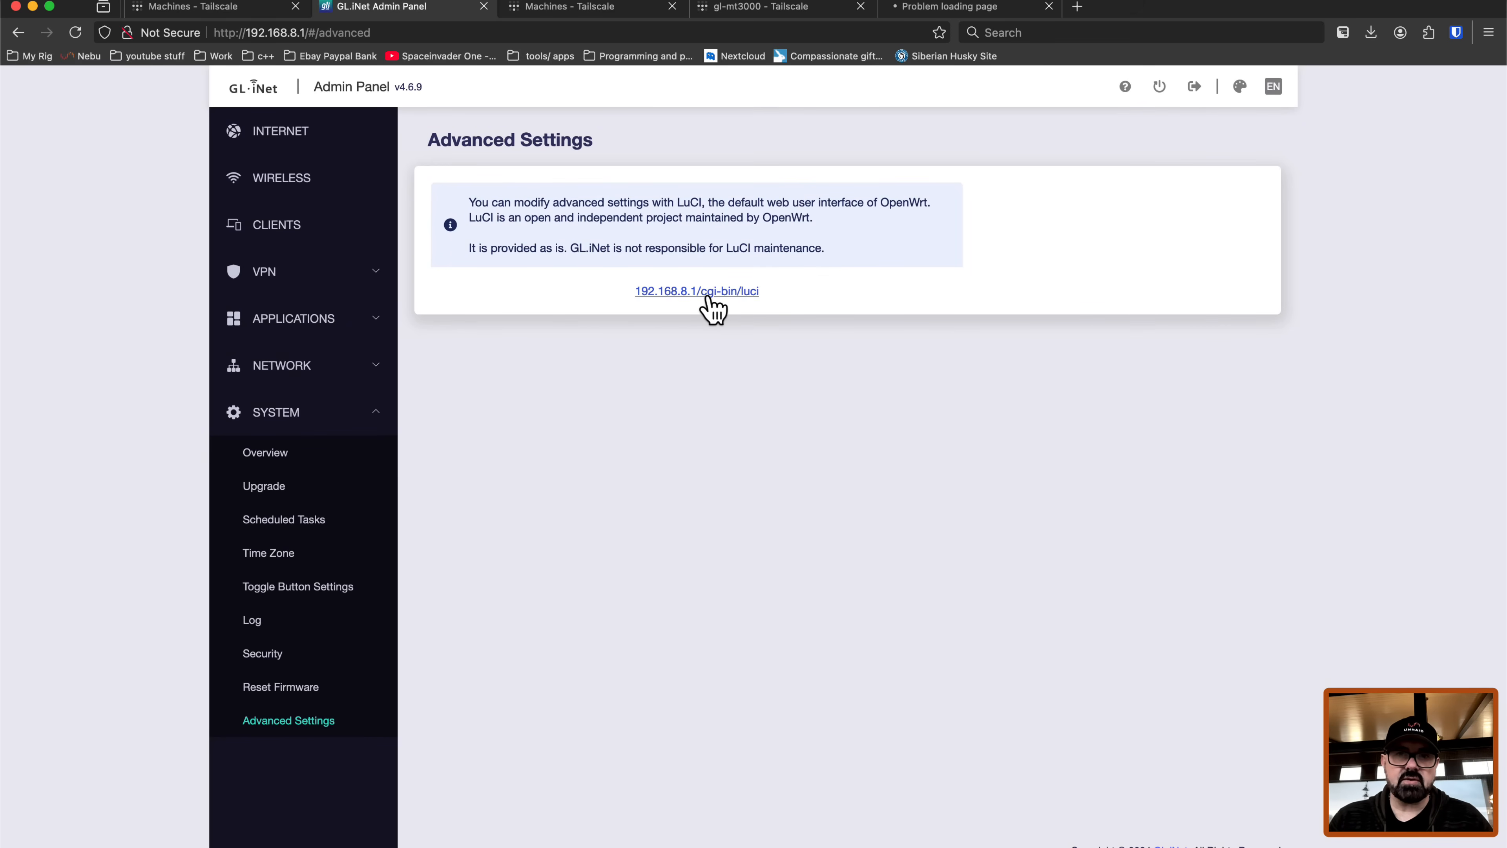
pyautogui.moveTo(702, 303)
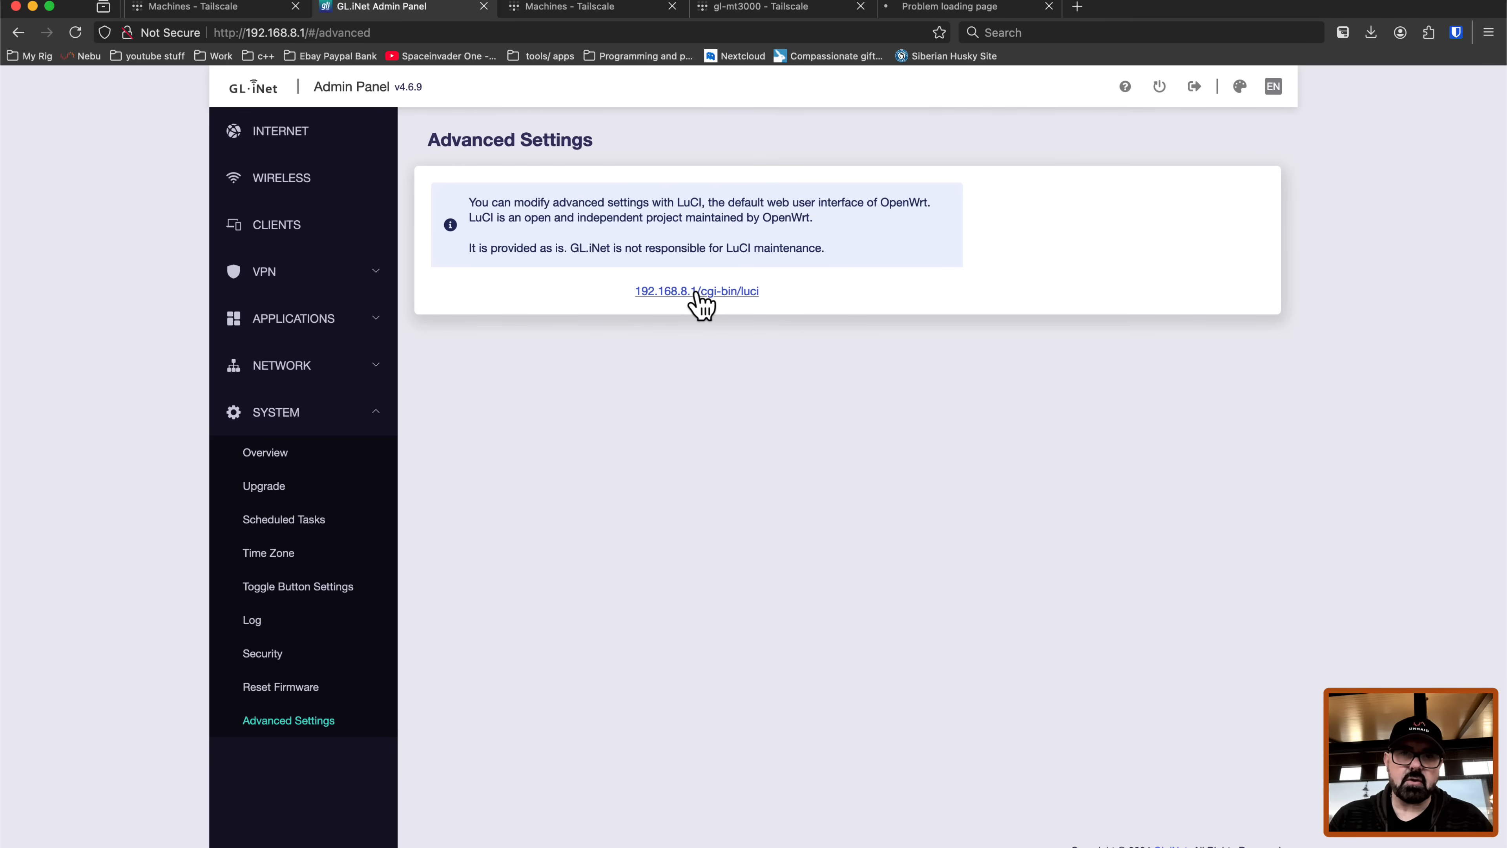
pyautogui.click(697, 292)
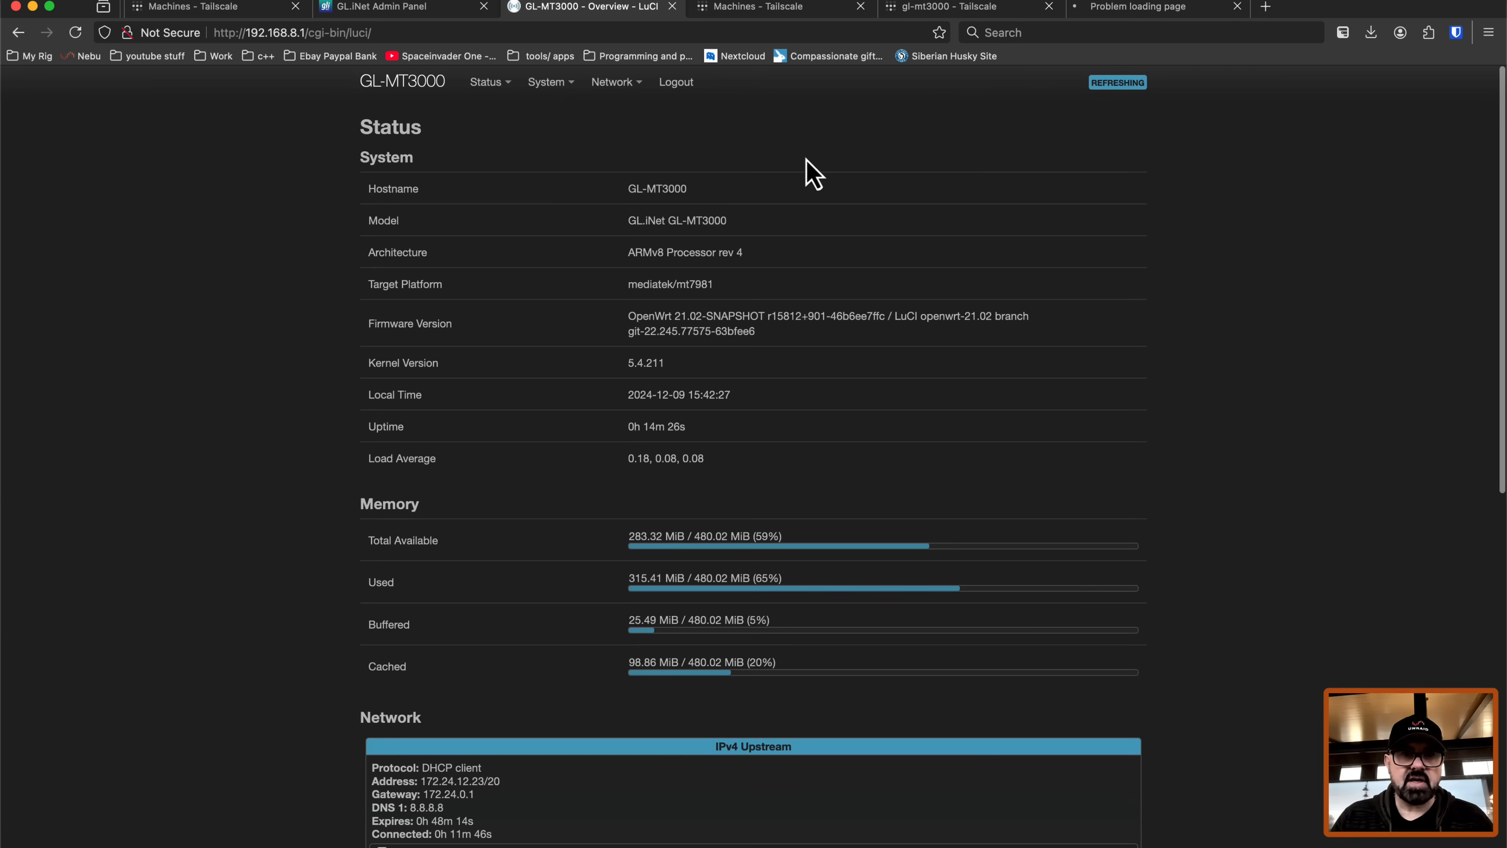
# Step: Go to Network > Firewall and edit the wan zone
pyautogui.click(612, 81)
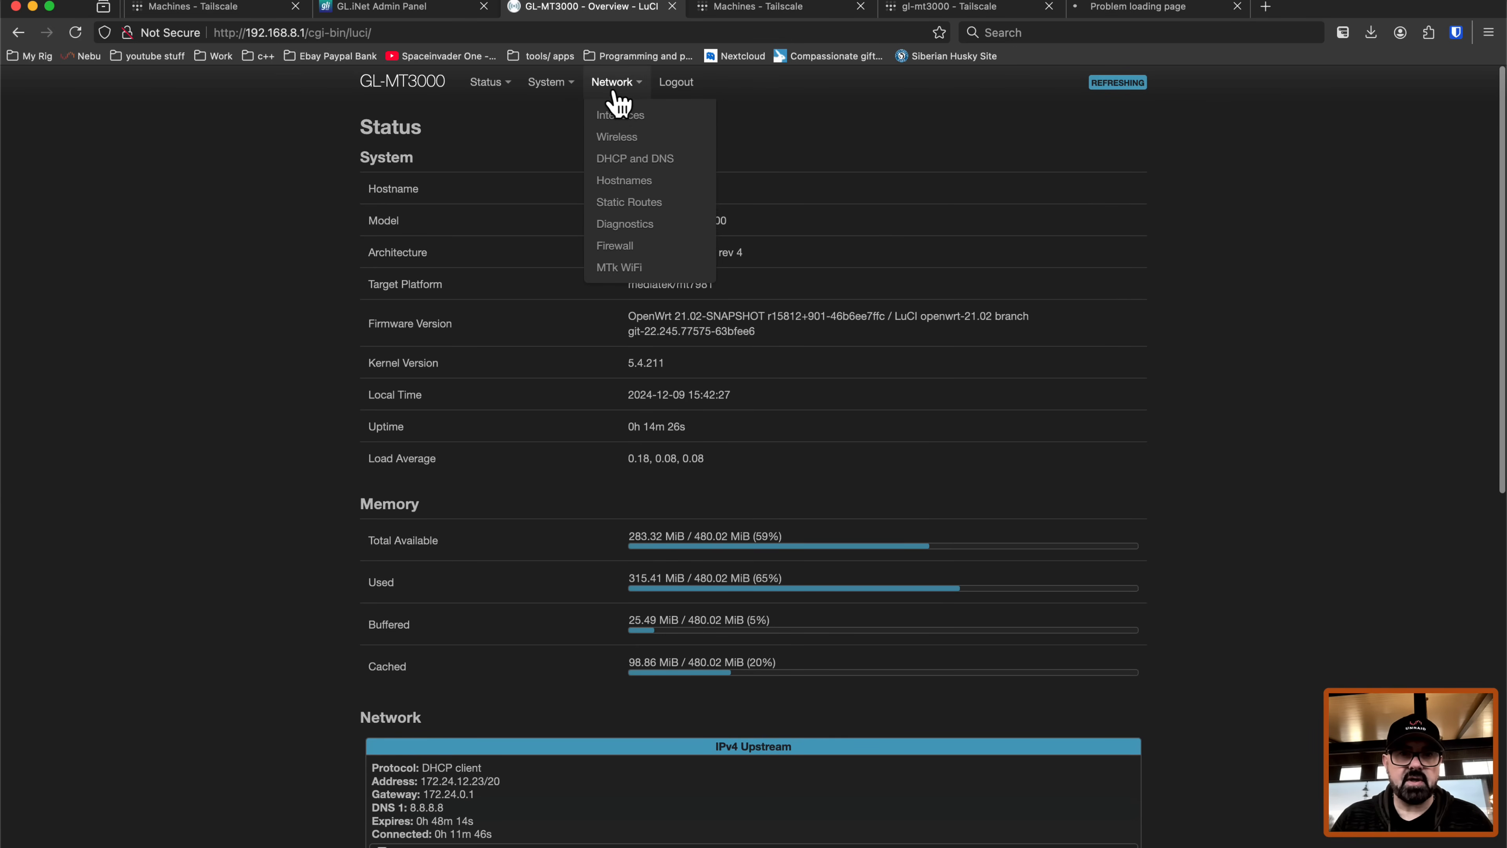
pyautogui.click(614, 244)
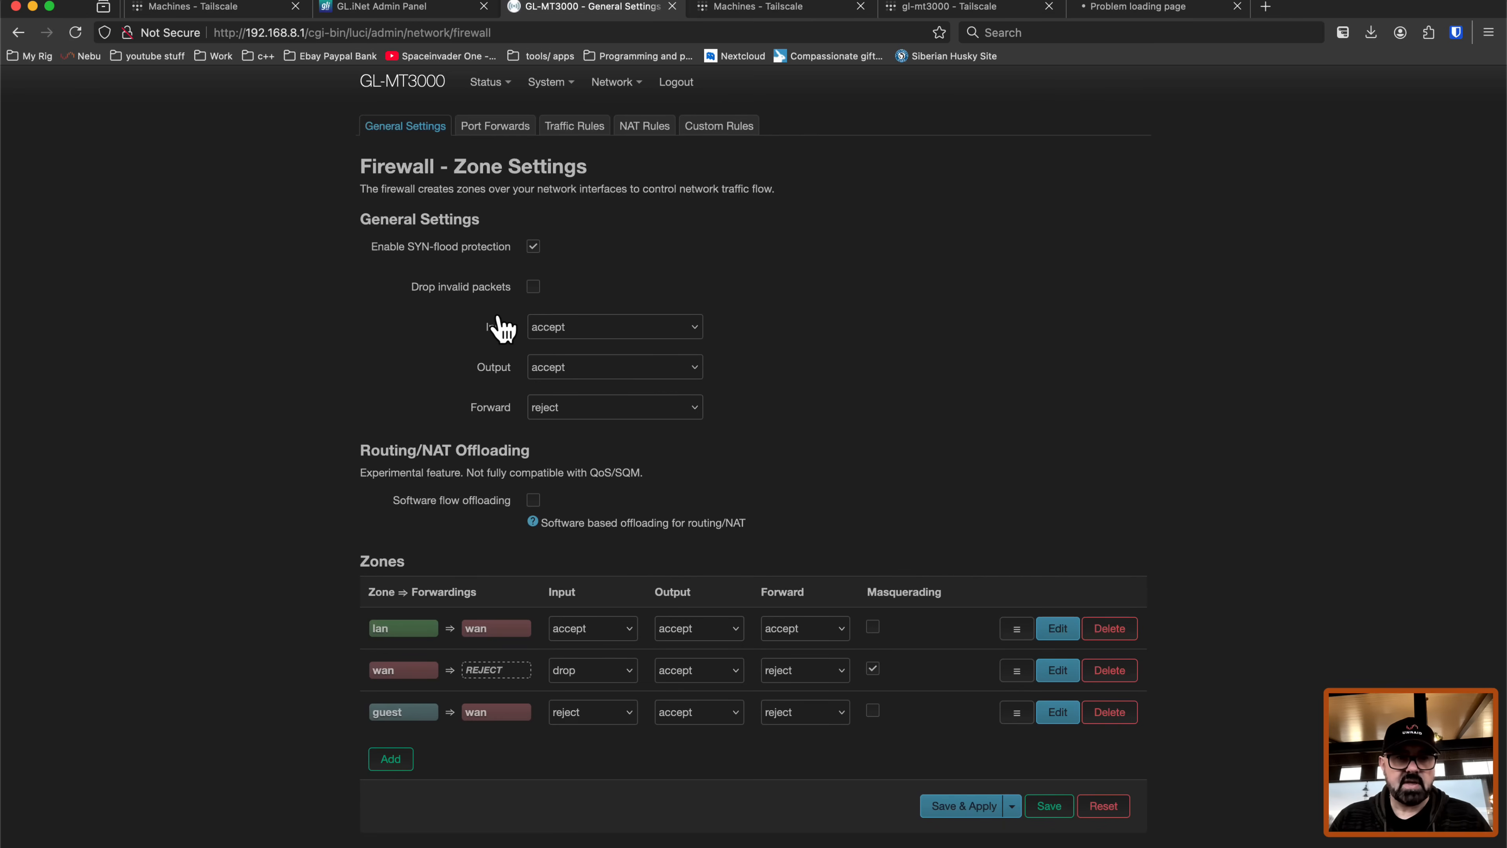
pyautogui.moveTo(509, 682)
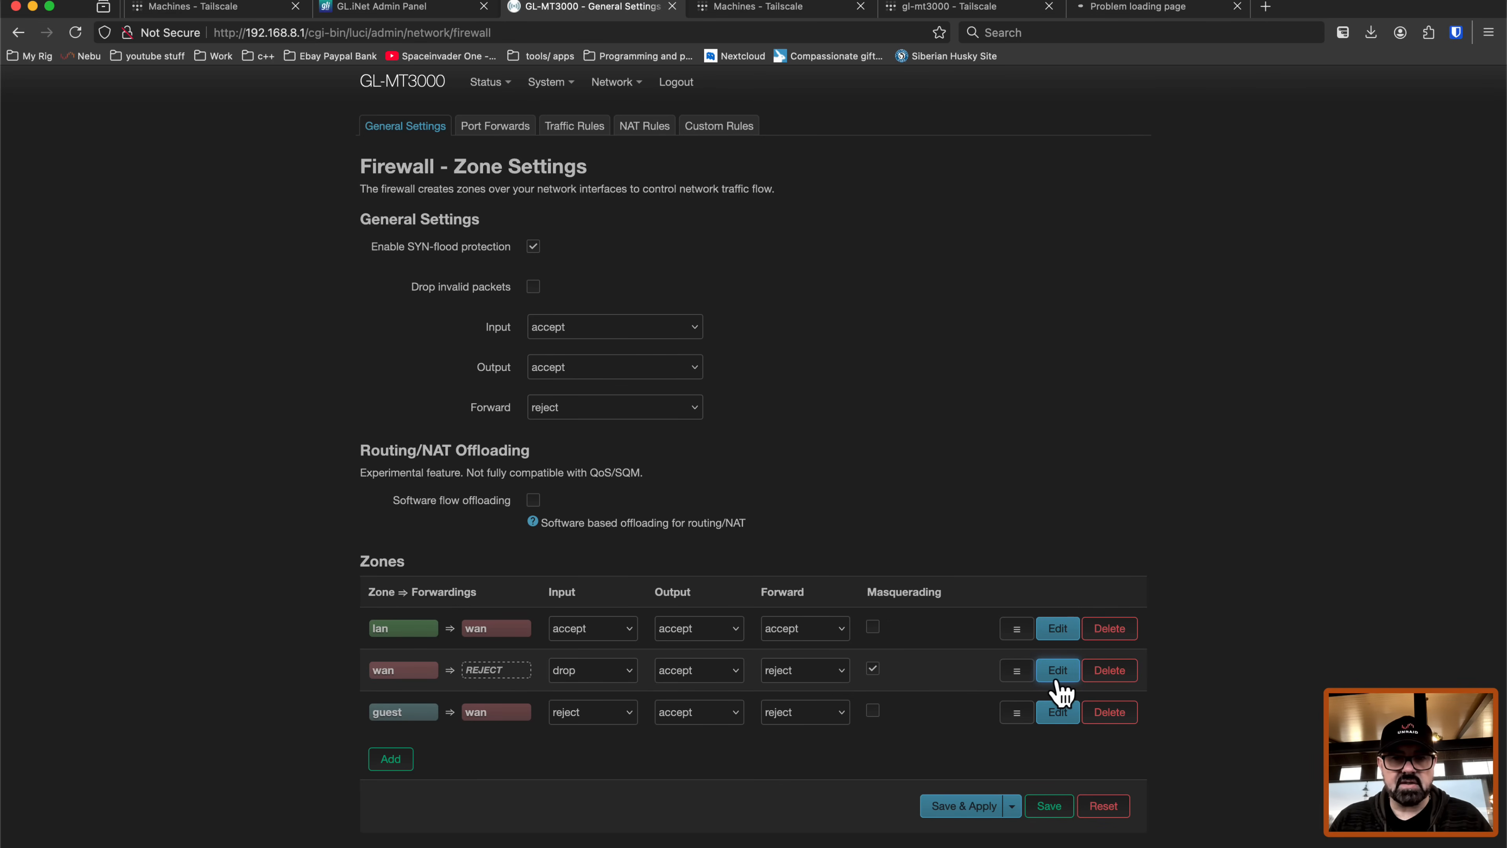
pyautogui.click(1056, 669)
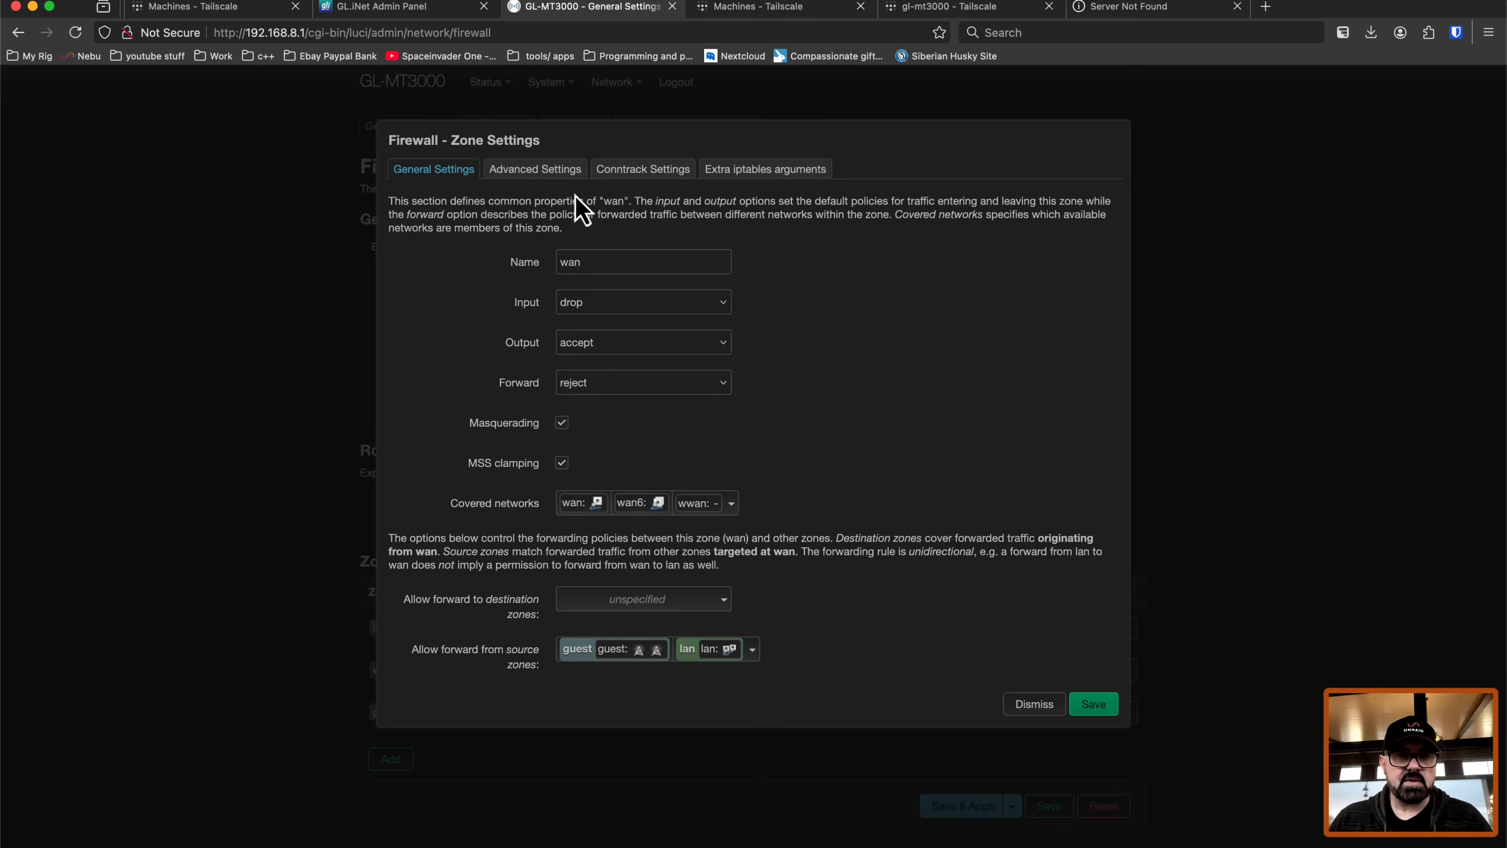
# Step: Under the wan zone's Advanced Settings, add tailscale0 to Covered devices and save
pyautogui.click(535, 168)
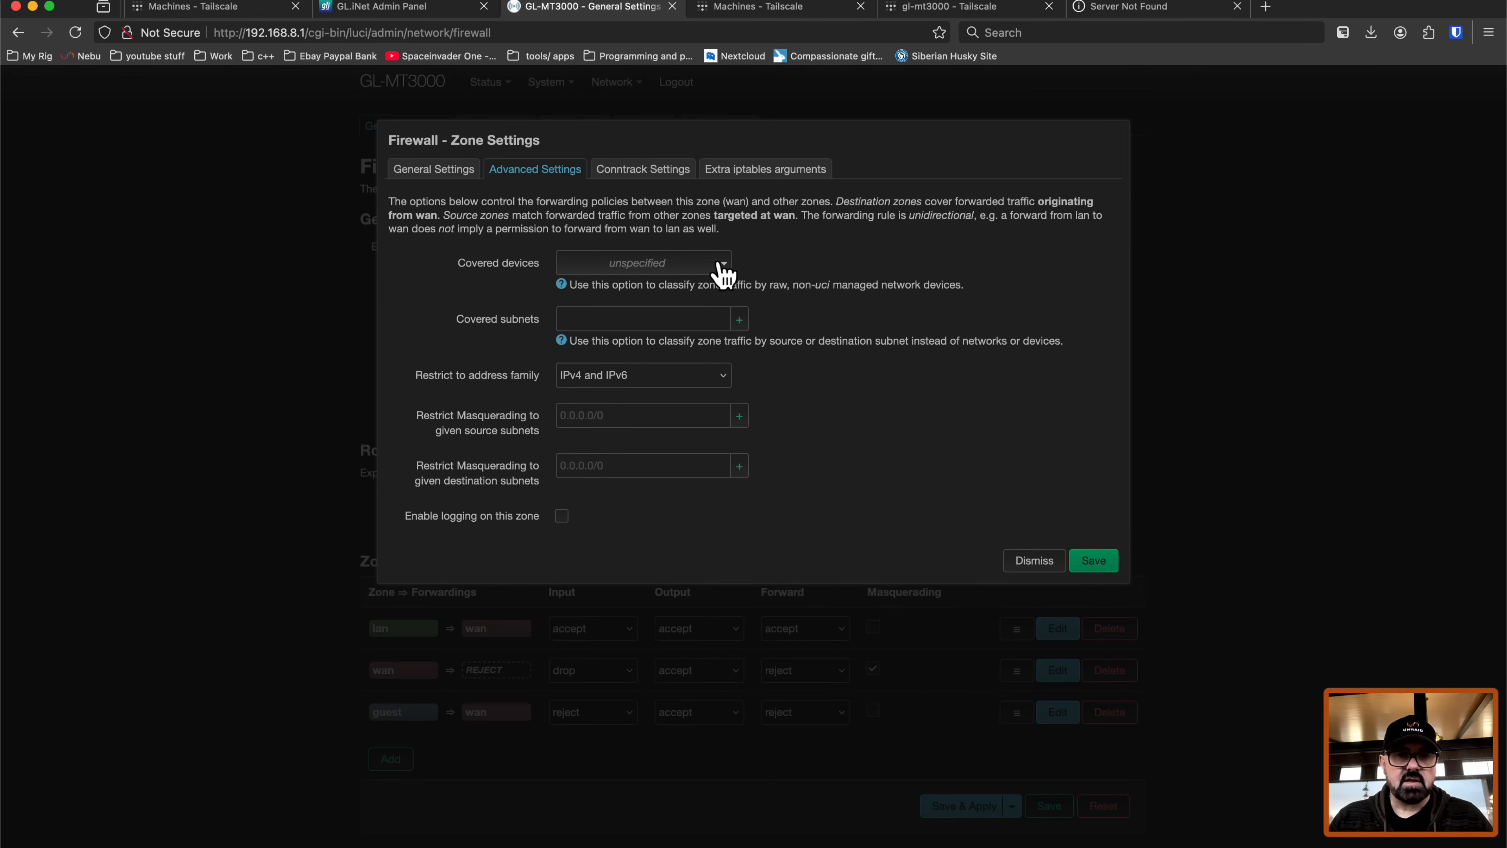
pyautogui.click(642, 262)
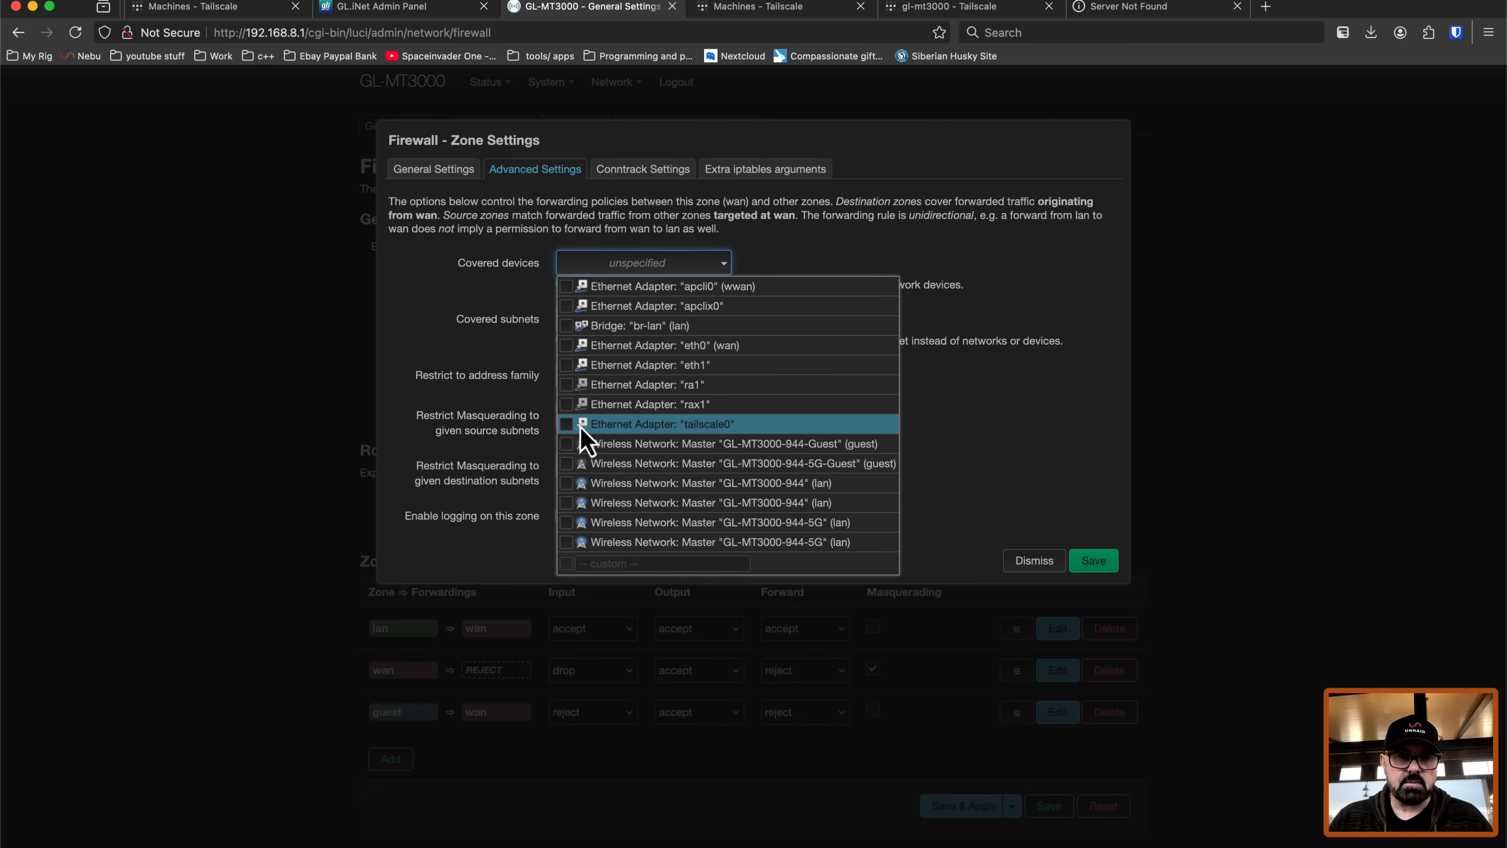
pyautogui.click(660, 424)
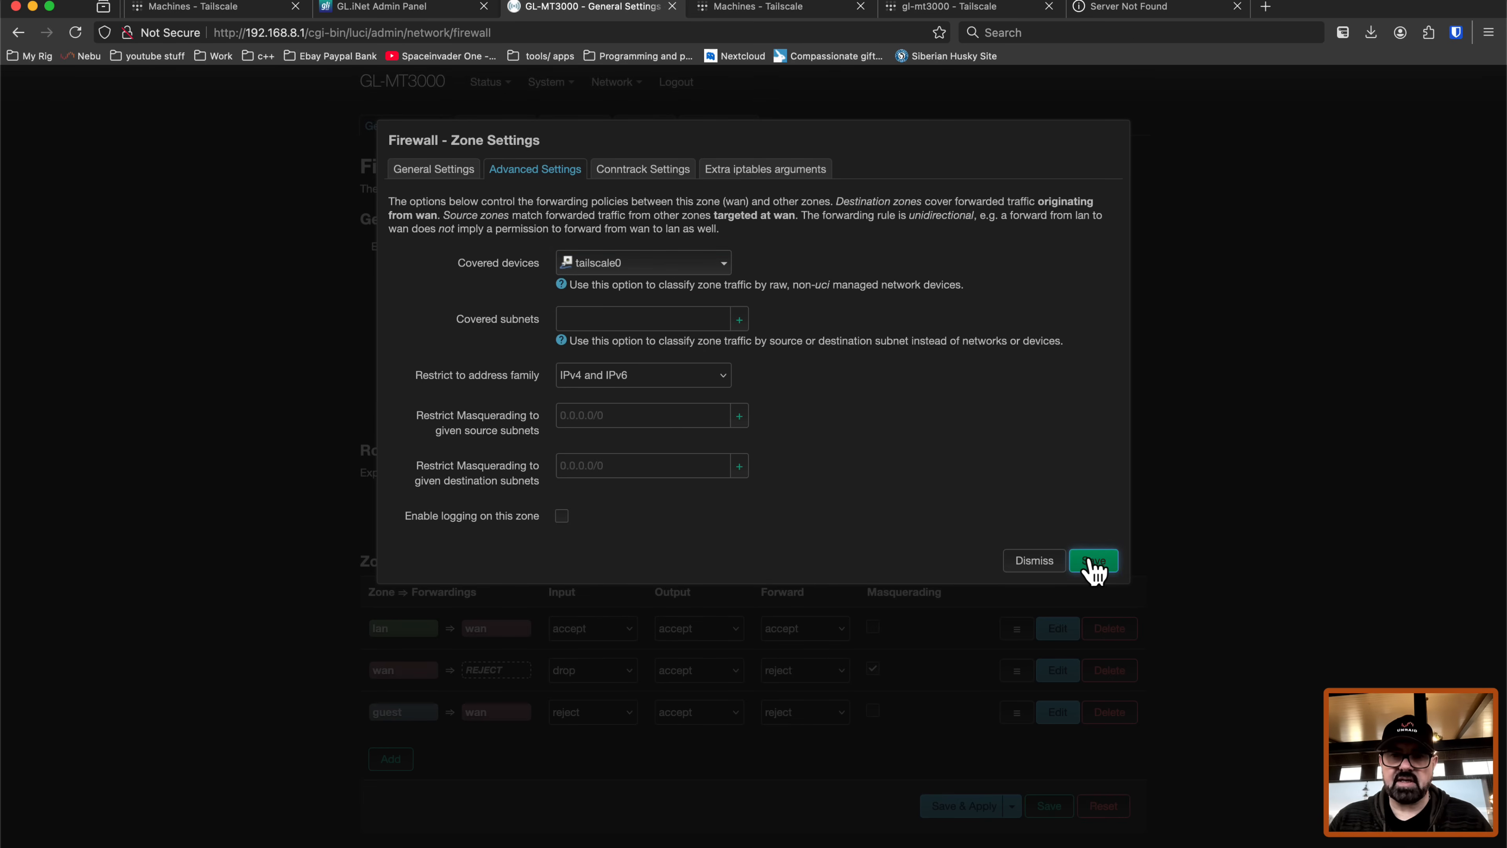
pyautogui.click(1092, 560)
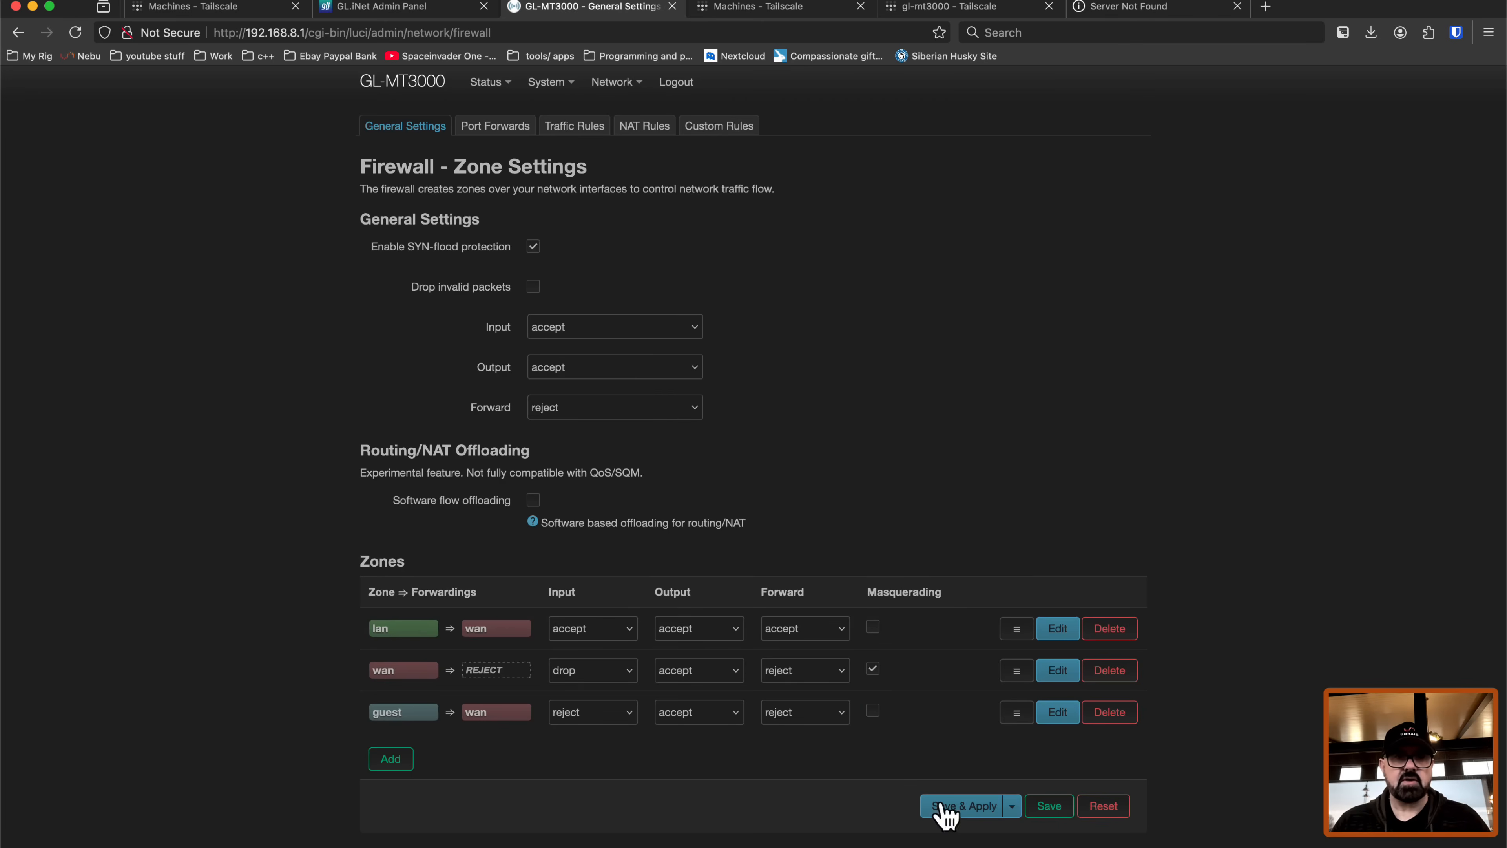
pyautogui.moveTo(1065, 21)
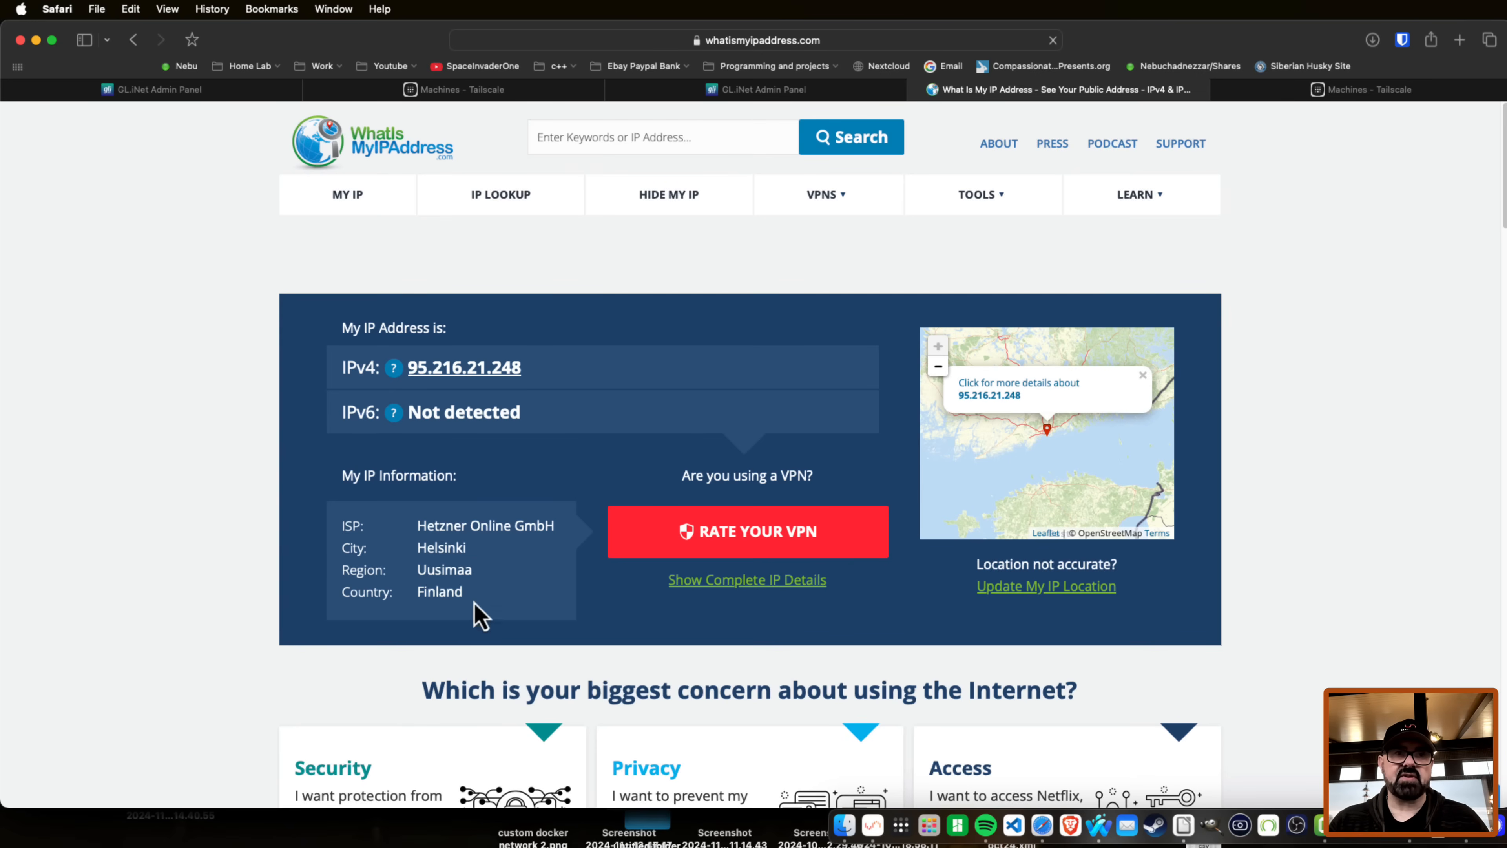
pyautogui.moveTo(485, 322)
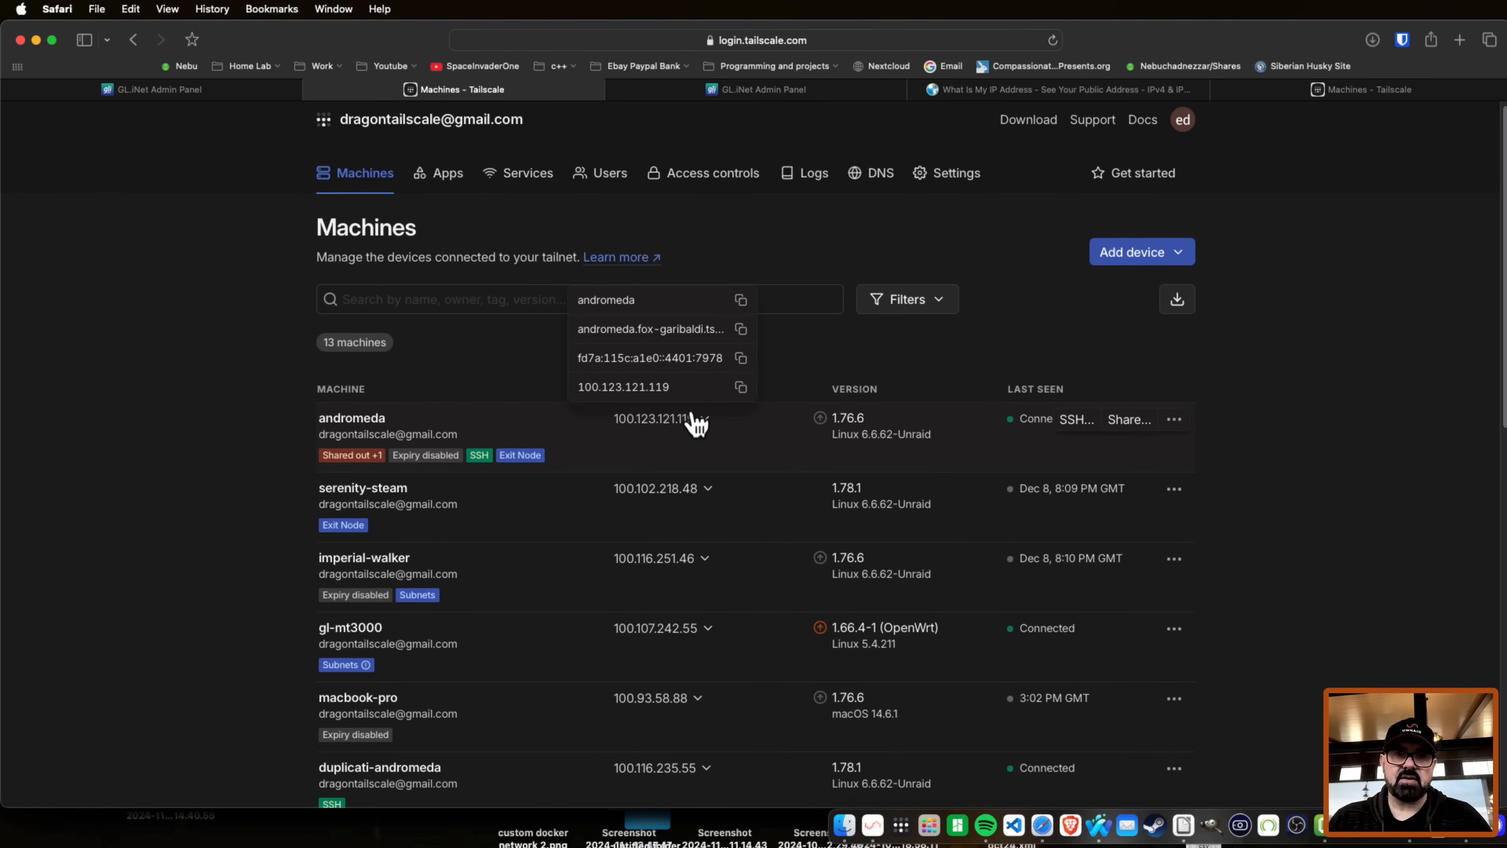
# Step: Copy andromeda's 100.123.121.119 address, log in to its Unraid page and close the duplicate router tab
pyautogui.click(740, 387)
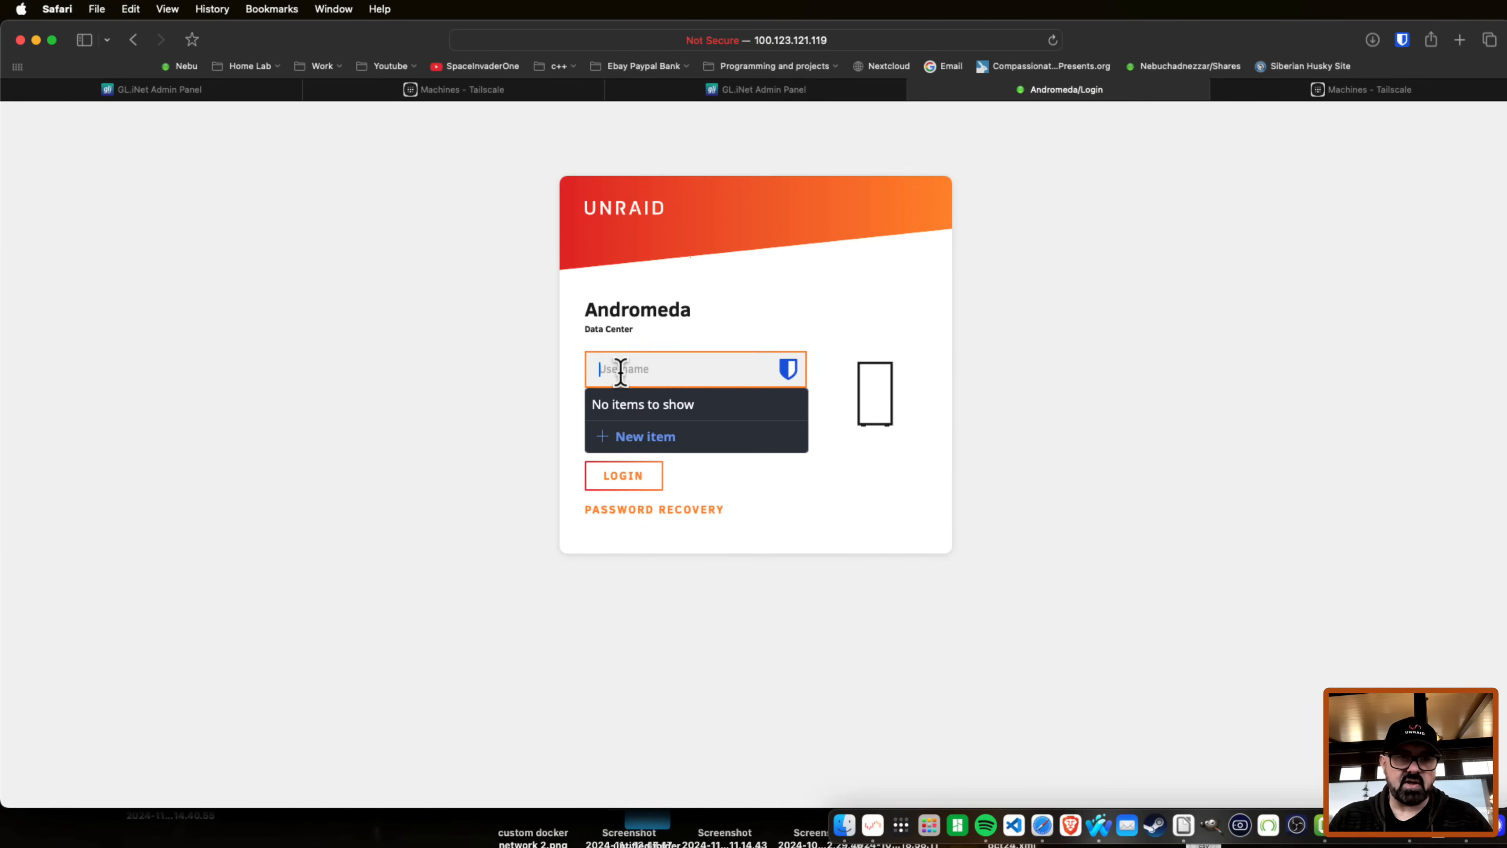
pyautogui.write('ro')
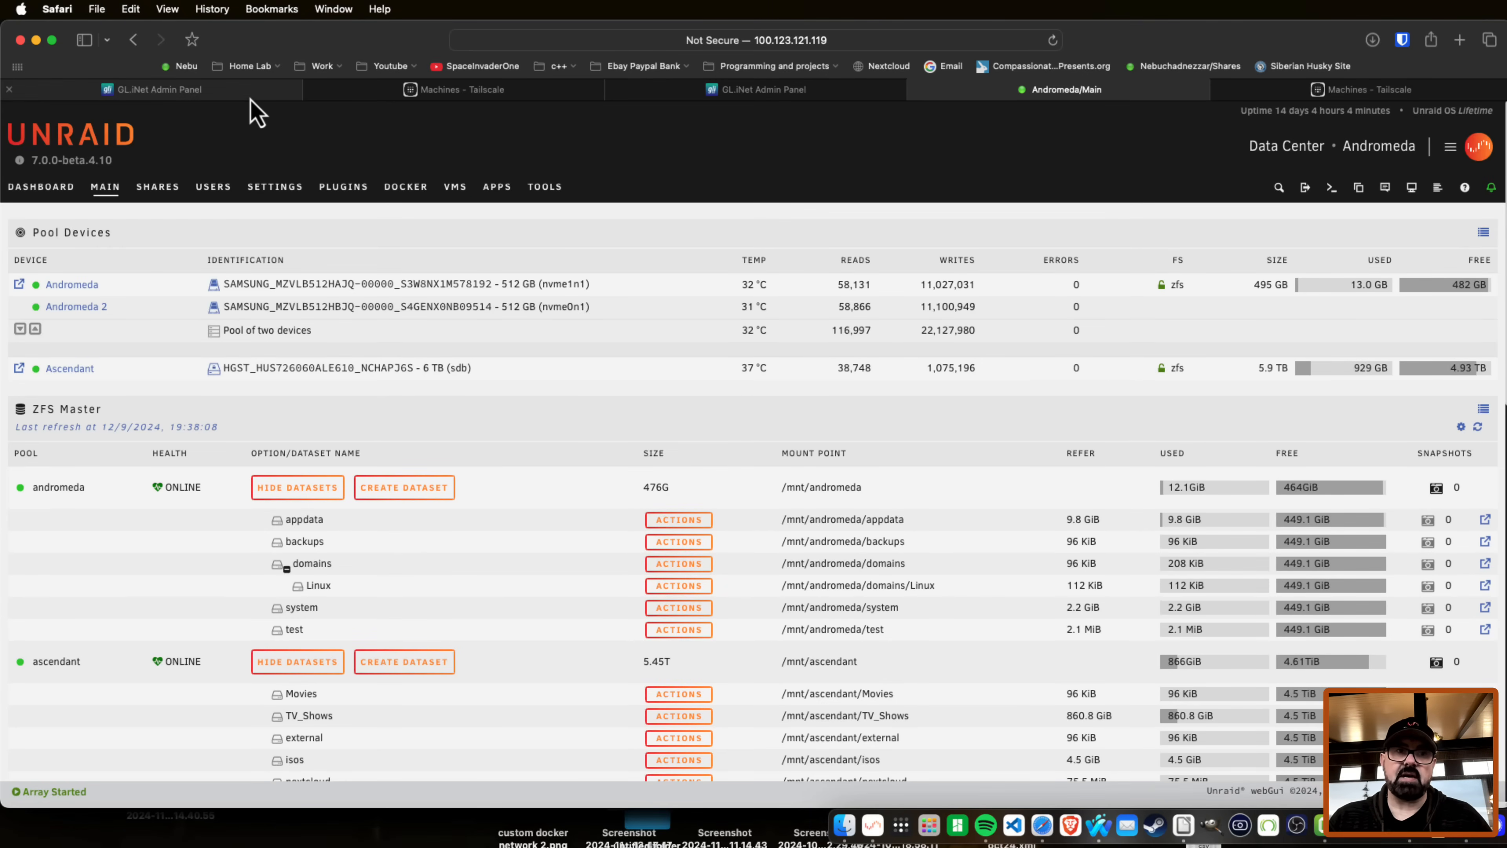
pyautogui.click(762, 89)
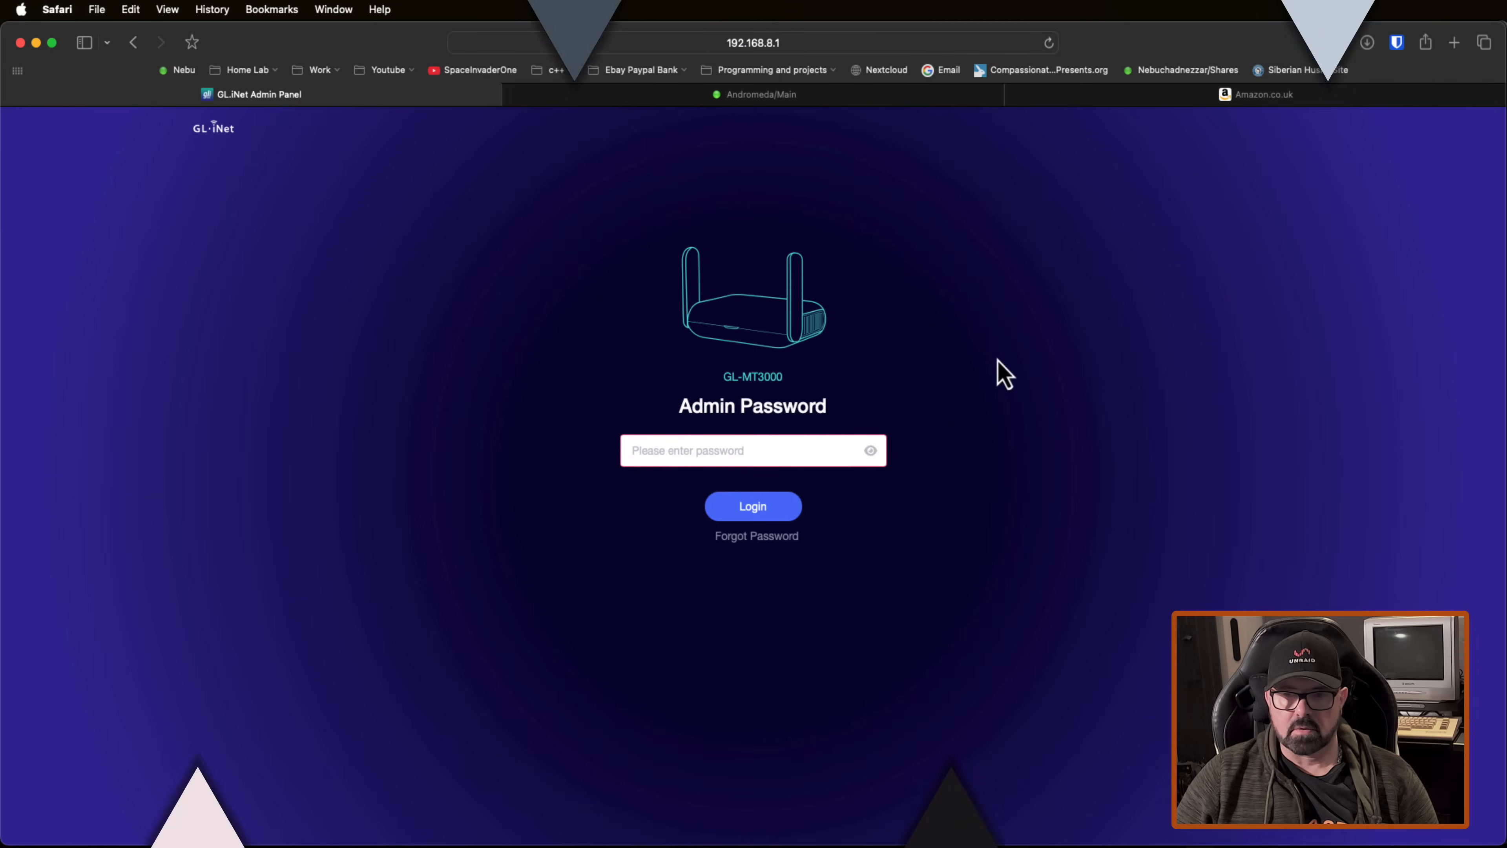
pyautogui.moveTo(860, 389)
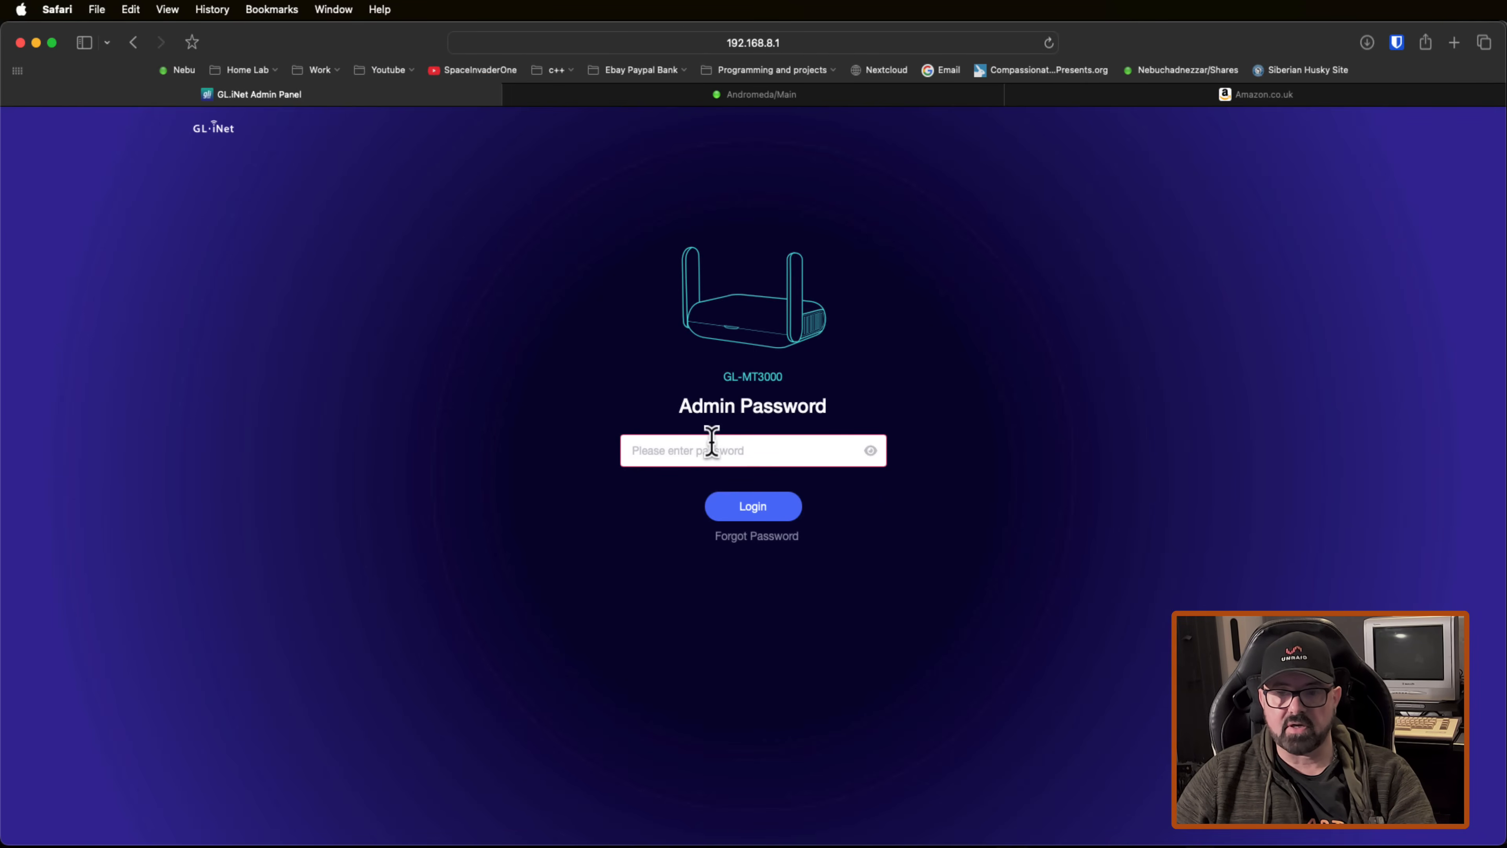
# Step: Log in, join the galactica Wi-Fi, then go to Applications > Tailscale
pyautogui.click(752, 505)
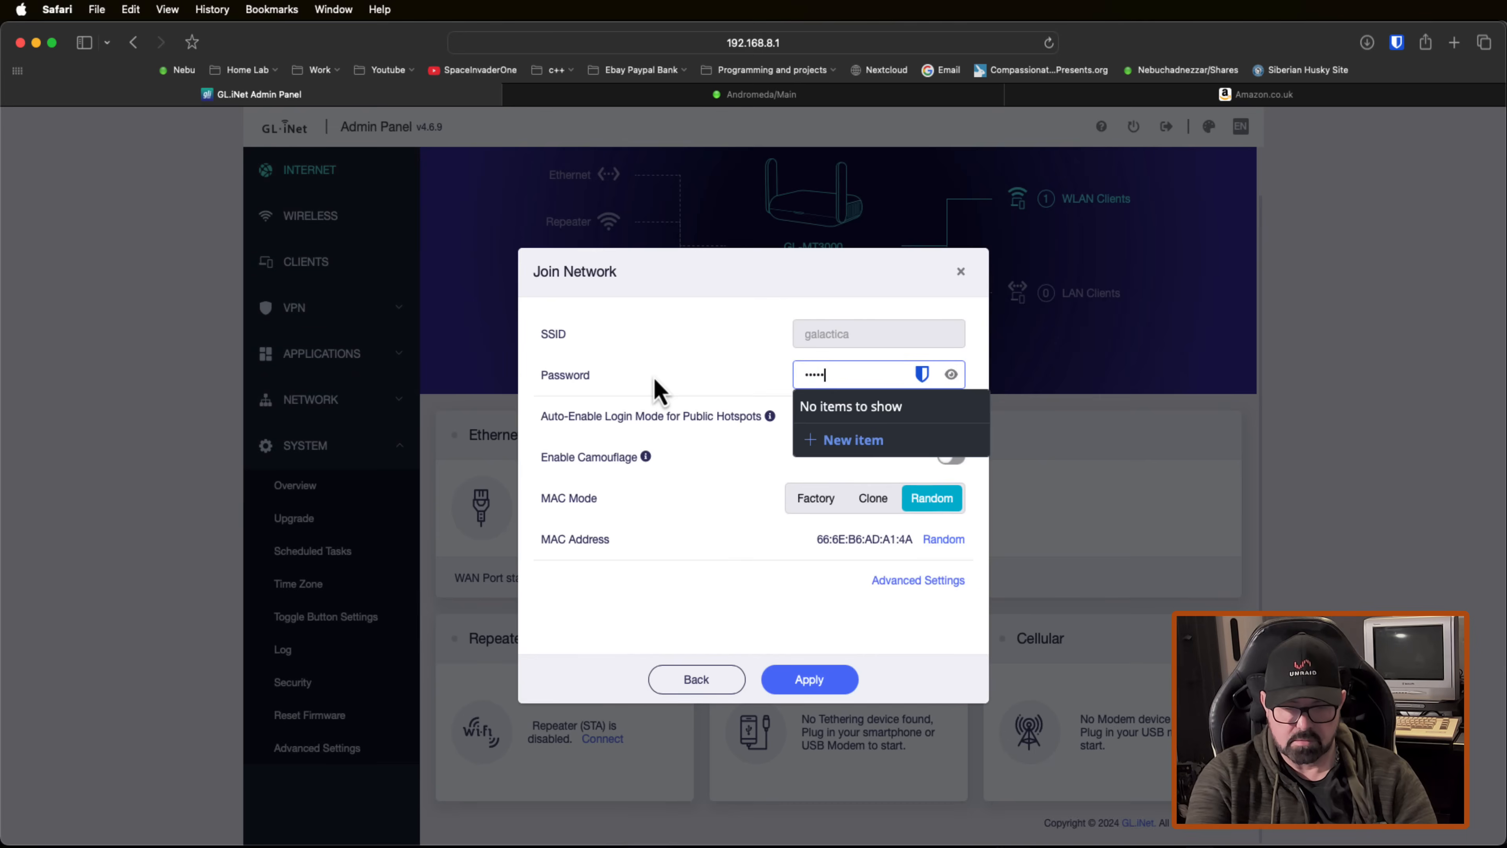
pyautogui.click(809, 678)
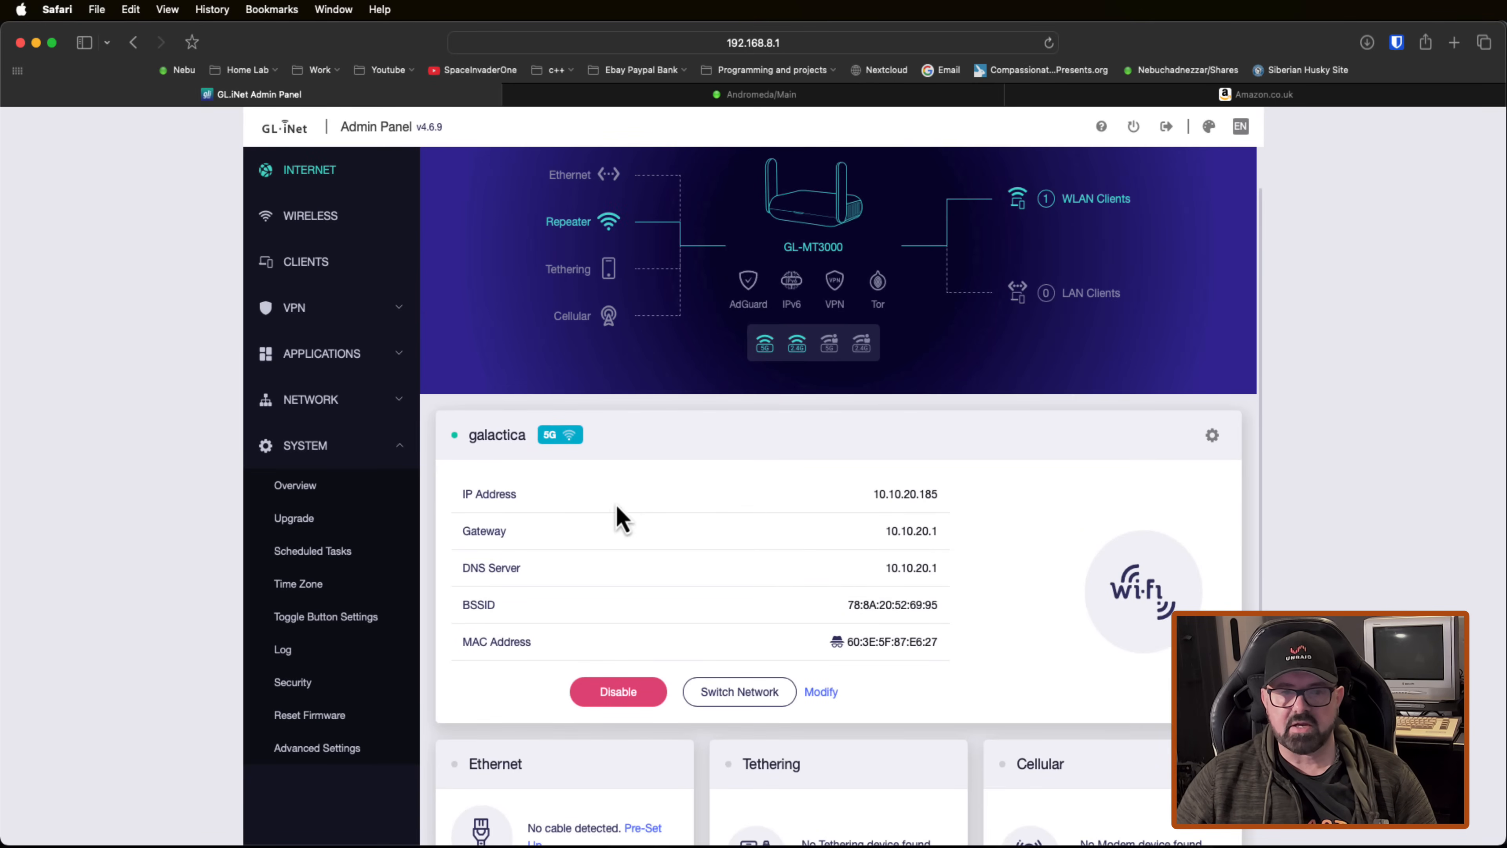
pyautogui.click(322, 352)
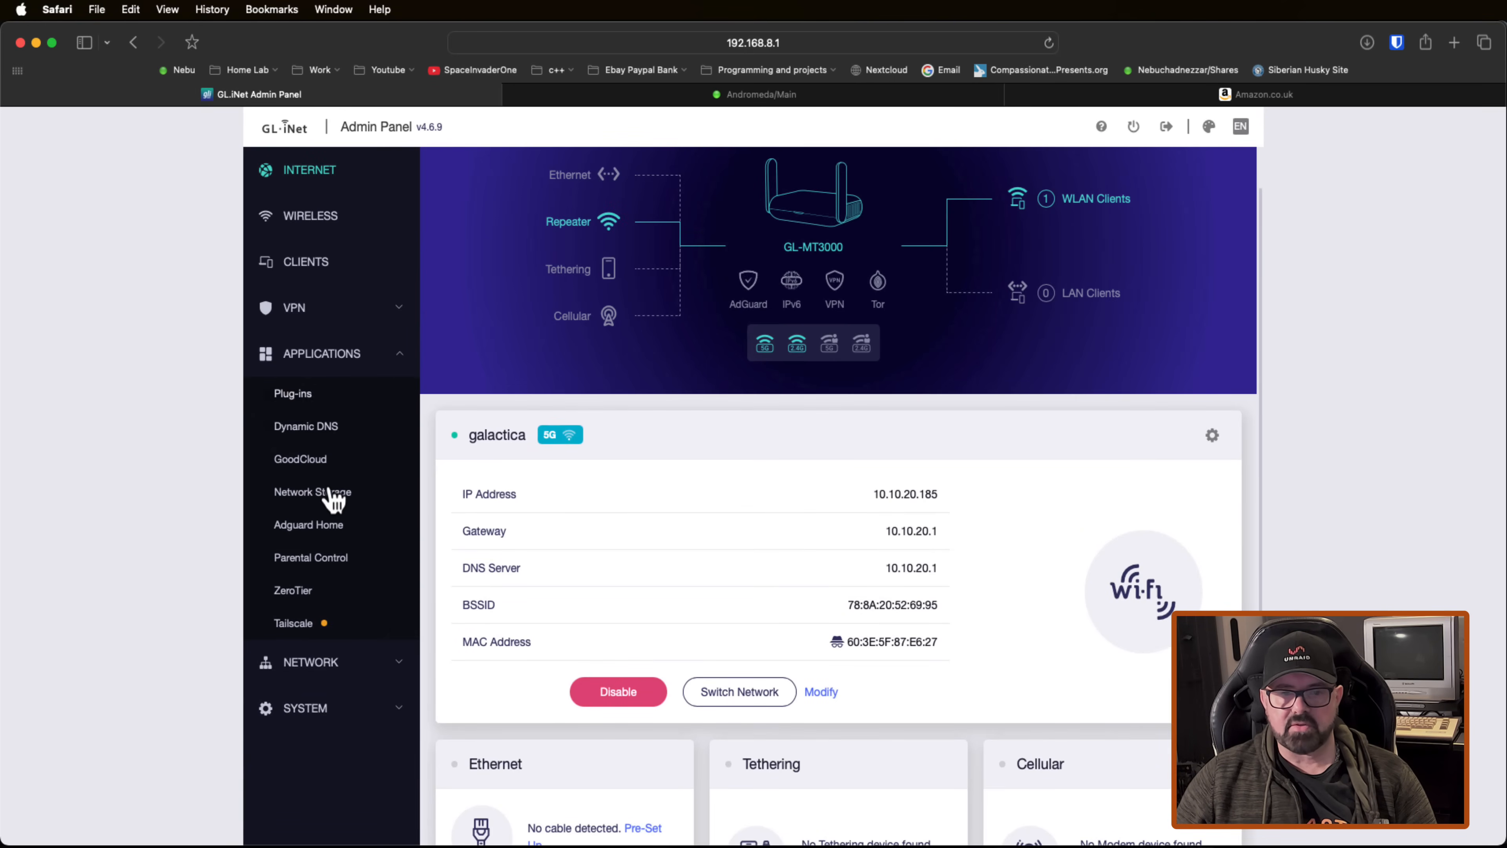
pyautogui.click(295, 622)
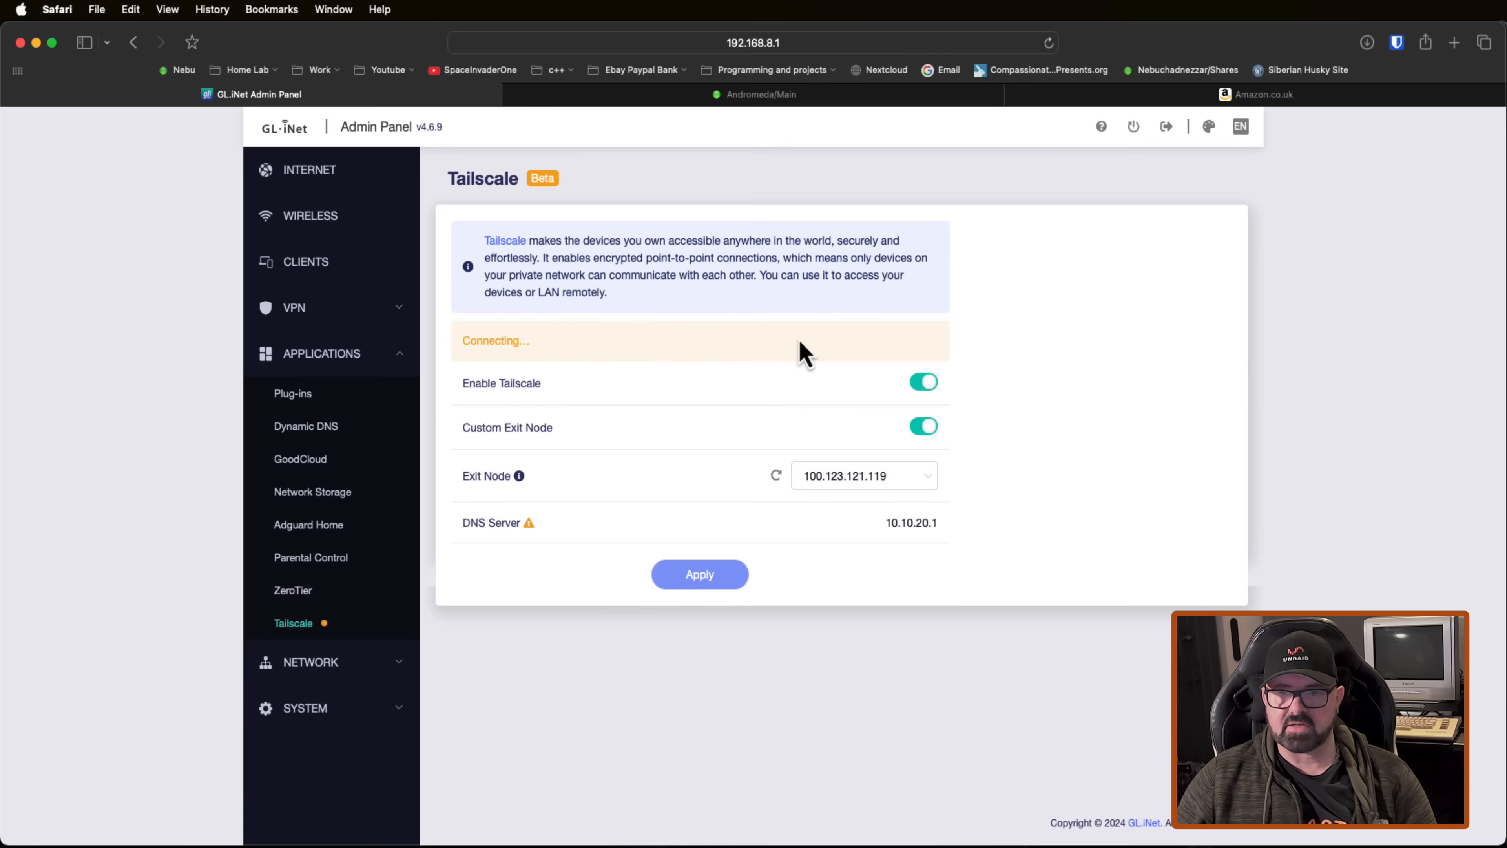
pyautogui.moveTo(487, 365)
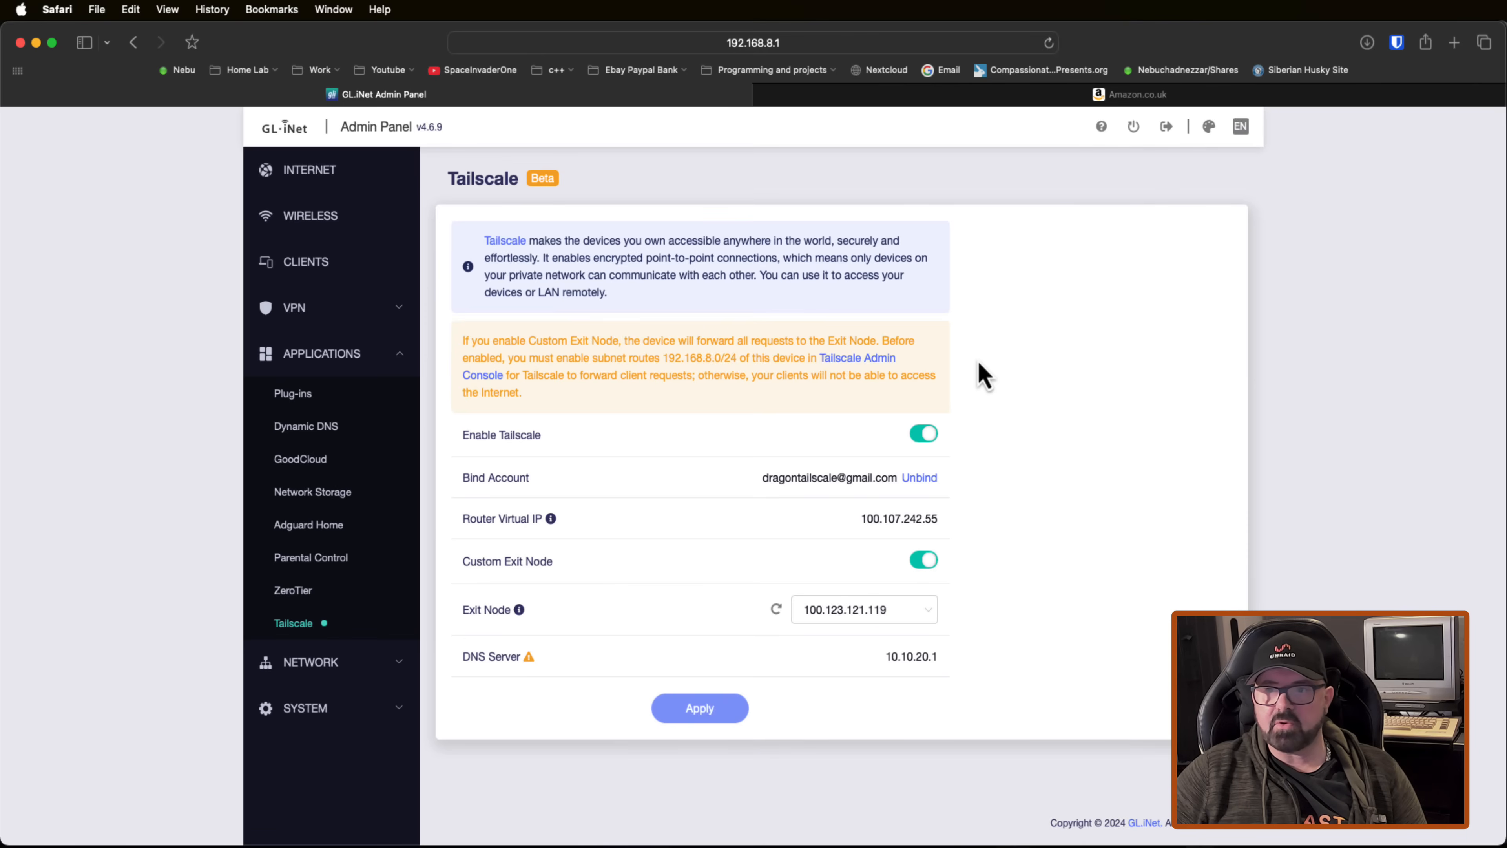
pyautogui.moveTo(930, 270)
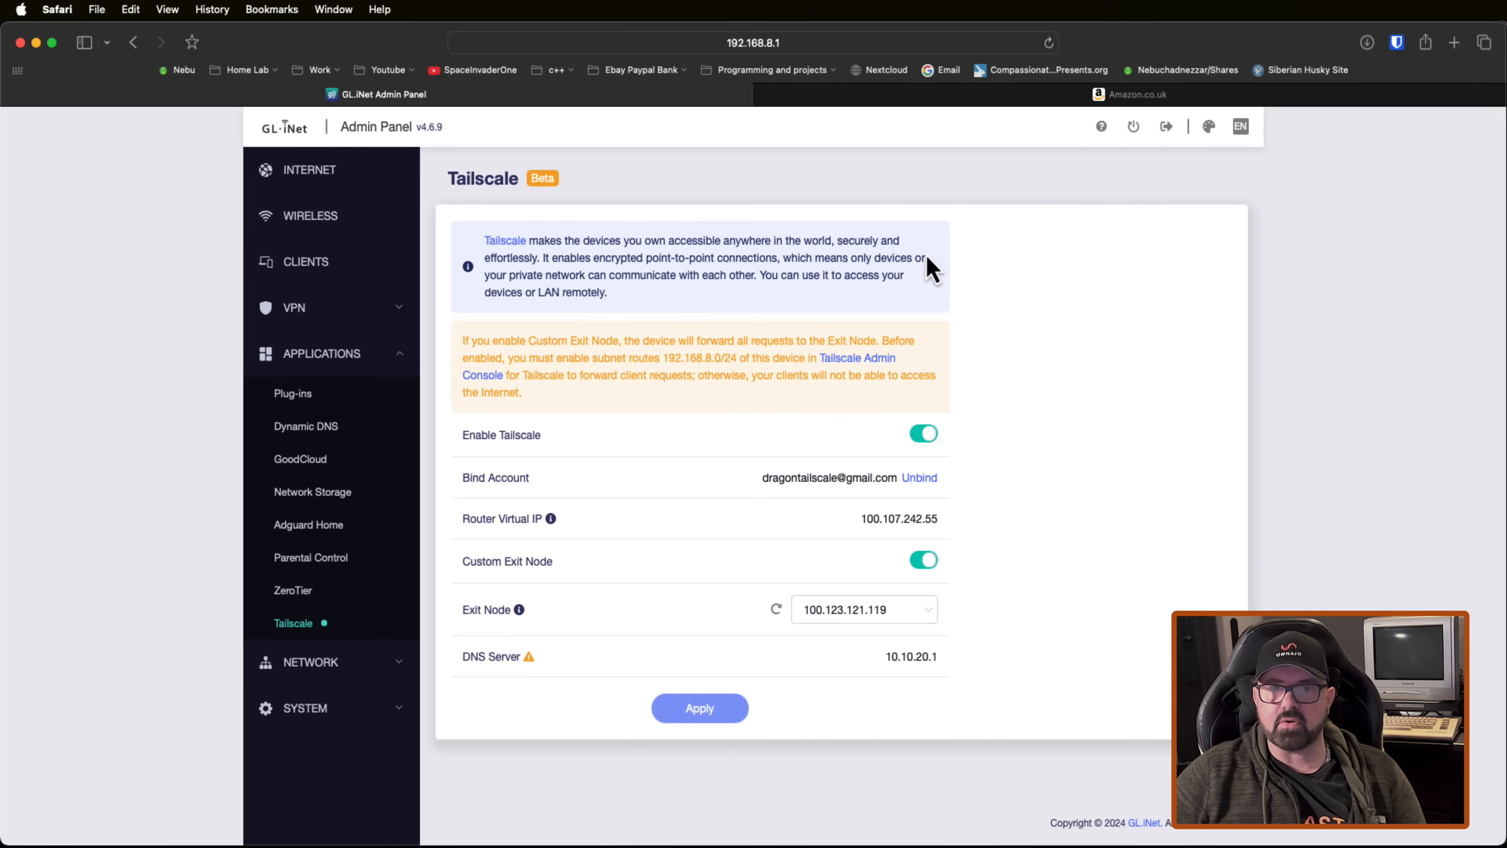
pyautogui.moveTo(911, 407)
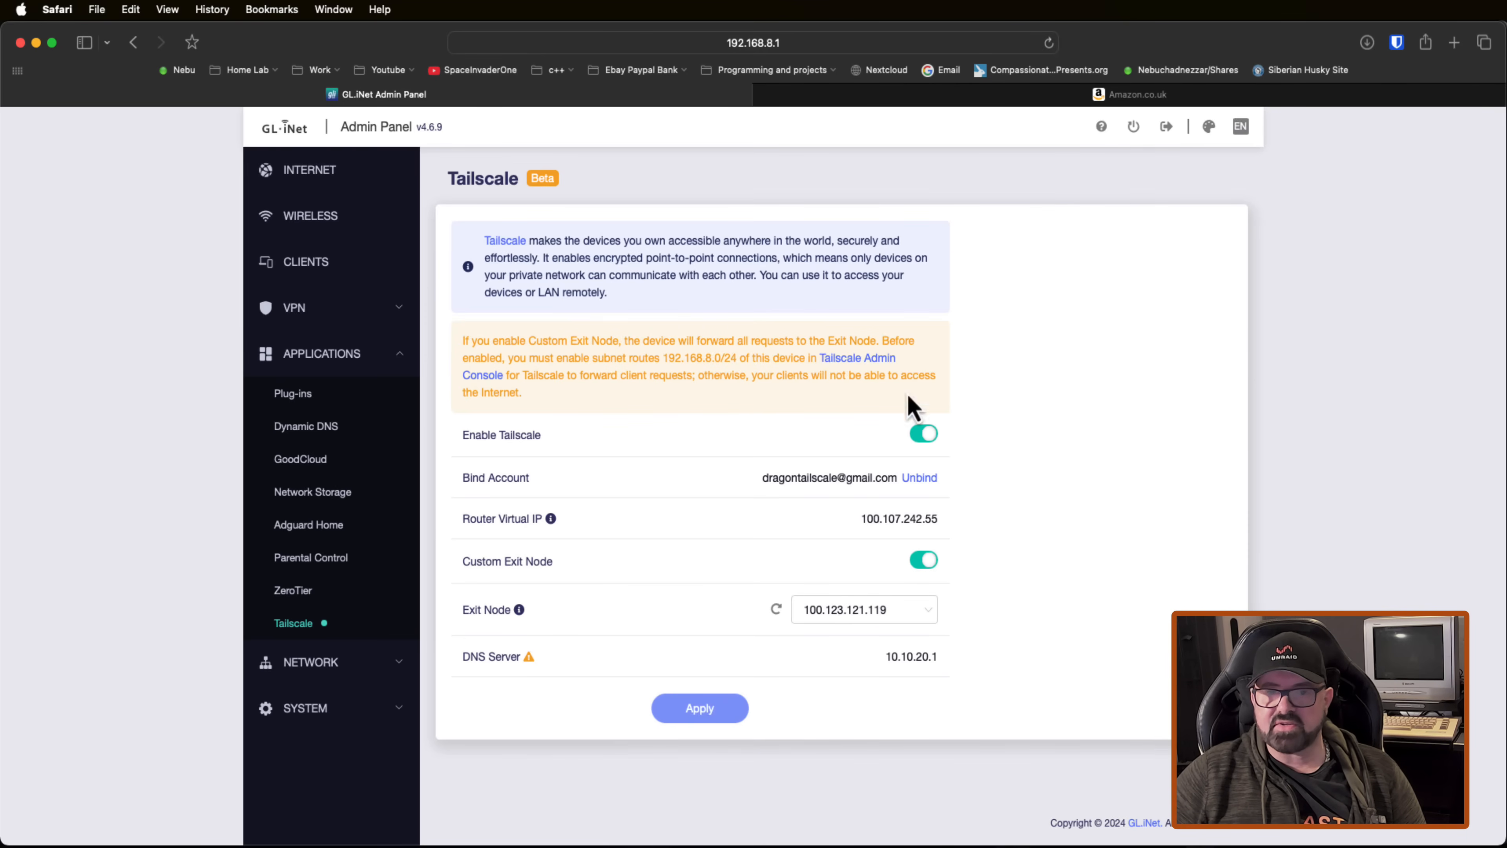
pyautogui.moveTo(956, 149)
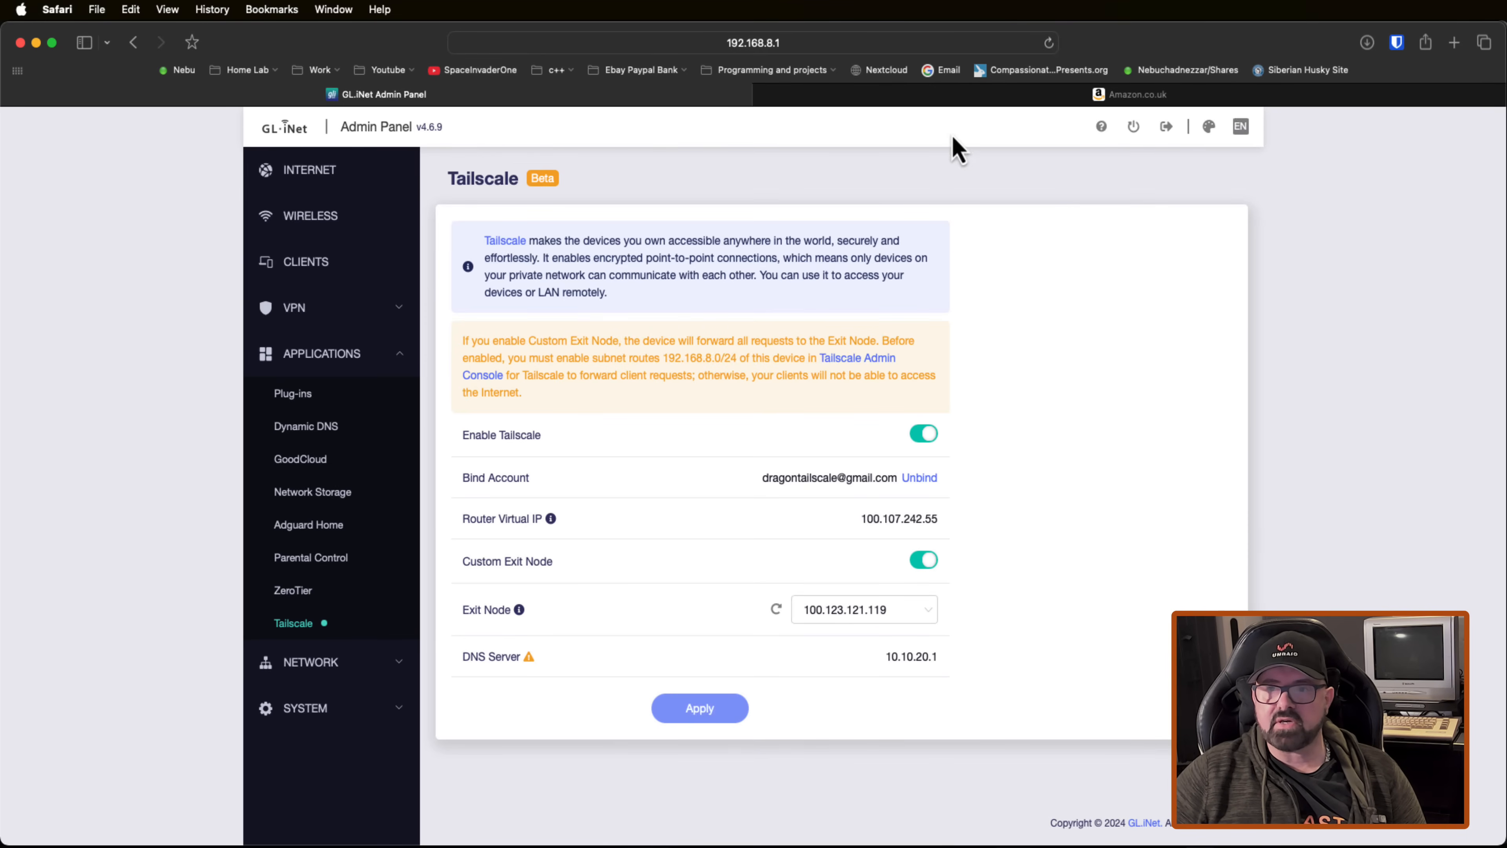
# Step: In the other tab, load whatismyipaddress.com to recheck the public IP location
pyautogui.click(1129, 94)
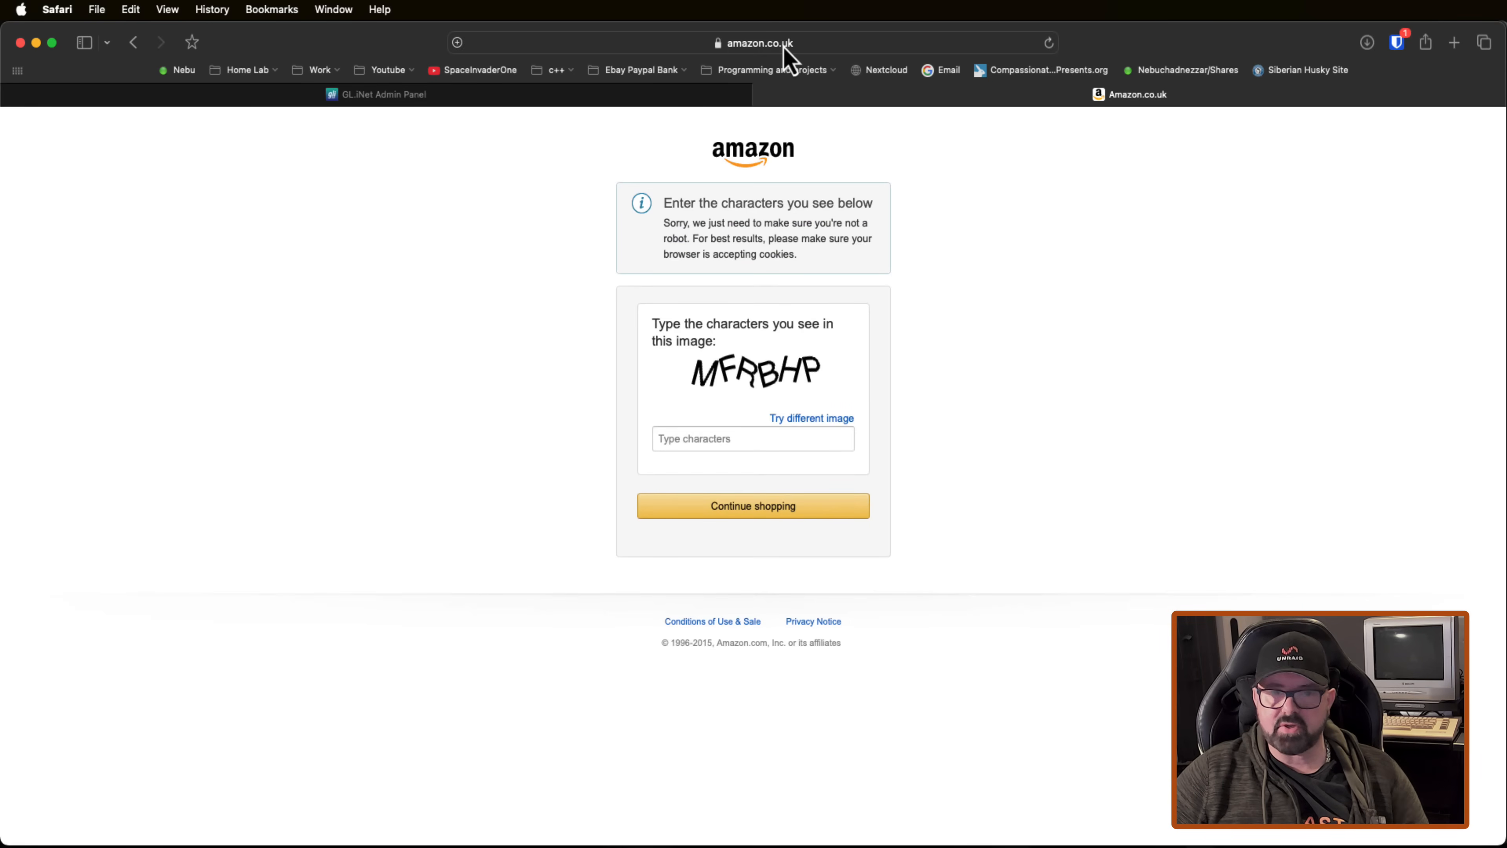
pyautogui.click(1130, 94)
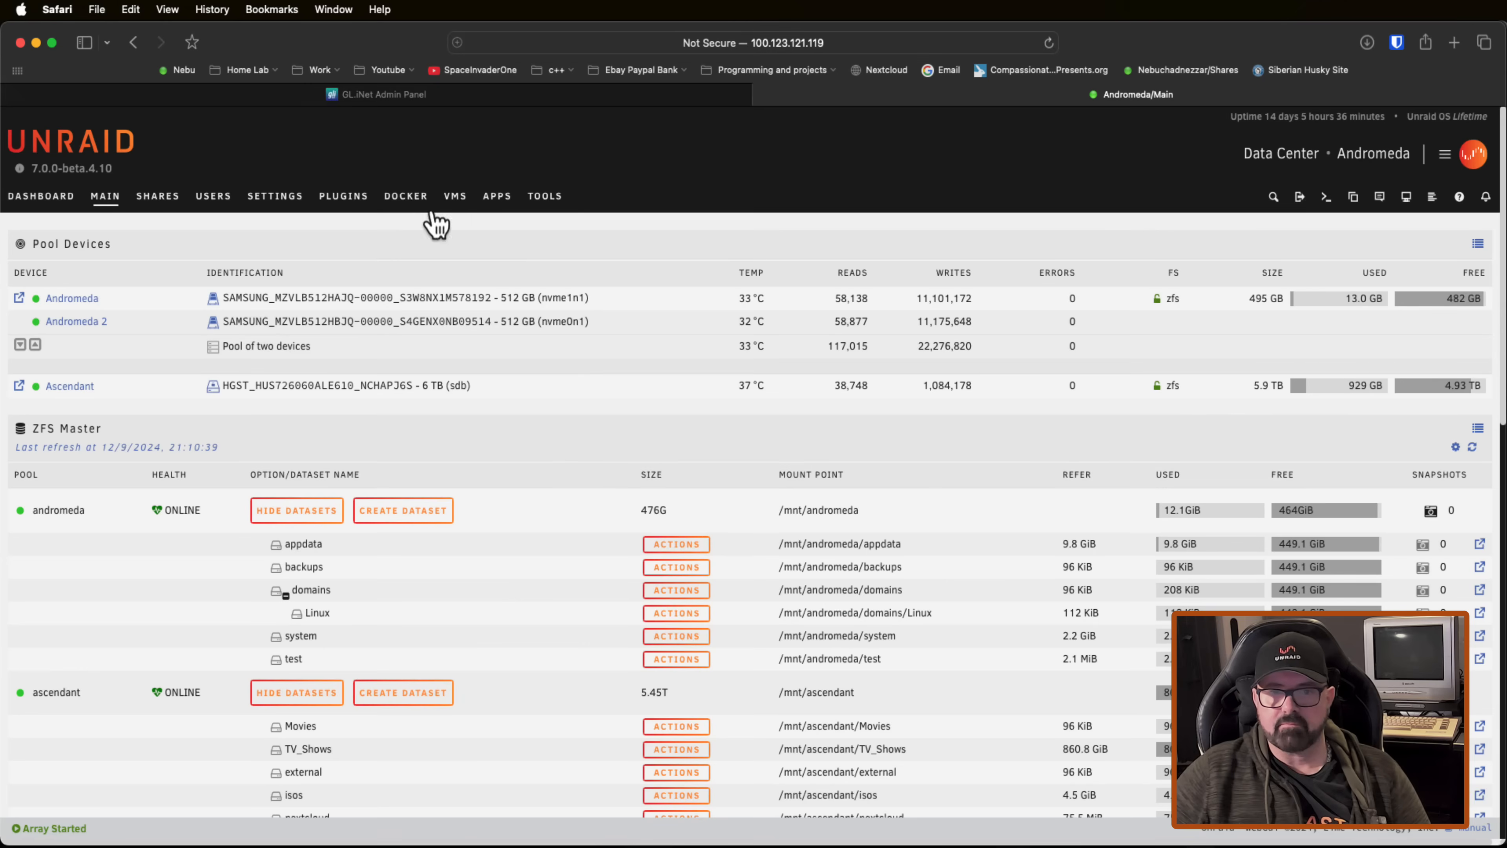
pyautogui.write('whatismyipaddress.com')
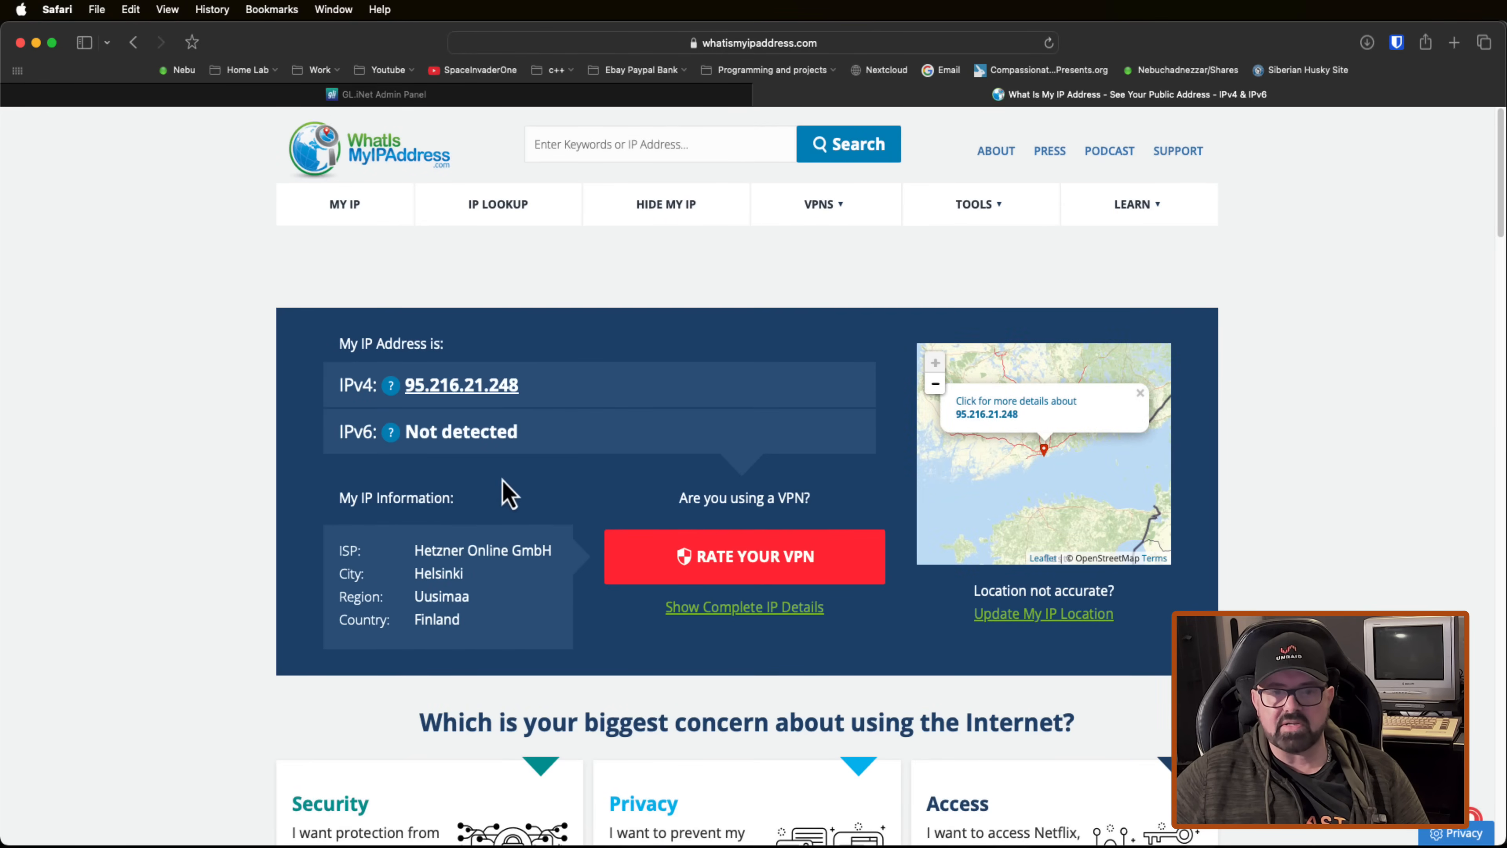
pyautogui.moveTo(489, 603)
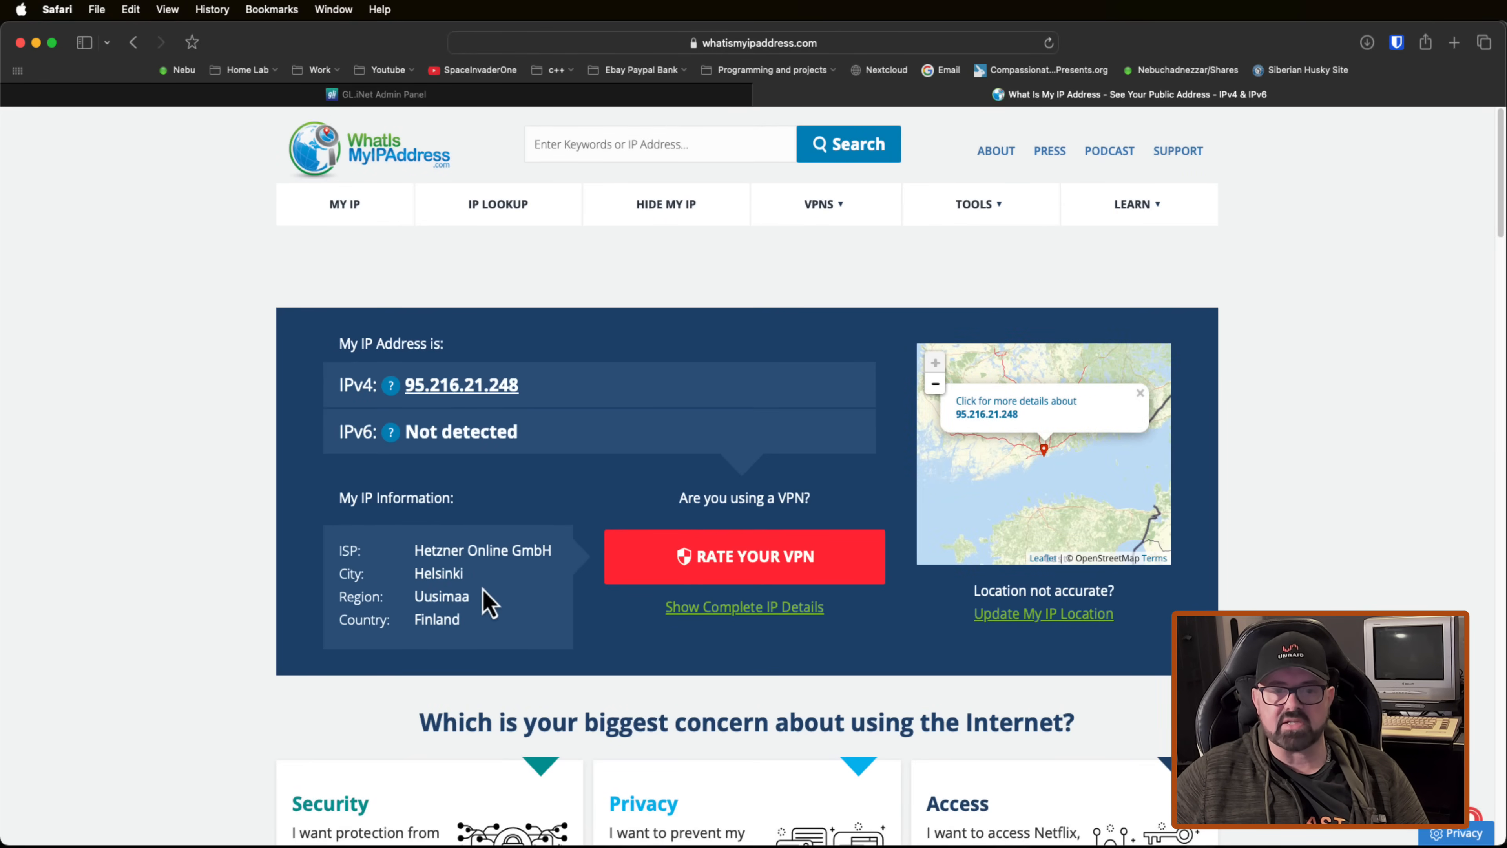